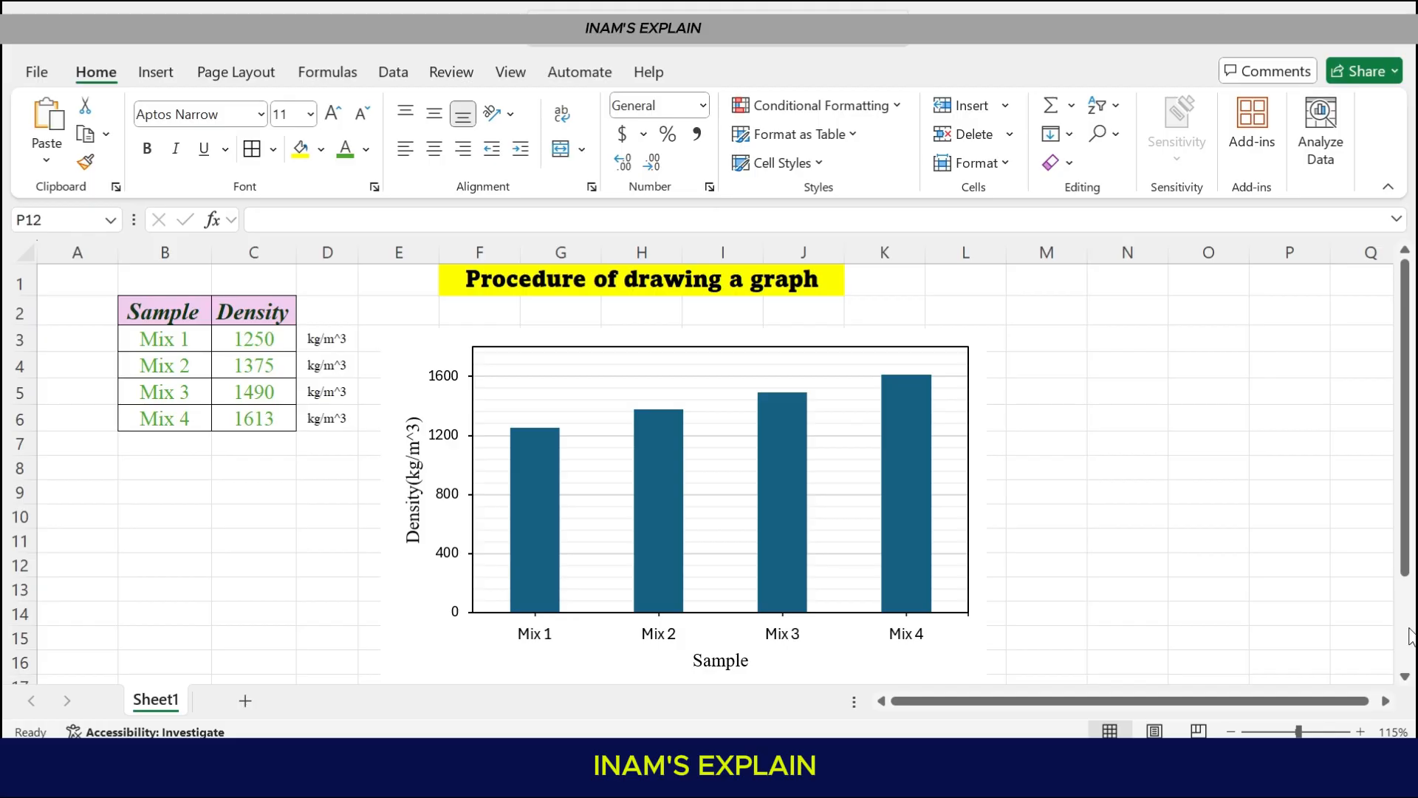
mouse_move(1002, 538)
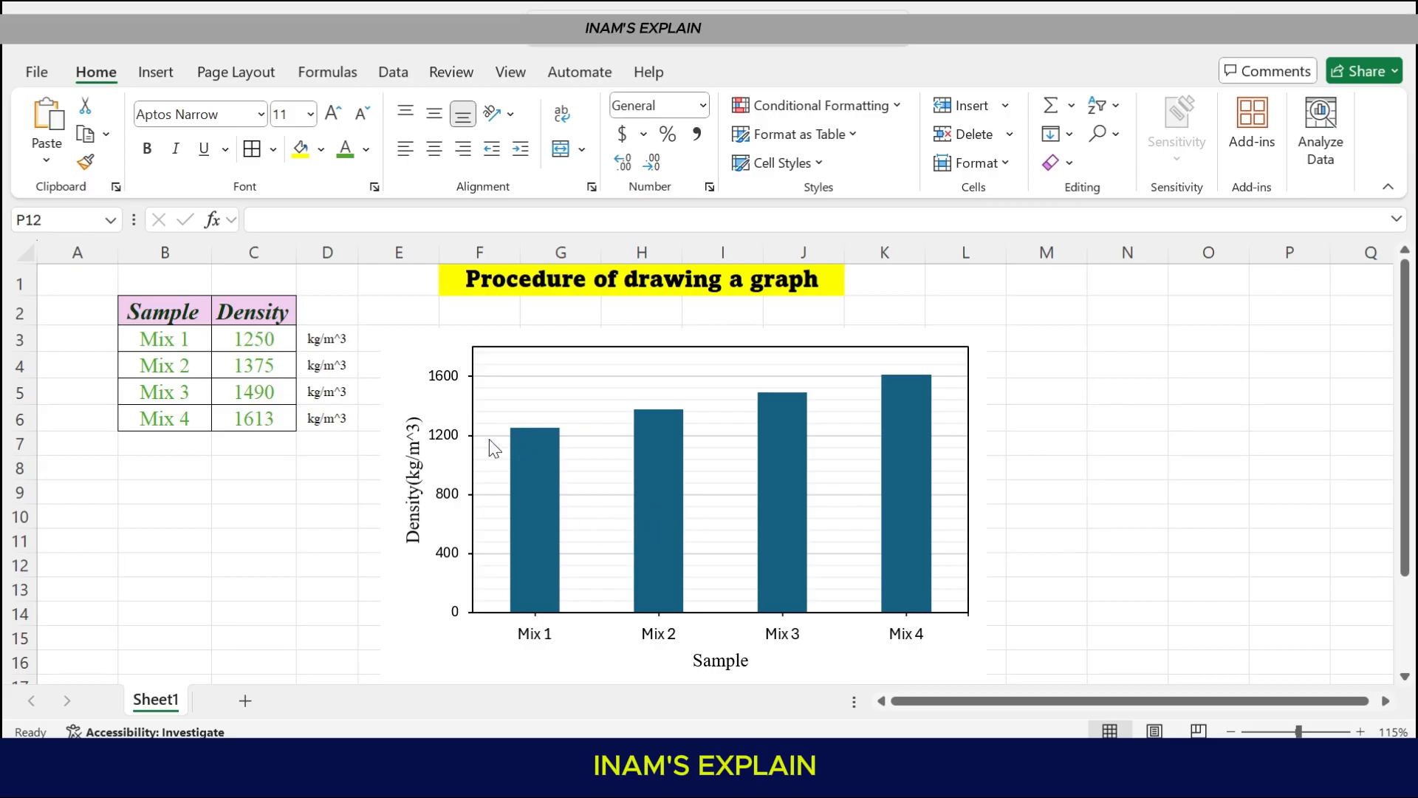
mouse_move(233, 361)
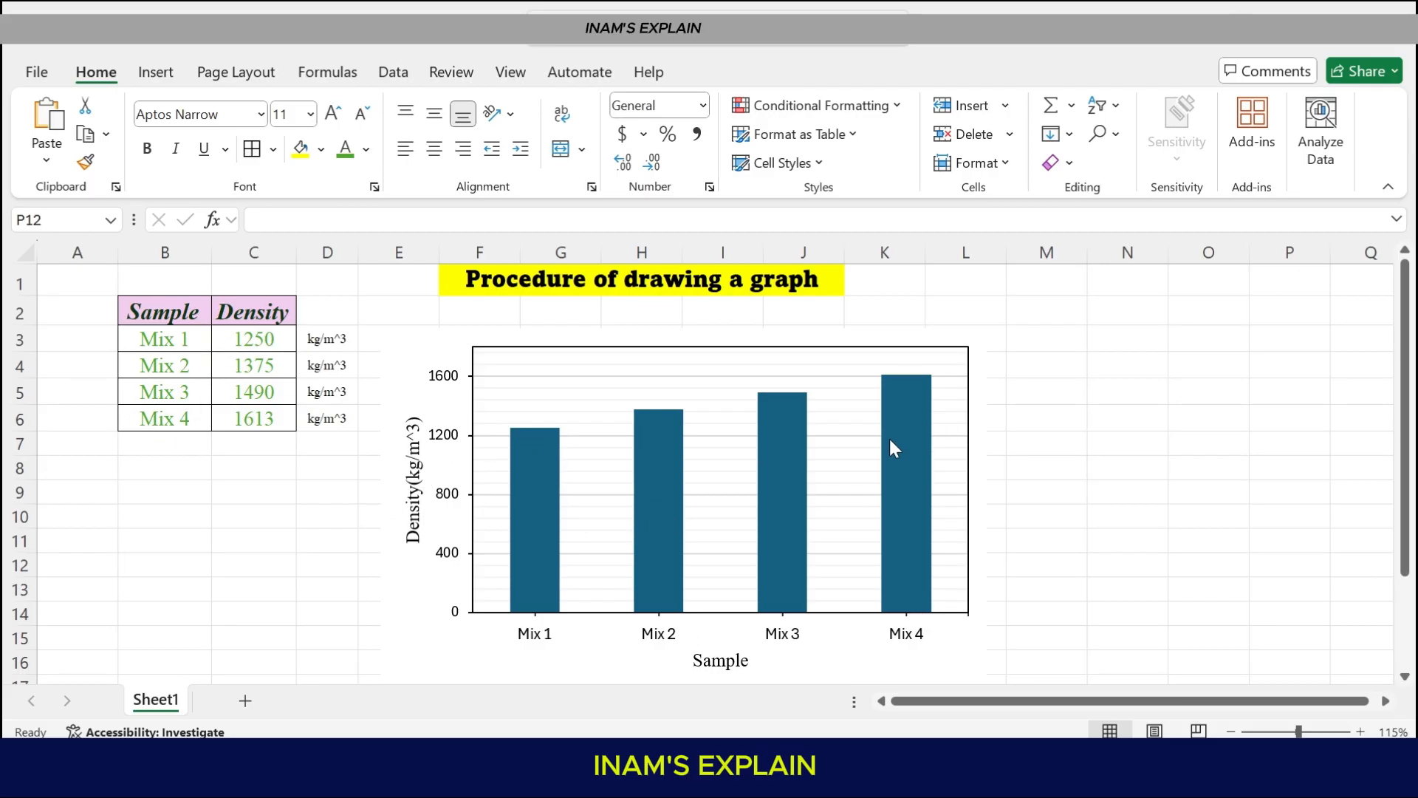
mouse_move(868, 534)
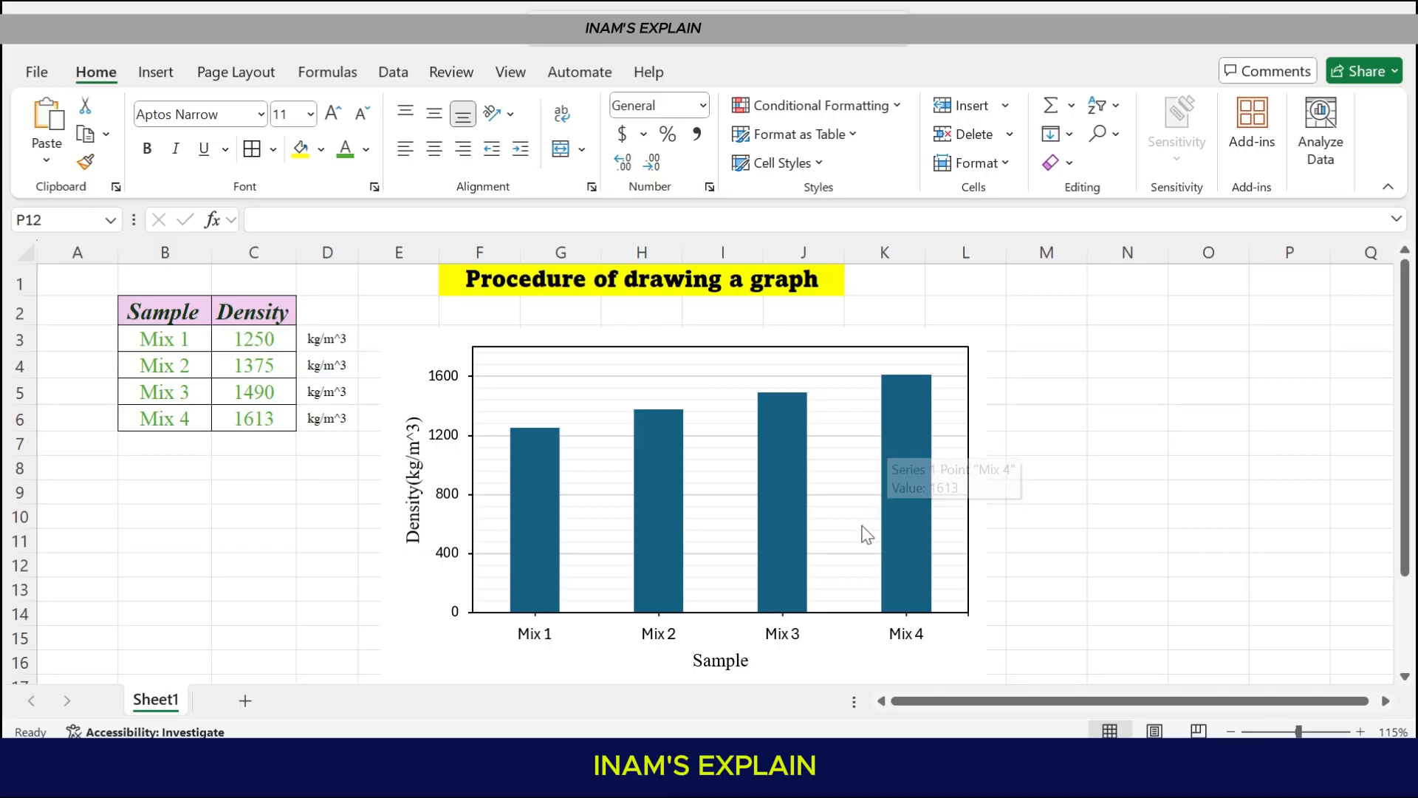
mouse_move(546, 644)
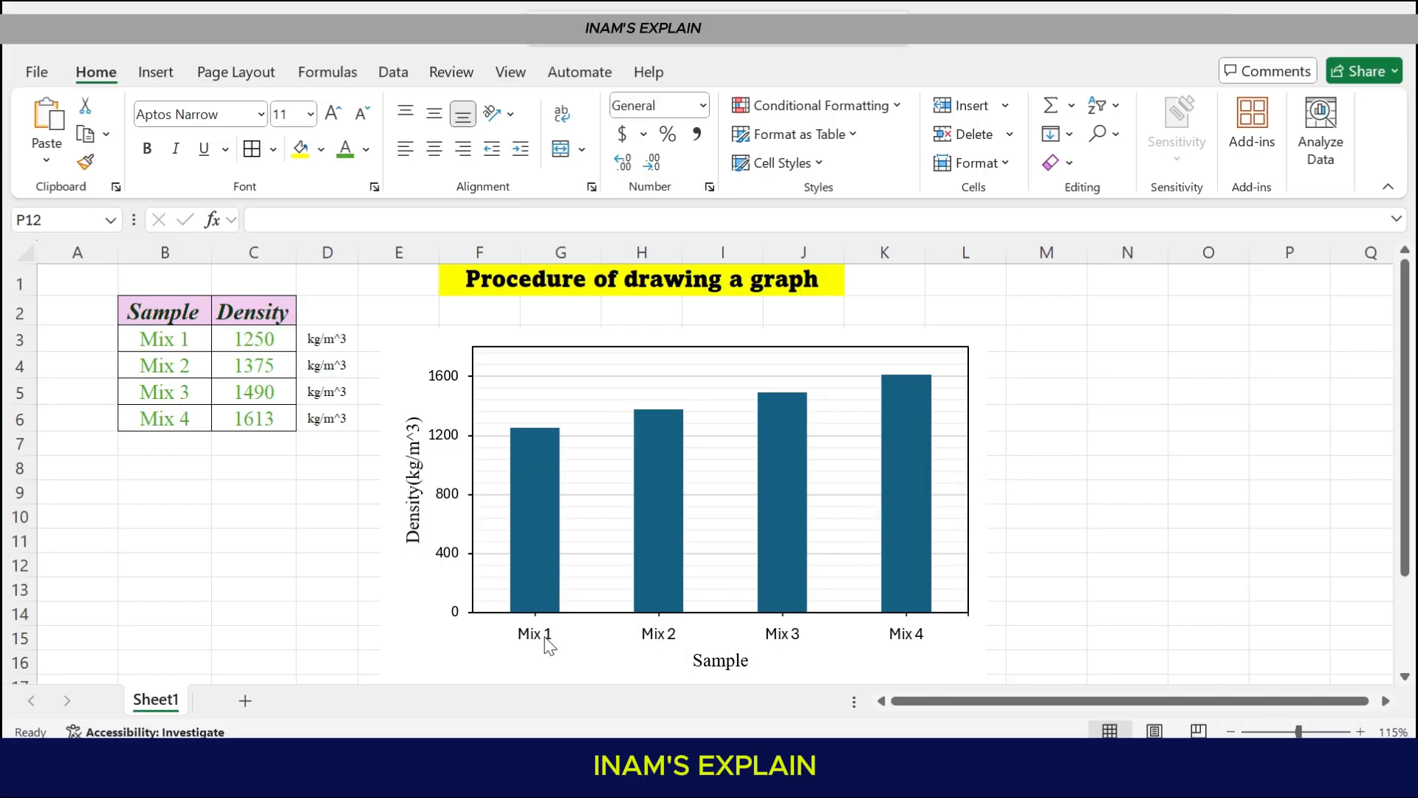
mouse_move(857, 662)
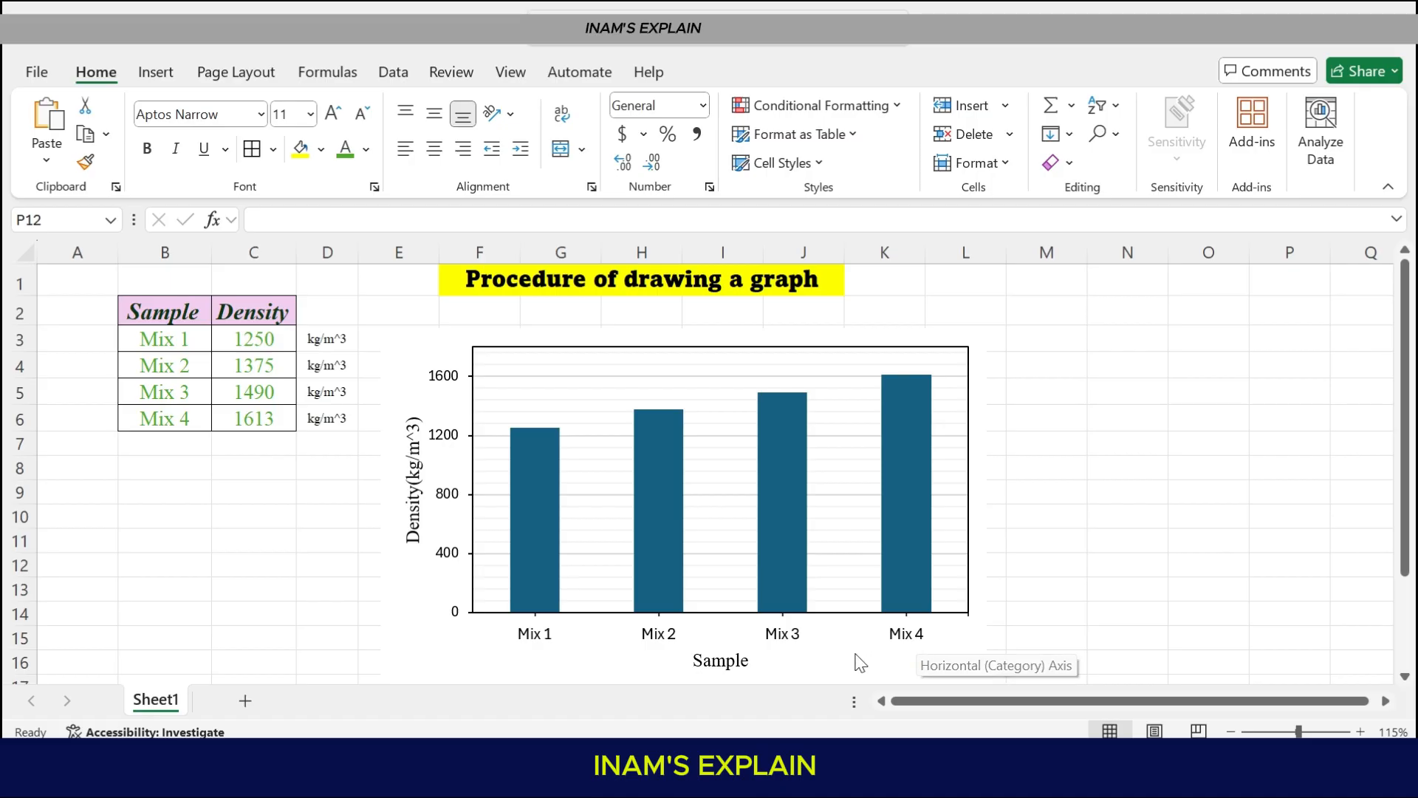
mouse_move(737, 536)
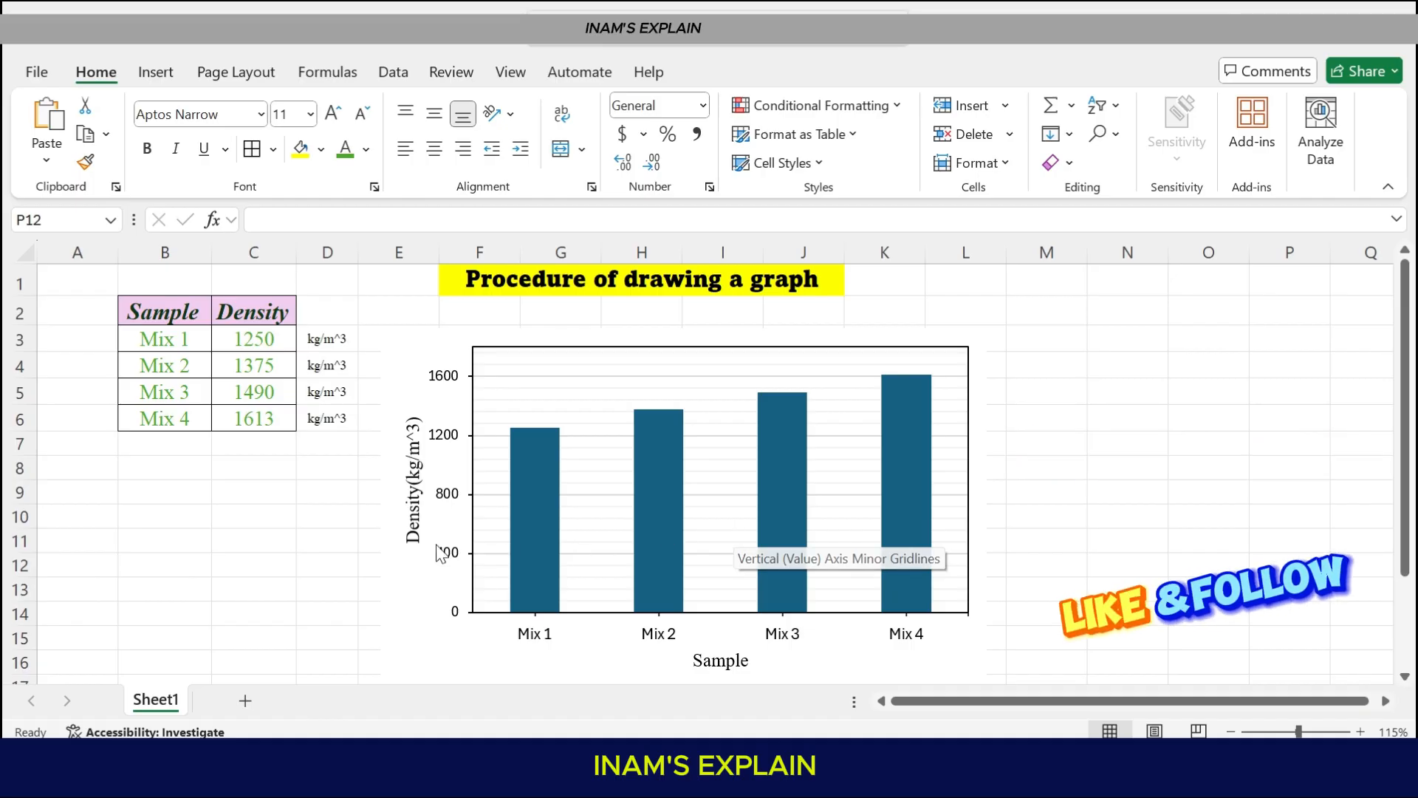
mouse_move(147, 357)
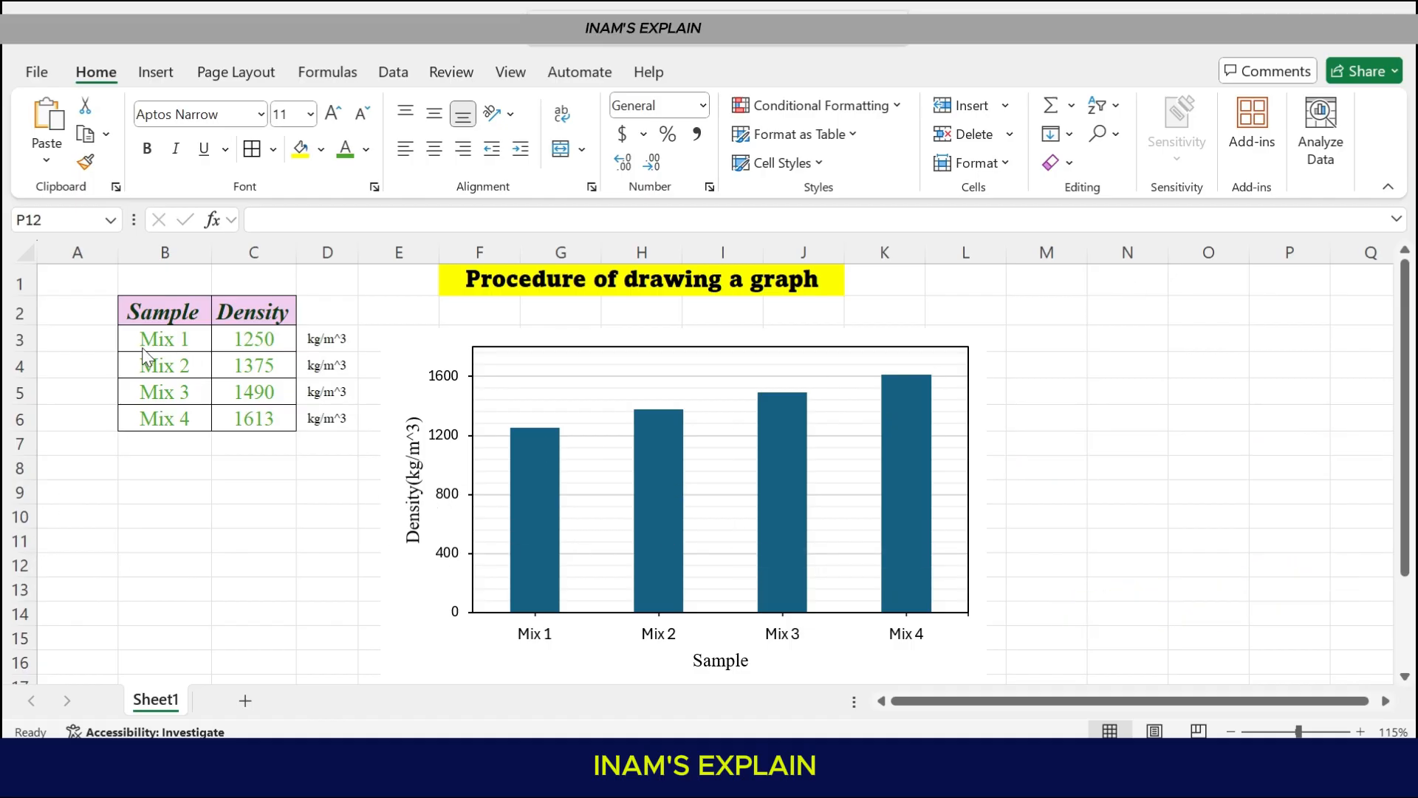
mouse_move(180, 464)
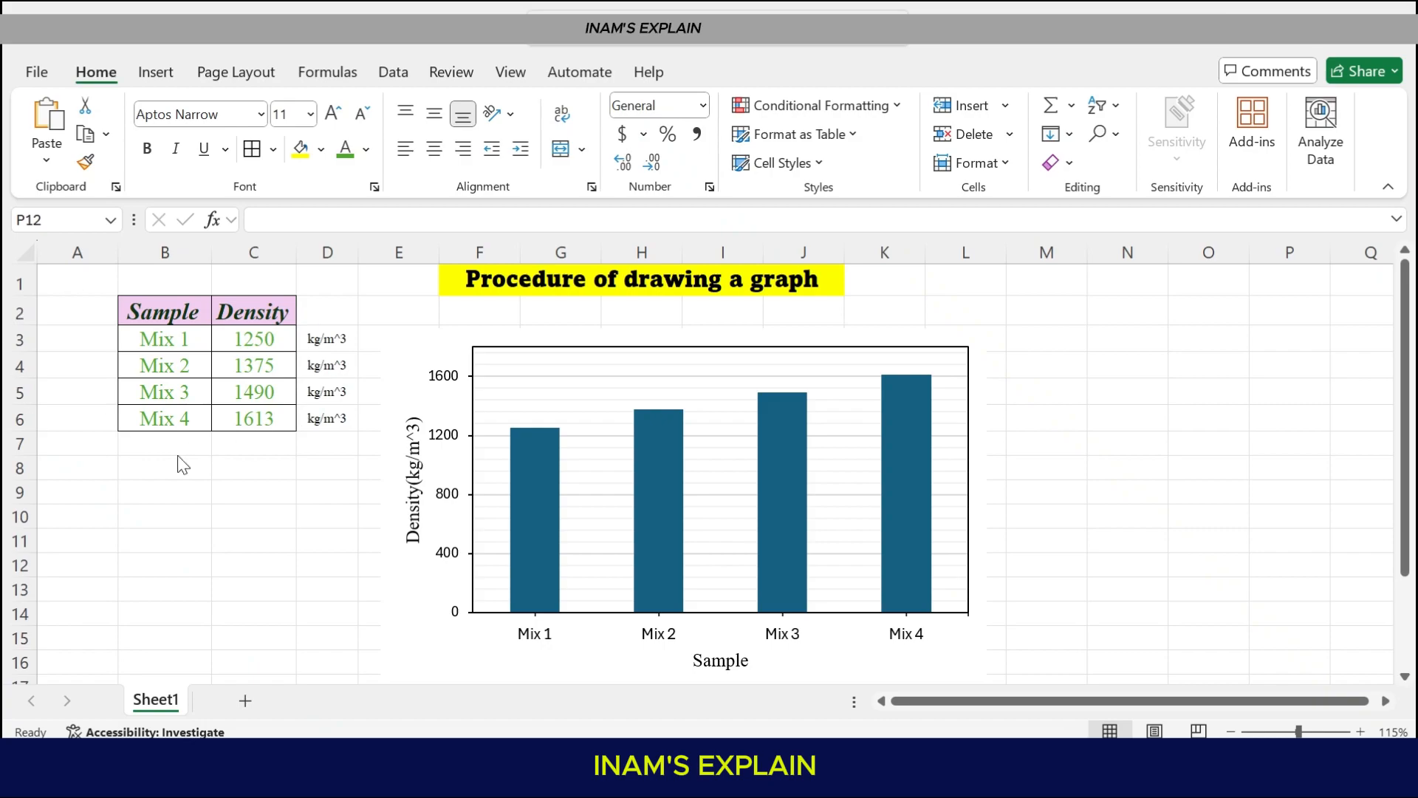
mouse_move(688, 503)
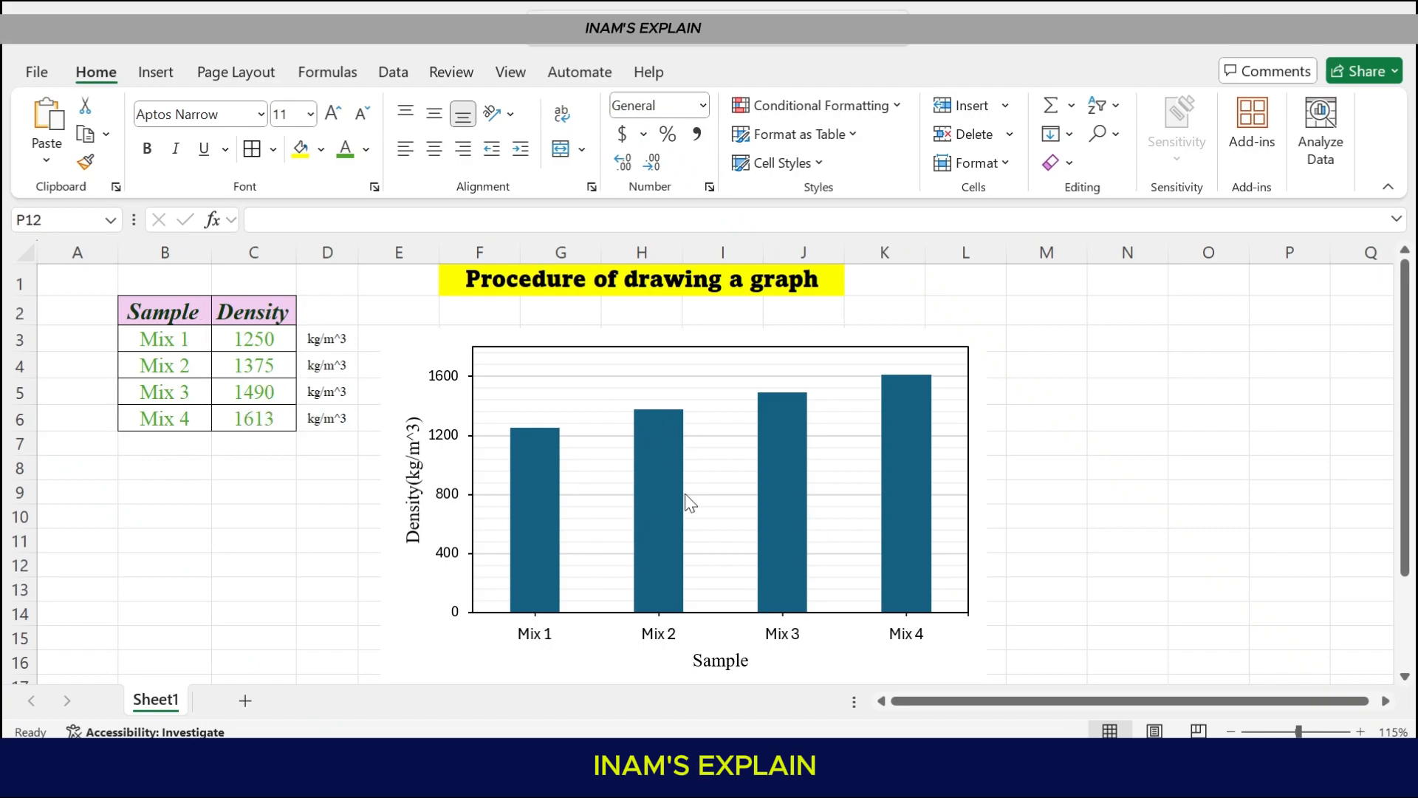
mouse_move(653, 430)
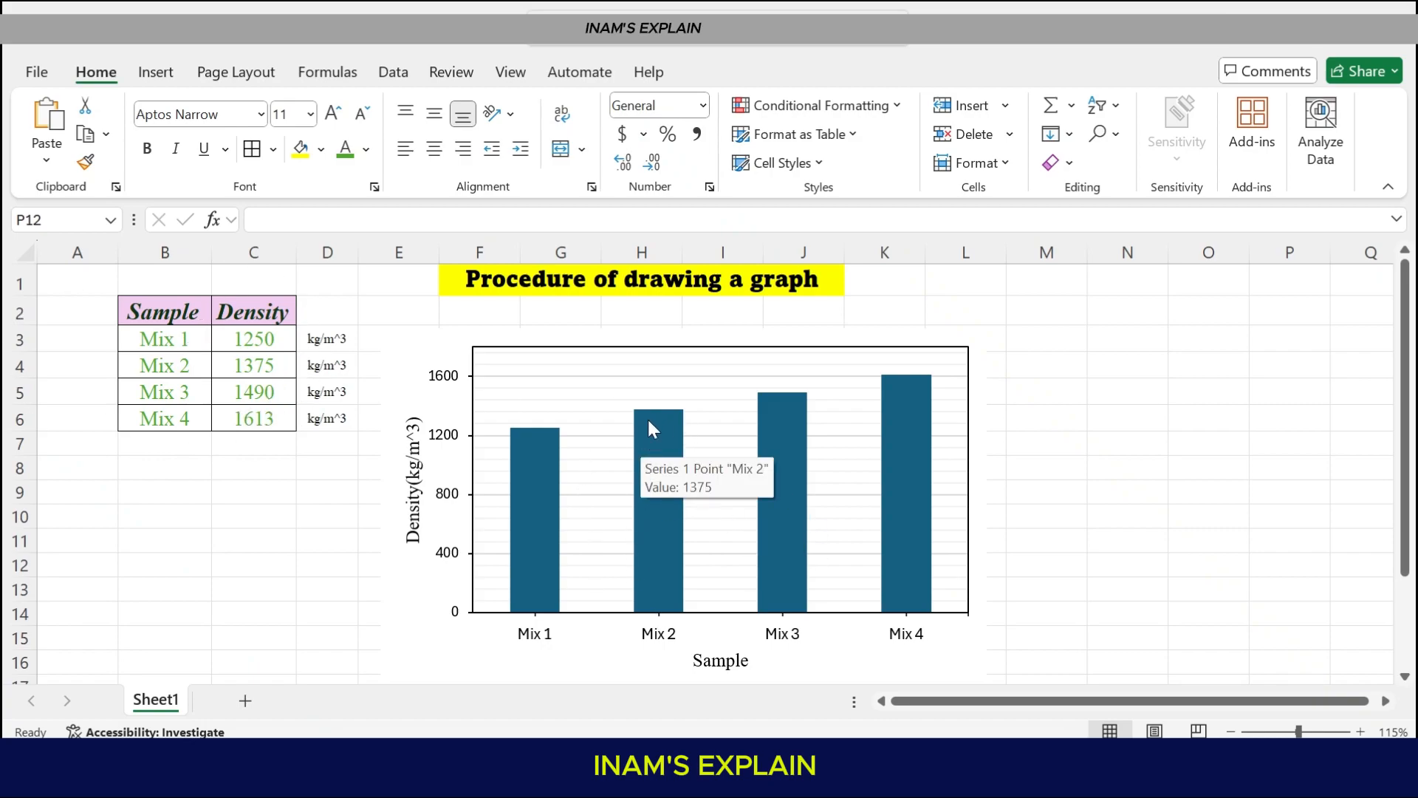
mouse_move(468, 378)
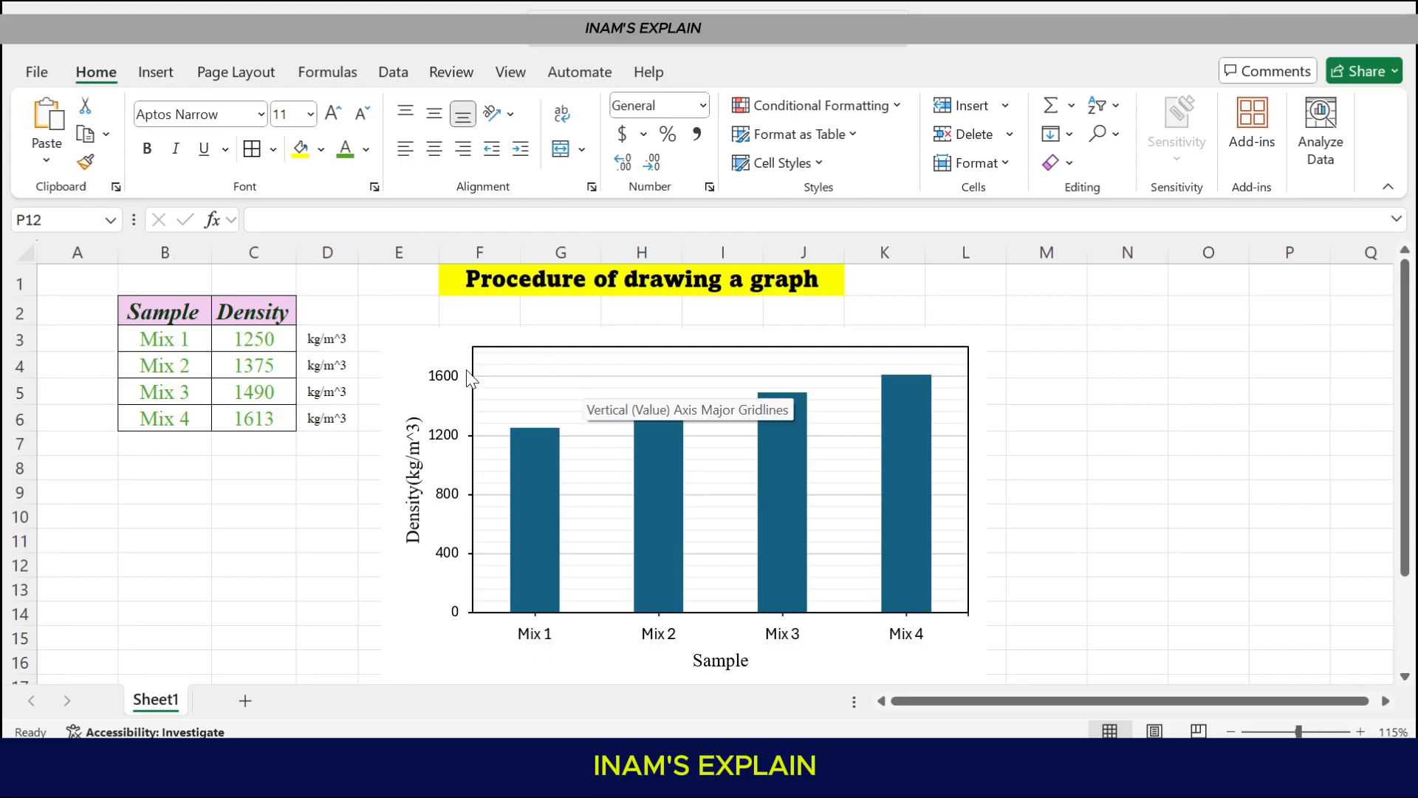
mouse_move(981, 591)
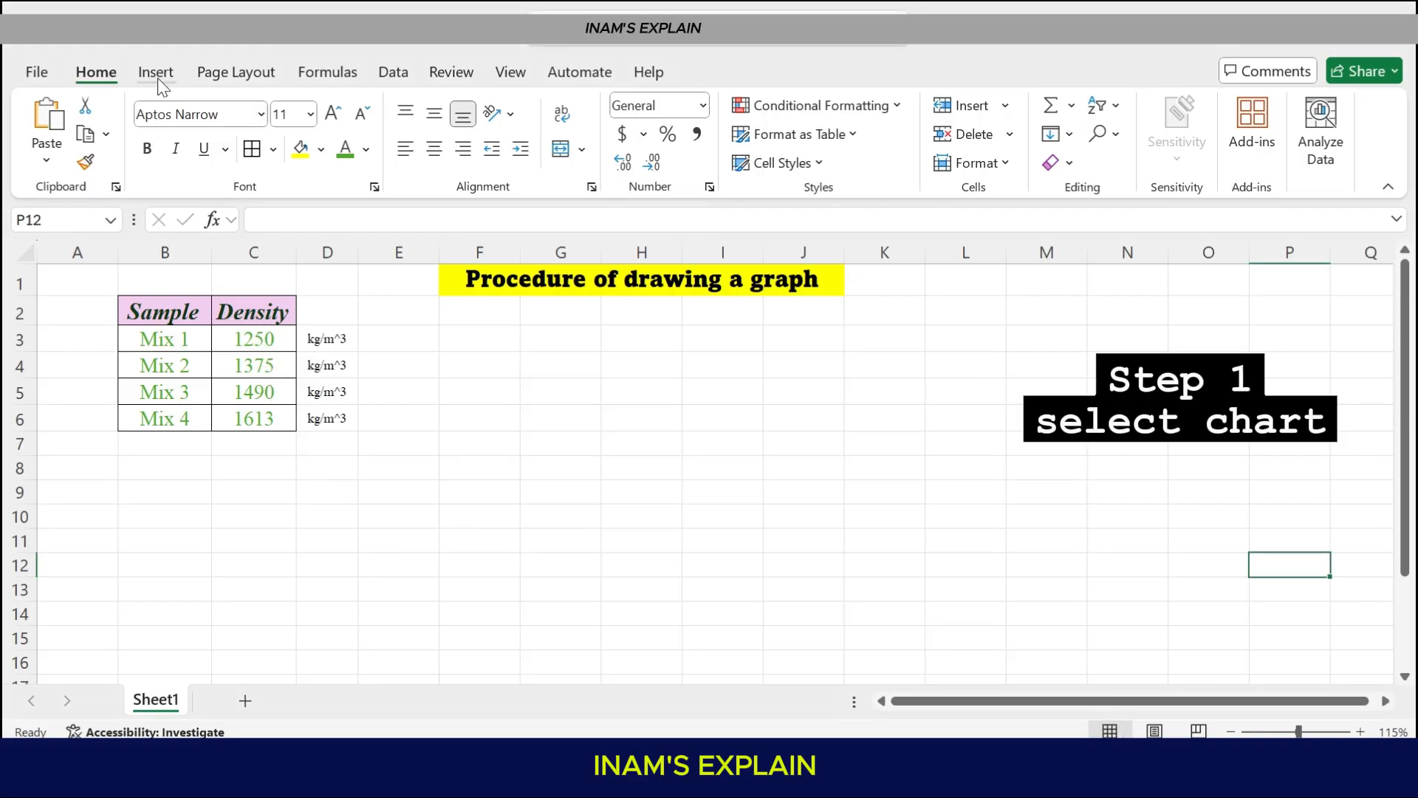
Insert an empty Scatter with Straight Lines and Markers chart beside the Sample/Density table
click(156, 73)
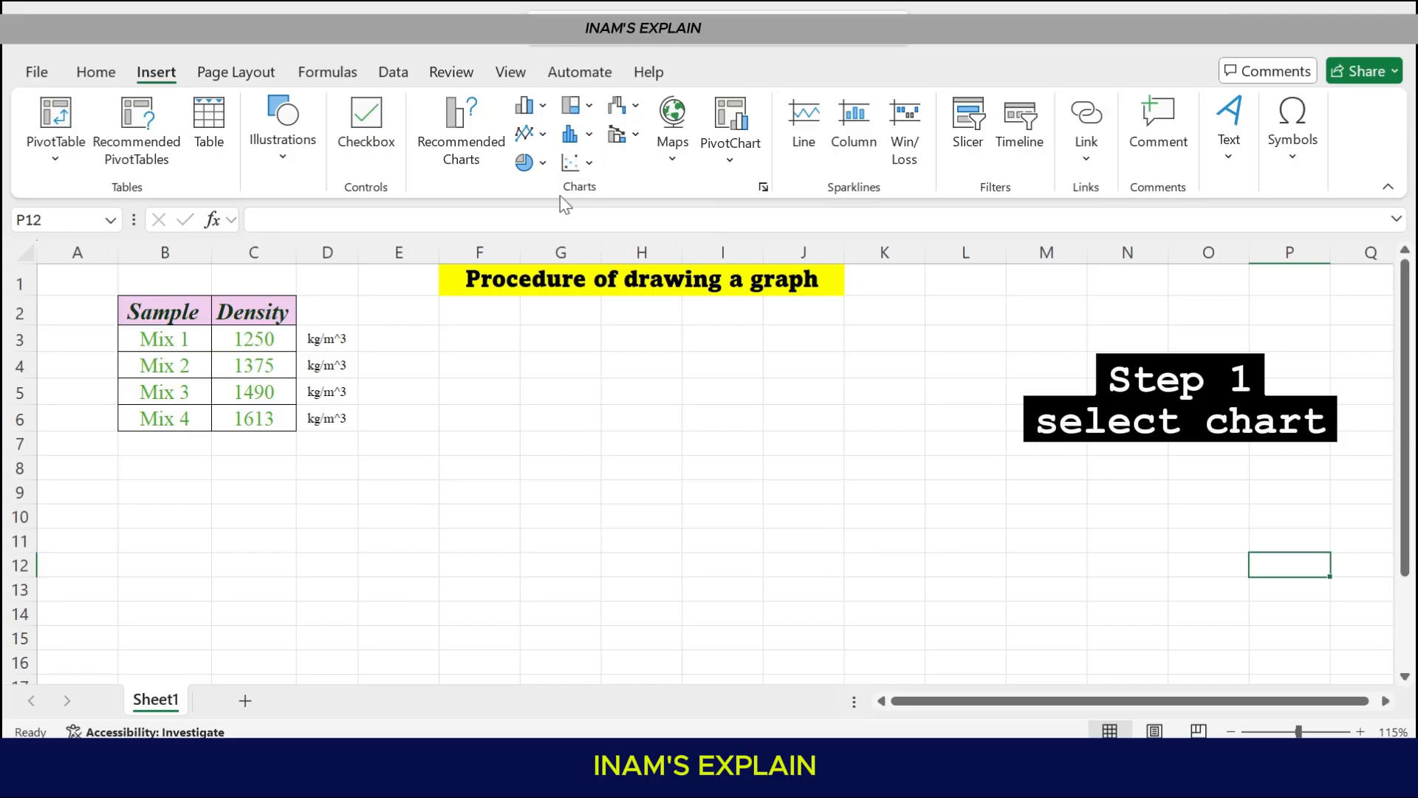
click(589, 163)
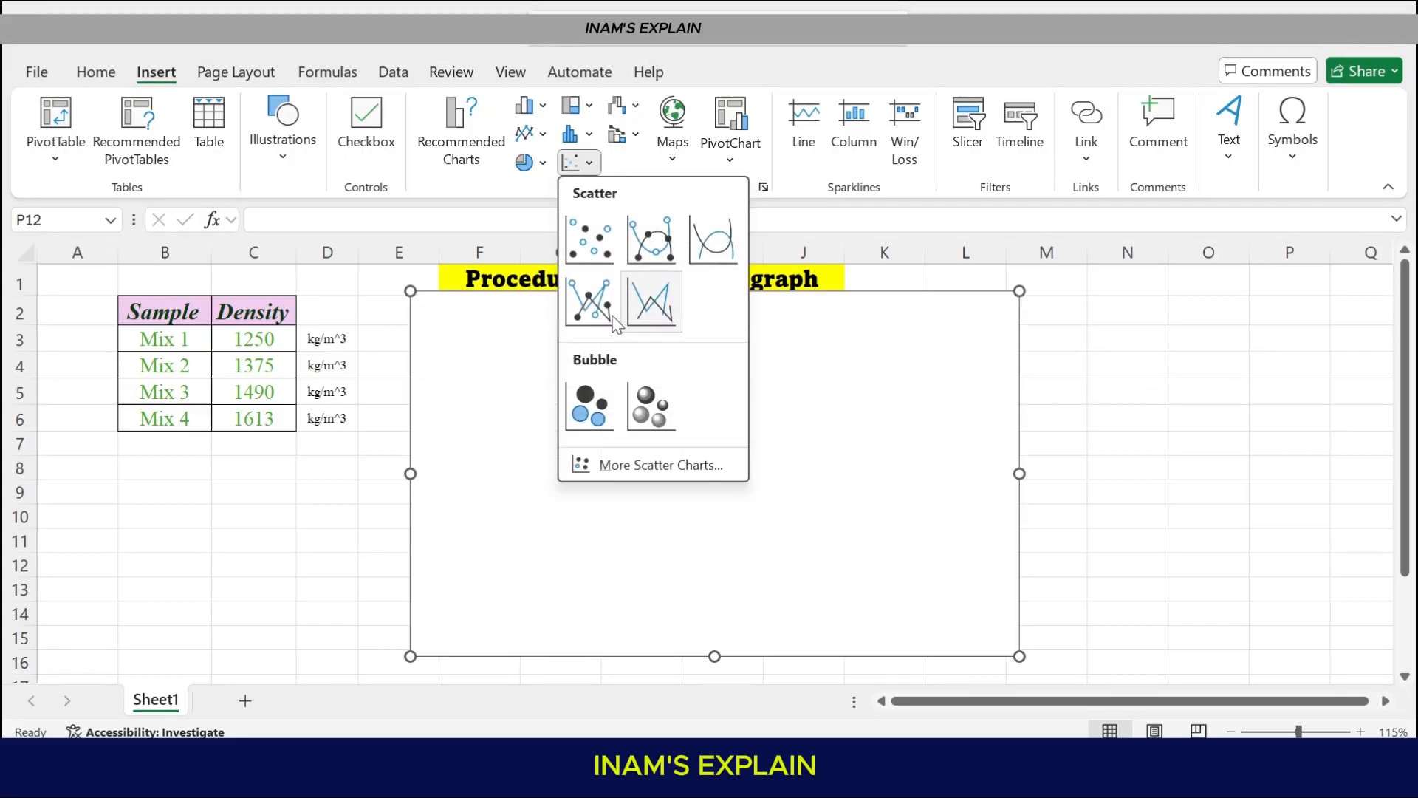
mouse_move(589, 302)
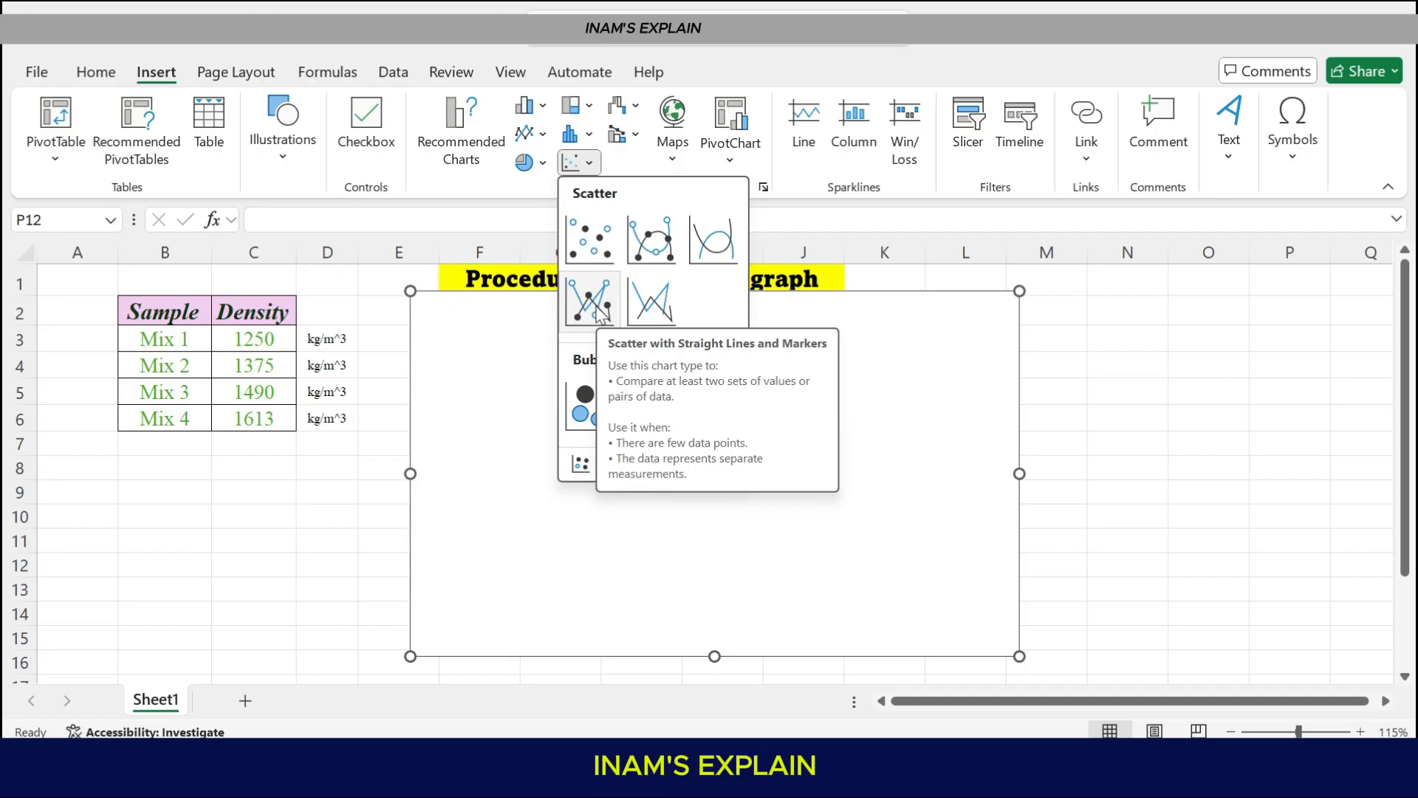
click(591, 302)
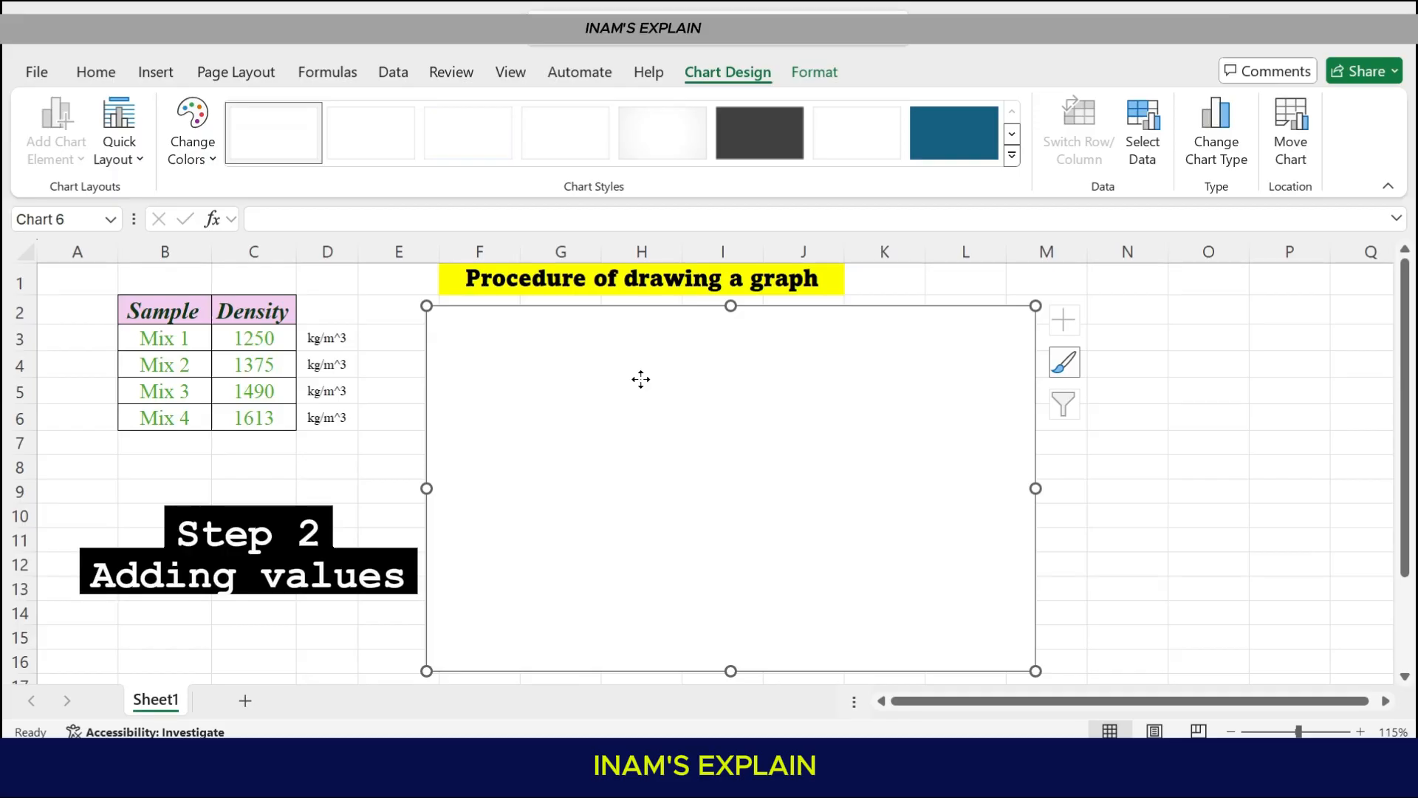
Via Select Data, add a series with X values B3:B6 (Mix 1–4) and Y values C3:C6 (densities)
right_click(640, 380)
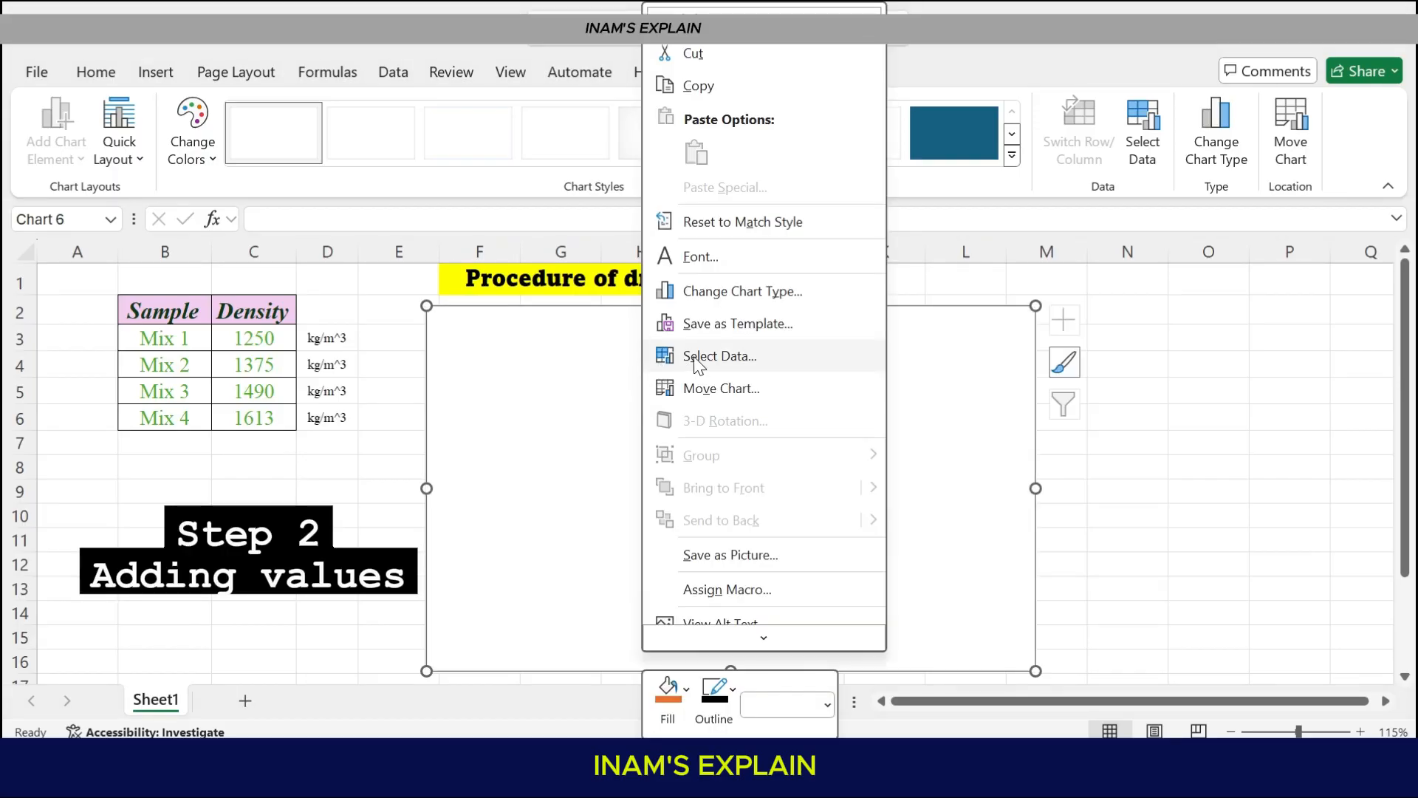
mouse_move(728, 369)
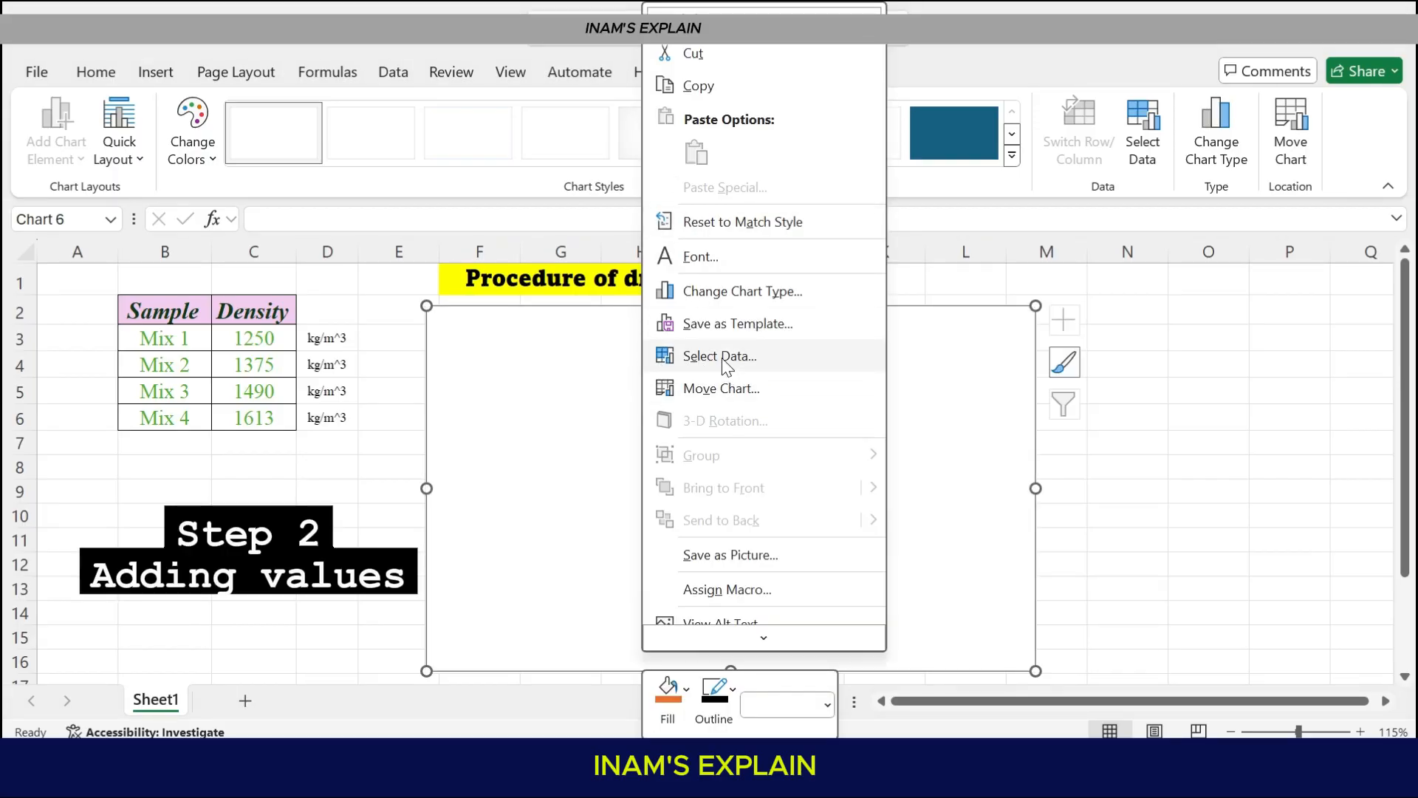
click(720, 356)
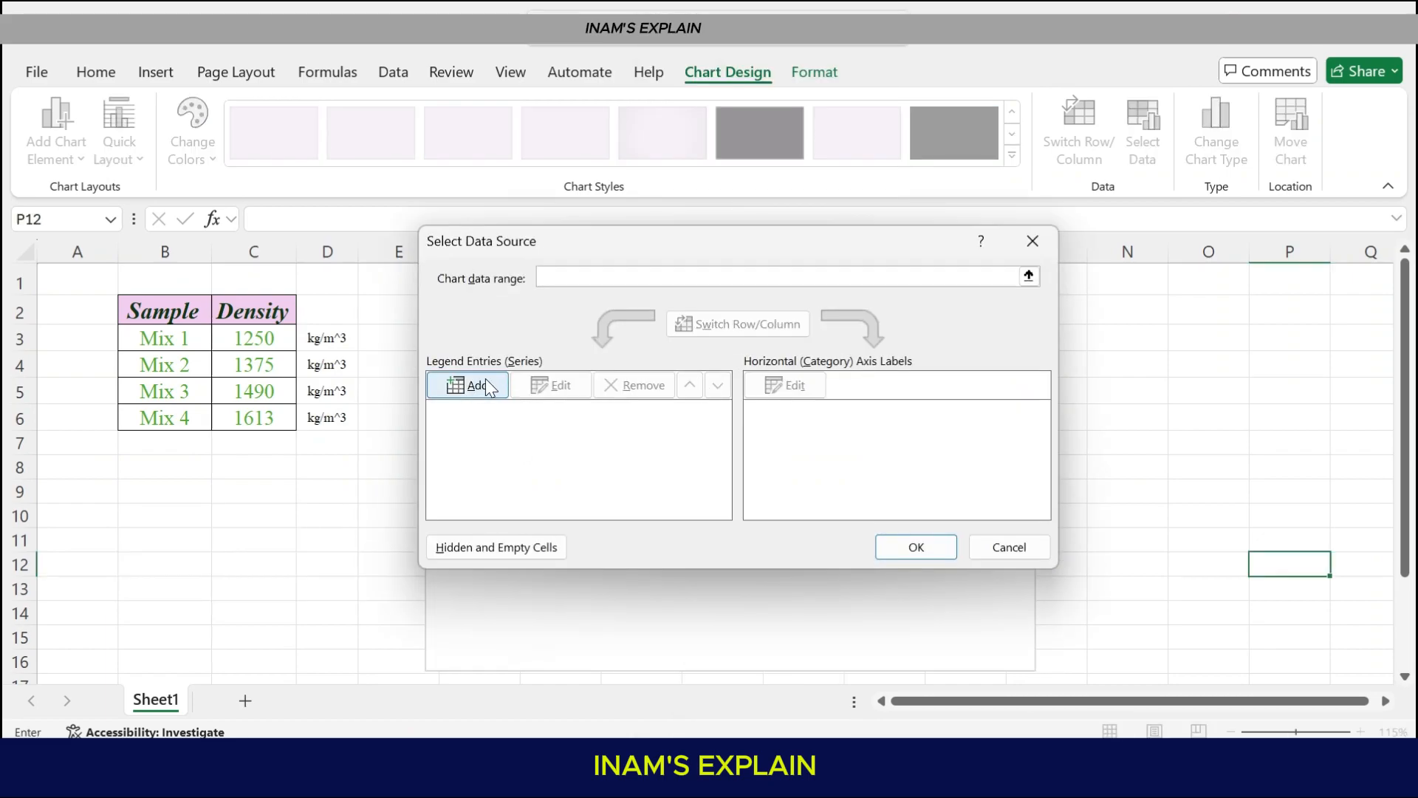
mouse_move(195, 651)
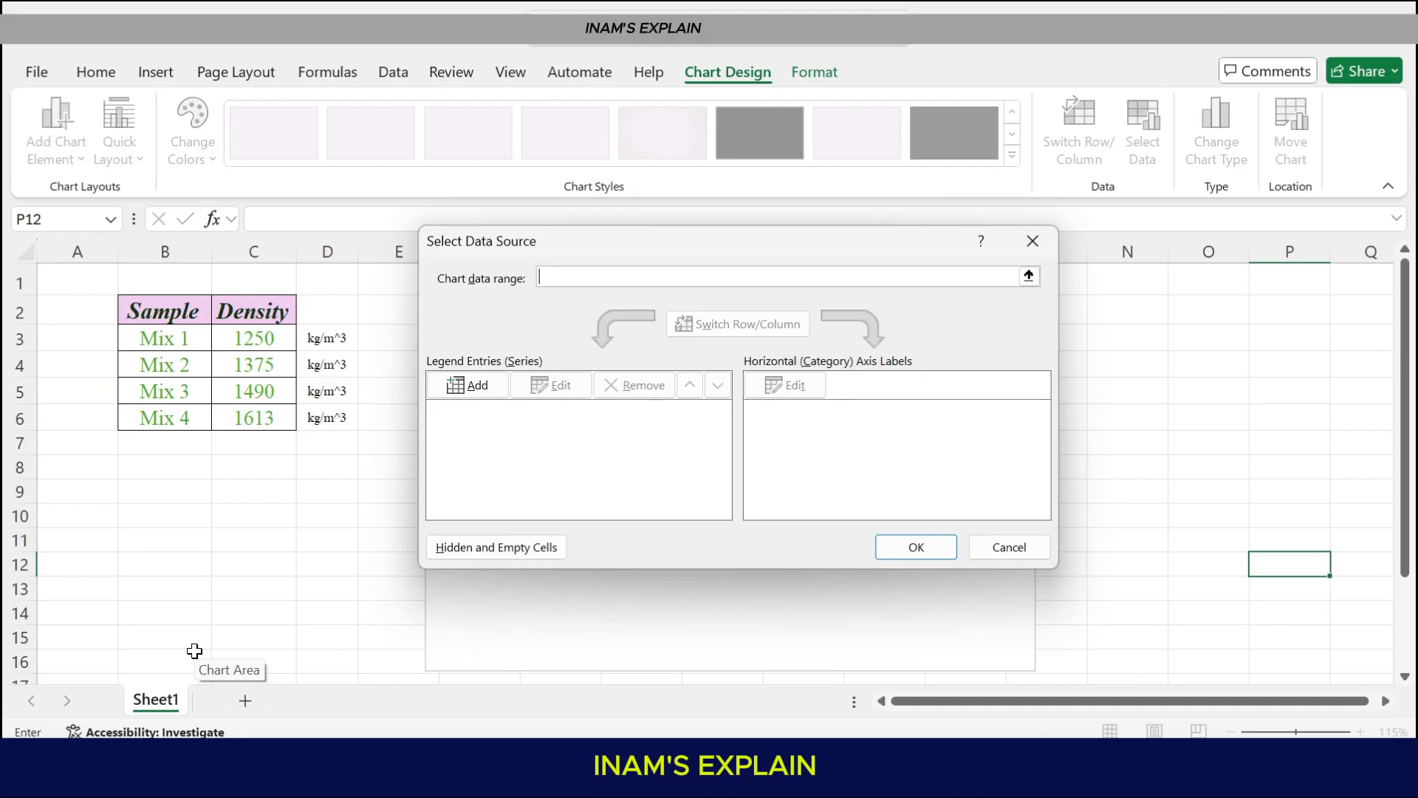
click(470, 384)
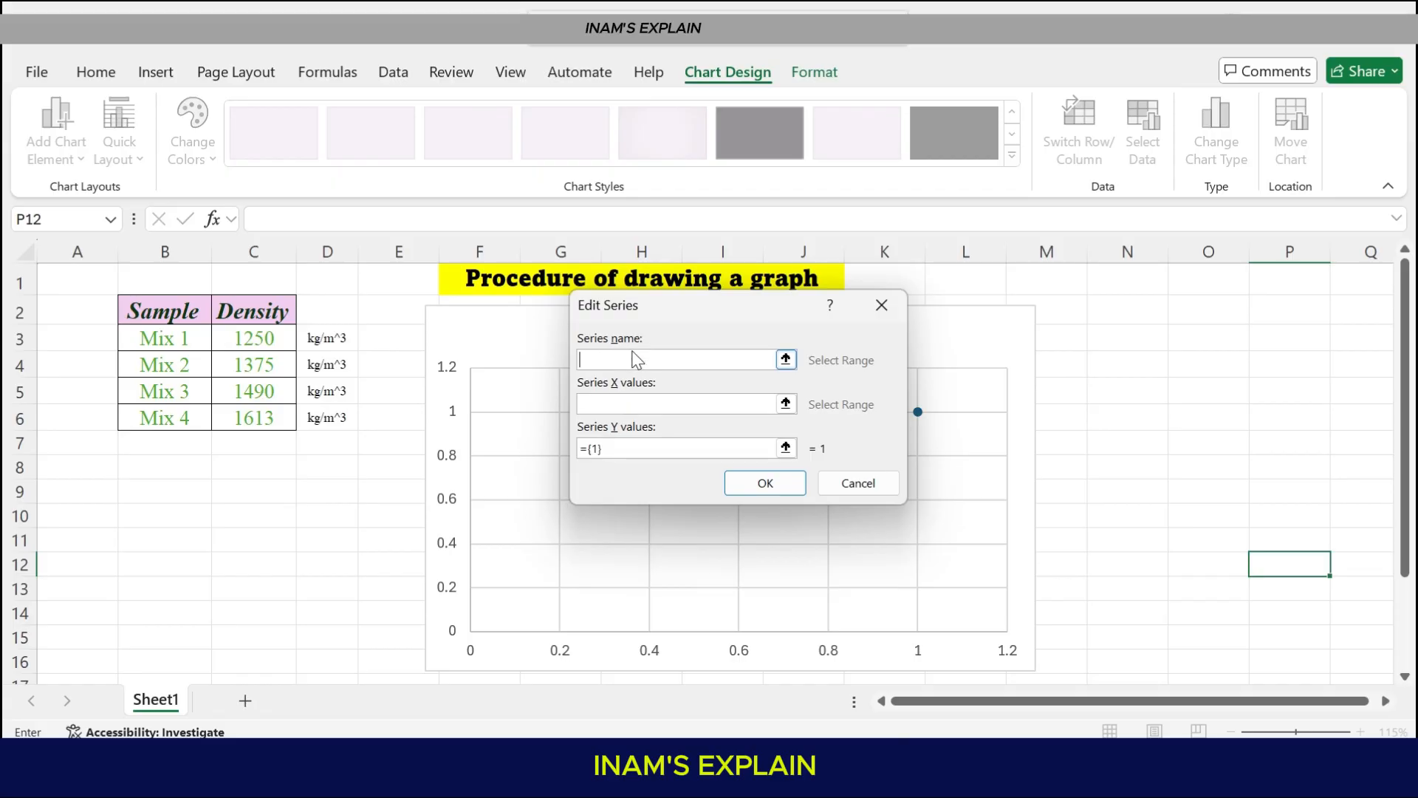
mouse_move(710, 444)
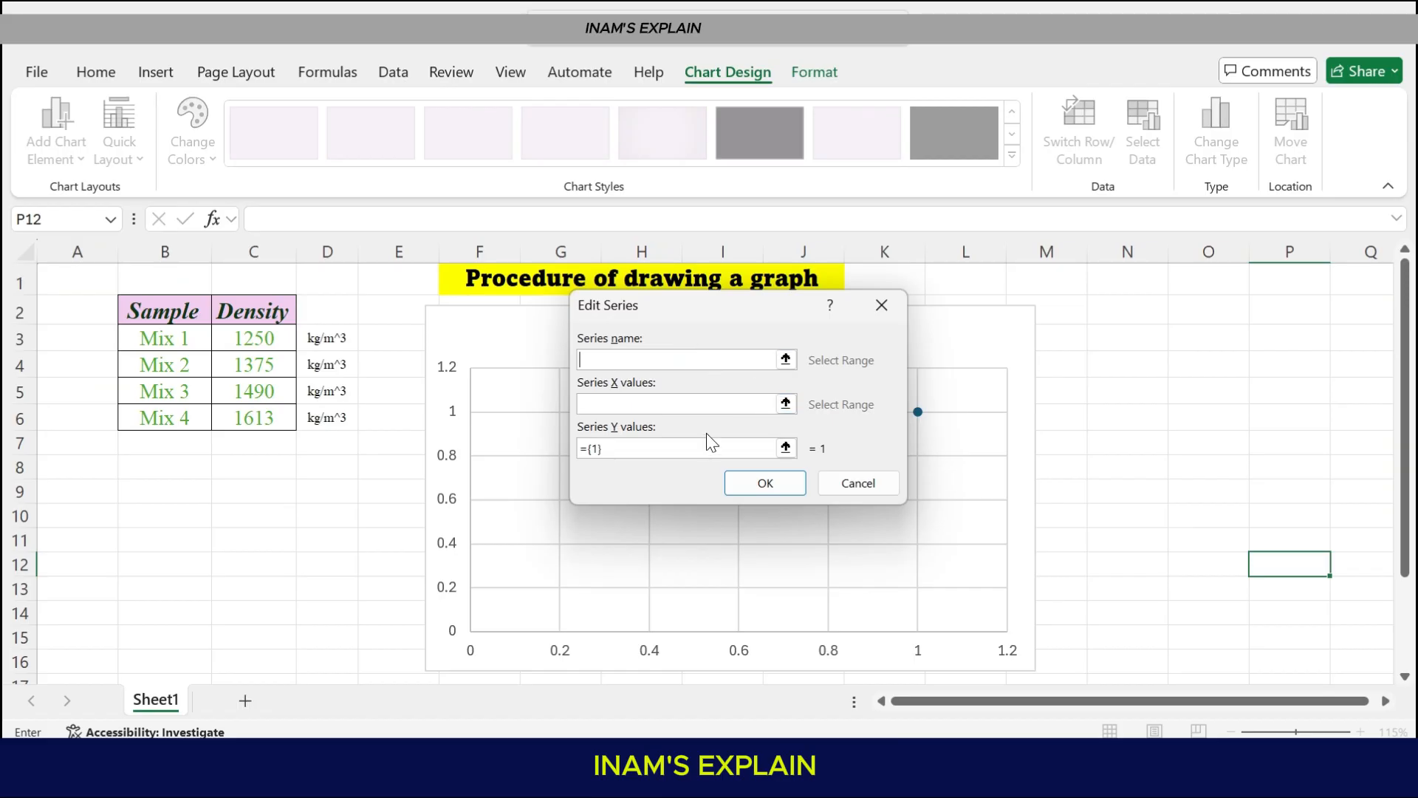
mouse_move(665, 387)
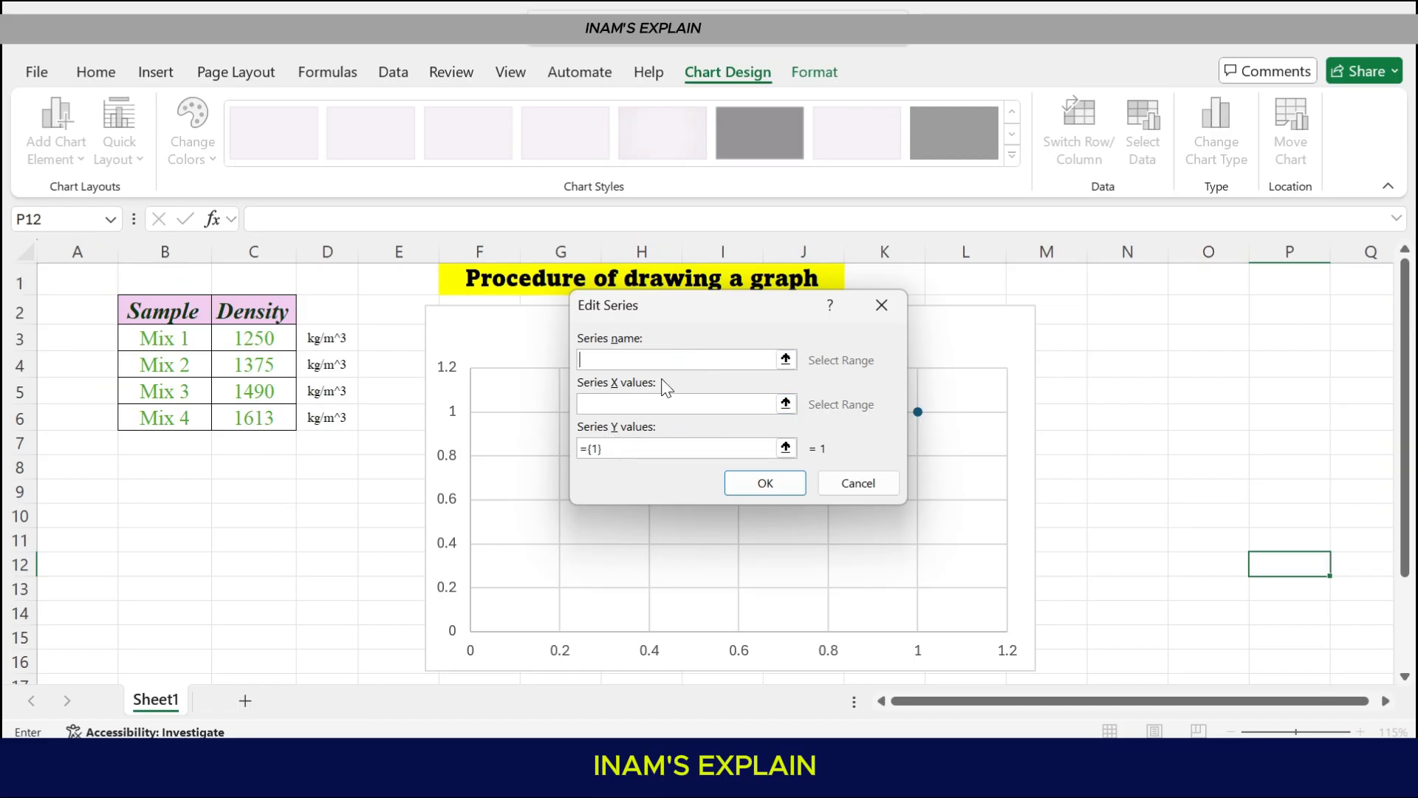
mouse_move(786, 405)
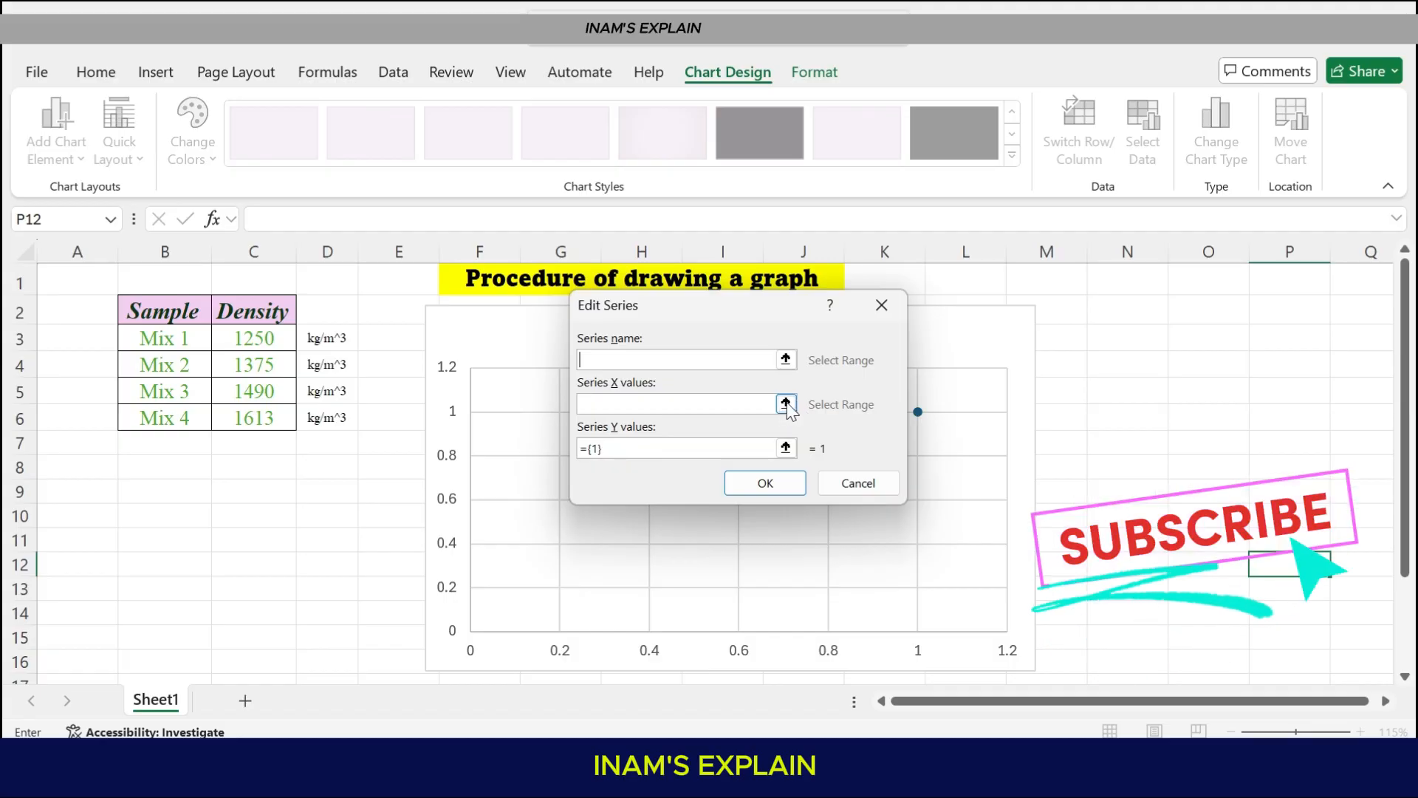
click(785, 405)
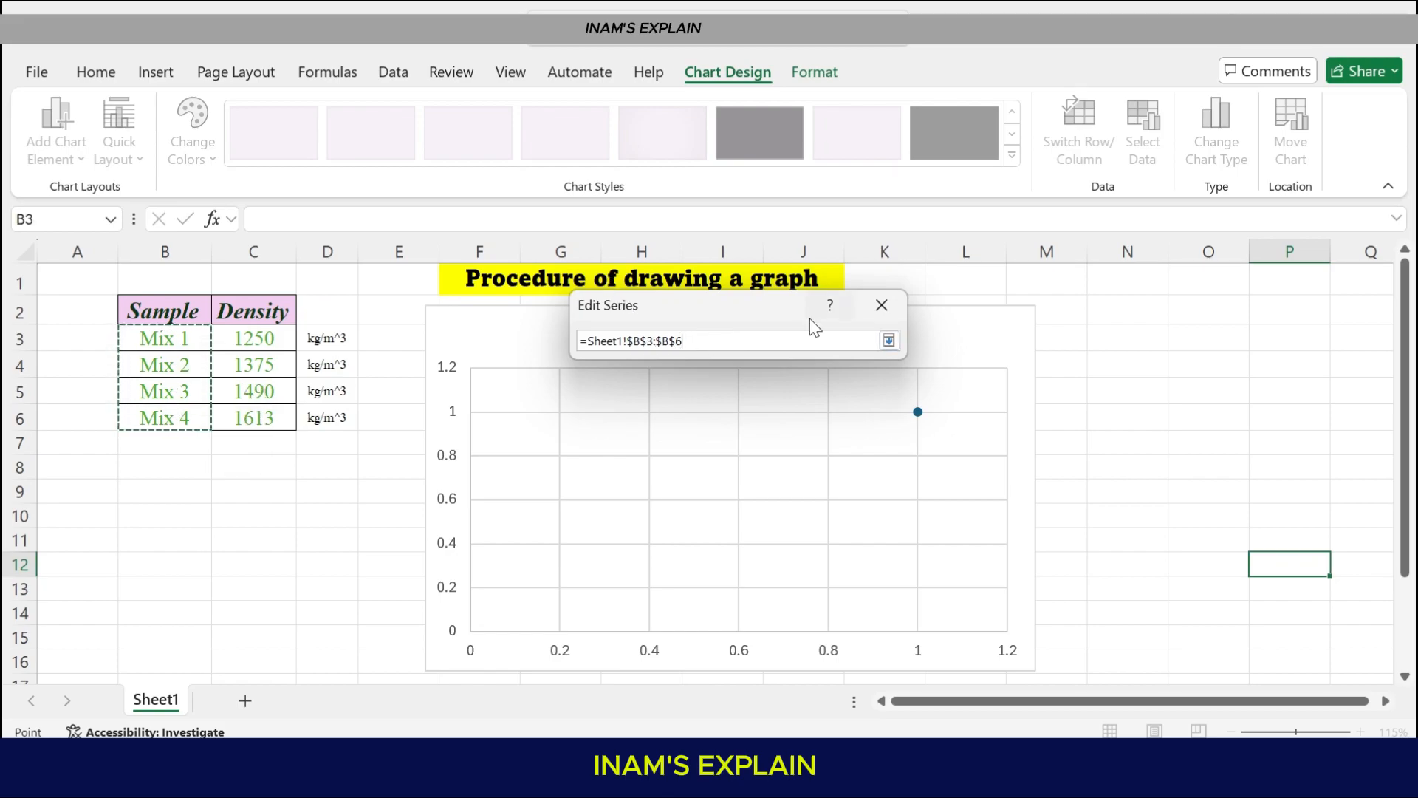
click(890, 340)
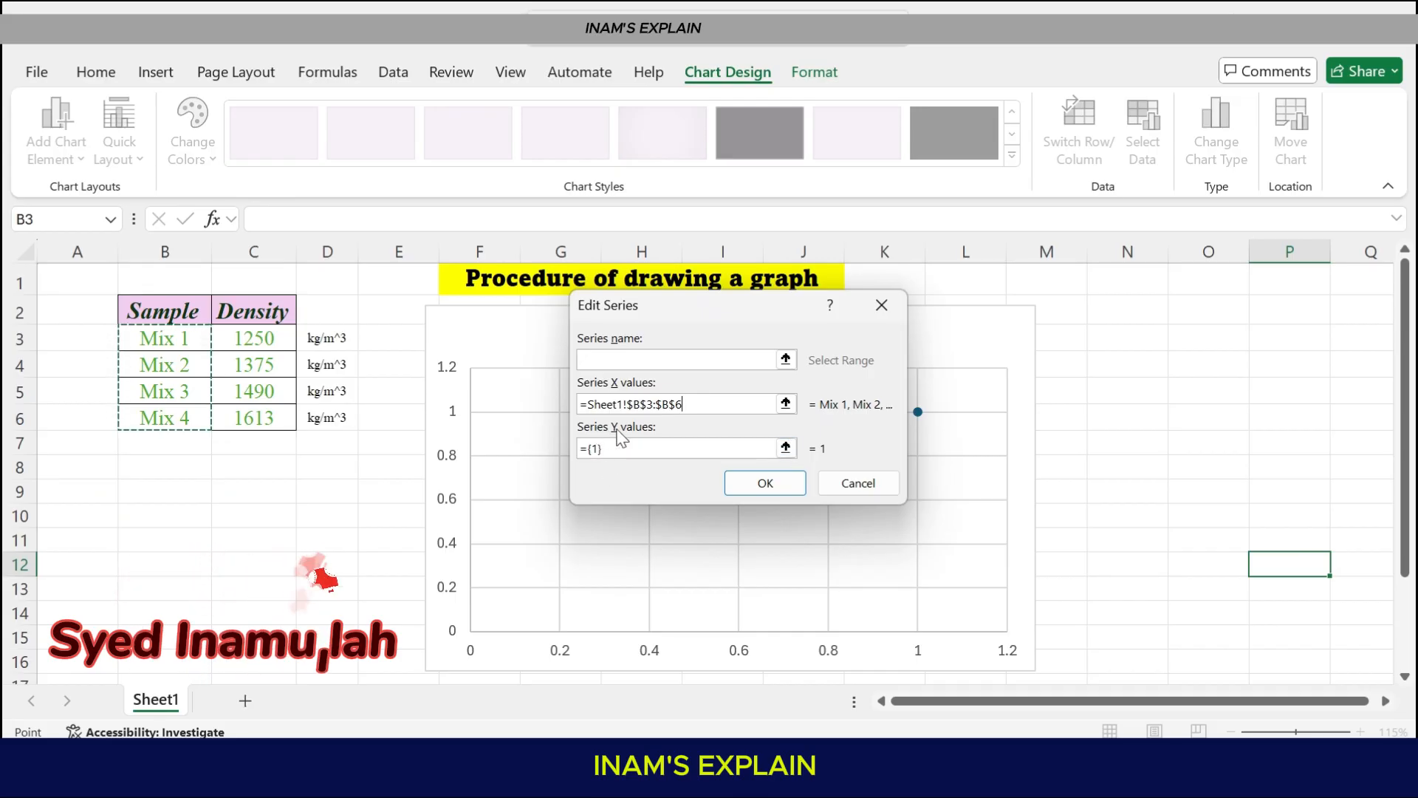
mouse_move(679, 427)
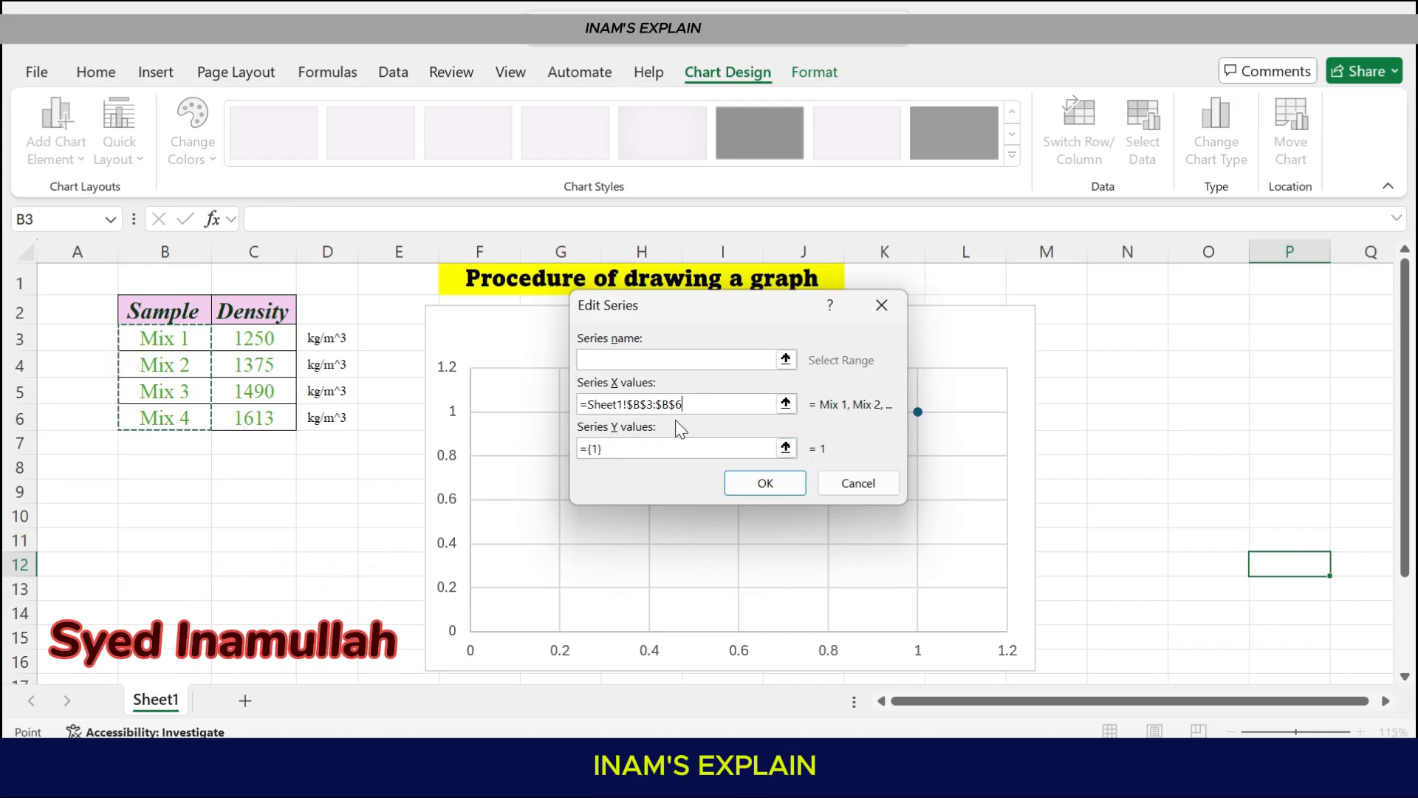
click(784, 449)
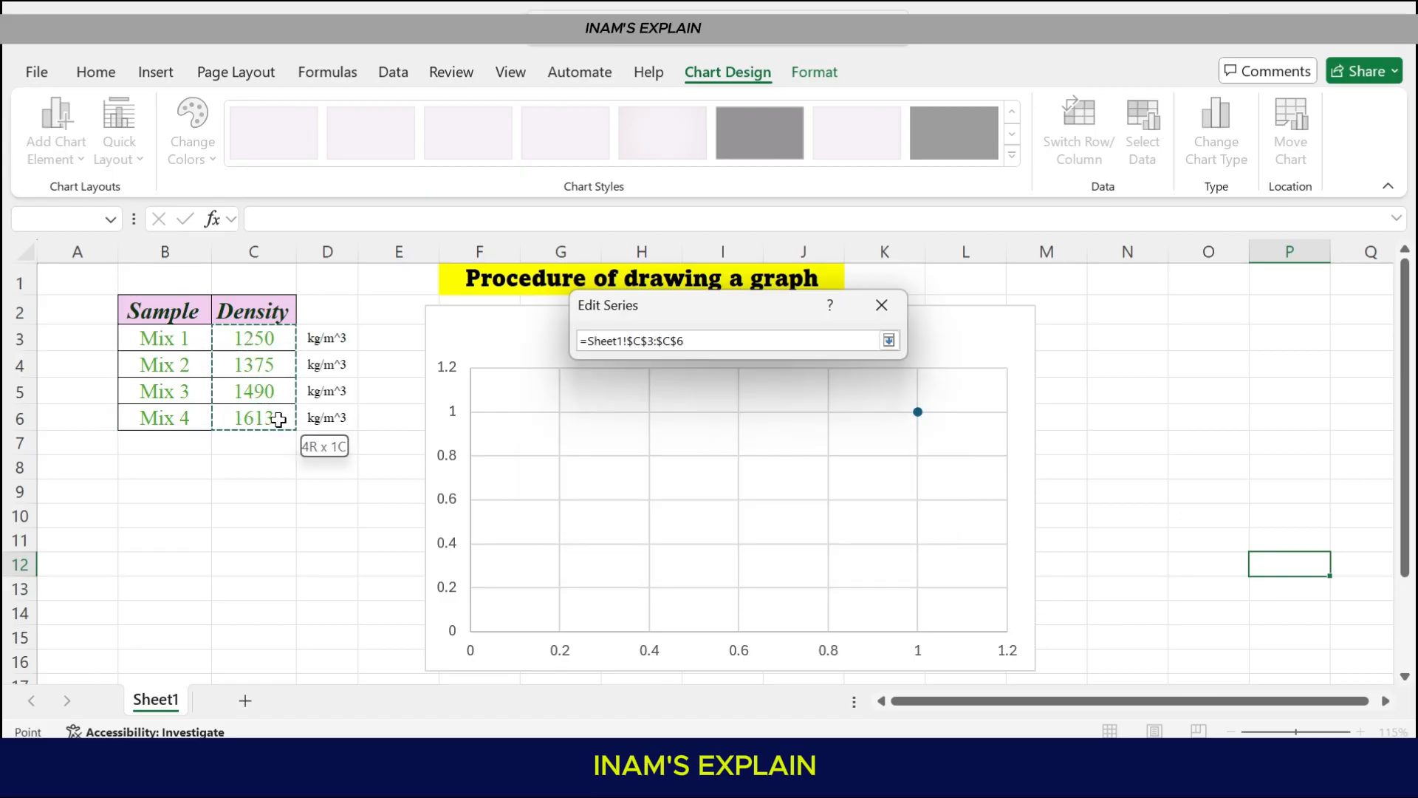
click(889, 341)
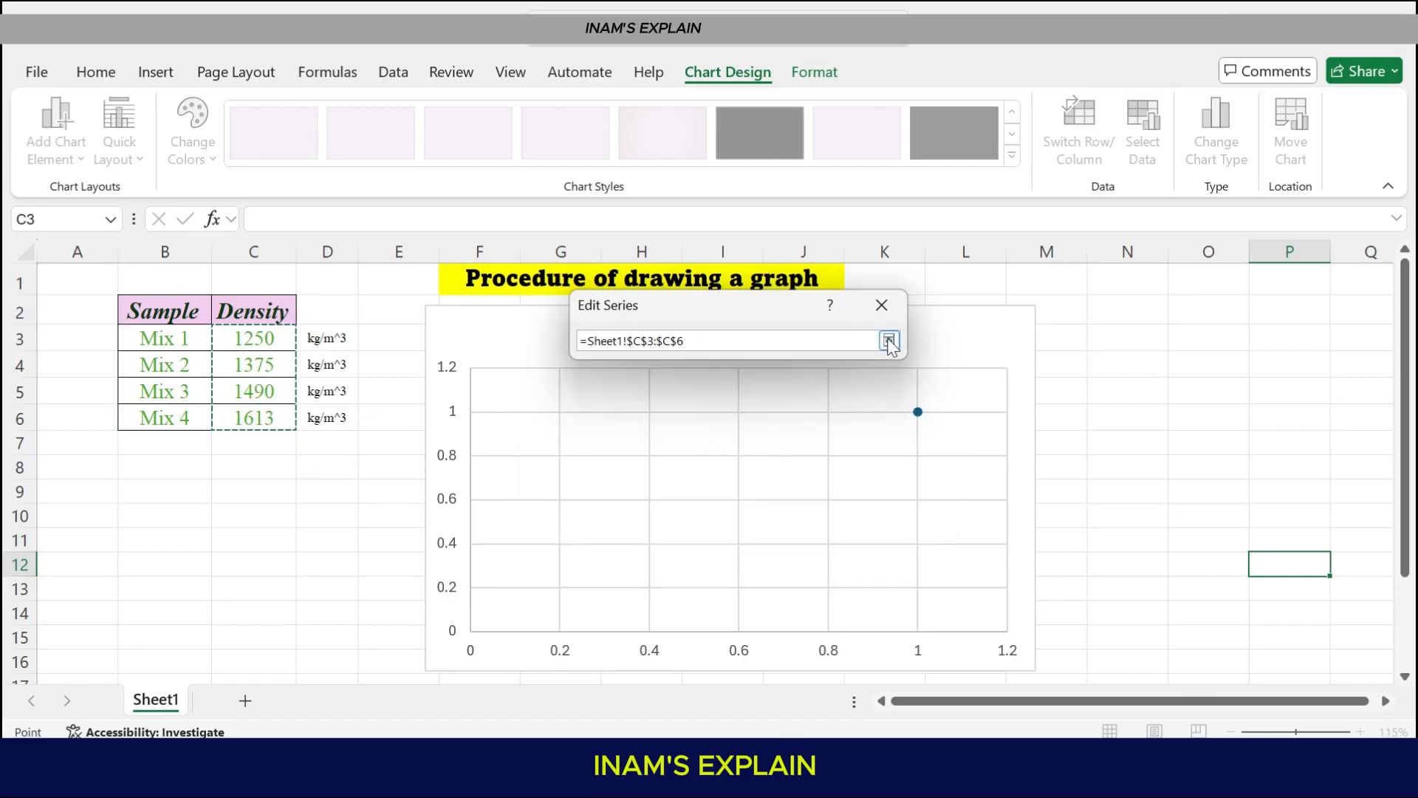
click(889, 341)
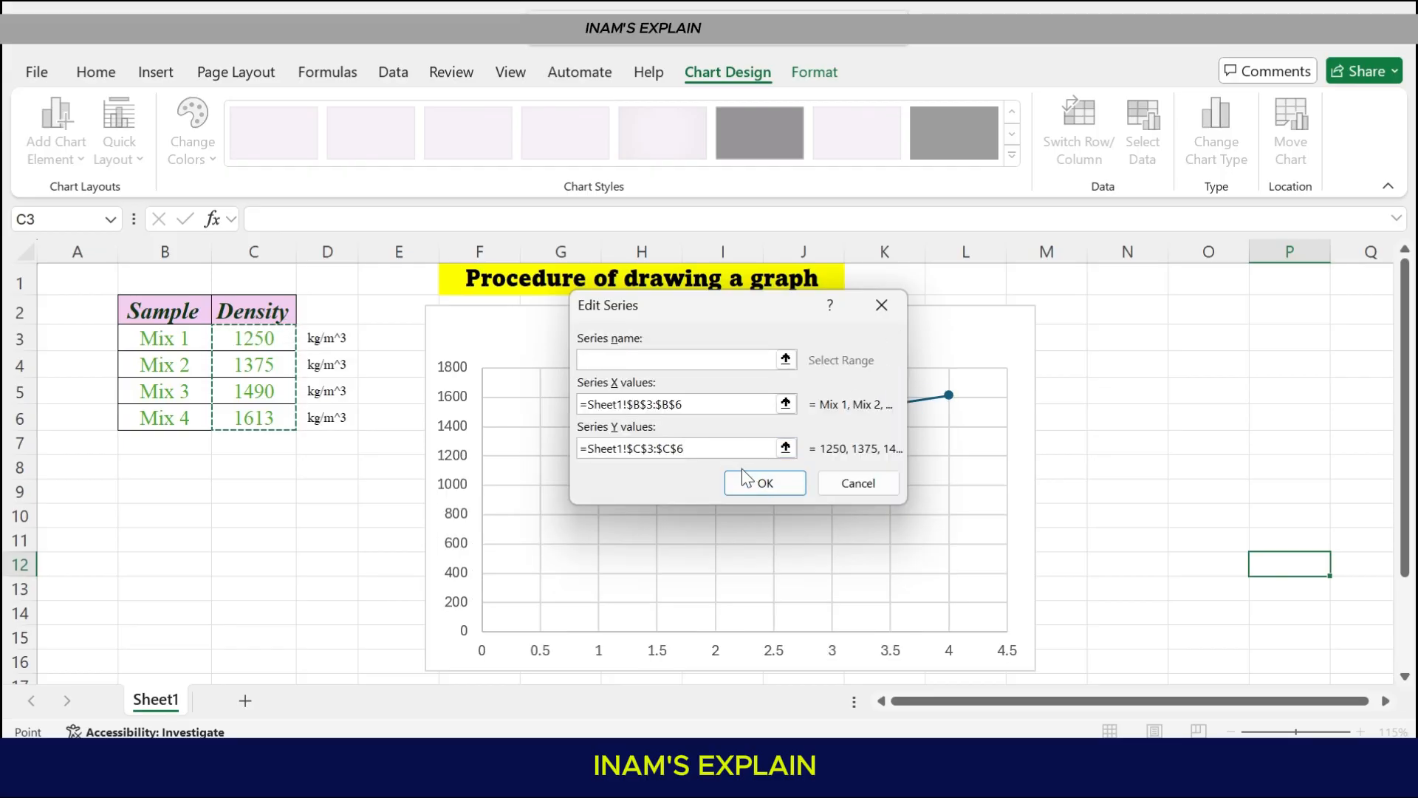
click(764, 482)
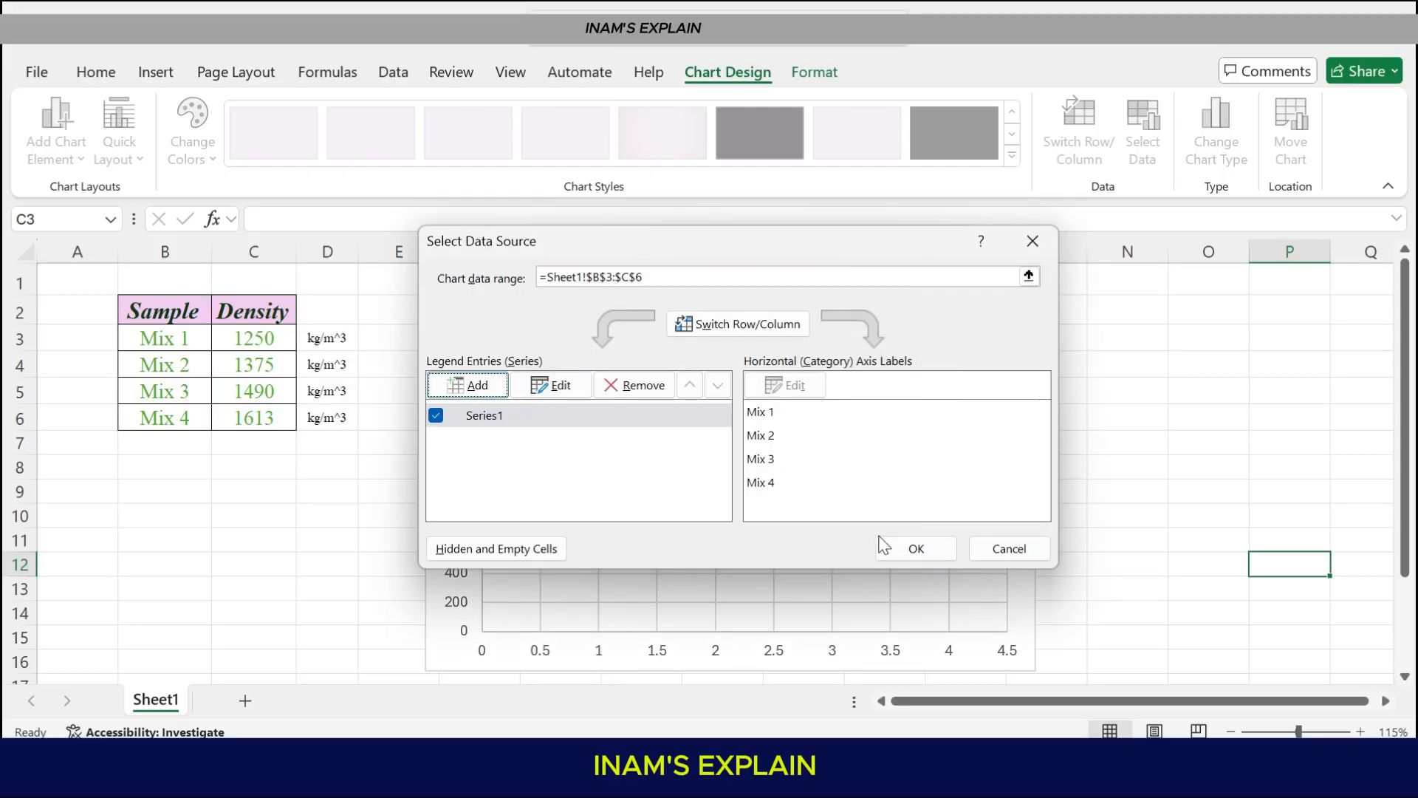
click(916, 549)
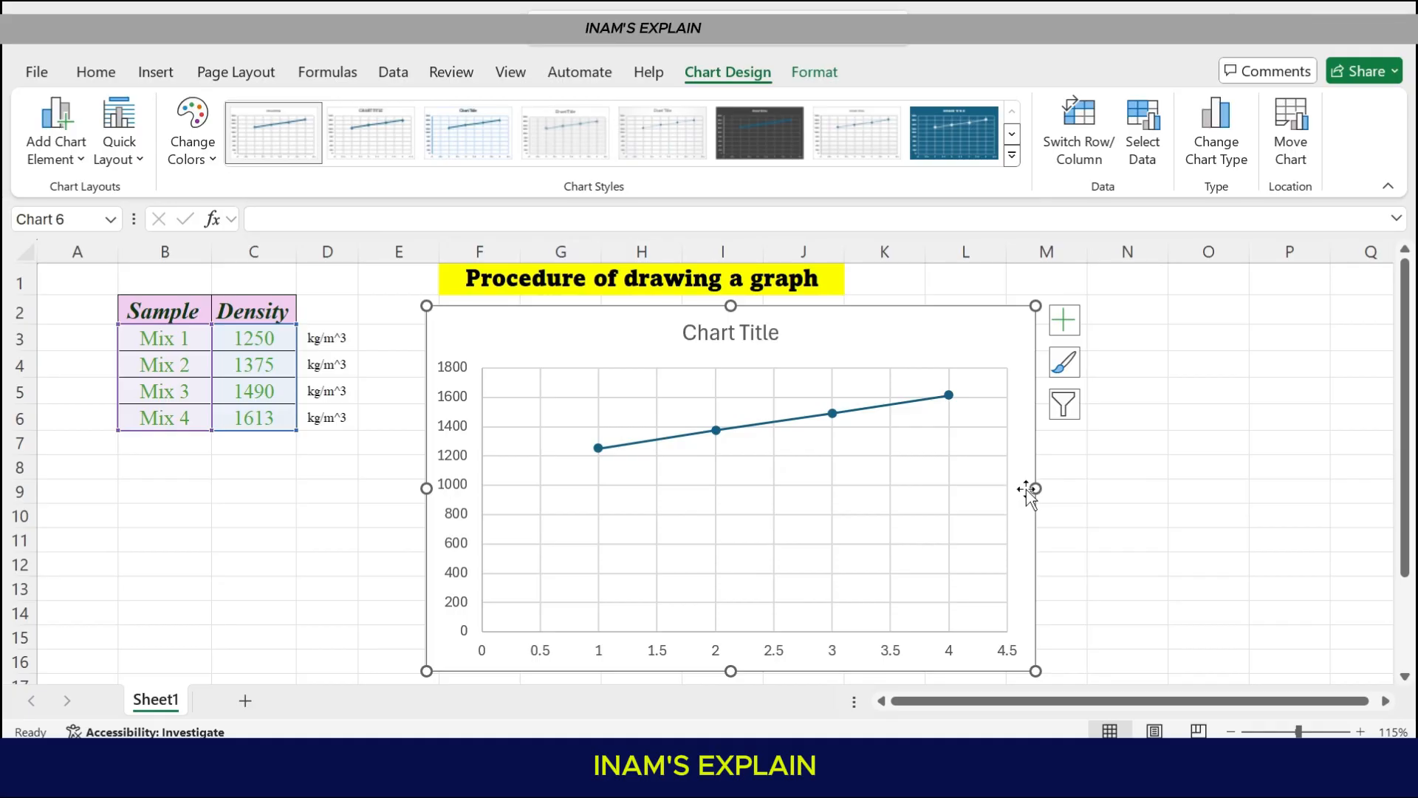
mouse_move(648, 481)
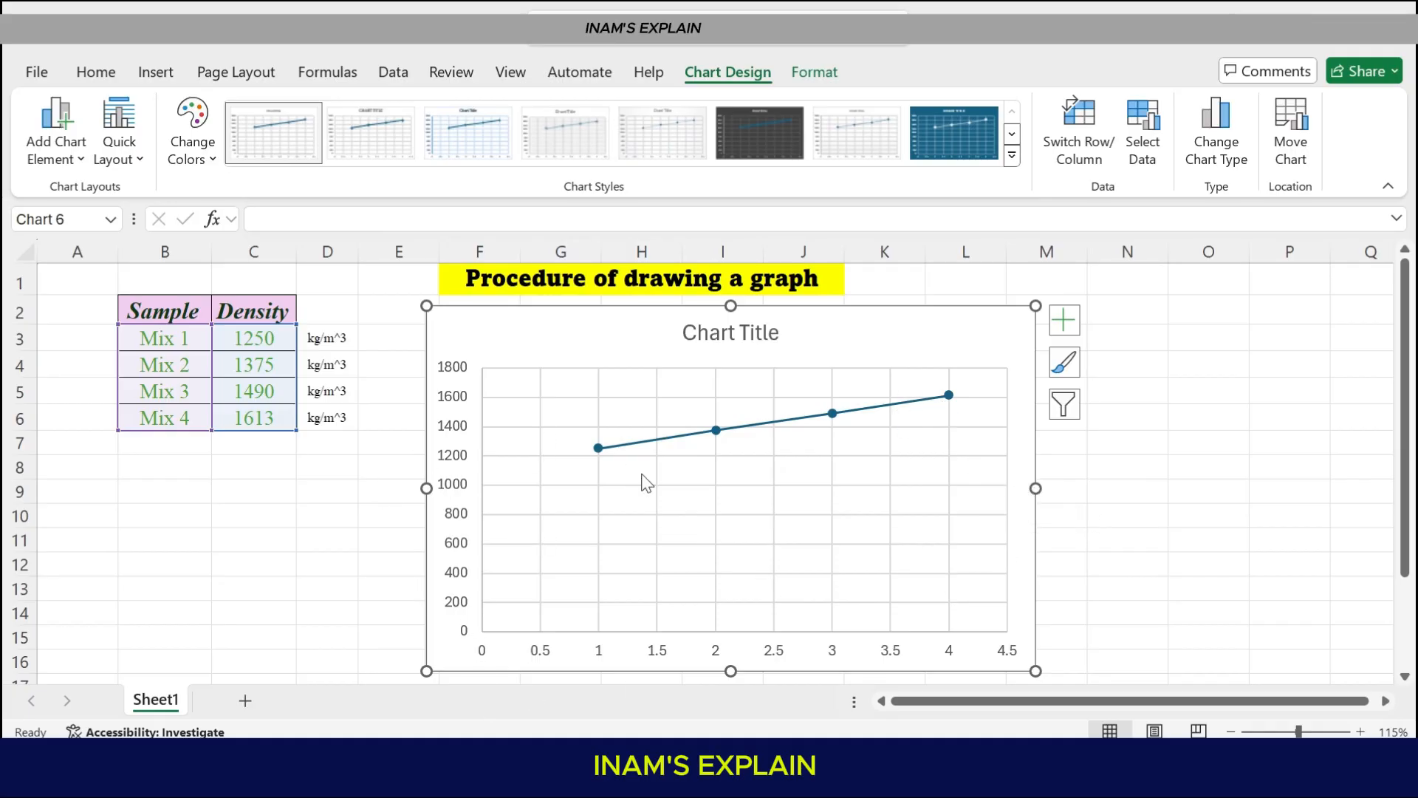
mouse_move(155, 384)
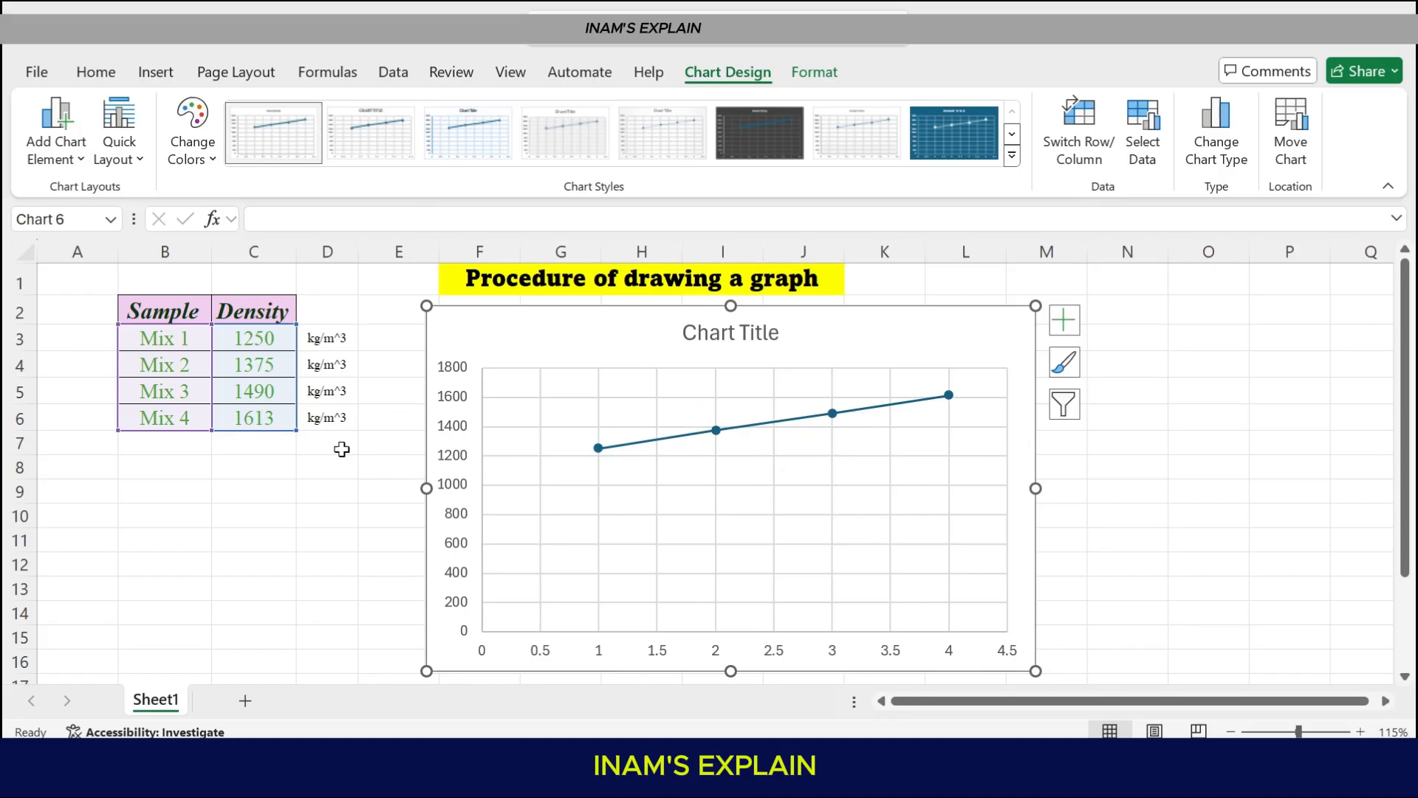
mouse_move(965, 345)
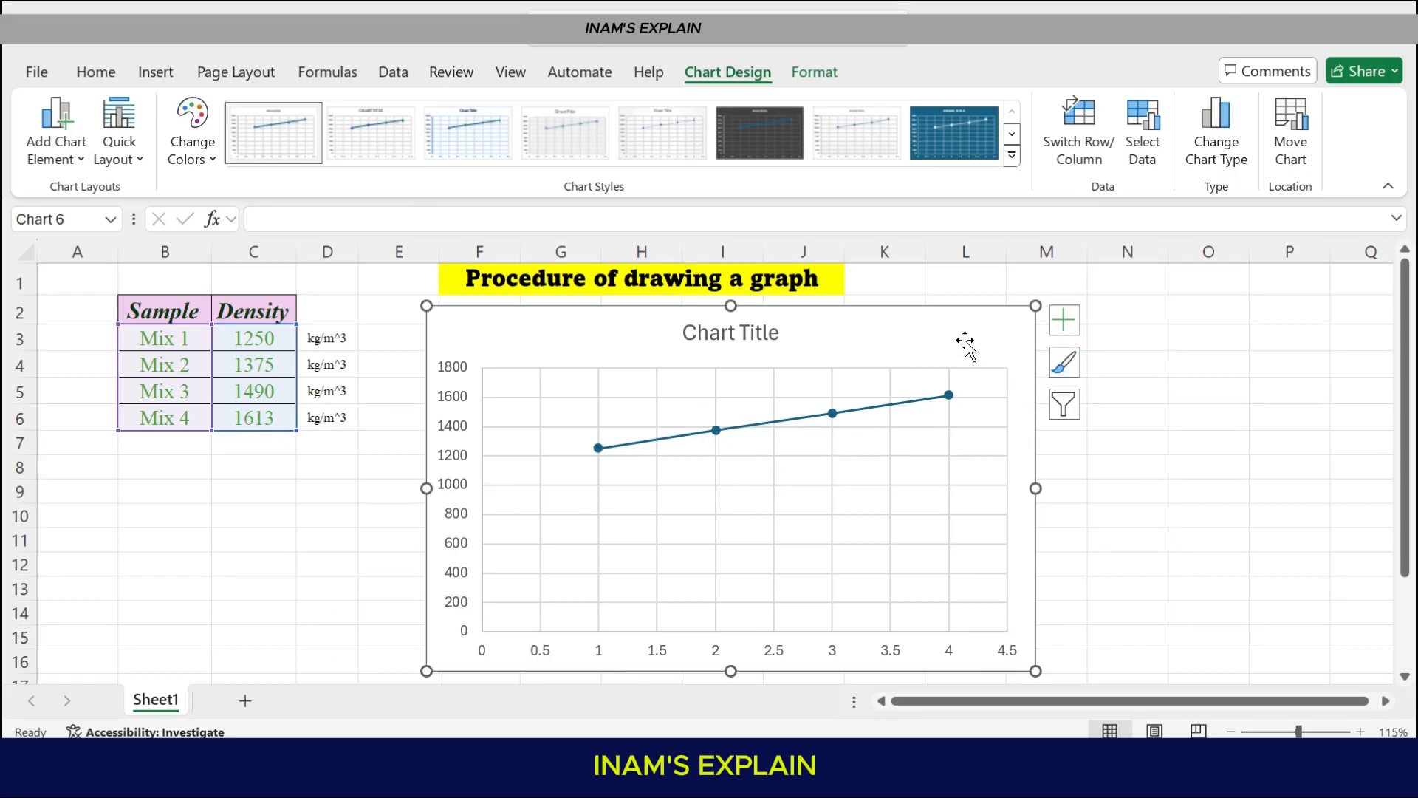
mouse_move(861, 409)
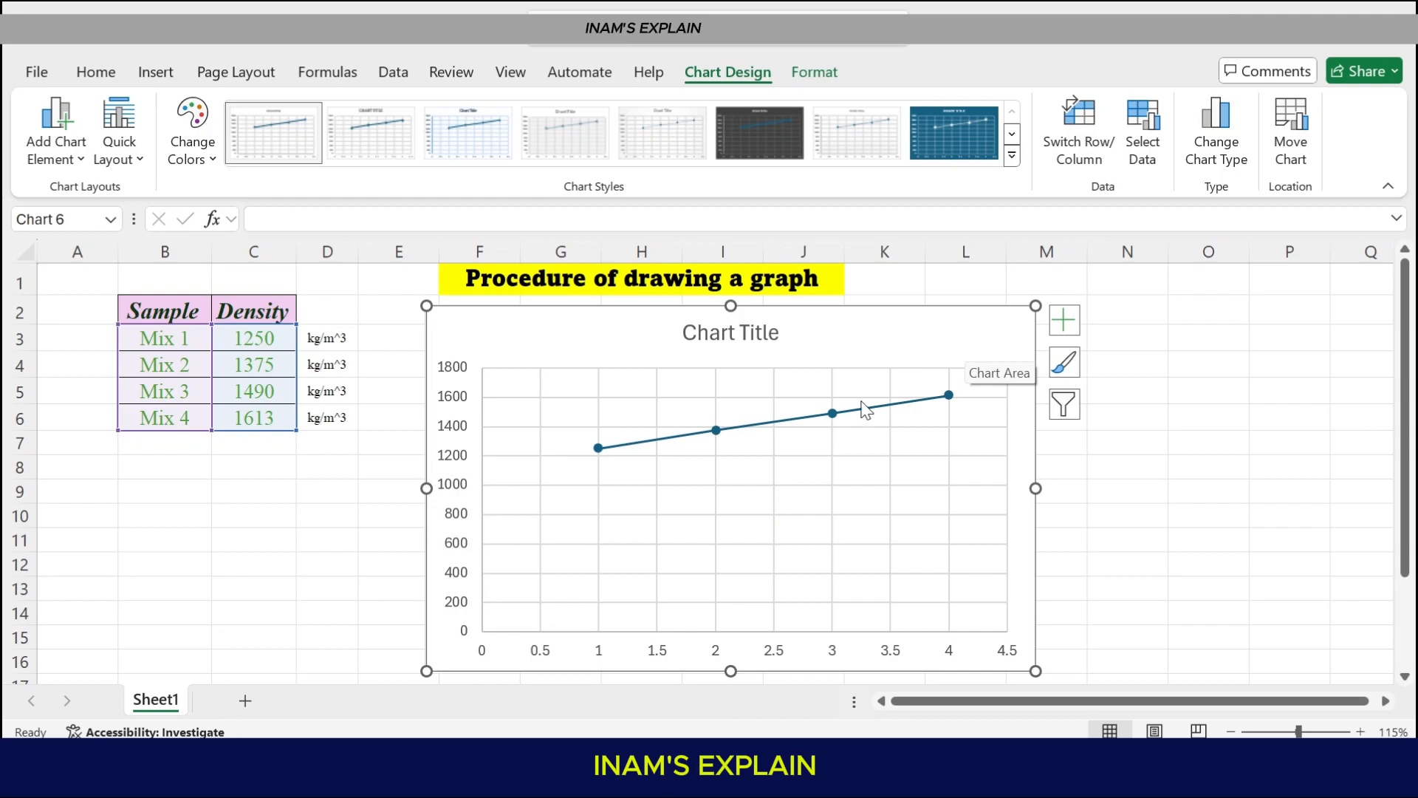
mouse_move(692, 434)
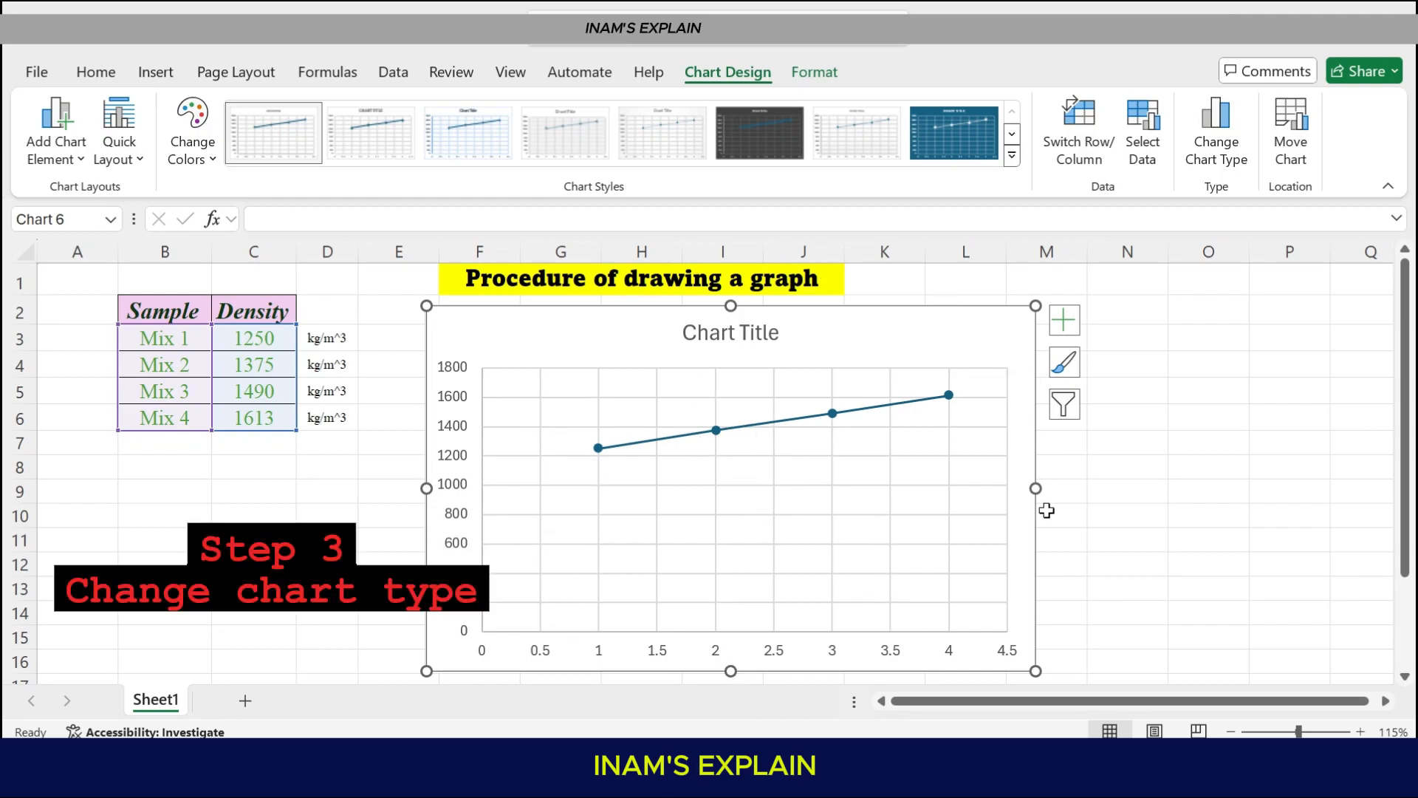
mouse_move(897, 344)
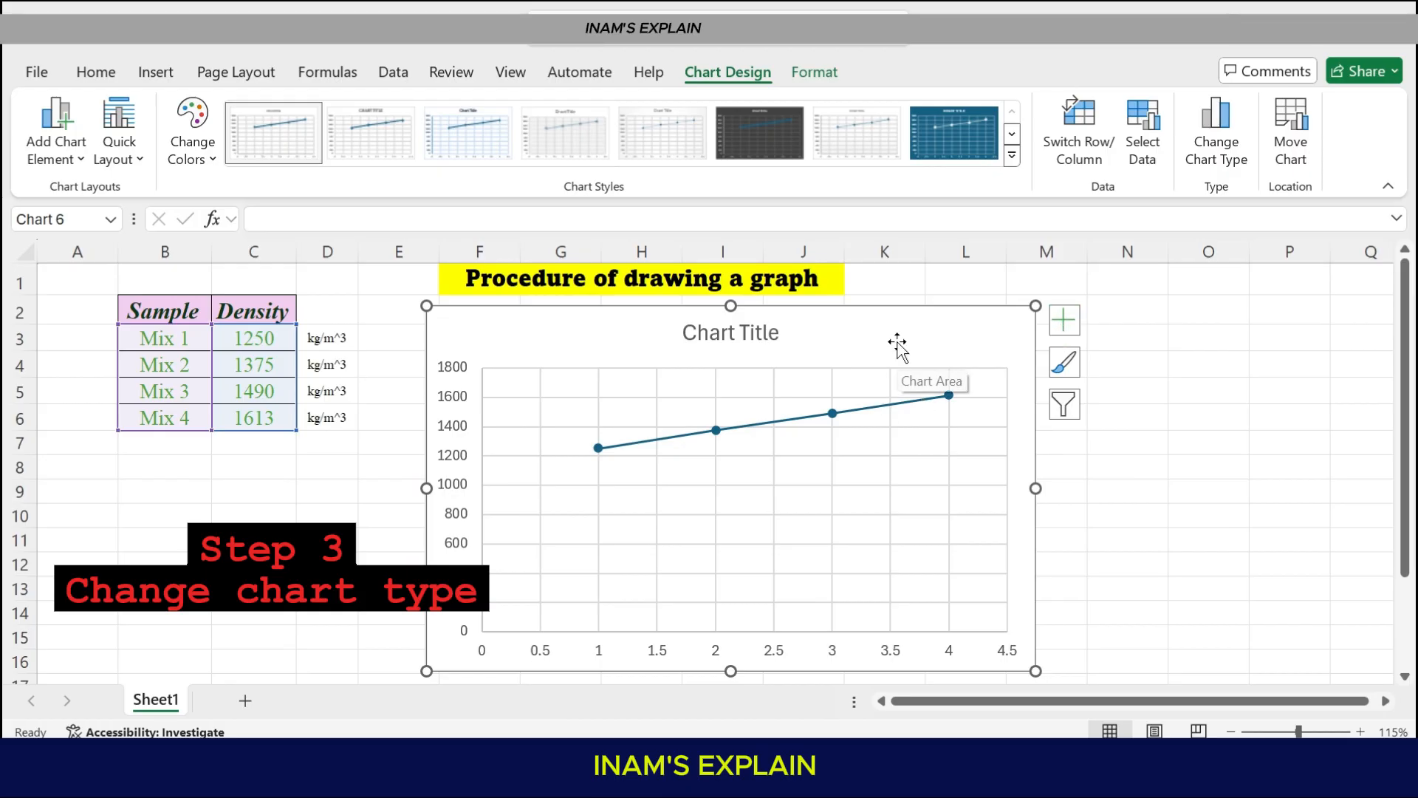
Change the chart type to Clustered Column, giving one bar per Mix sample
right_click(895, 349)
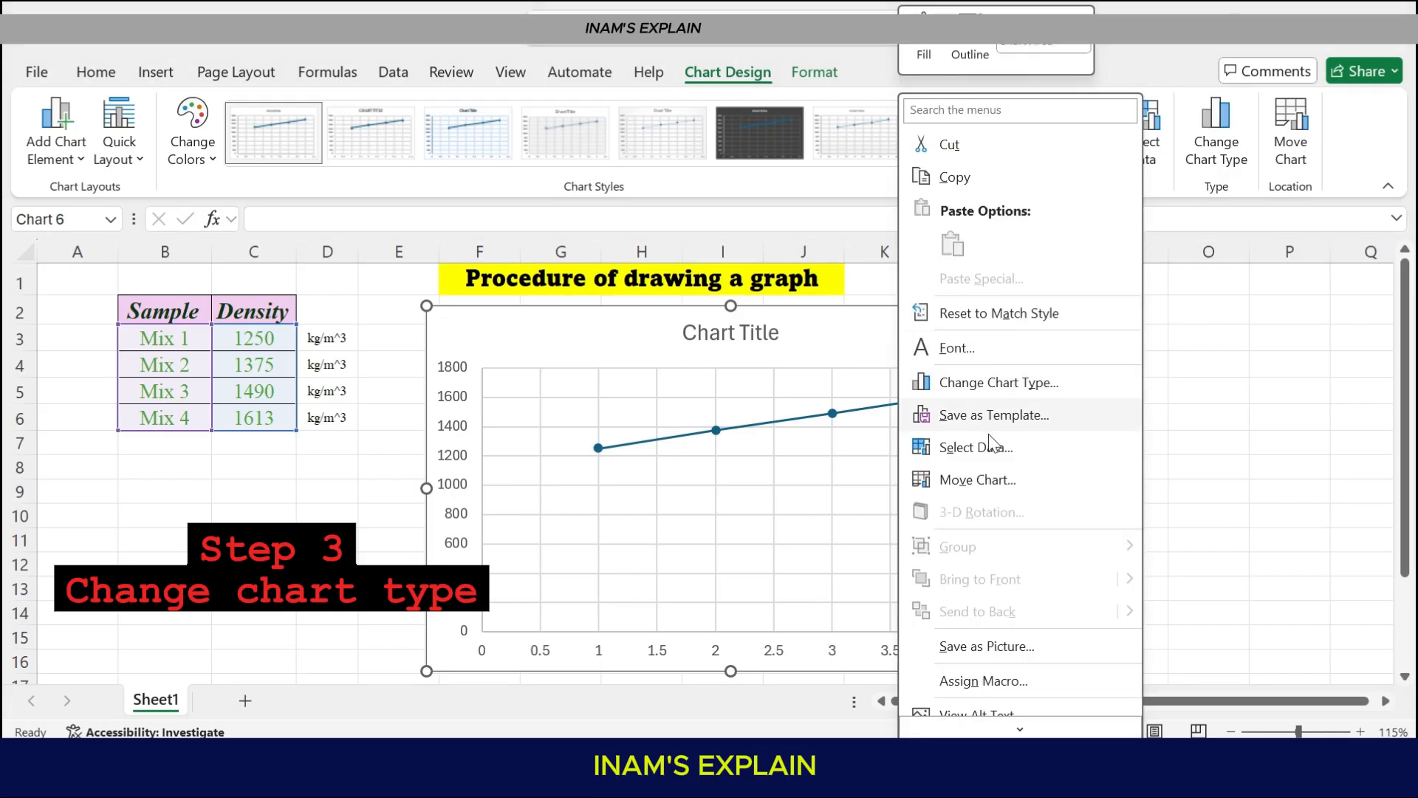
mouse_move(999, 382)
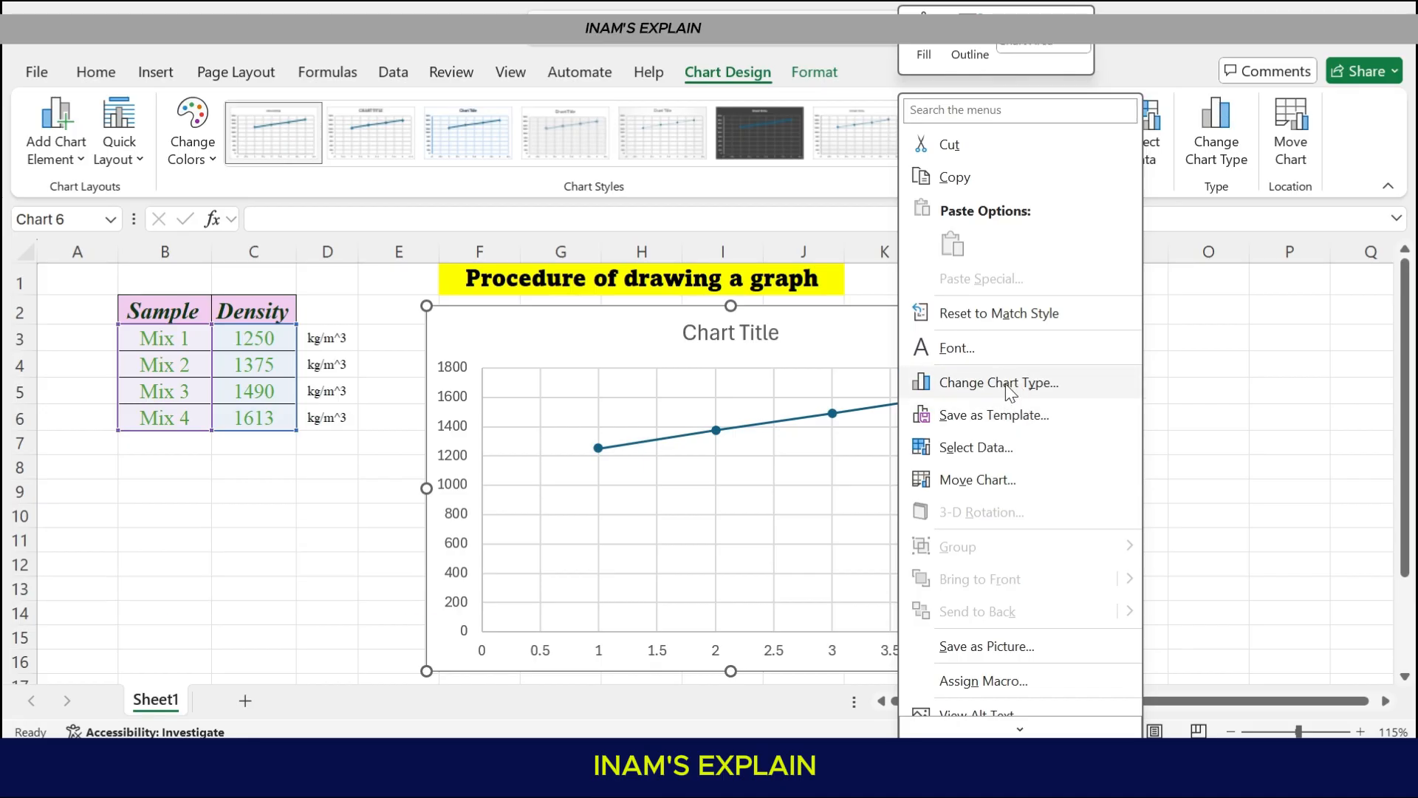
click(999, 382)
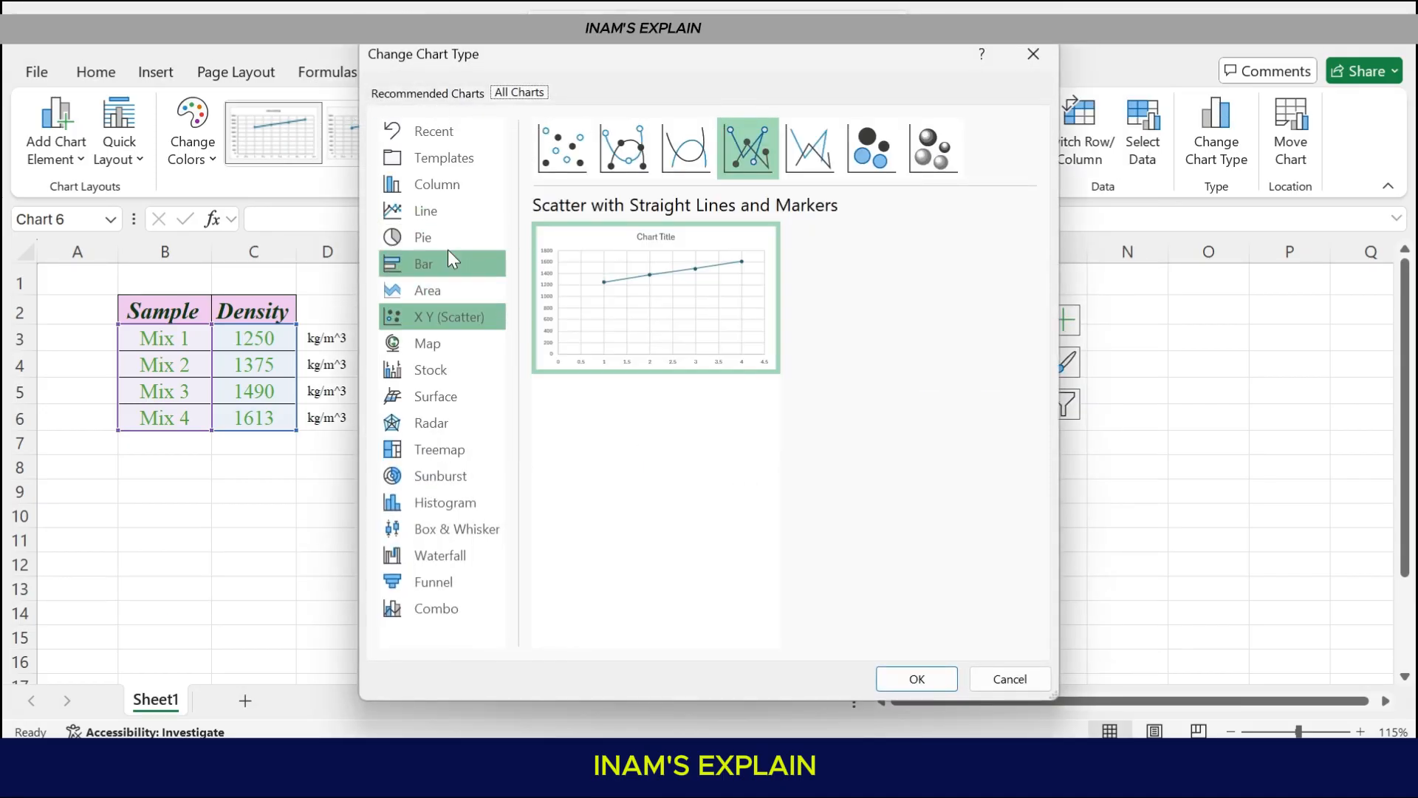
mouse_move(440, 342)
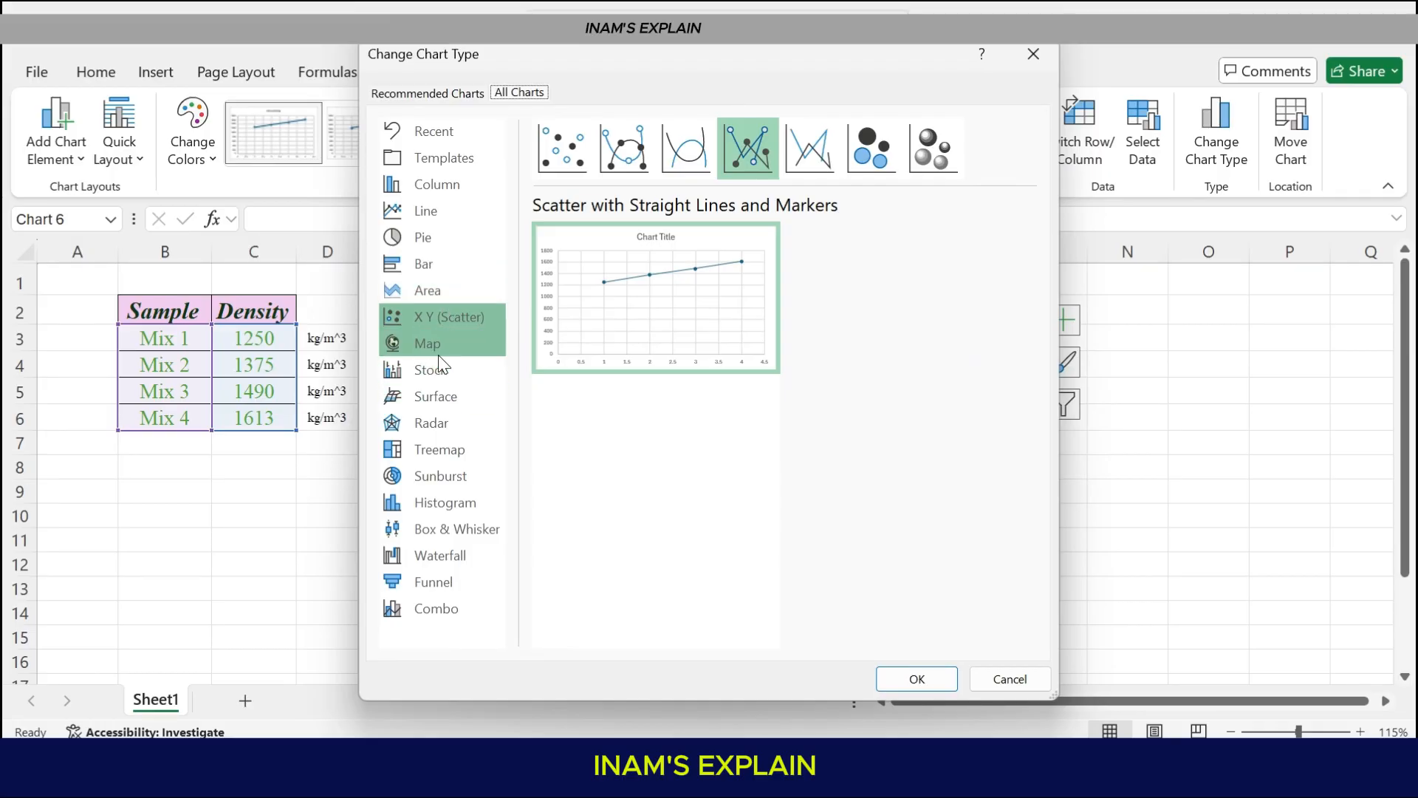
mouse_move(433, 422)
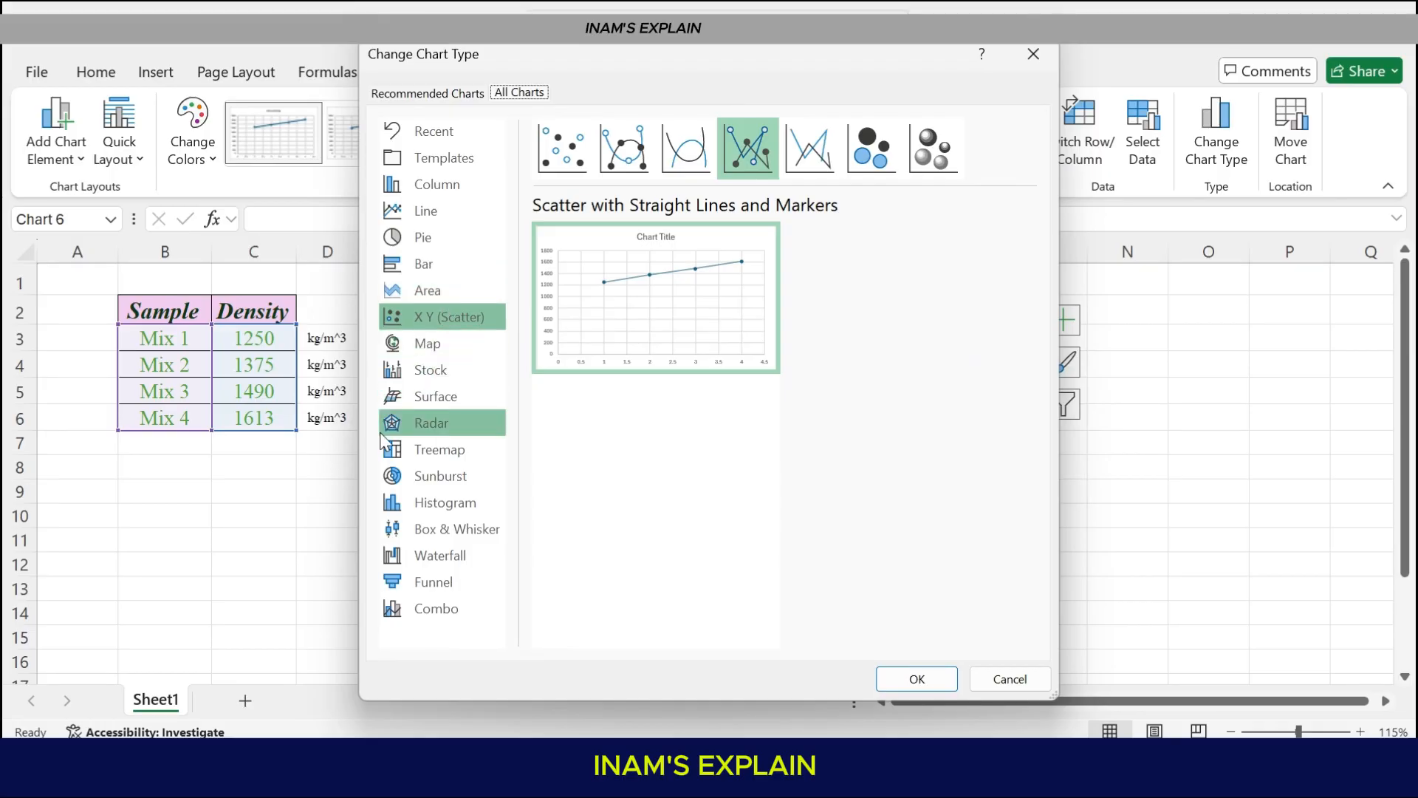
mouse_move(437, 185)
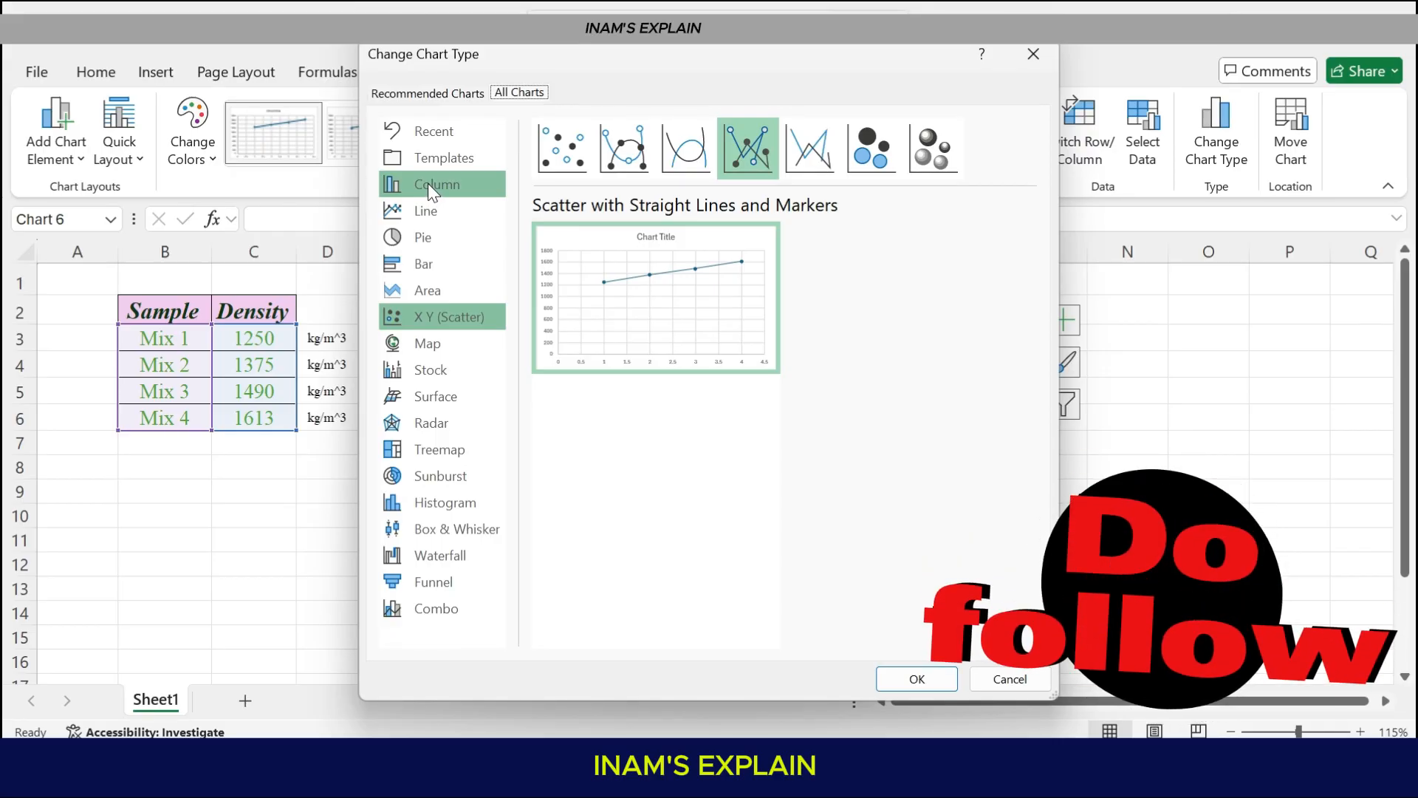
click(437, 184)
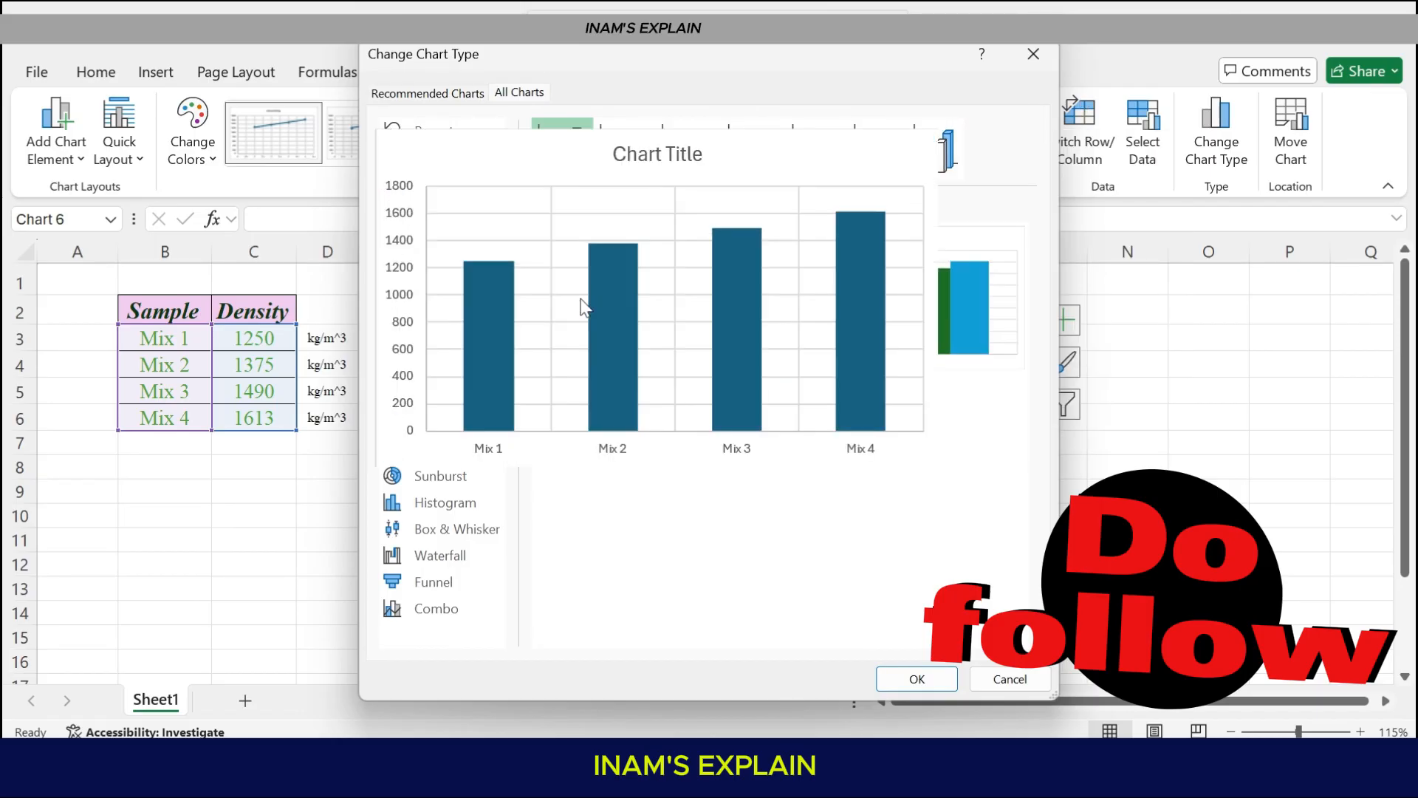
click(438, 183)
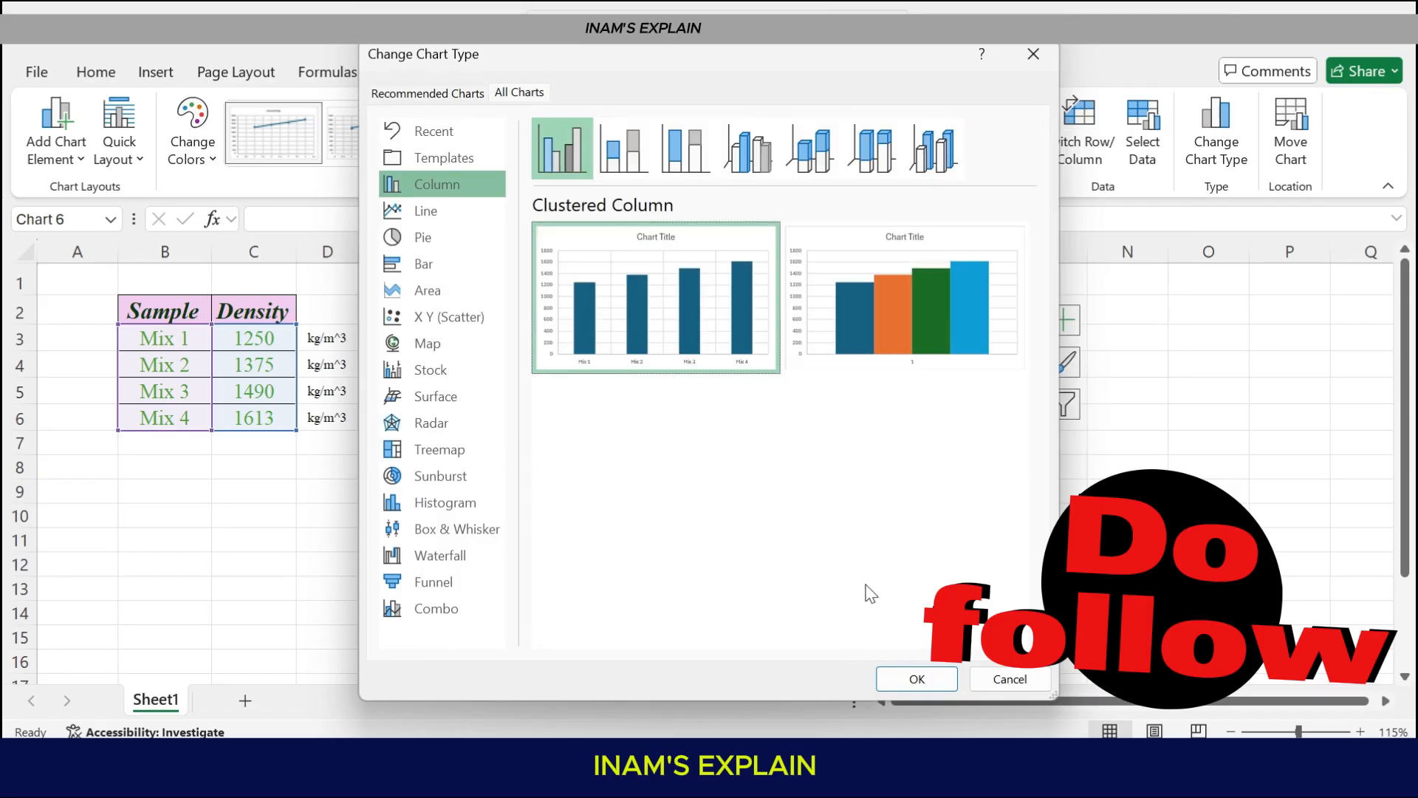
click(915, 680)
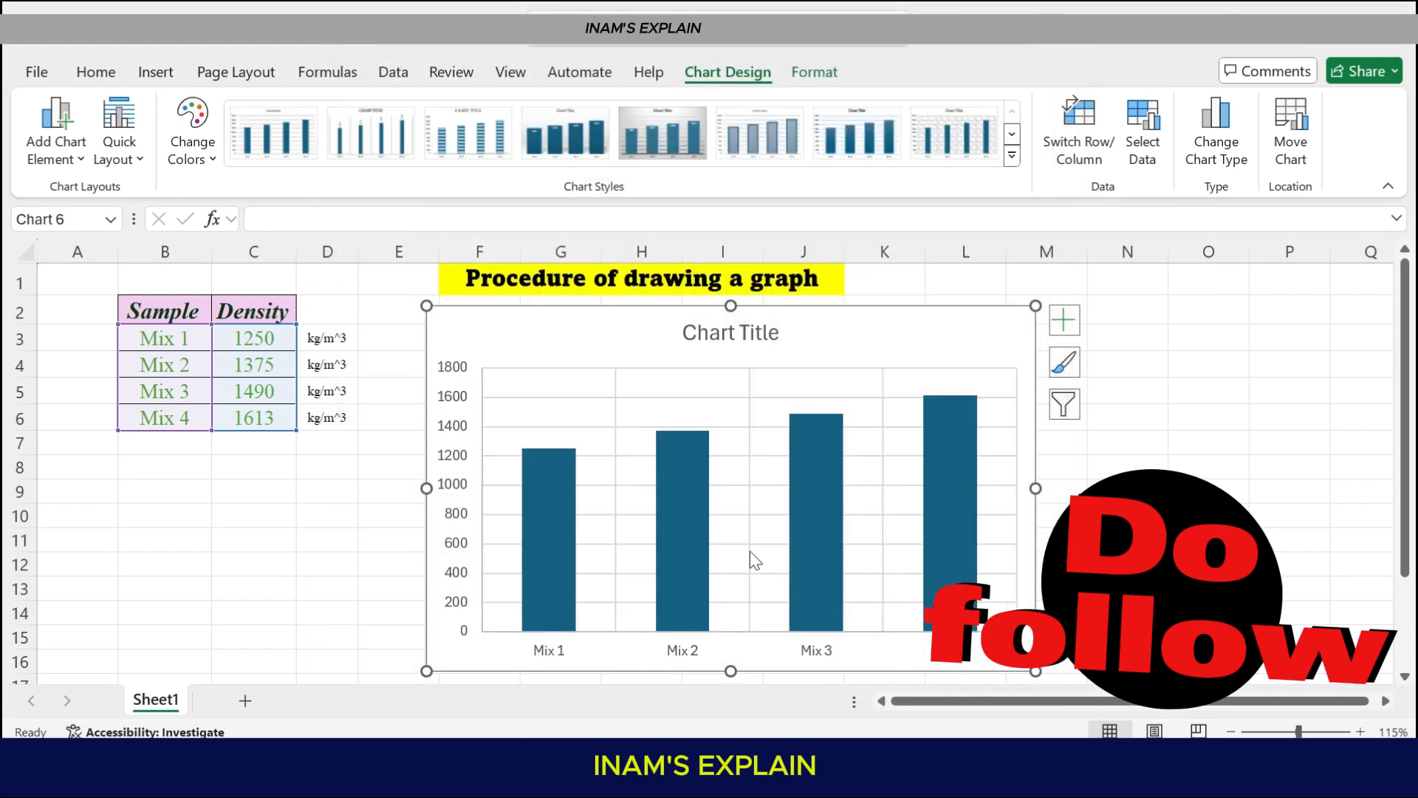
mouse_move(893, 507)
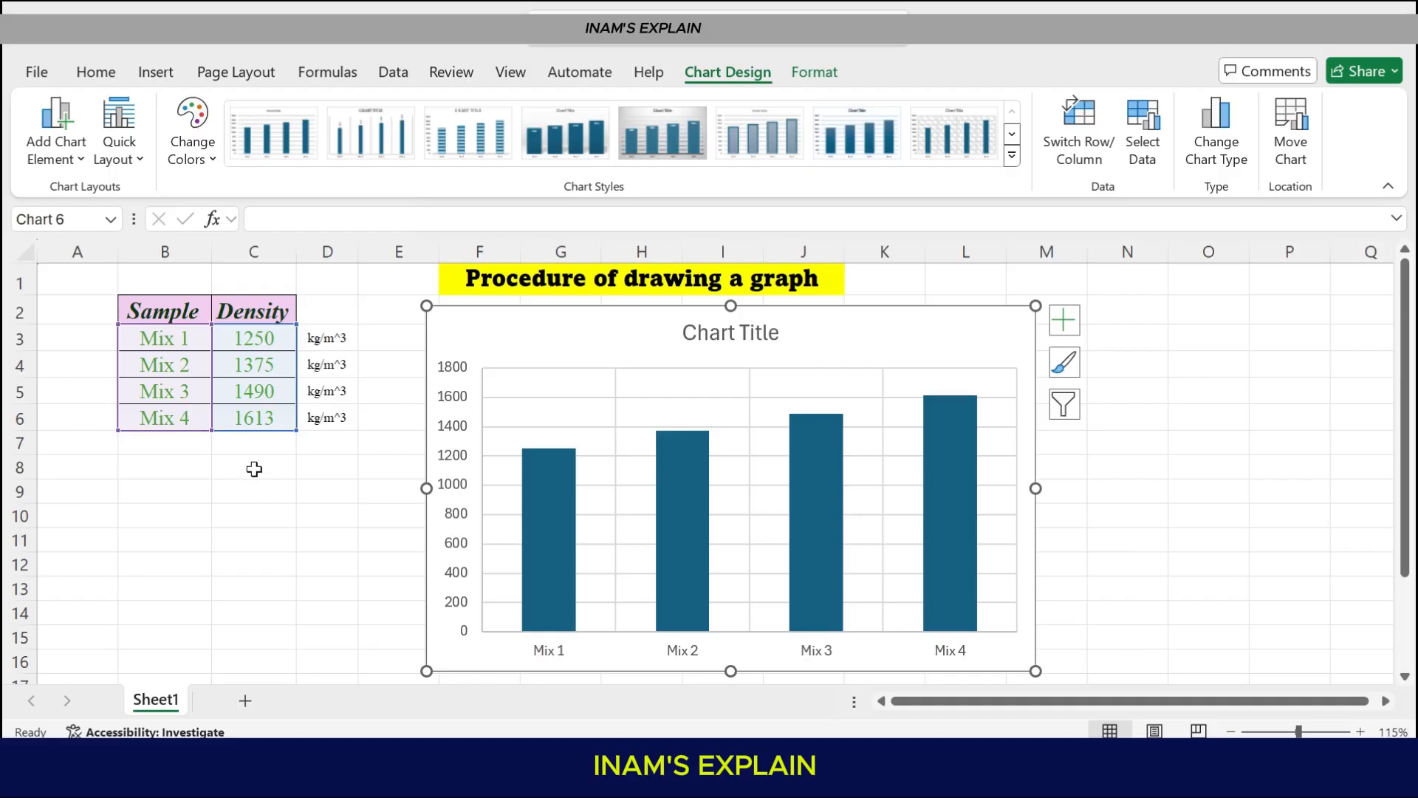
mouse_move(740, 418)
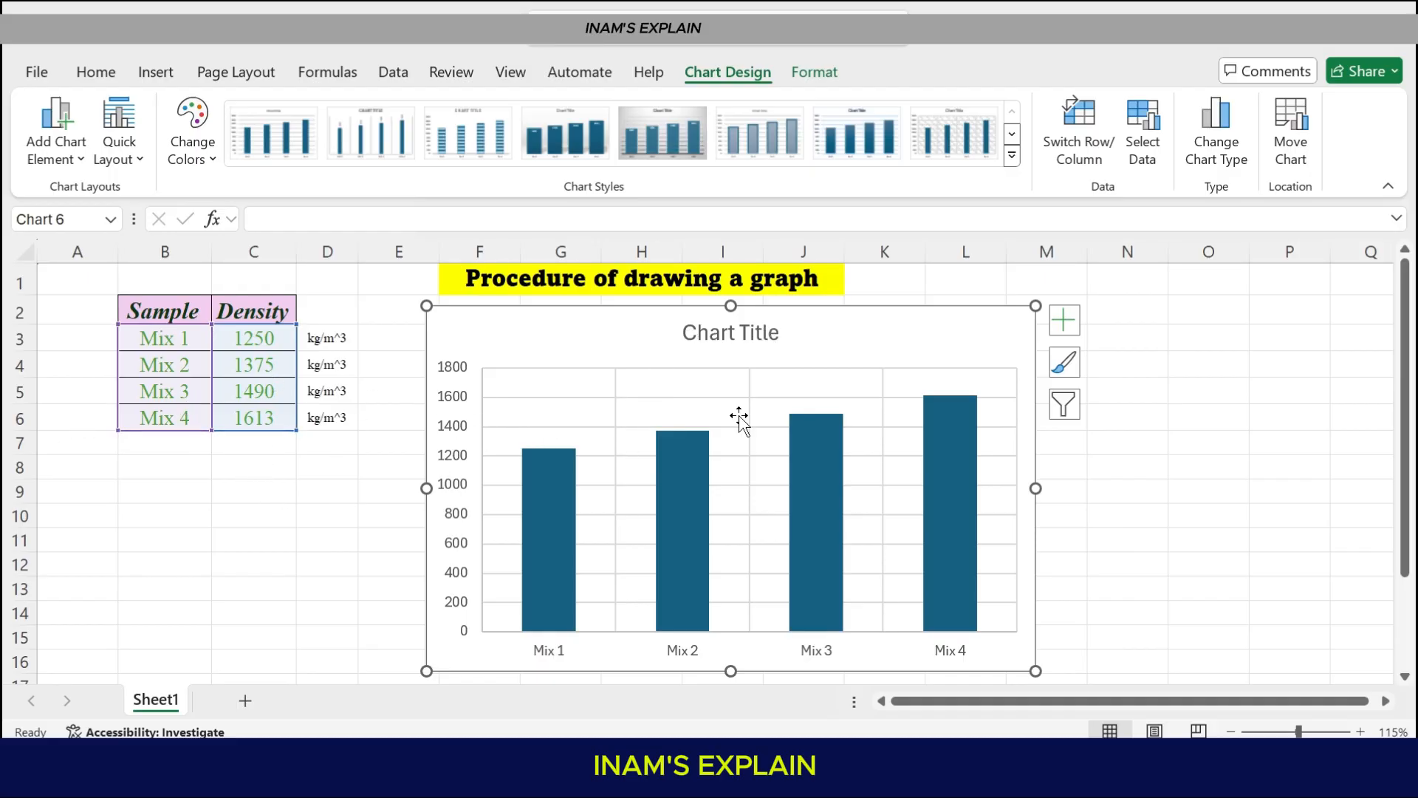
mouse_move(566, 659)
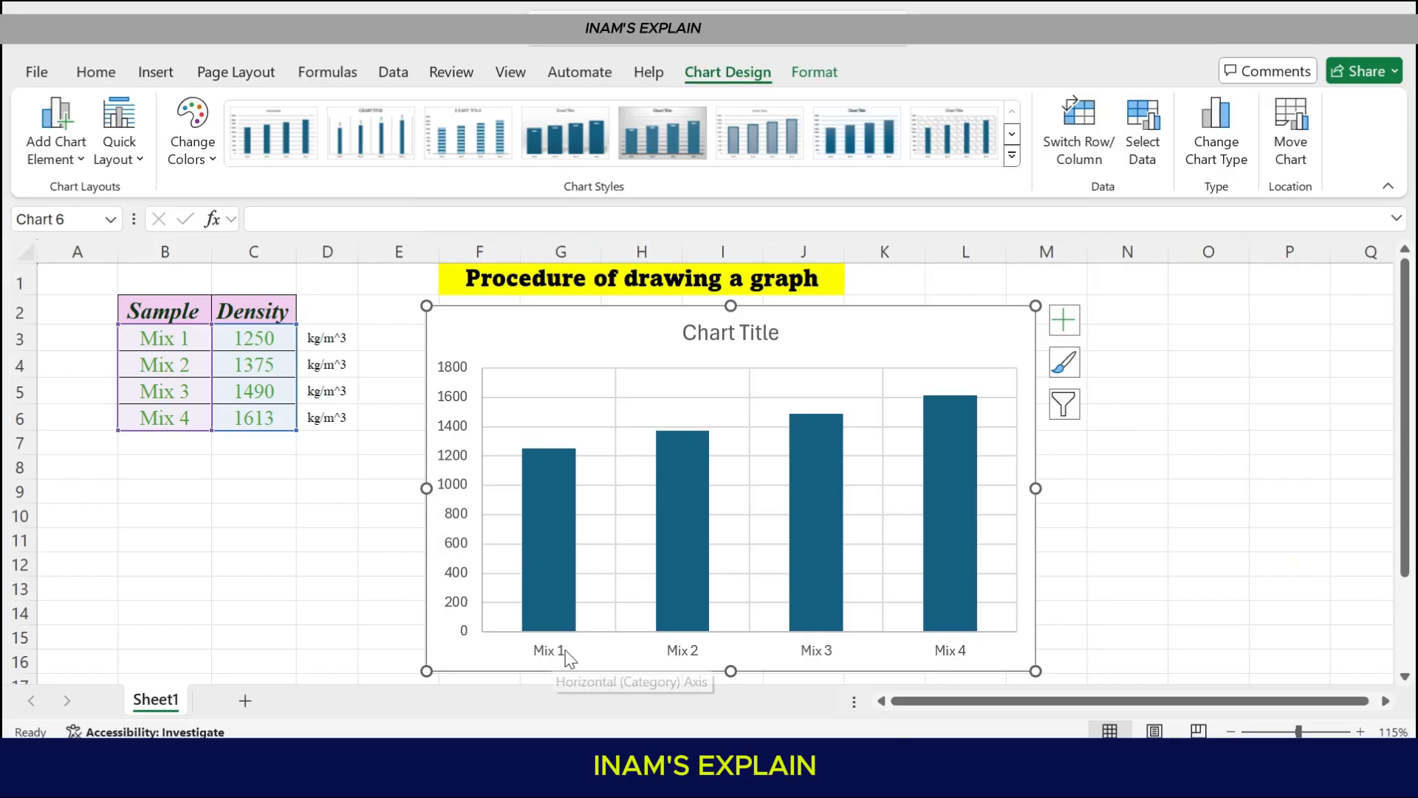
mouse_move(191, 442)
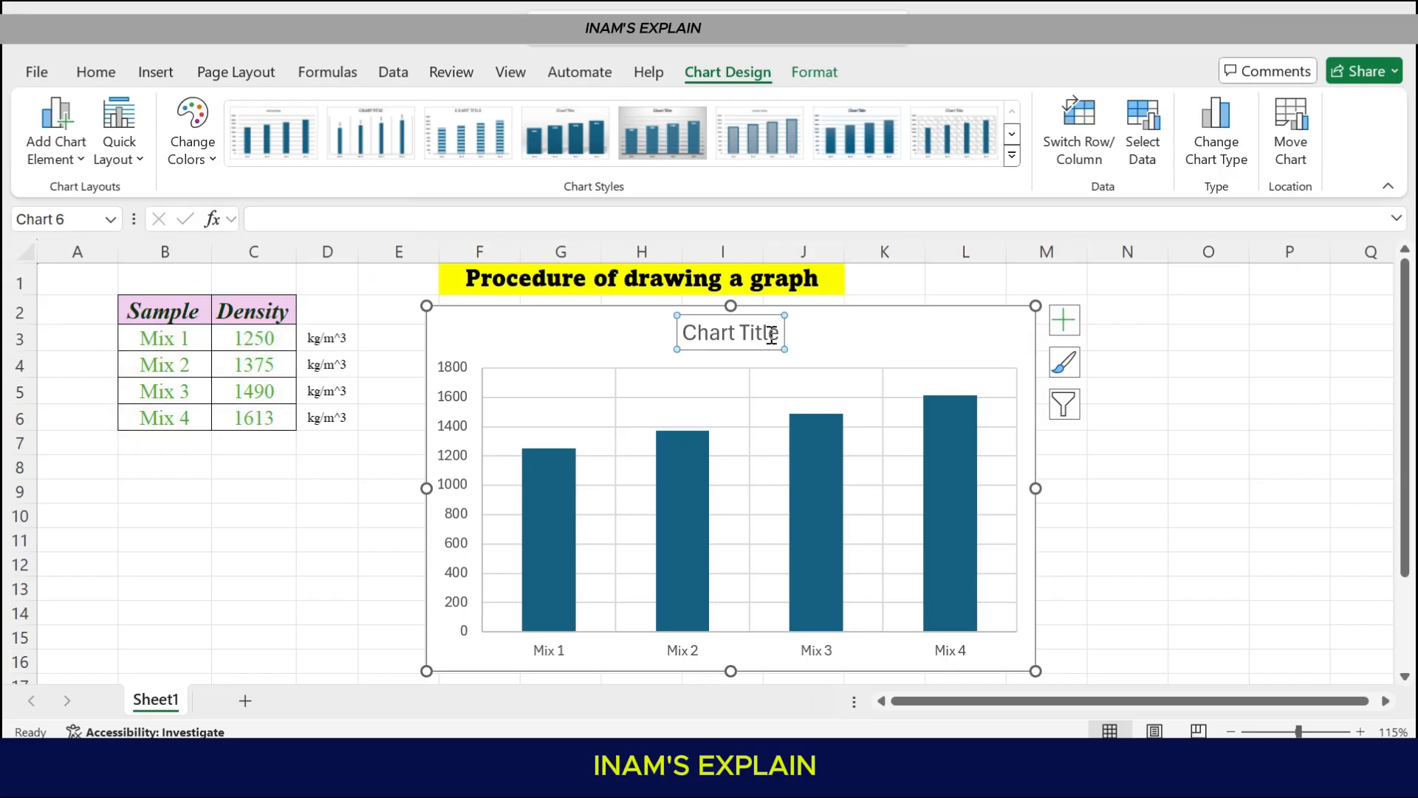
mouse_move(746, 323)
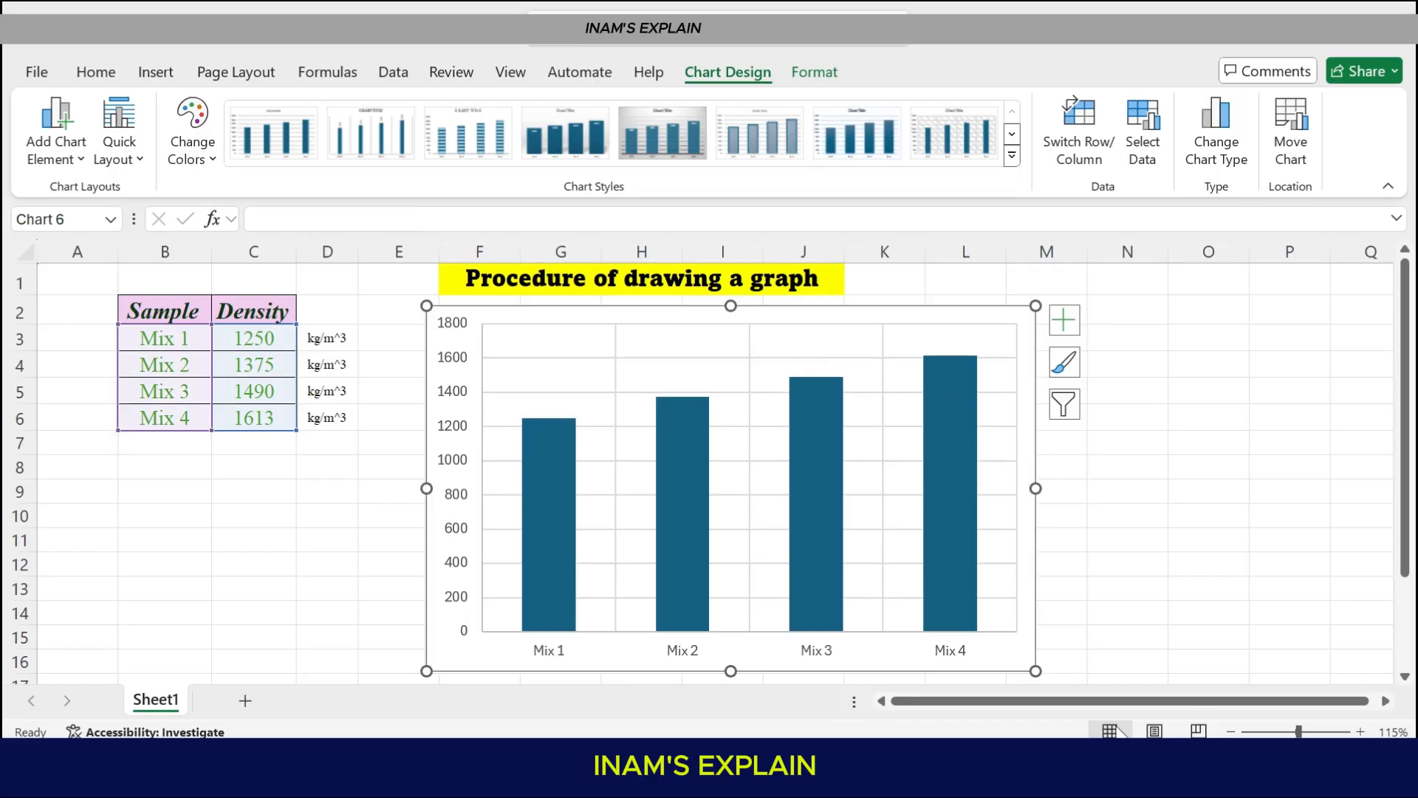
mouse_move(916, 502)
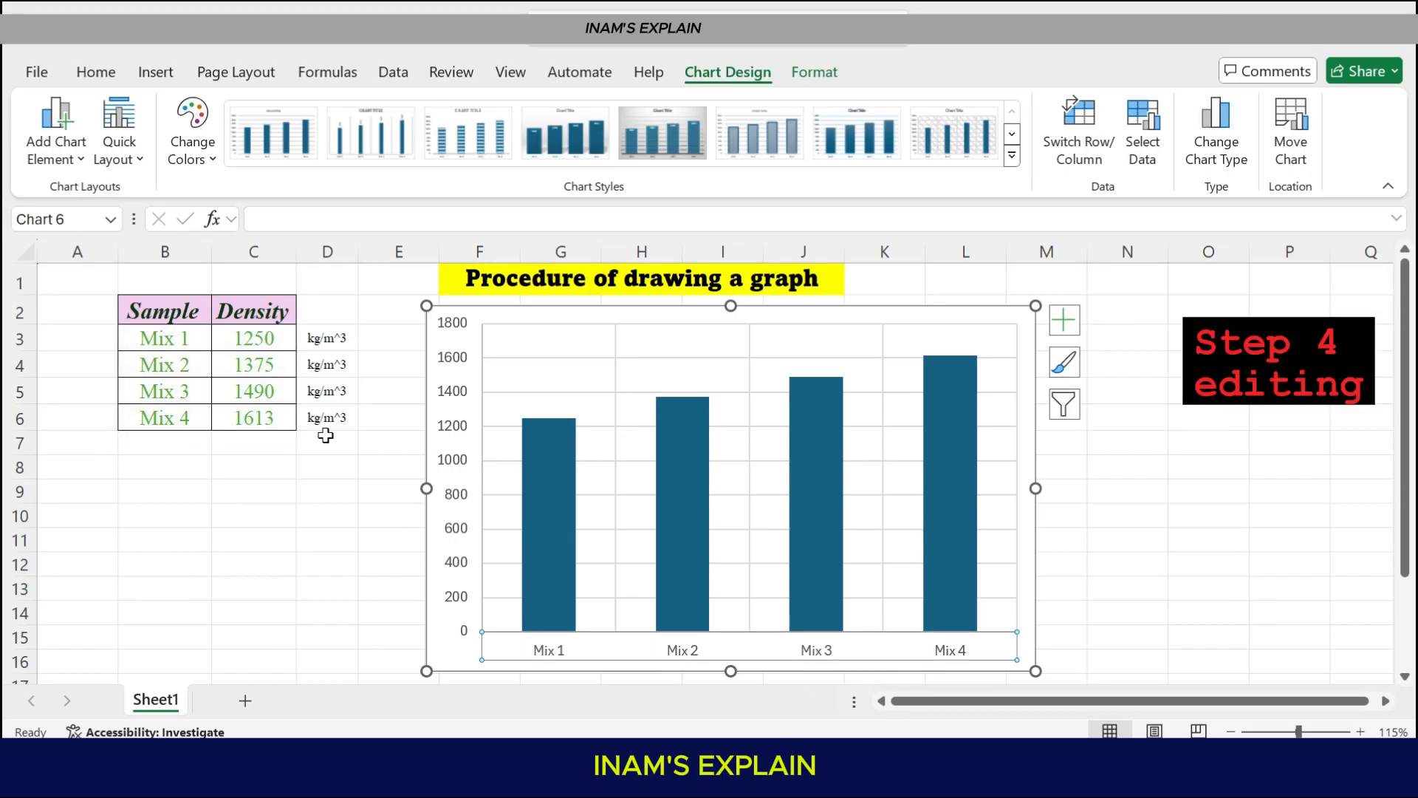
Set the vertical axis numbers to Times New Roman at size 11, matching the Mix labels
click(95, 71)
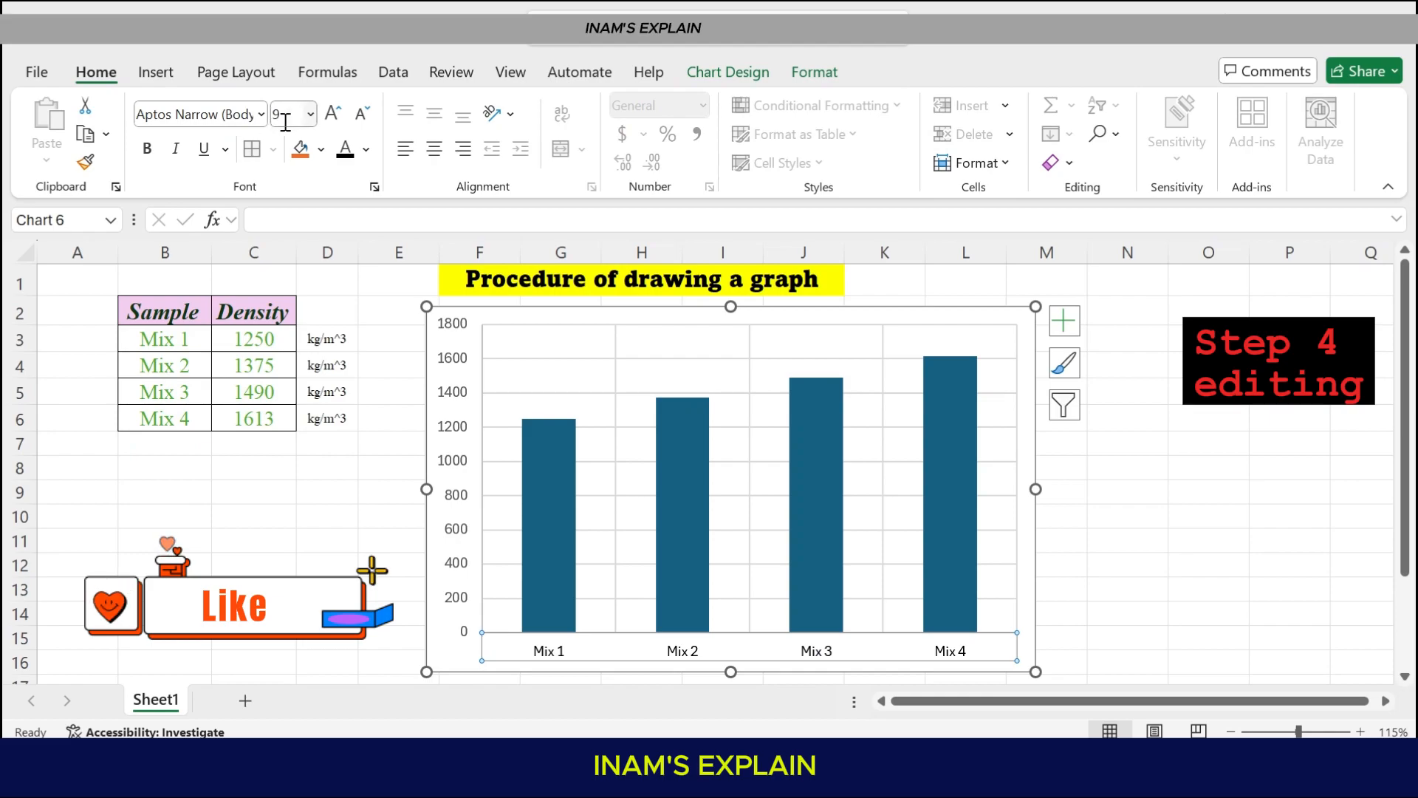
click(333, 113)
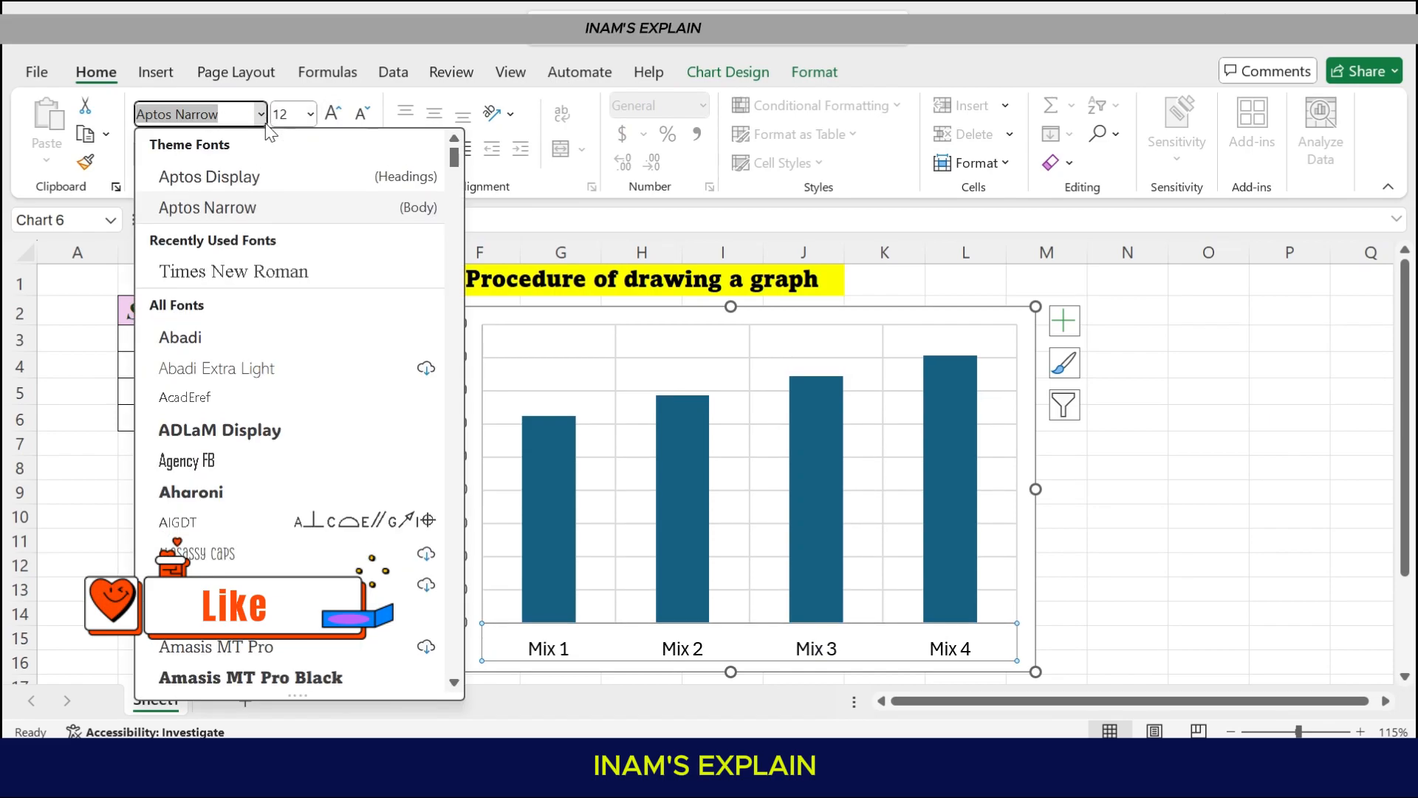
click(232, 272)
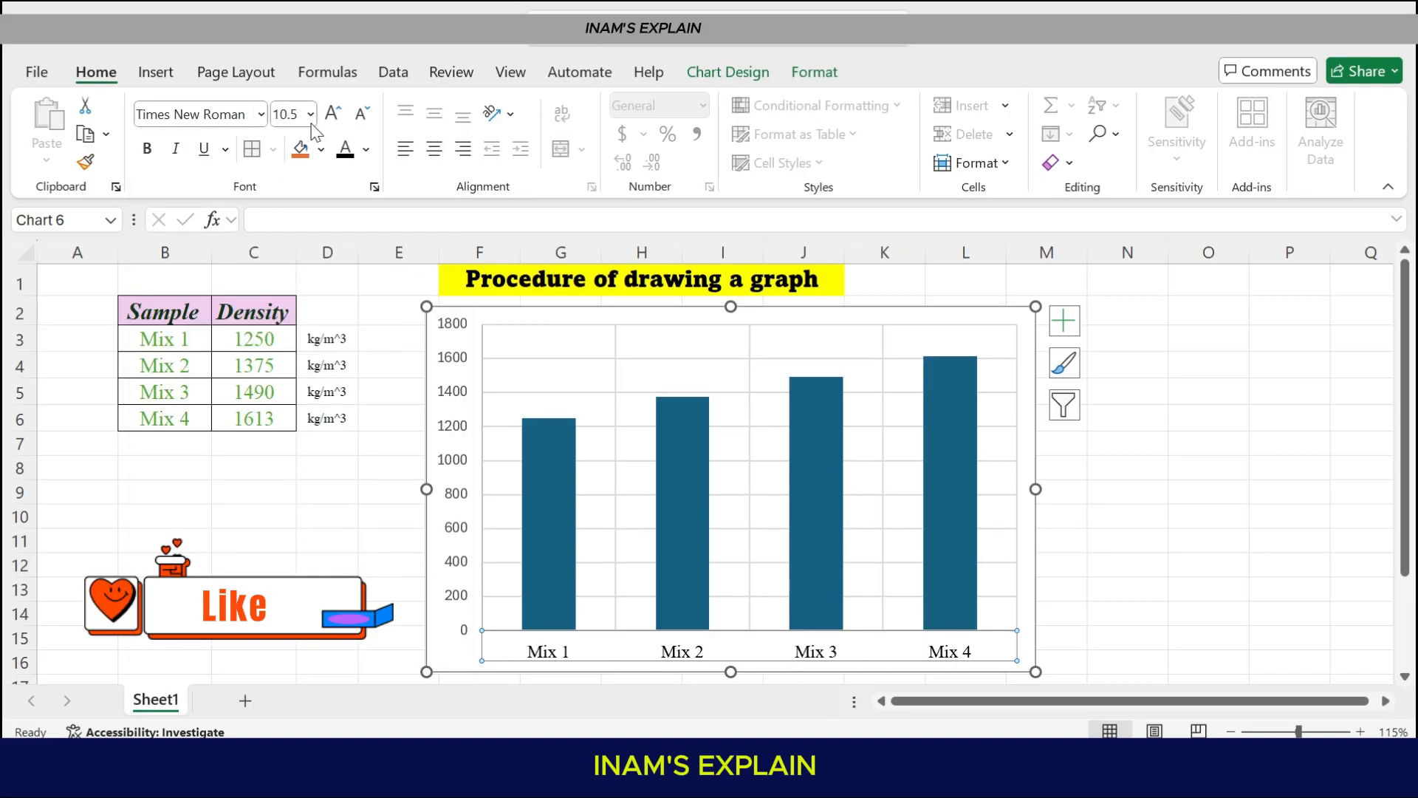
click(332, 112)
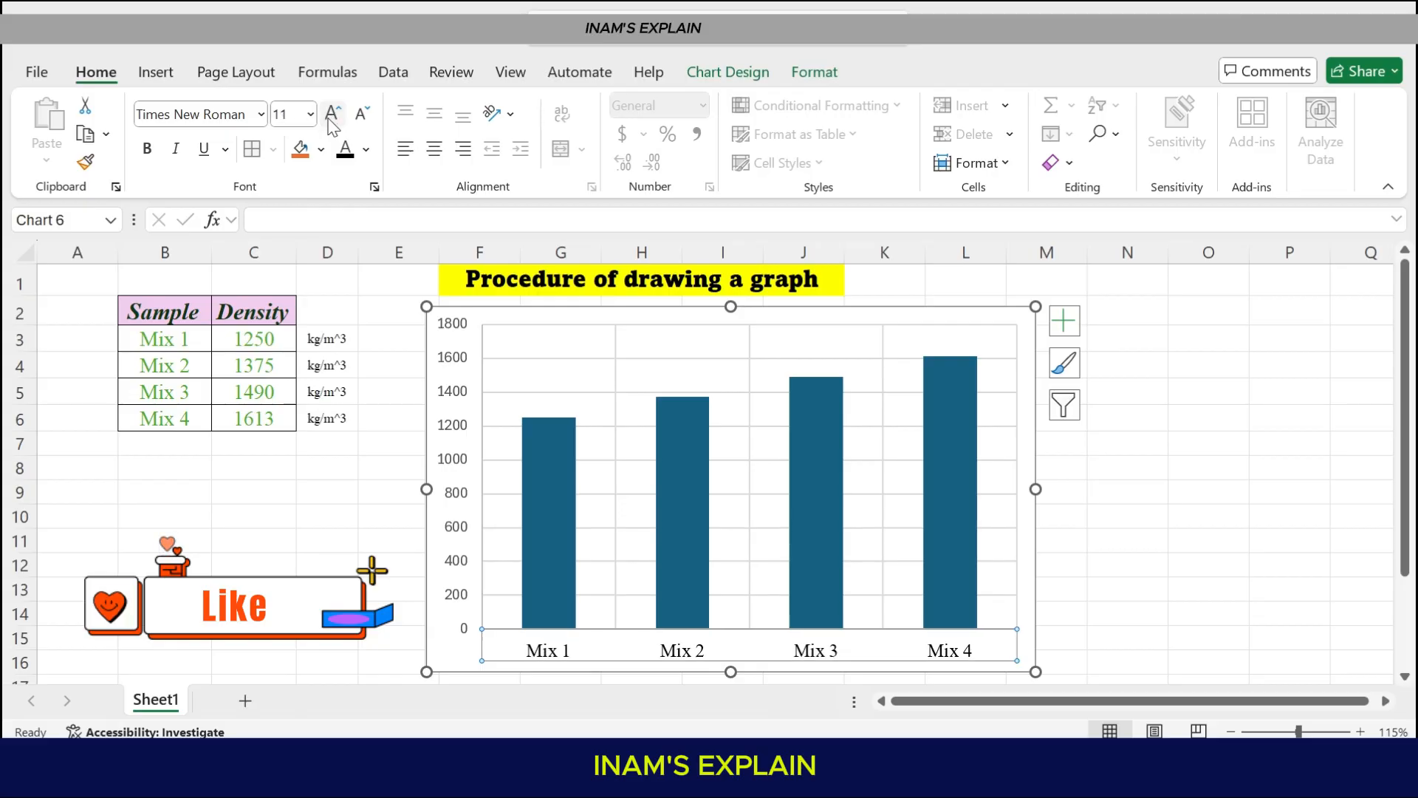
mouse_move(285, 173)
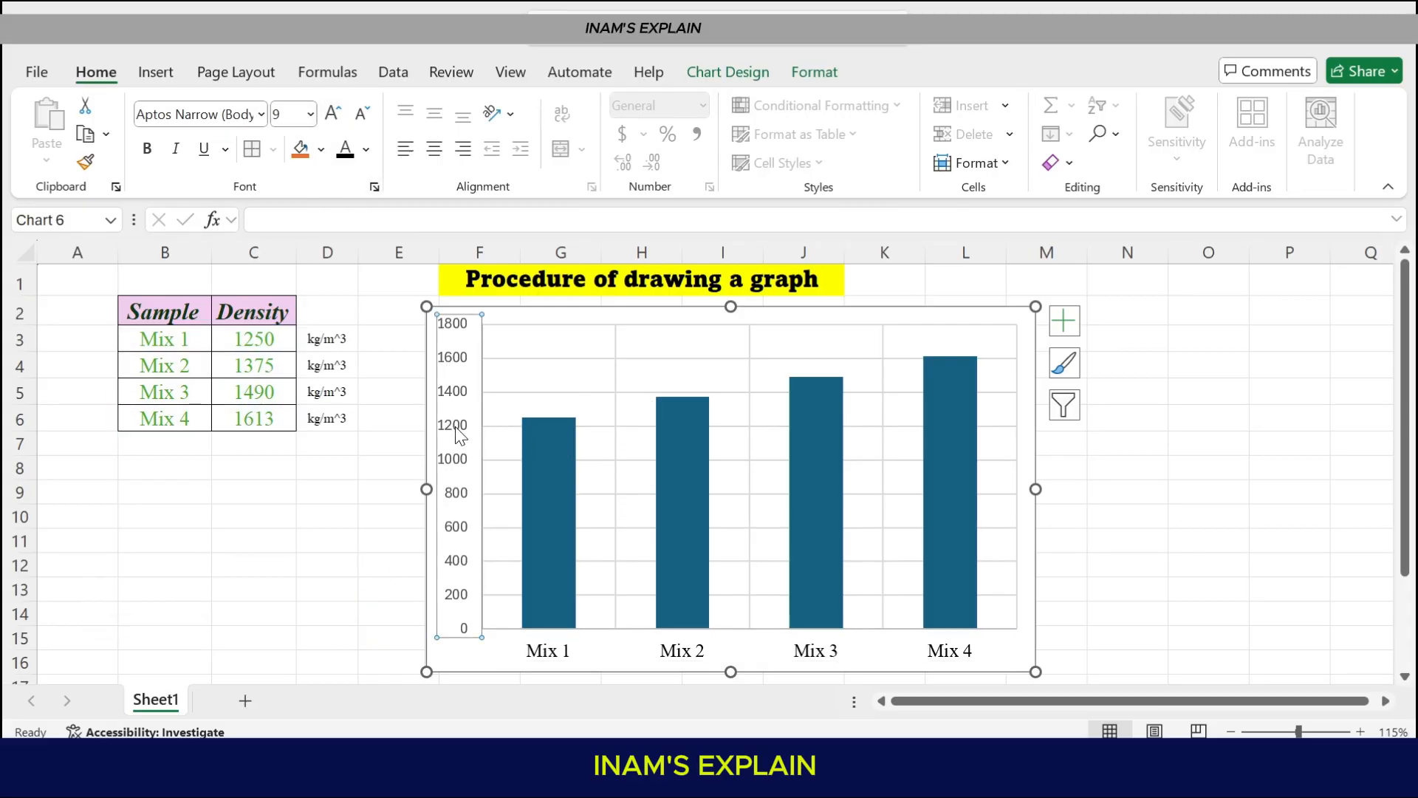
click(332, 112)
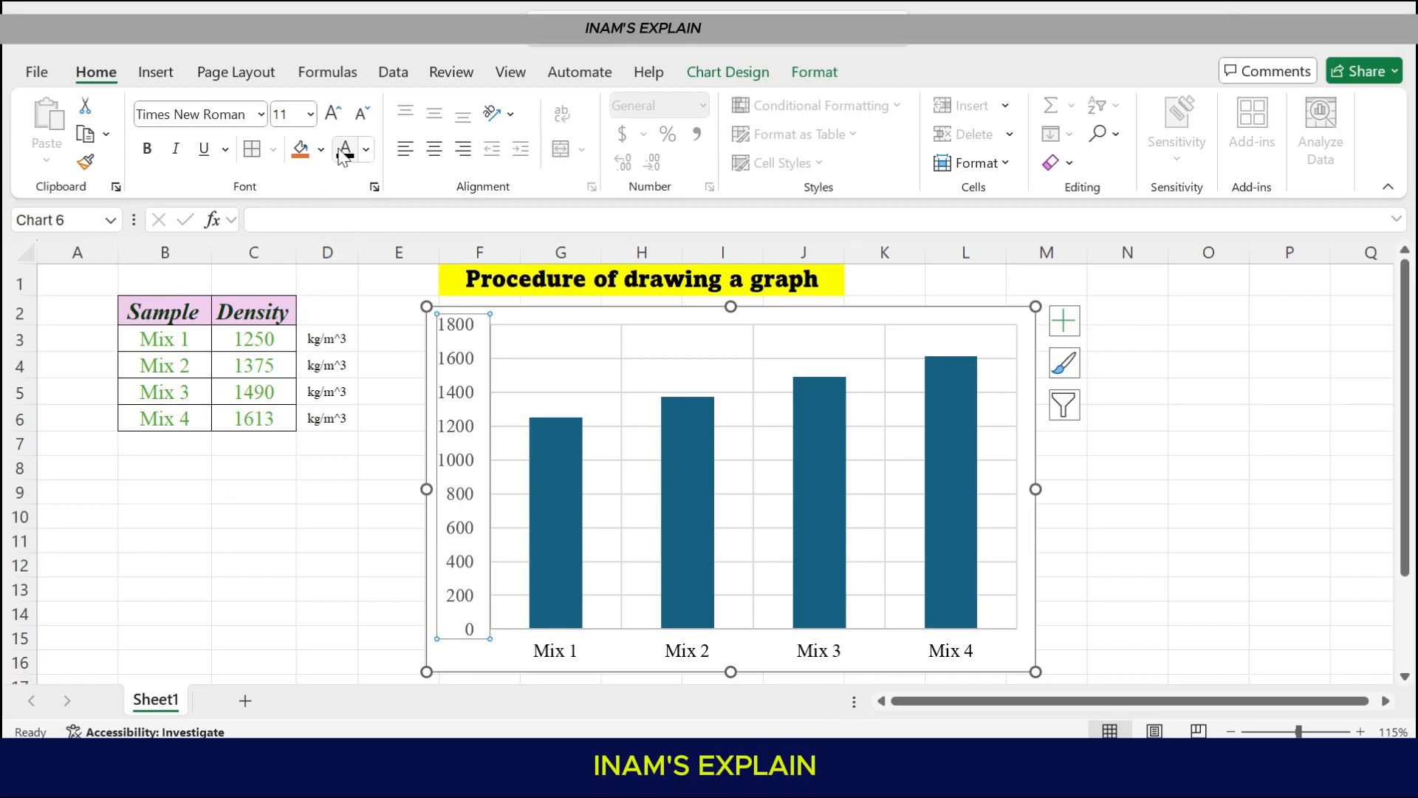
mouse_move(1083, 477)
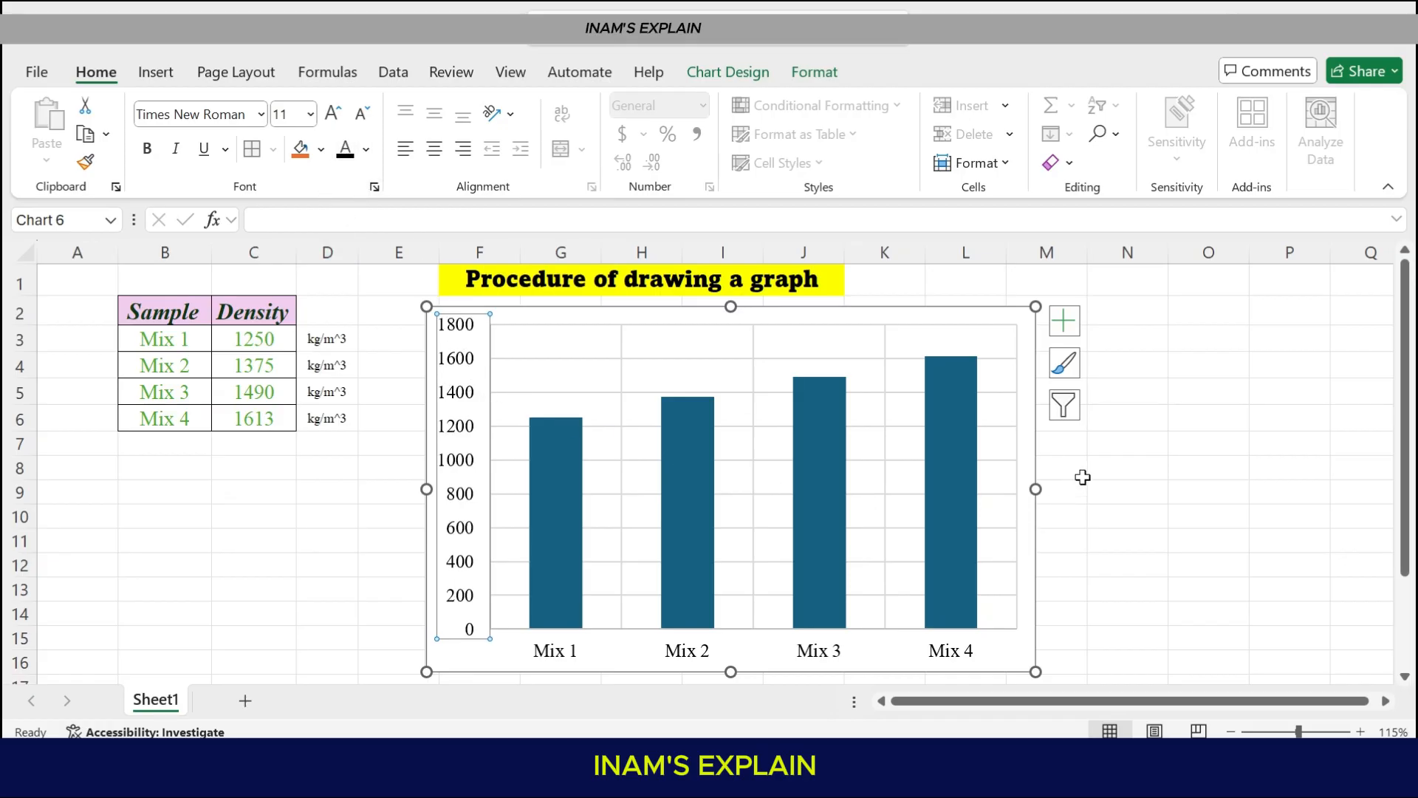
click(1127, 469)
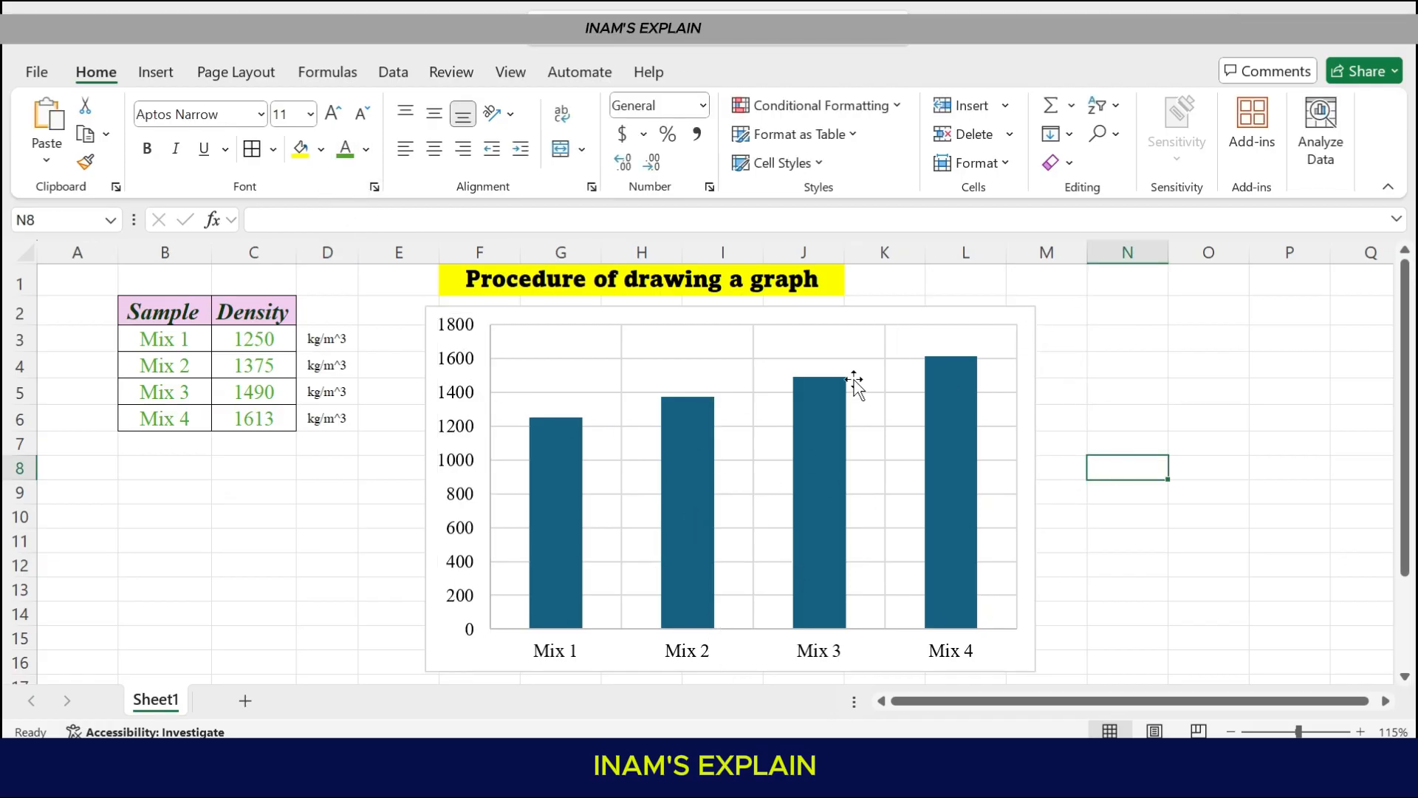
mouse_move(470, 439)
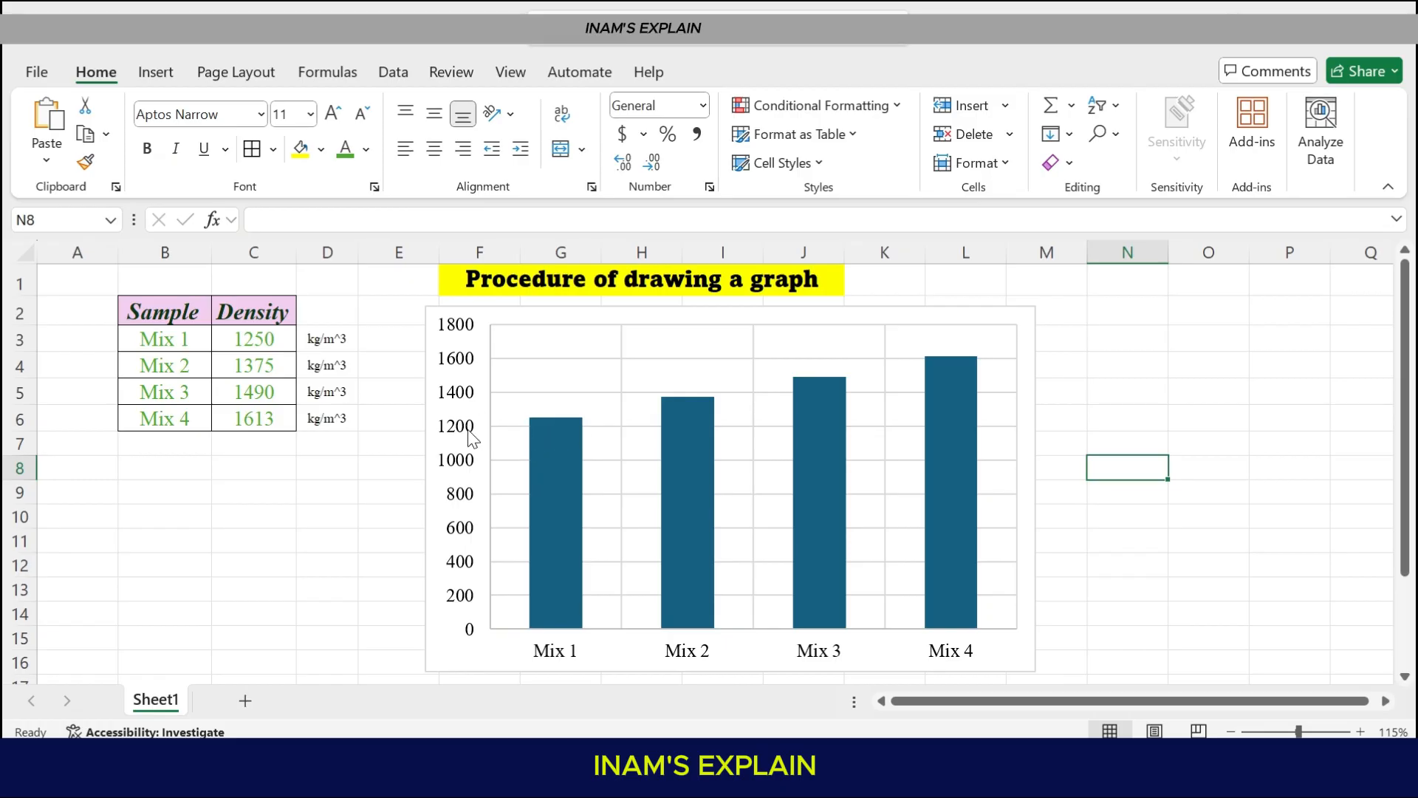
mouse_move(605, 647)
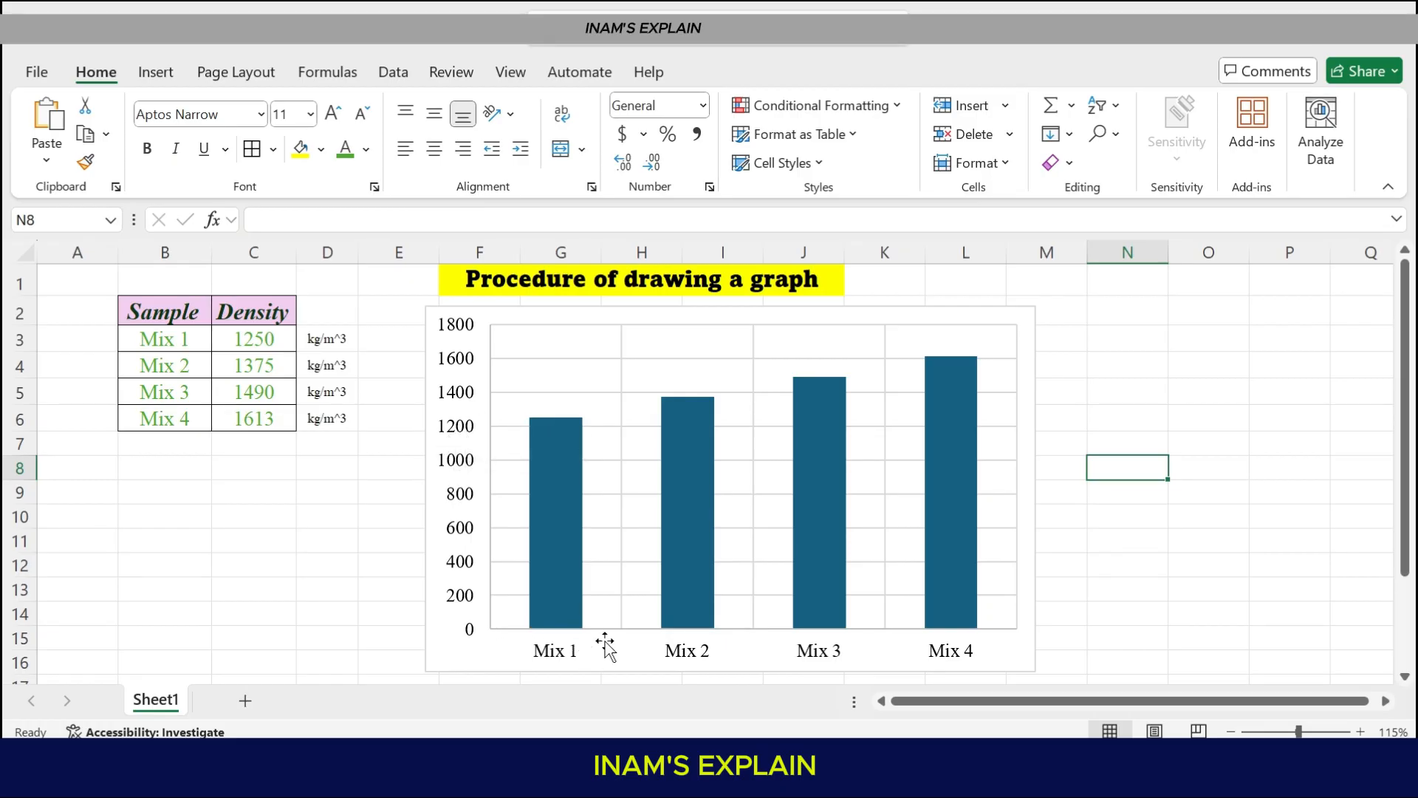
mouse_move(445, 437)
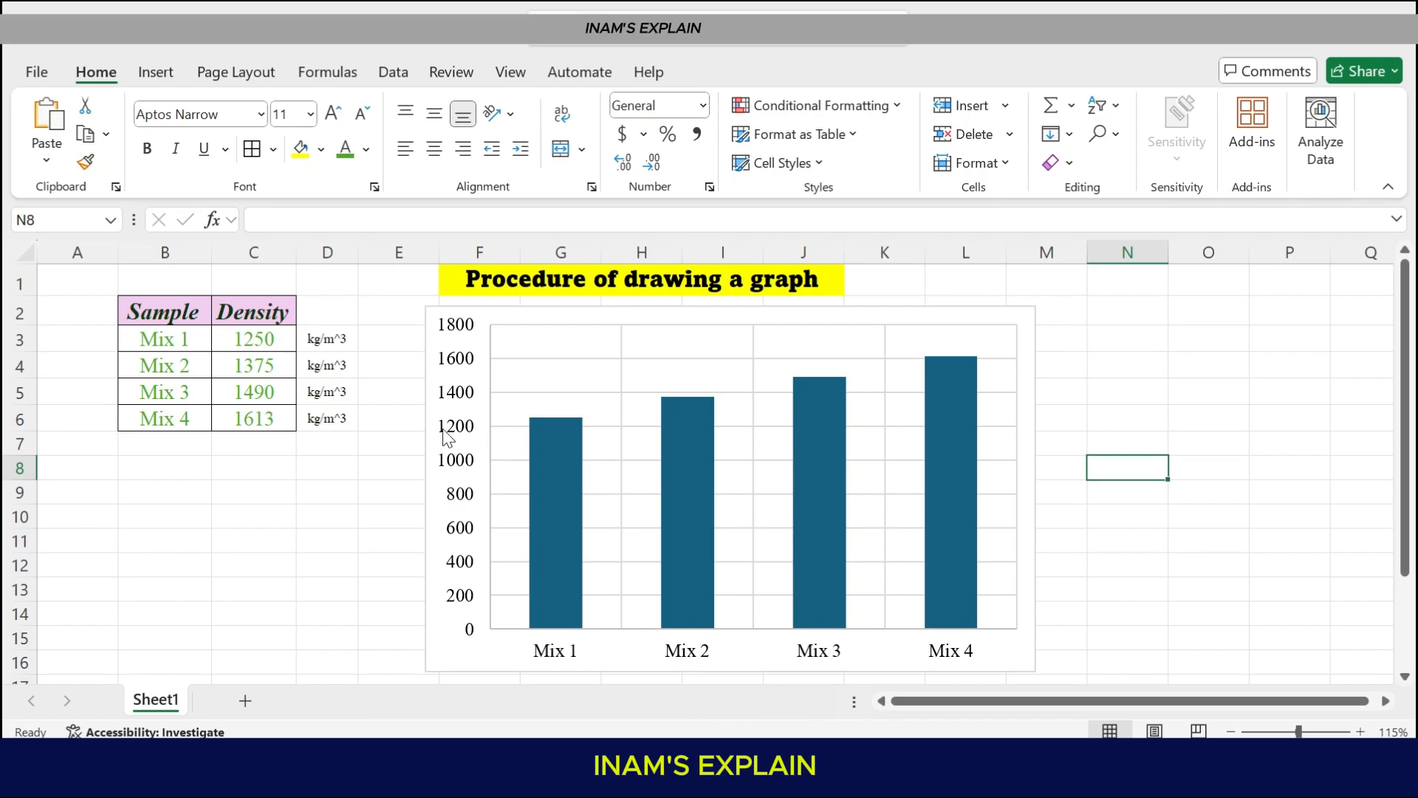
click(725, 489)
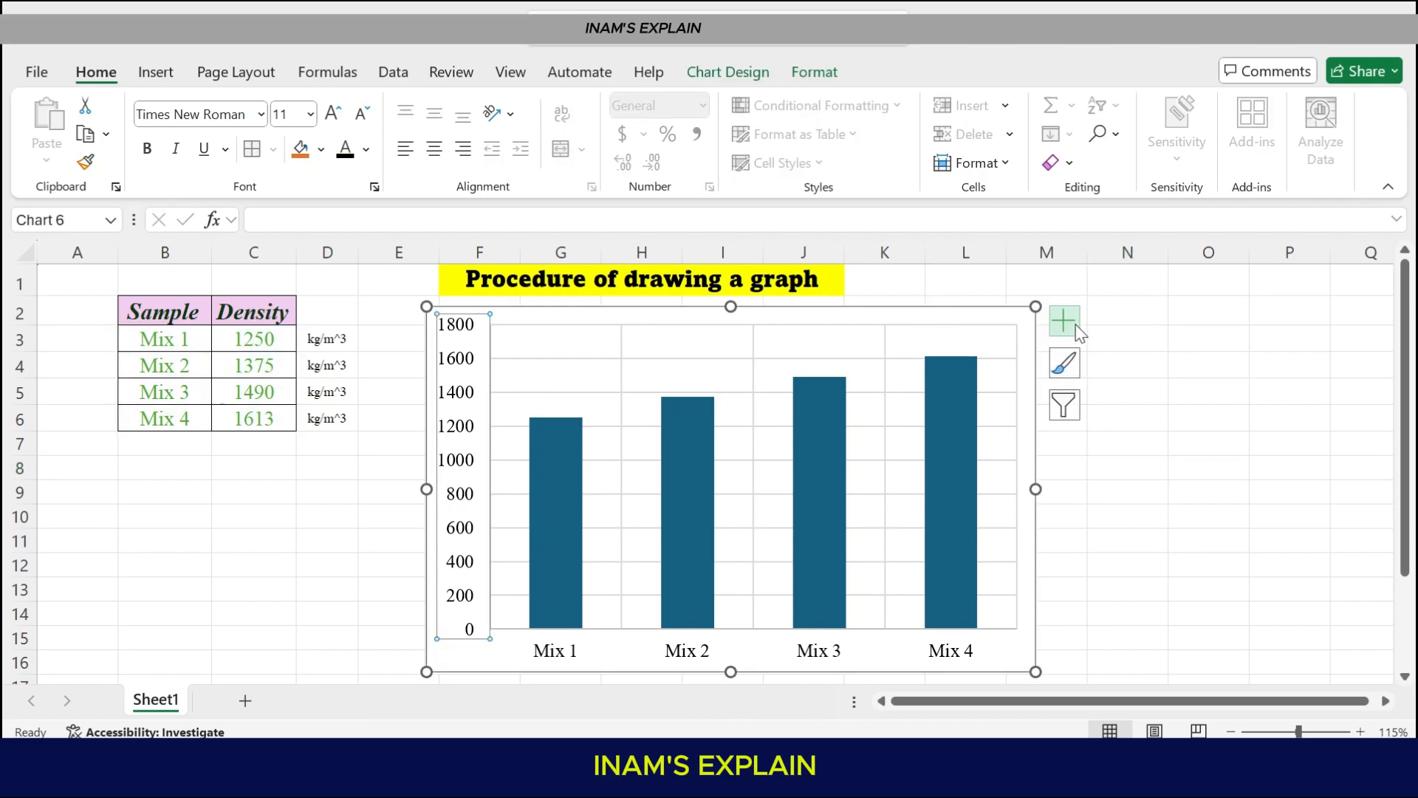
Add axis titles and make the horizontal one read 'Sample' in Times New Roman
click(1066, 321)
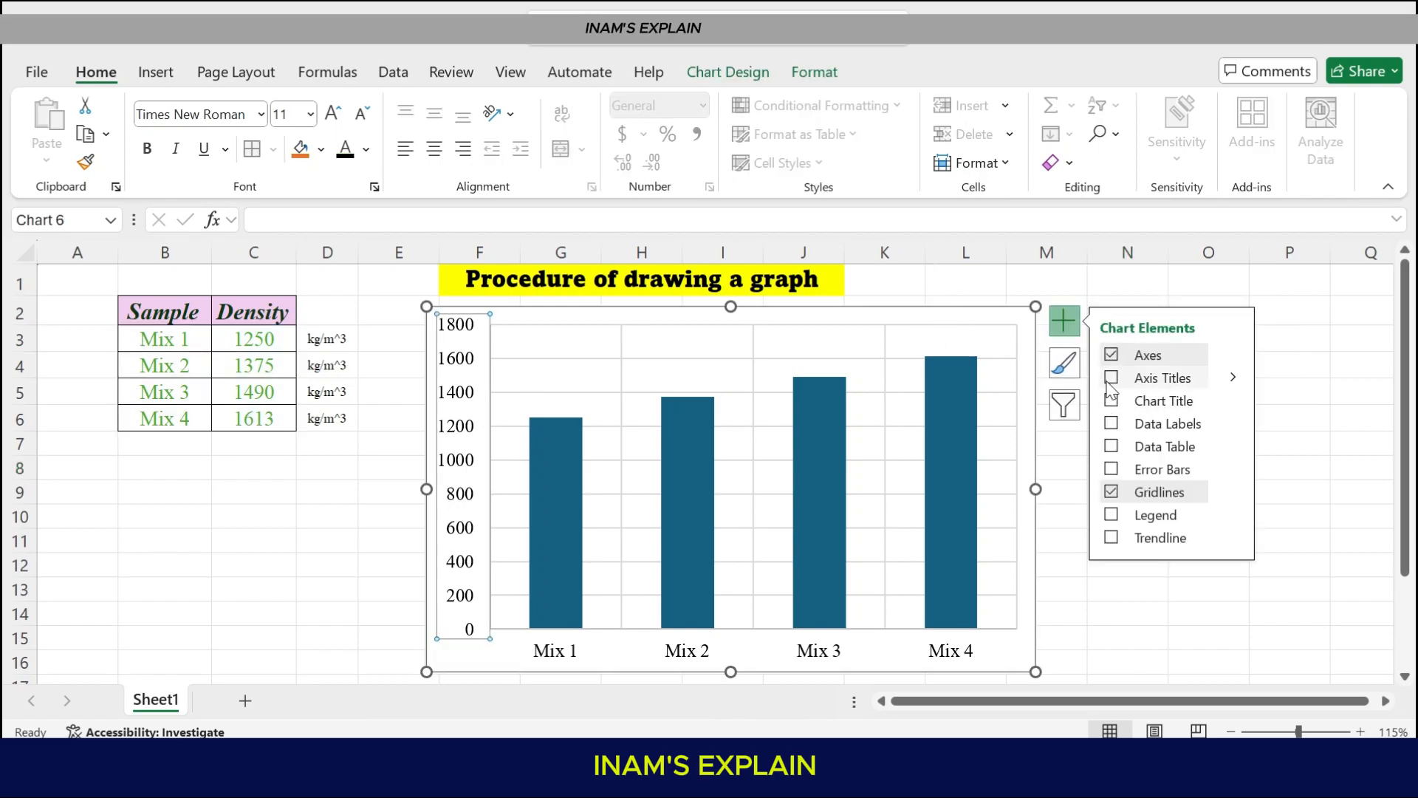
mouse_move(1064, 321)
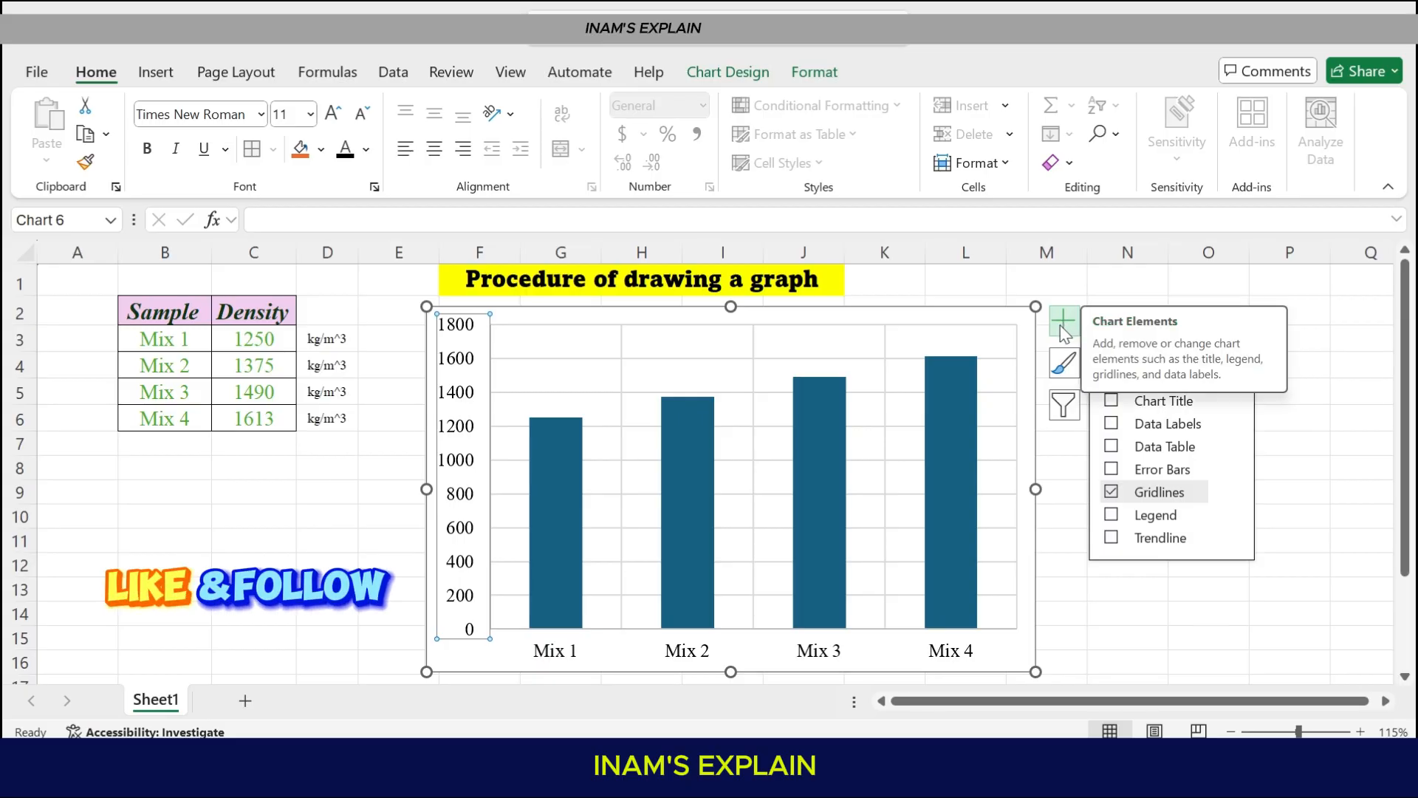
click(1111, 378)
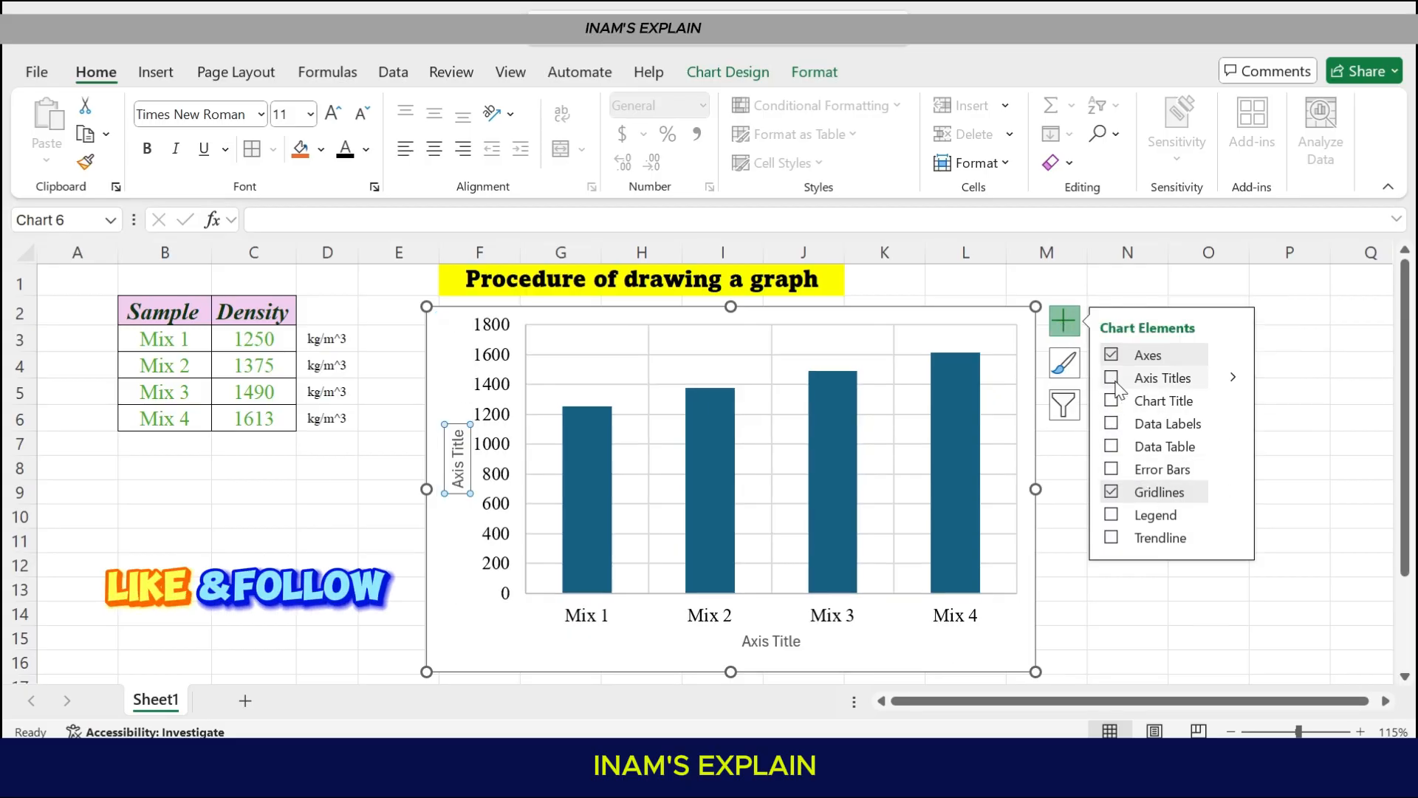
click(1111, 377)
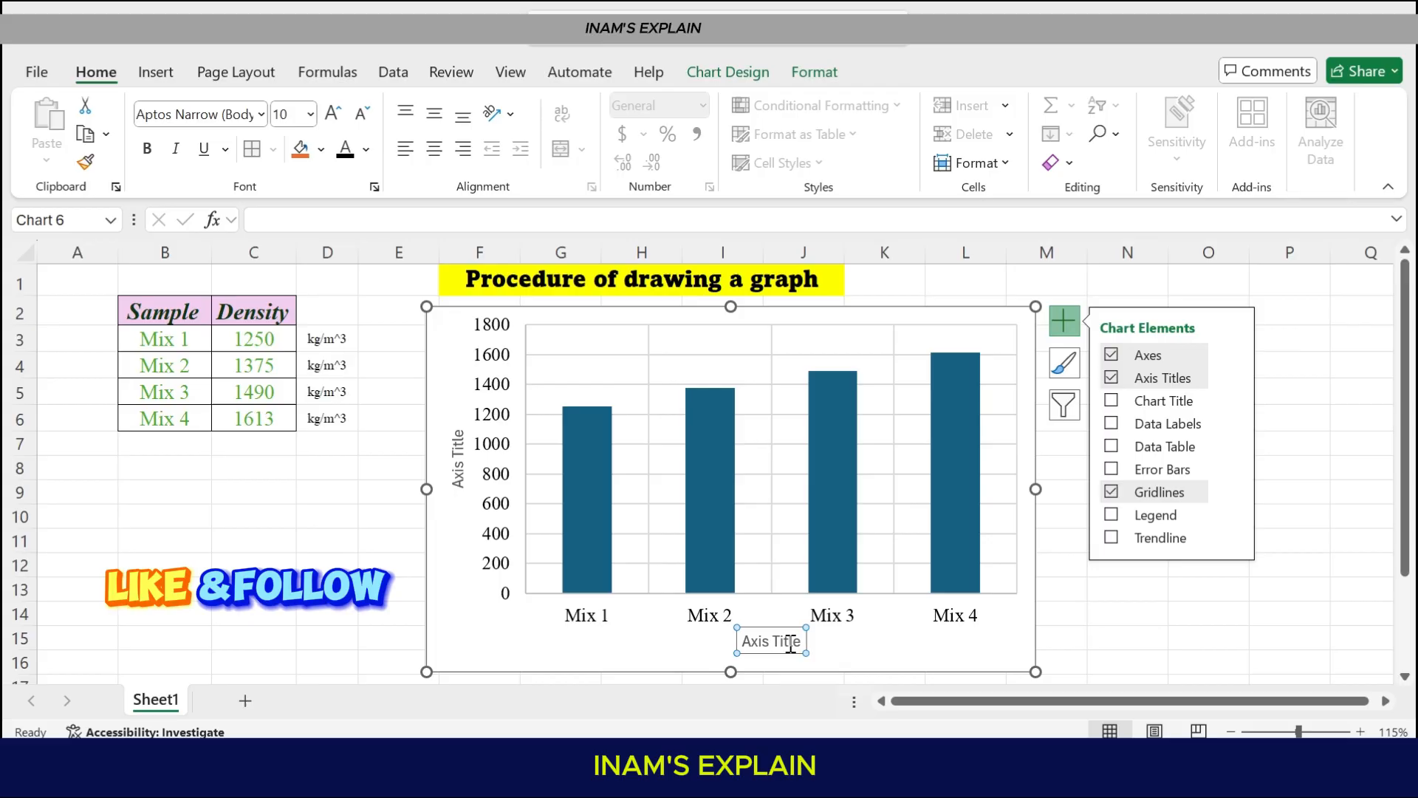
double_click(771, 640)
text(Sample)
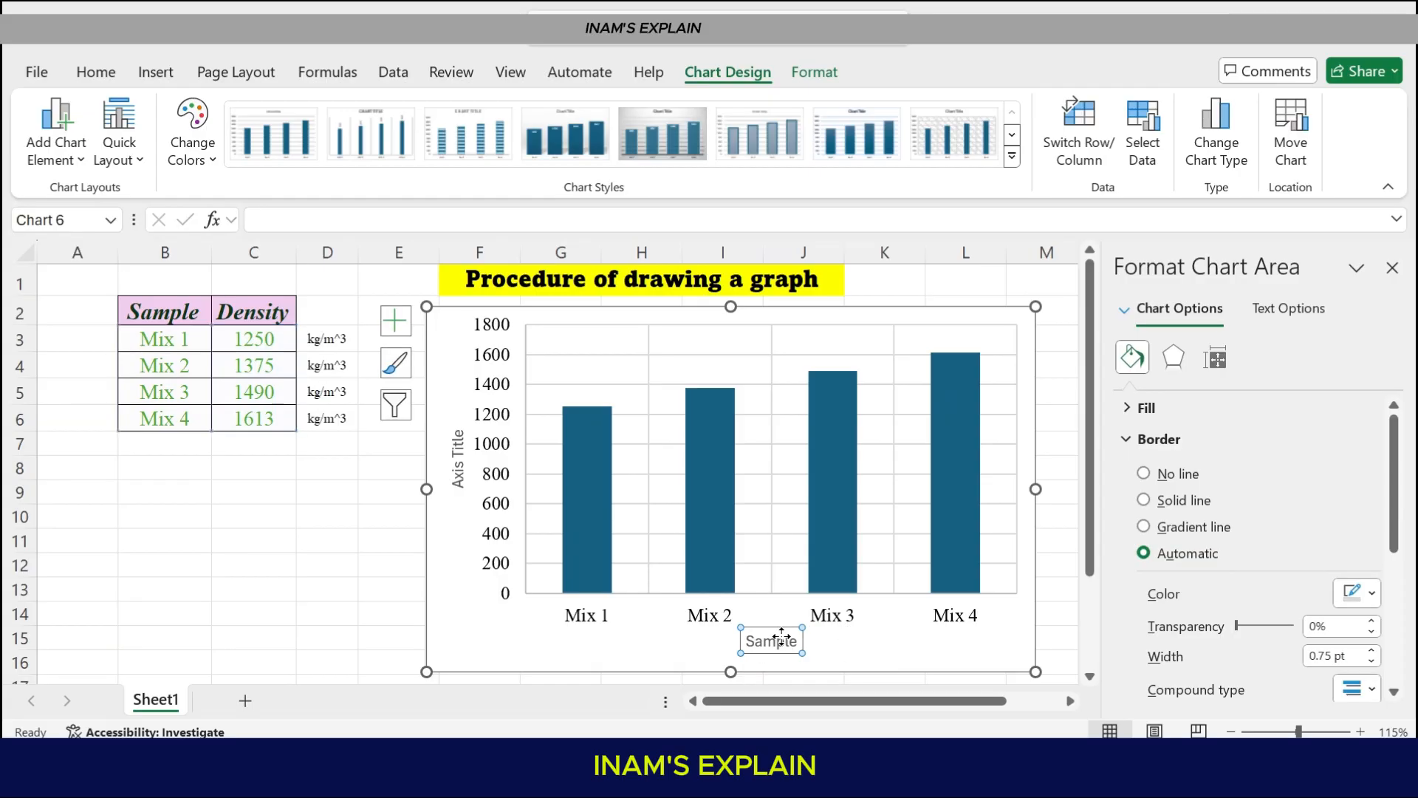
click(771, 640)
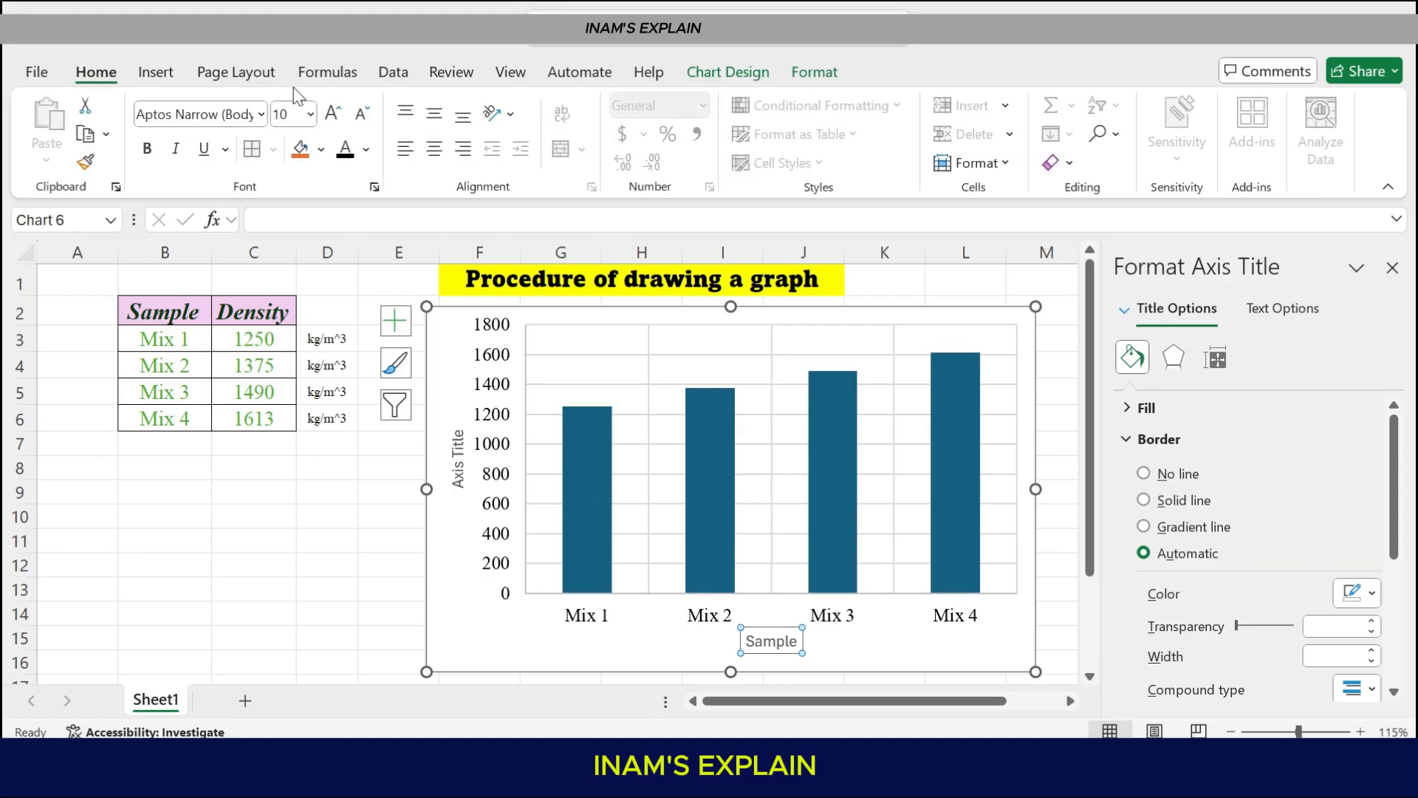
click(333, 112)
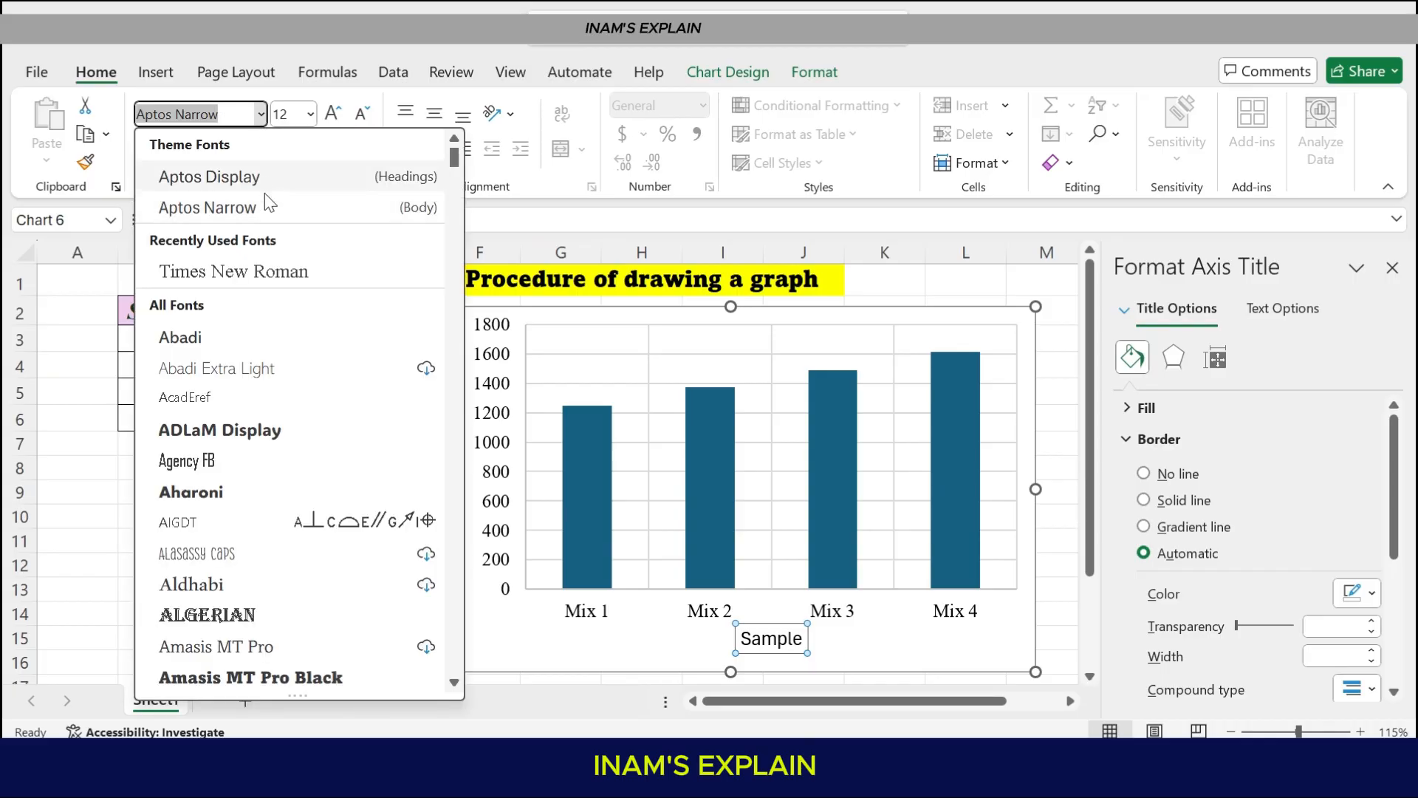
click(233, 272)
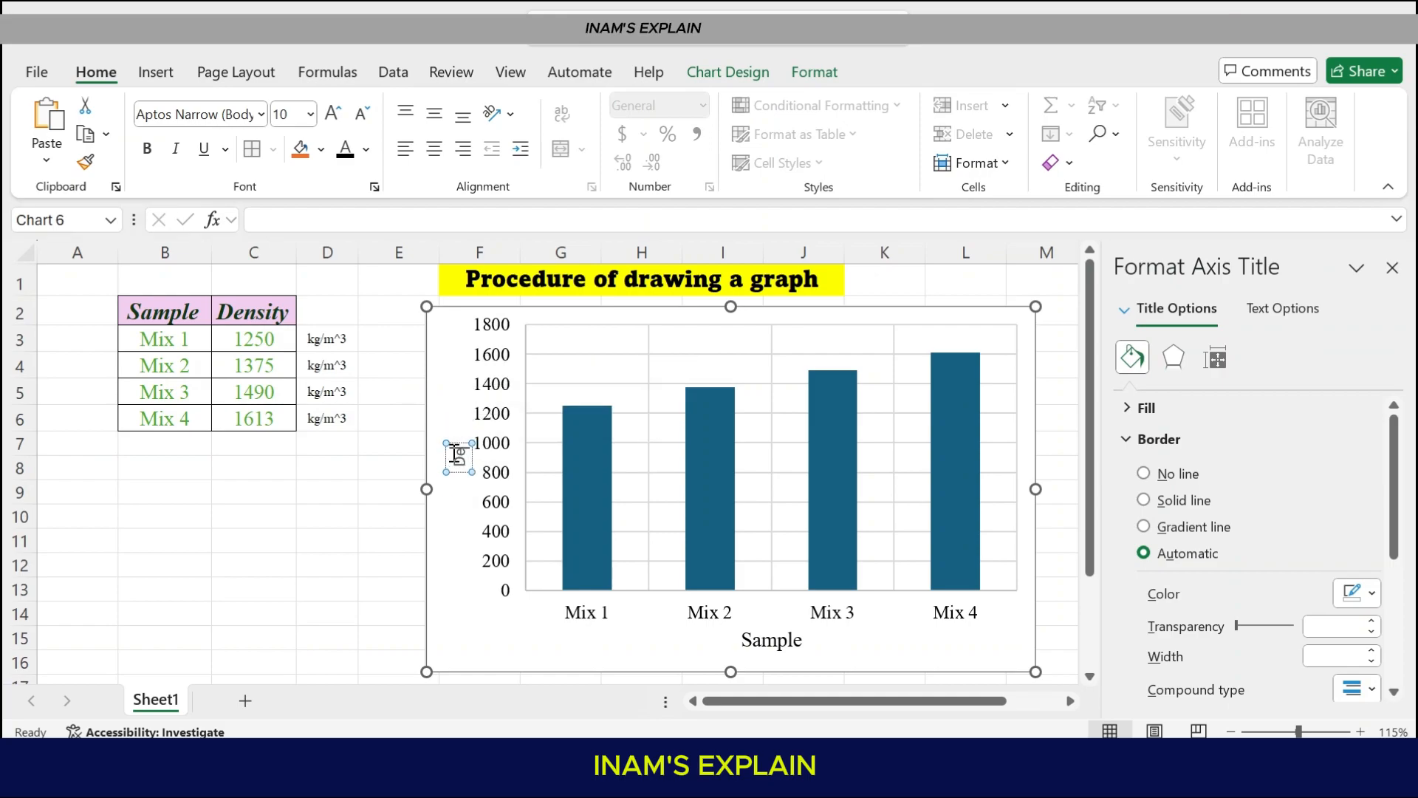
Make the vertical axis title read 'Density (kg/m^3)' in Times New Roman
text(Density (kg/m^3)
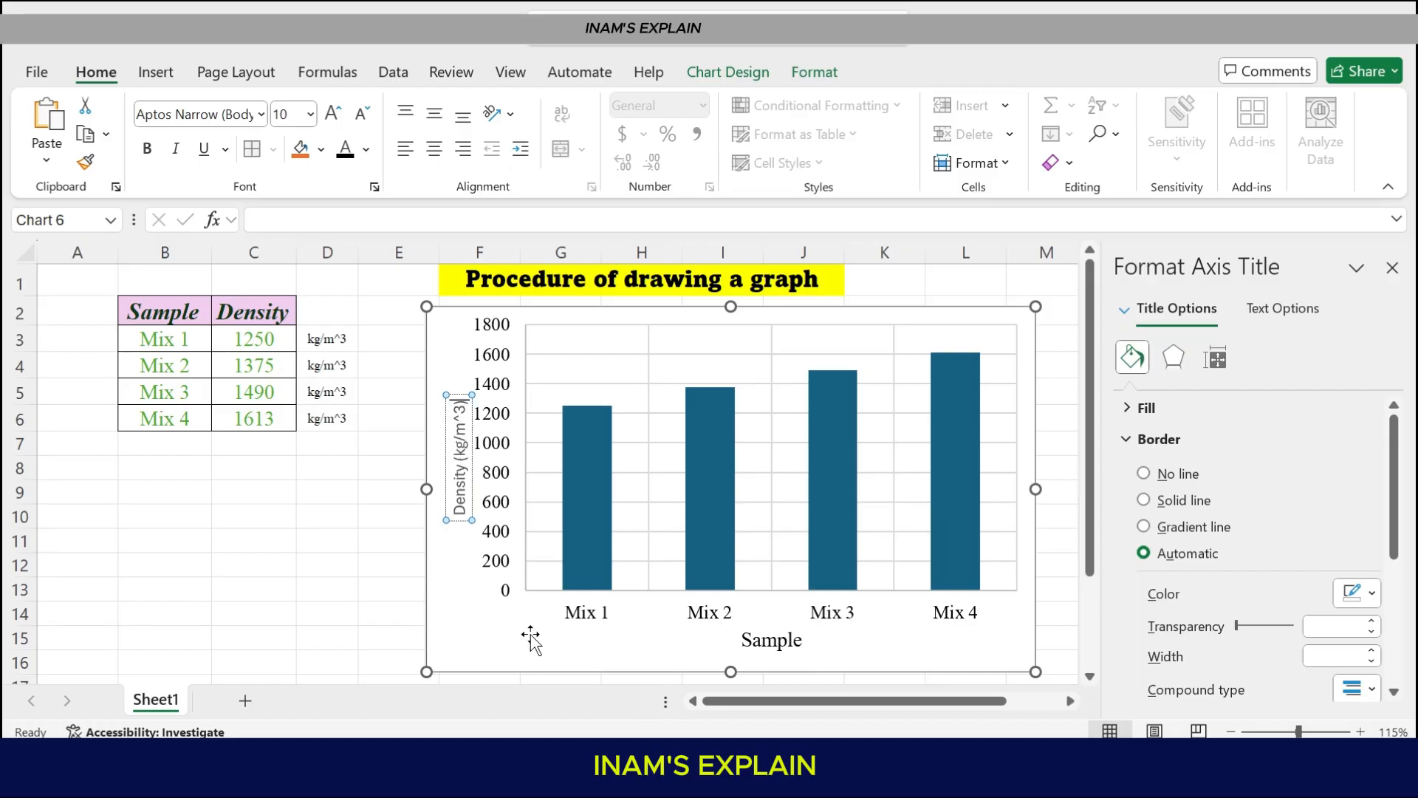
mouse_move(450, 554)
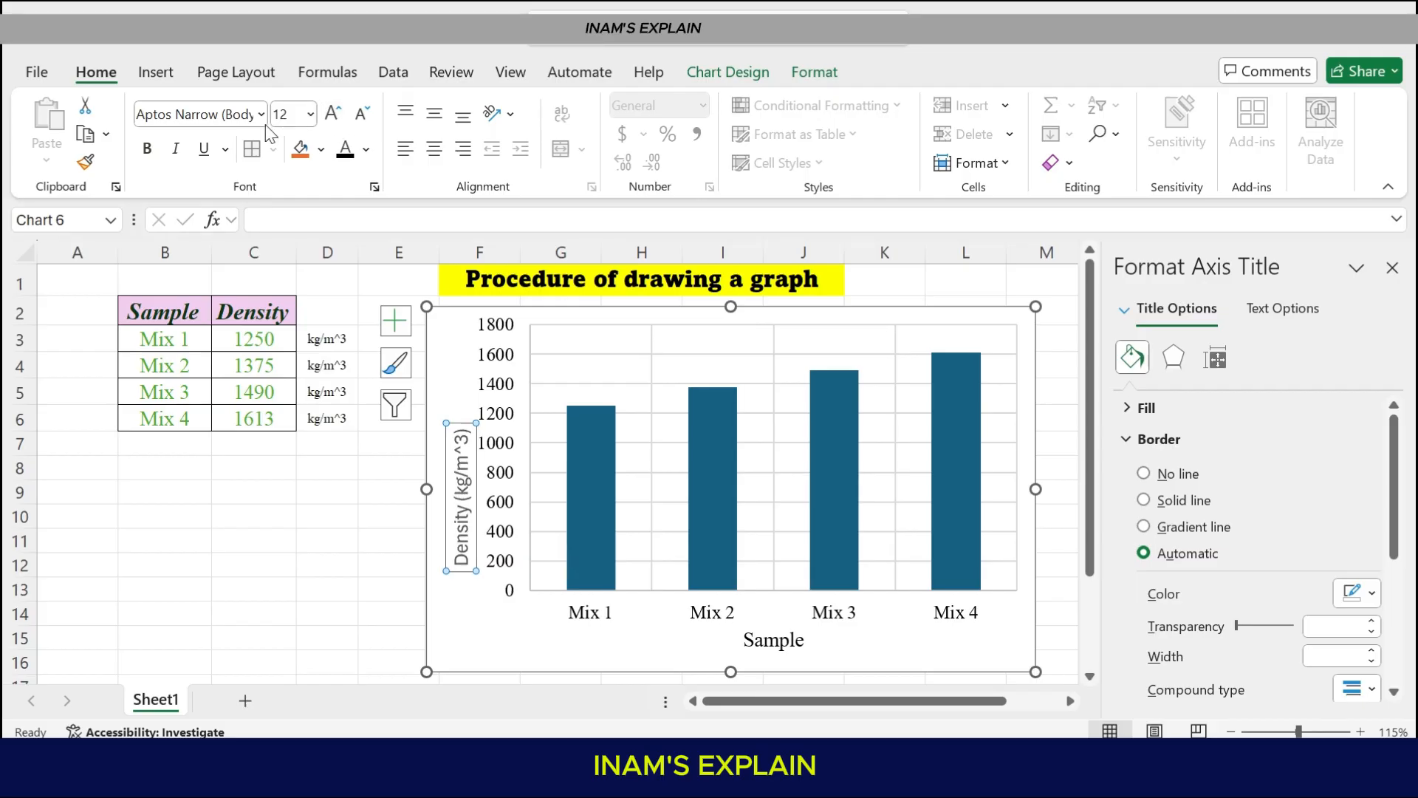
click(192, 114)
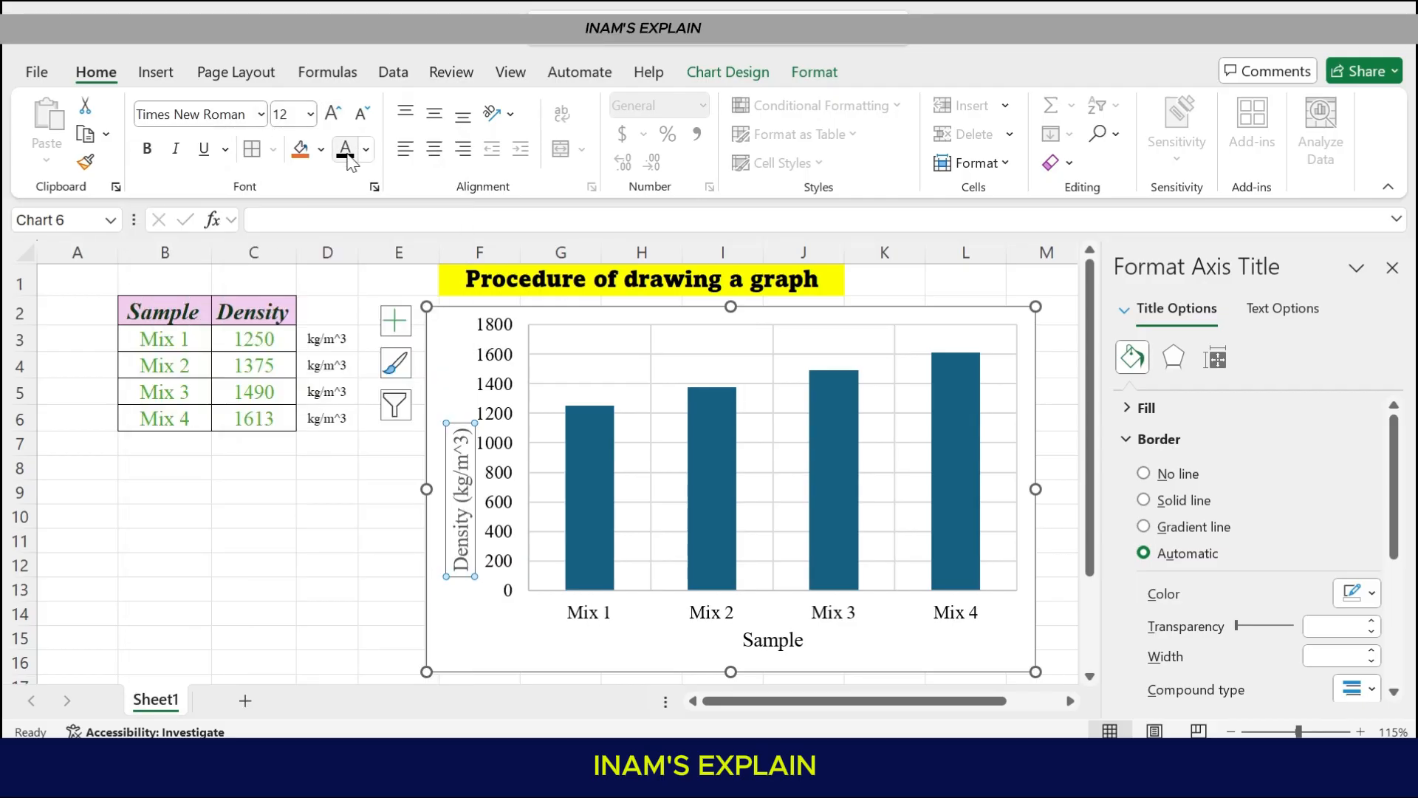
click(398, 564)
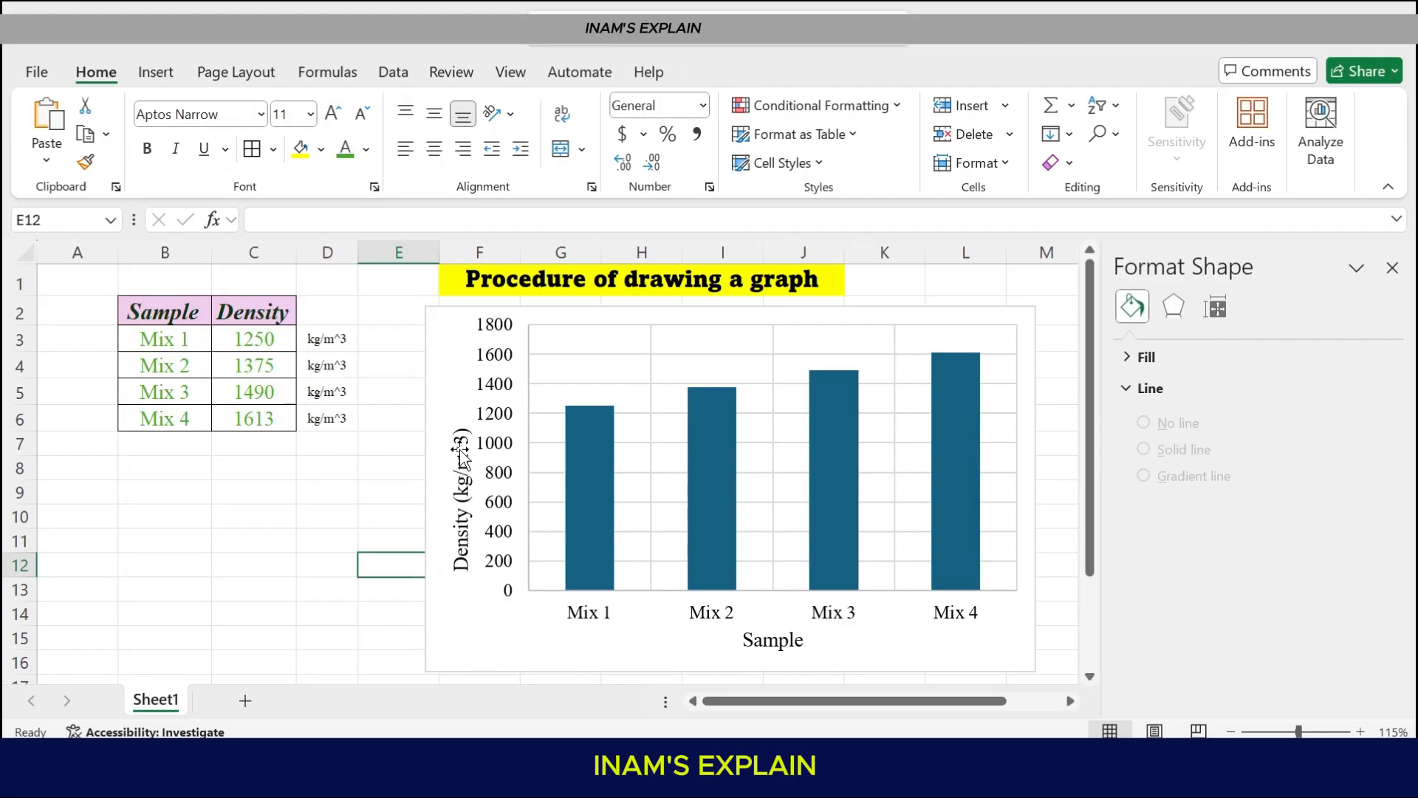
Turn off Primary Major Vertical gridlines and turn on Primary Minor Horizontal gridlines
click(733, 489)
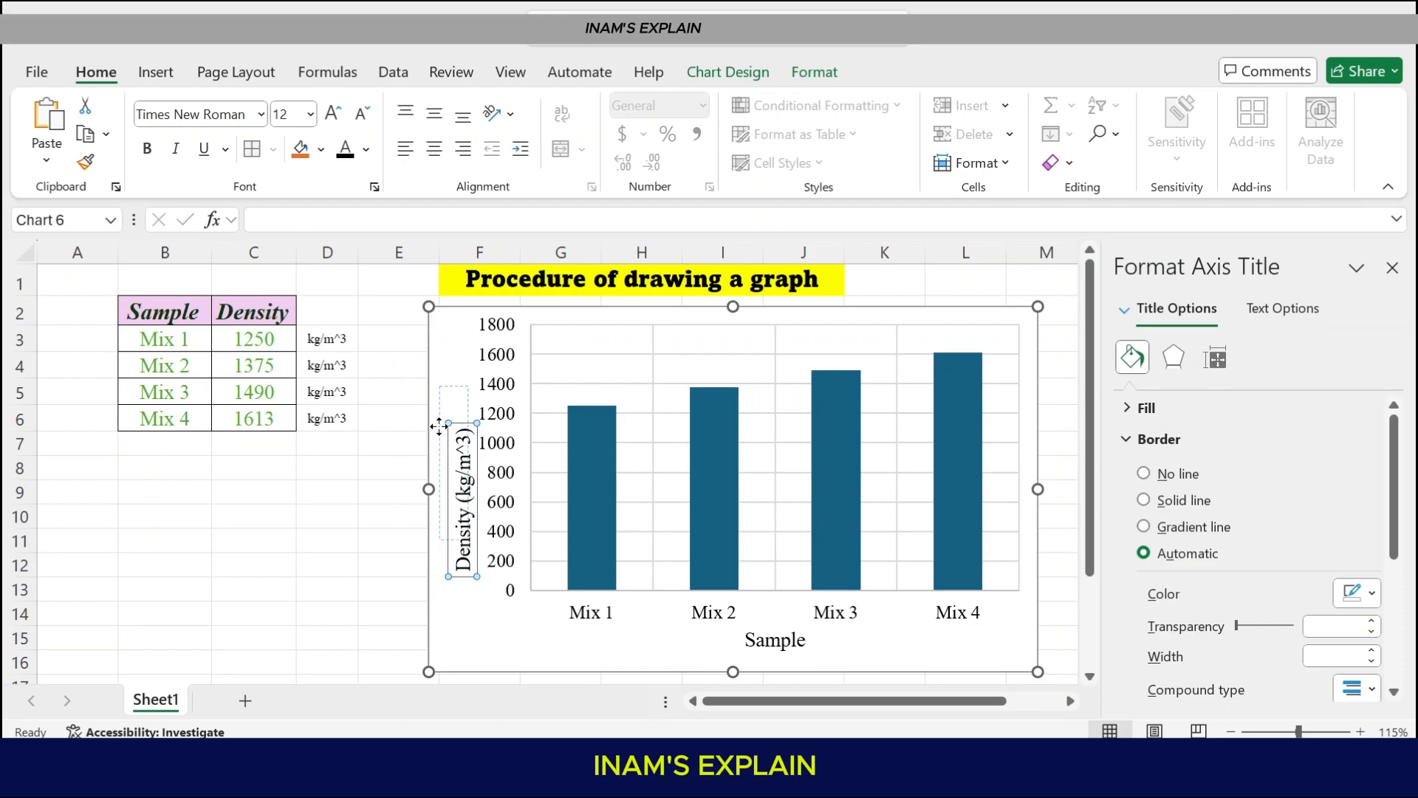
click(326, 541)
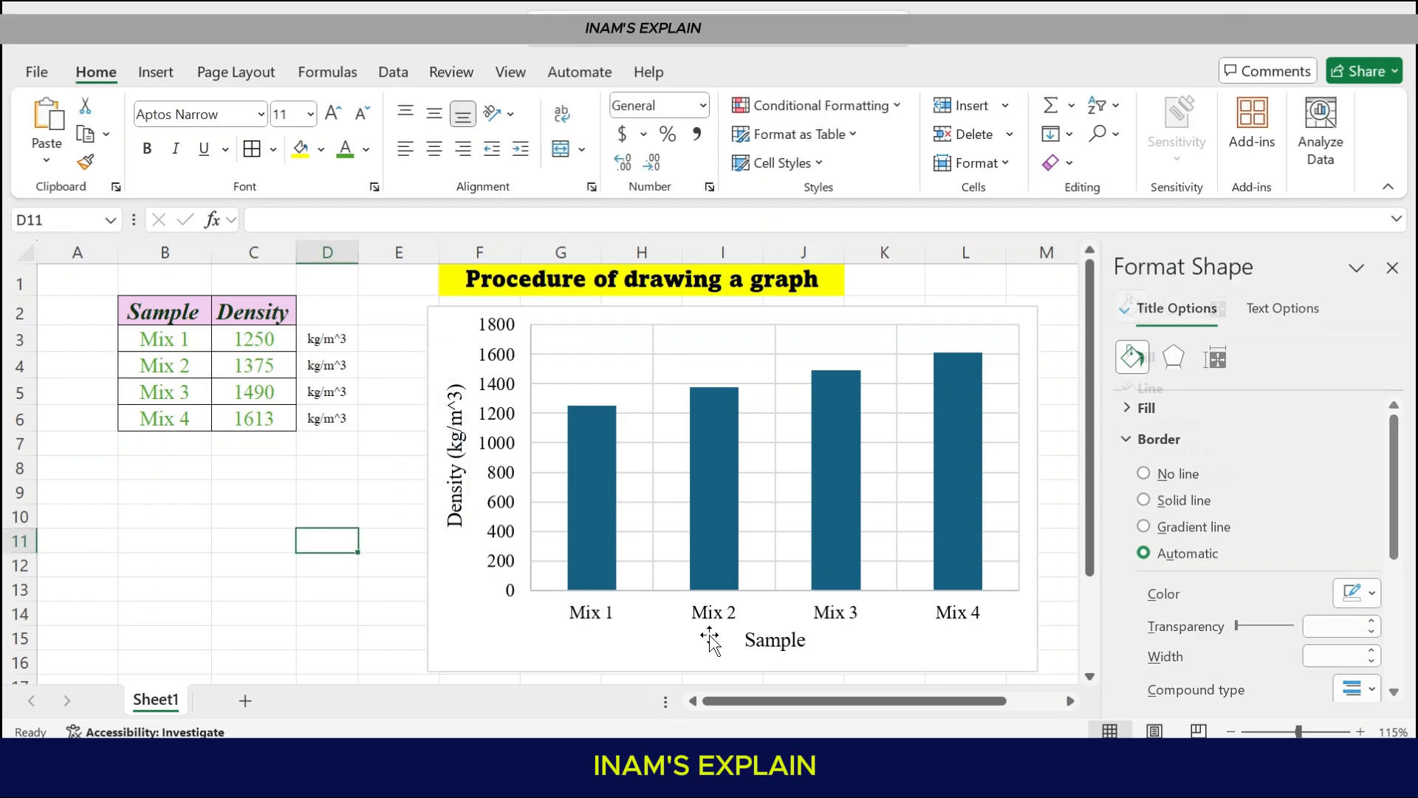
click(1392, 268)
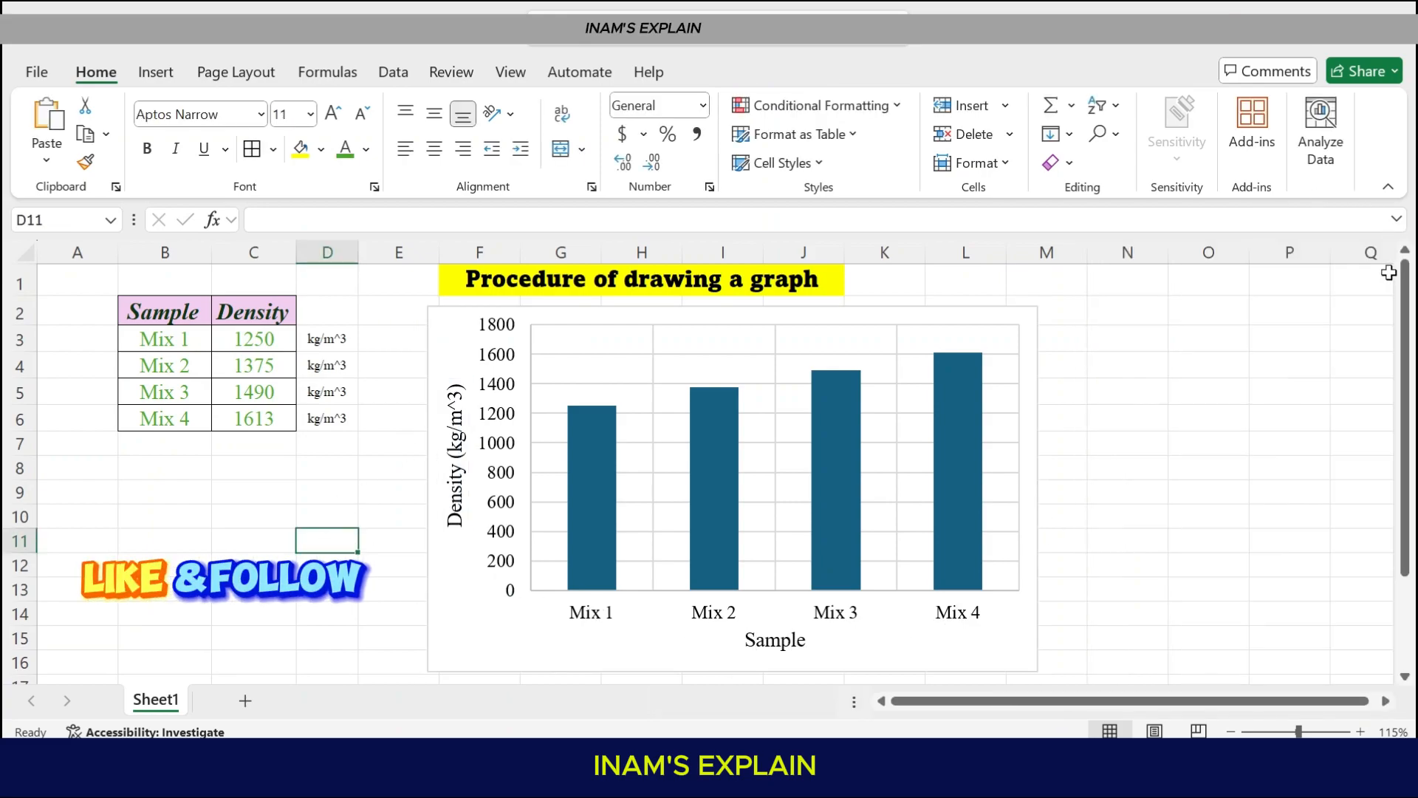
mouse_move(650, 331)
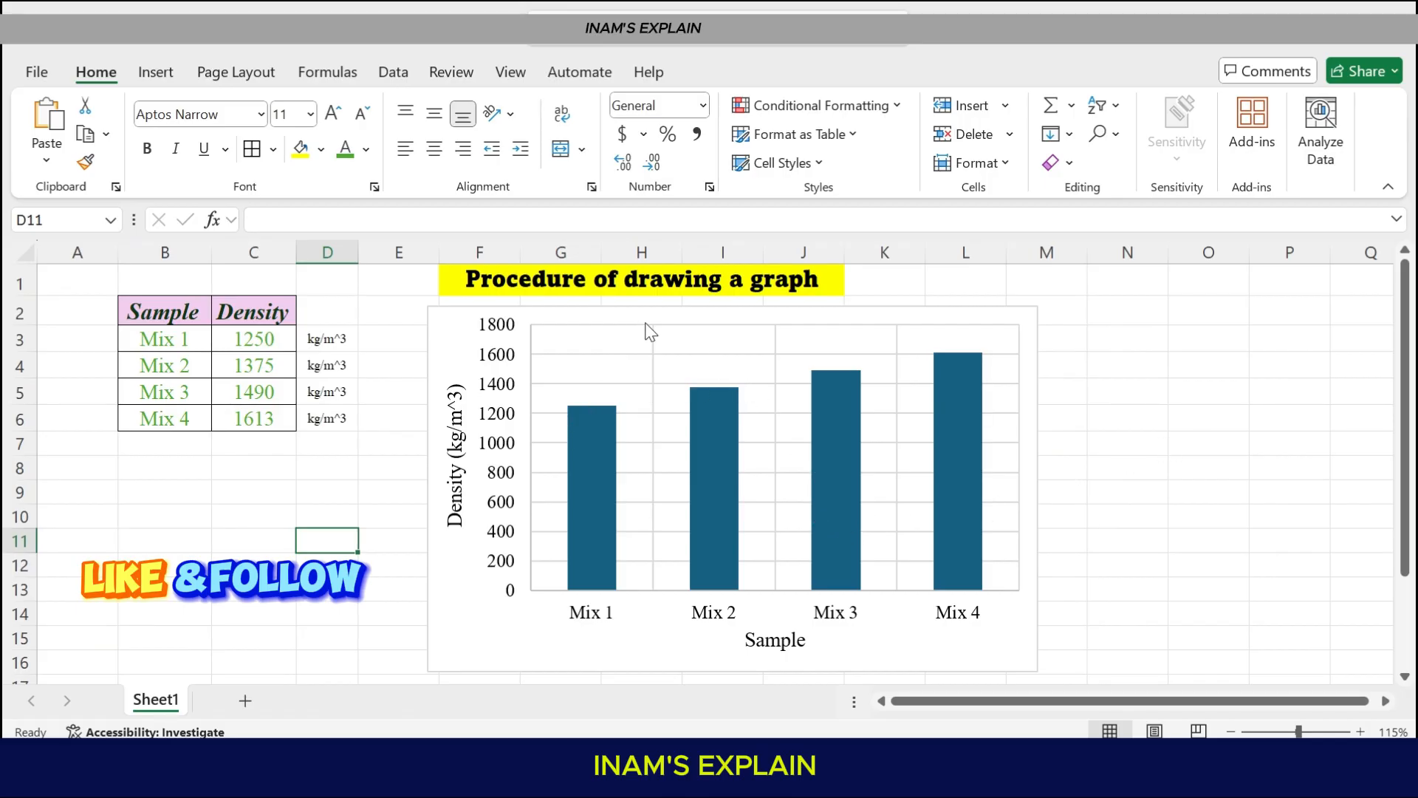
mouse_move(659, 369)
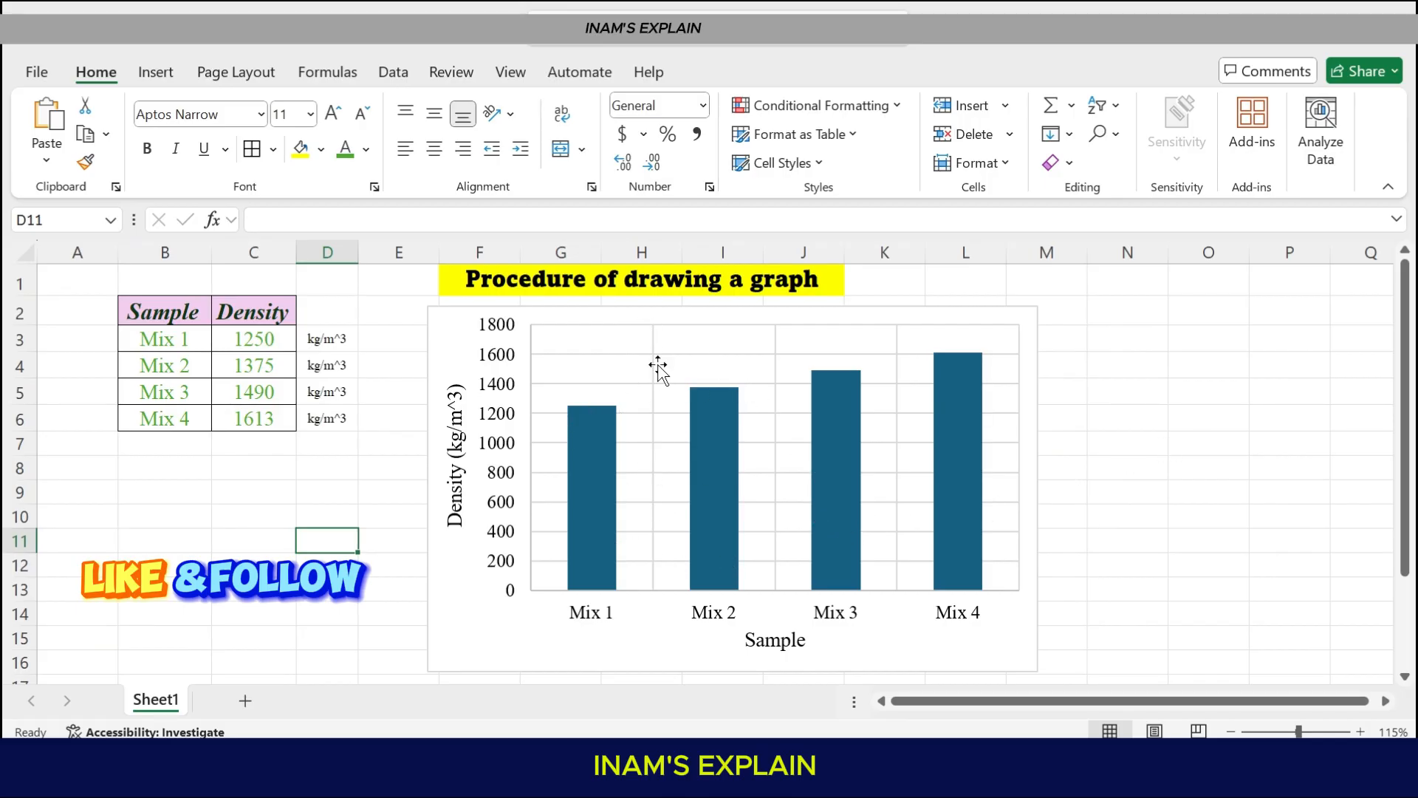
mouse_move(780, 557)
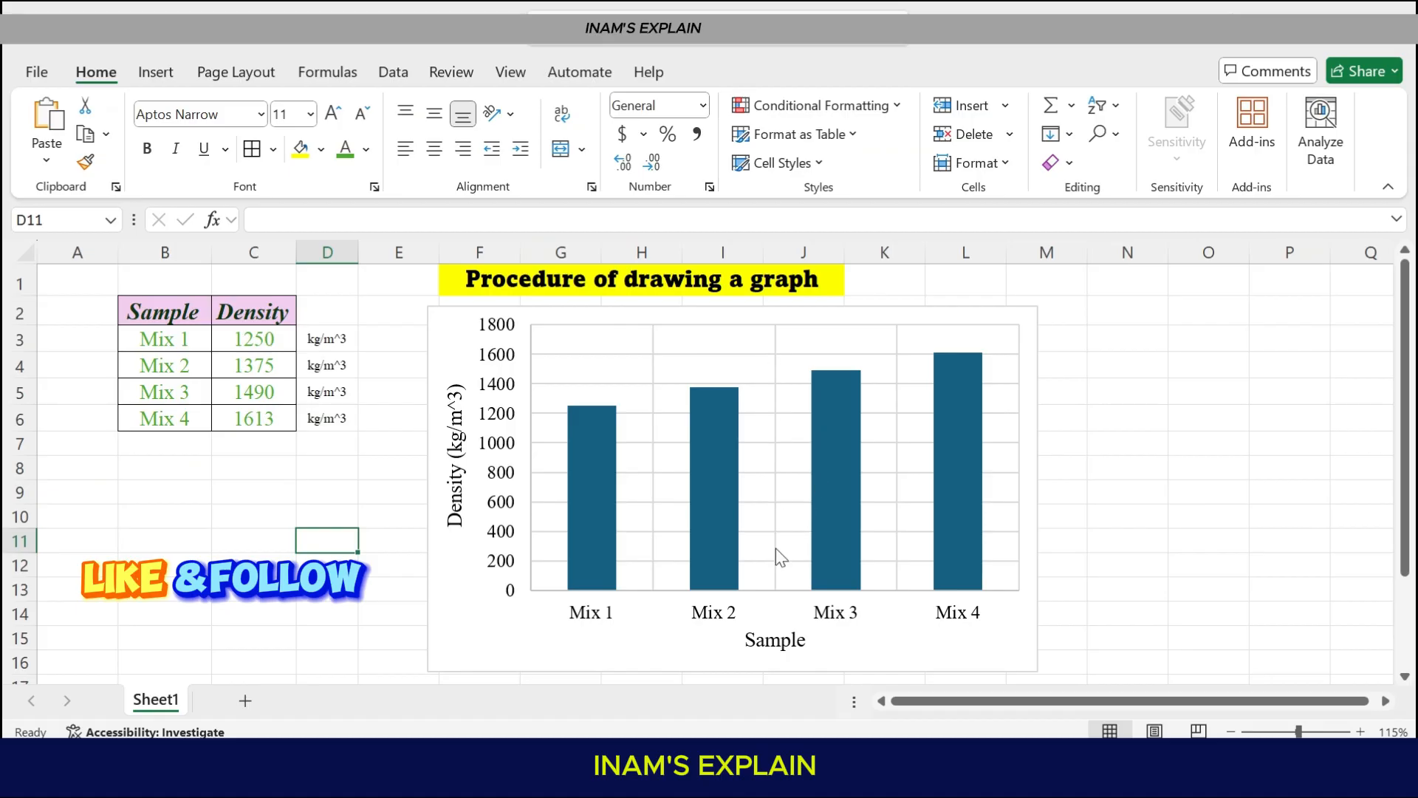
mouse_move(537, 414)
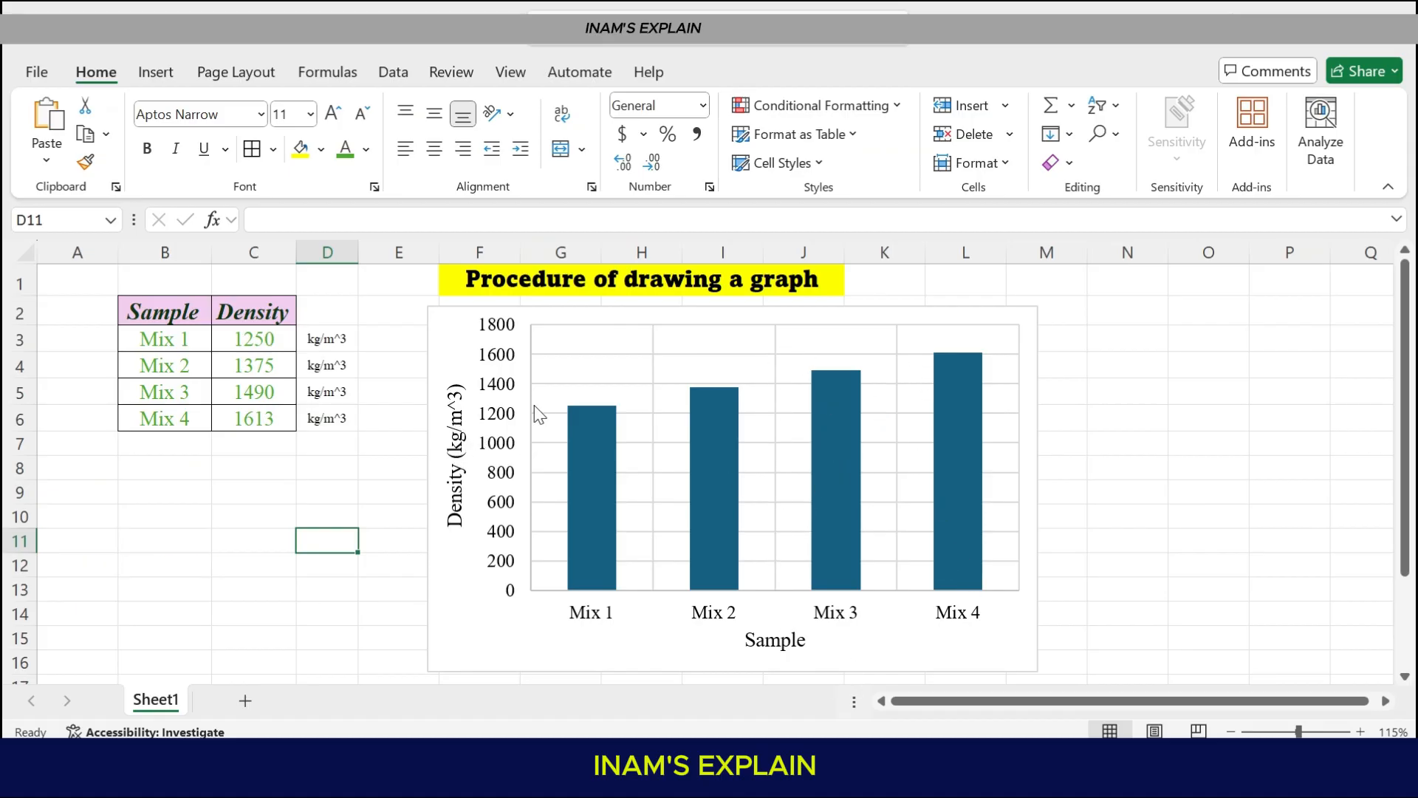
mouse_move(586, 393)
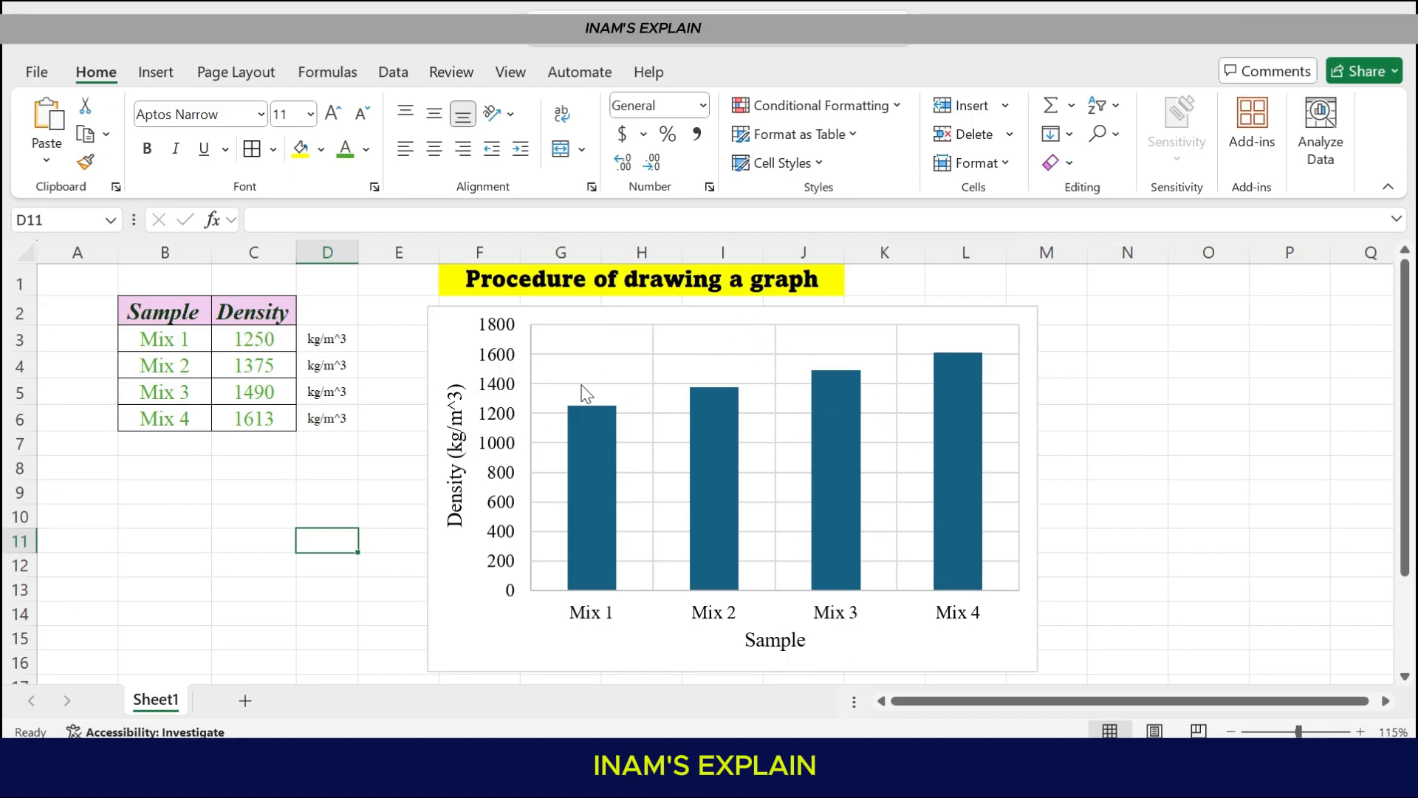
mouse_move(821, 454)
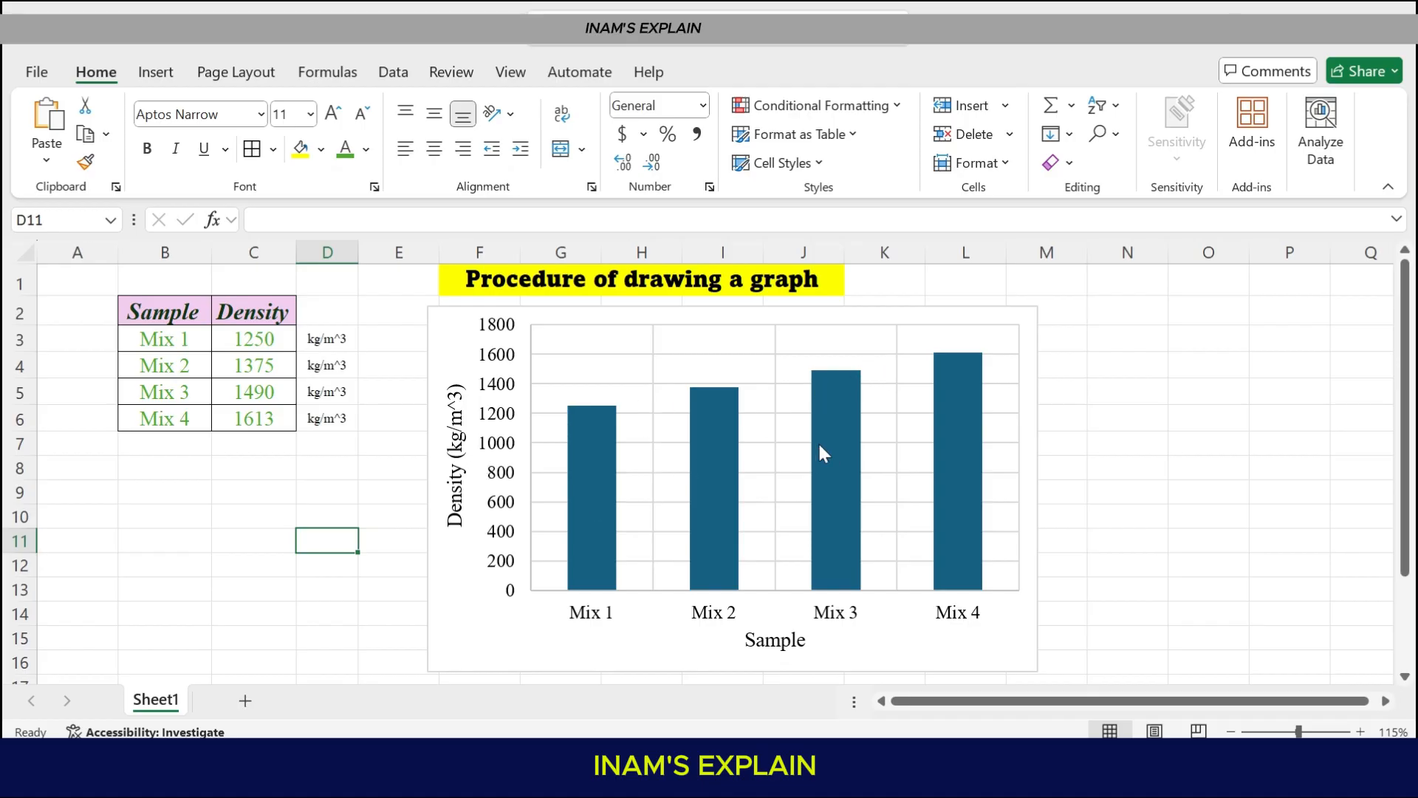
mouse_move(579, 413)
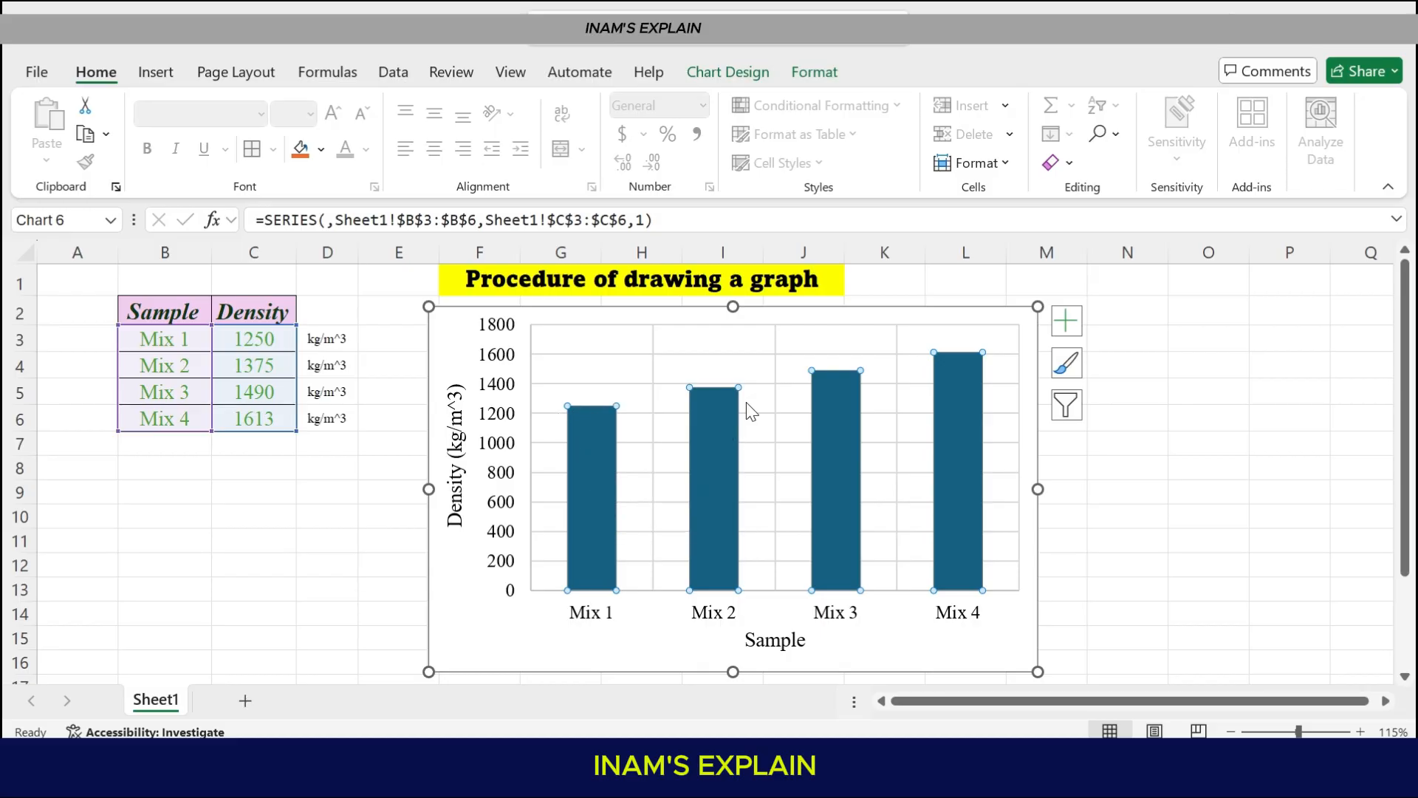
mouse_move(514, 381)
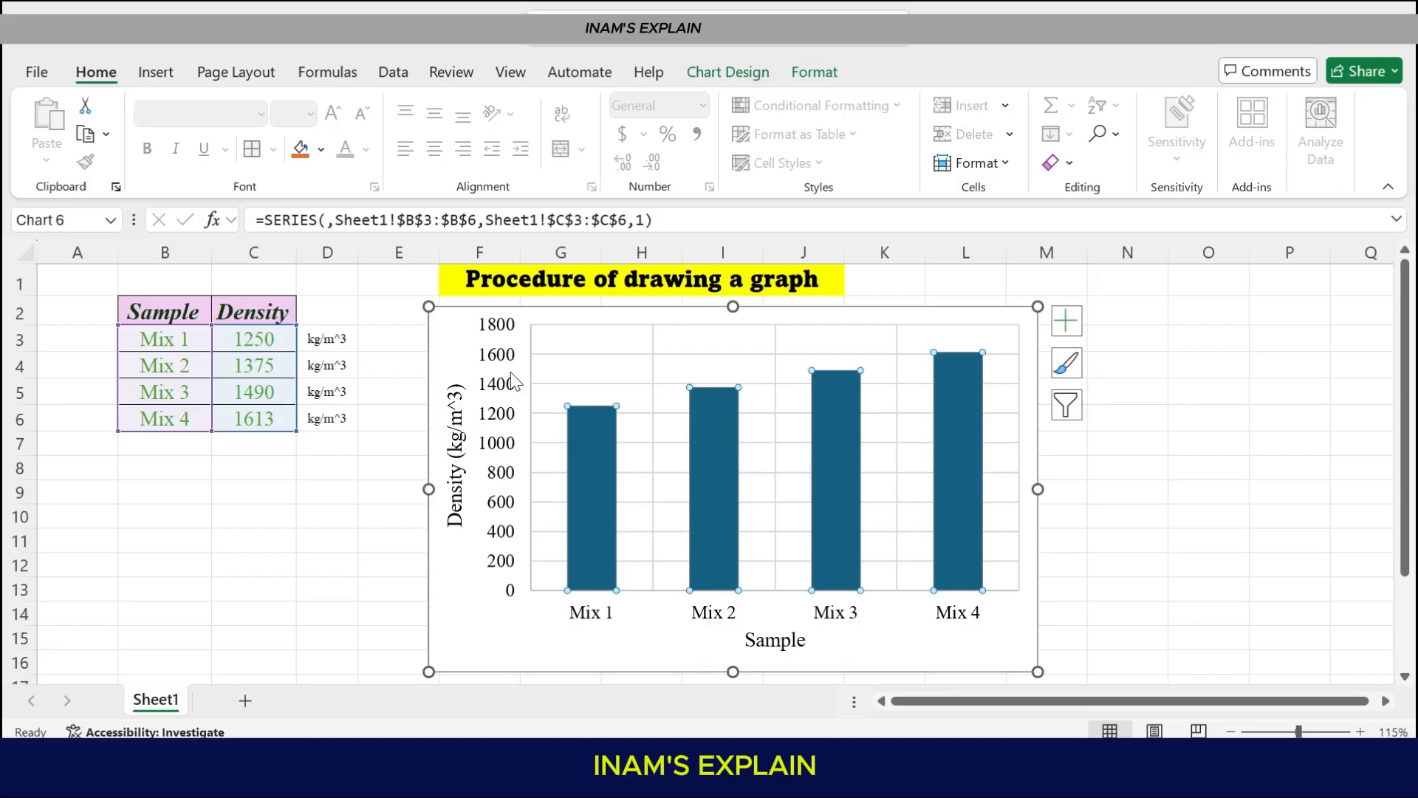
mouse_move(755, 421)
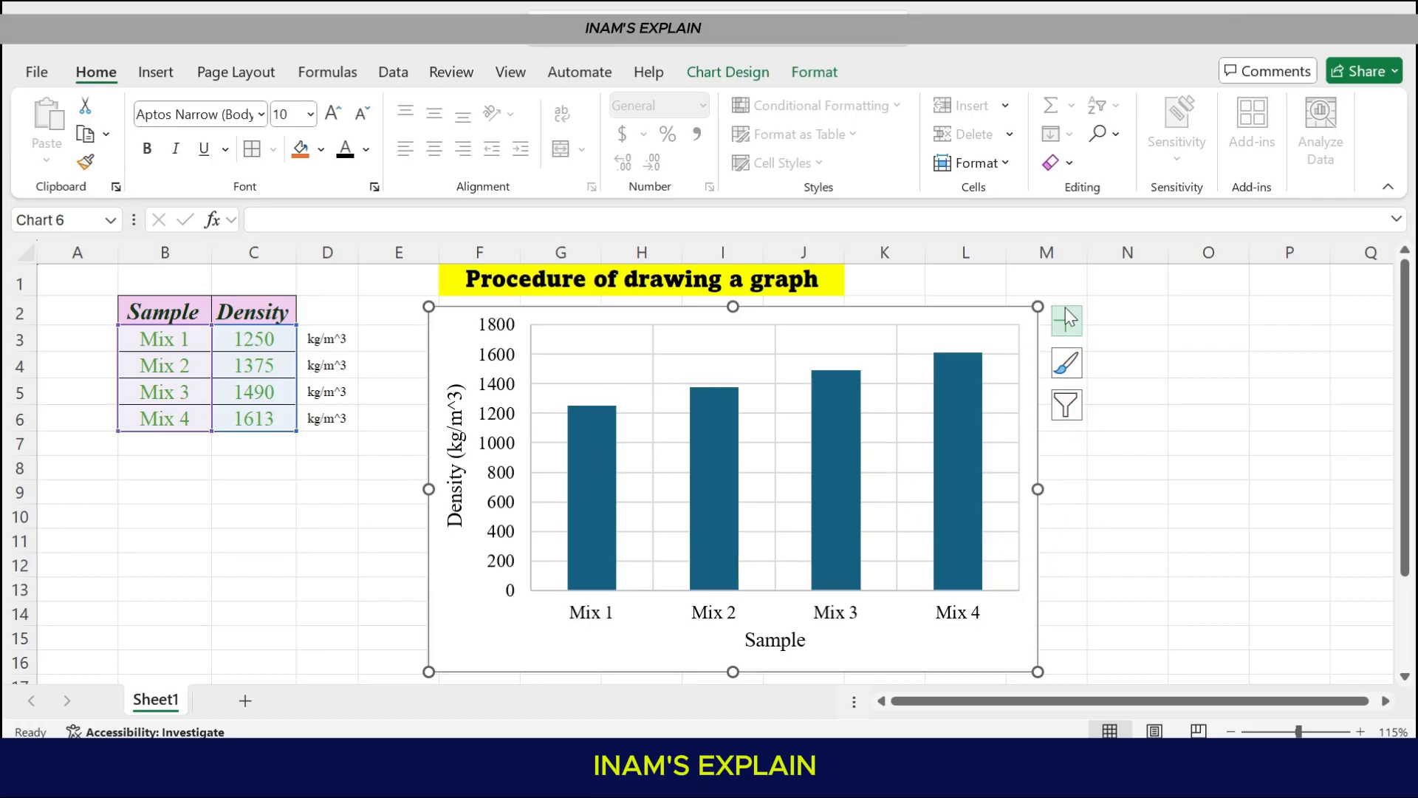
mouse_move(1065, 319)
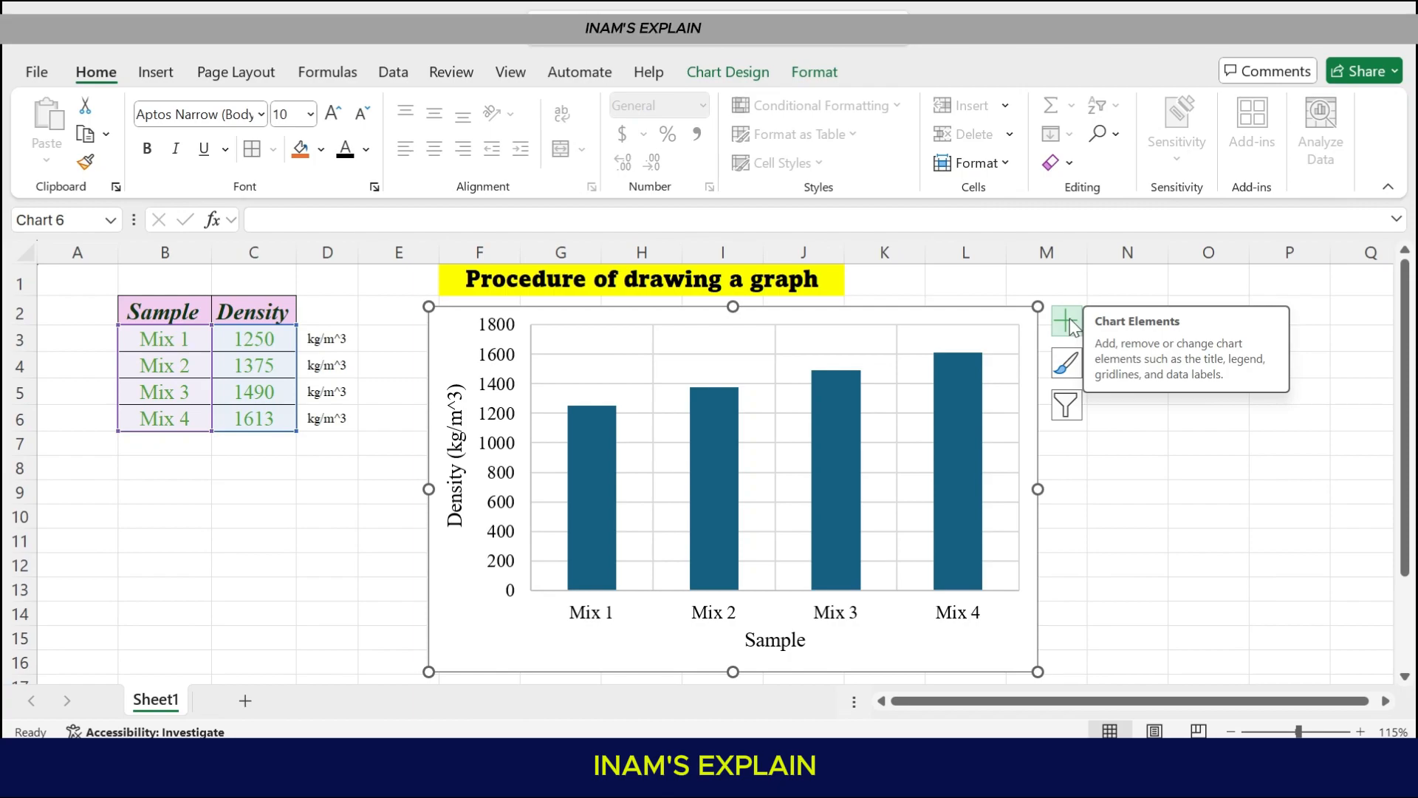
click(1067, 321)
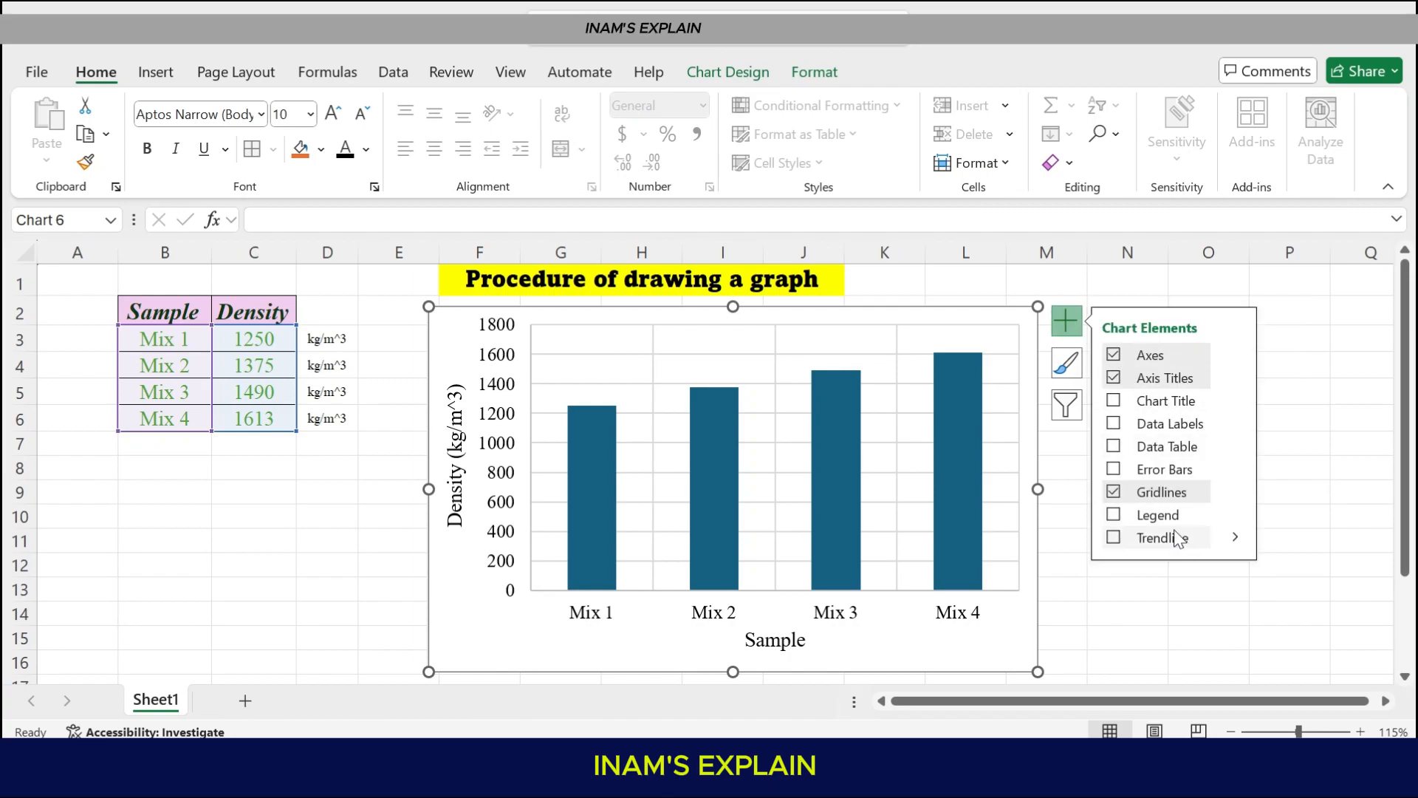
click(1235, 490)
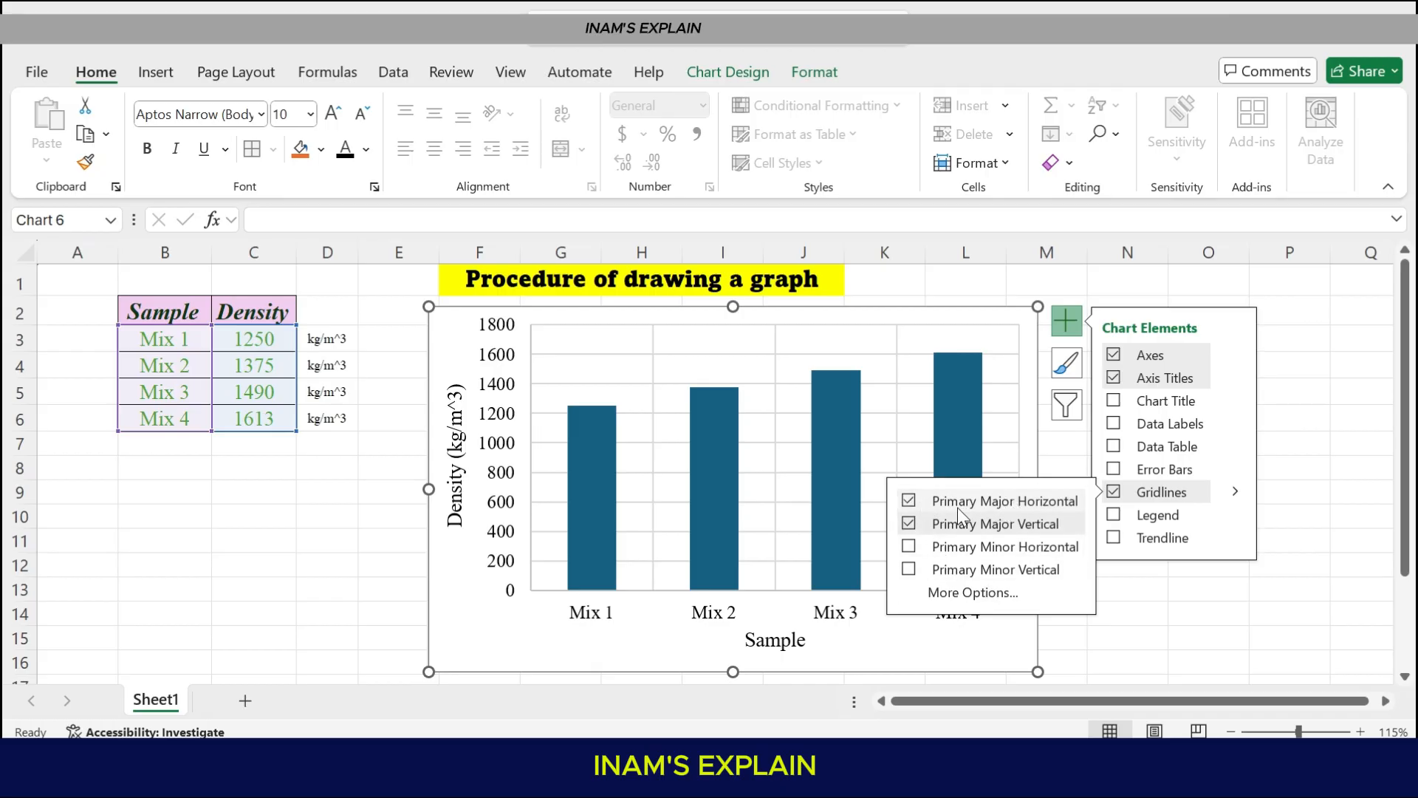
click(909, 523)
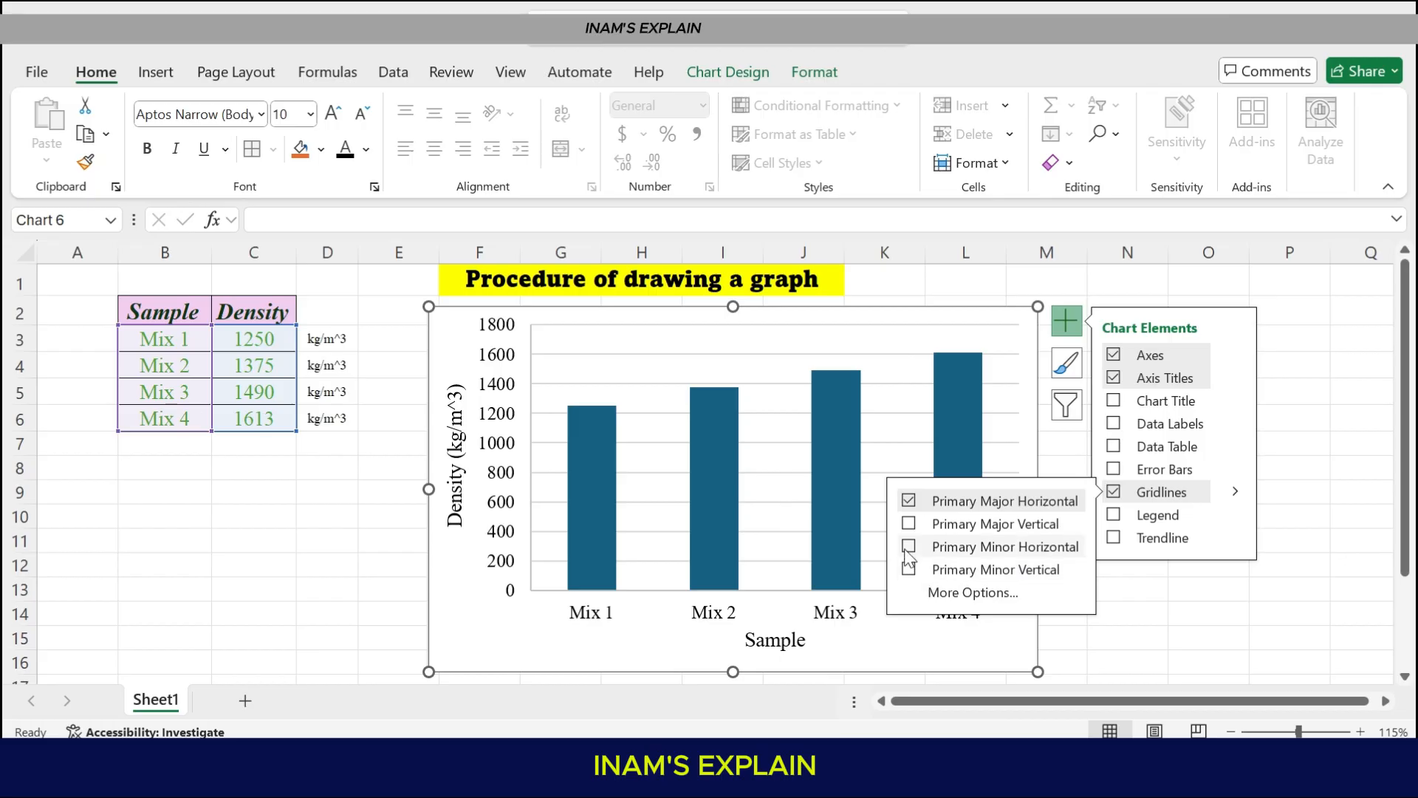
click(908, 547)
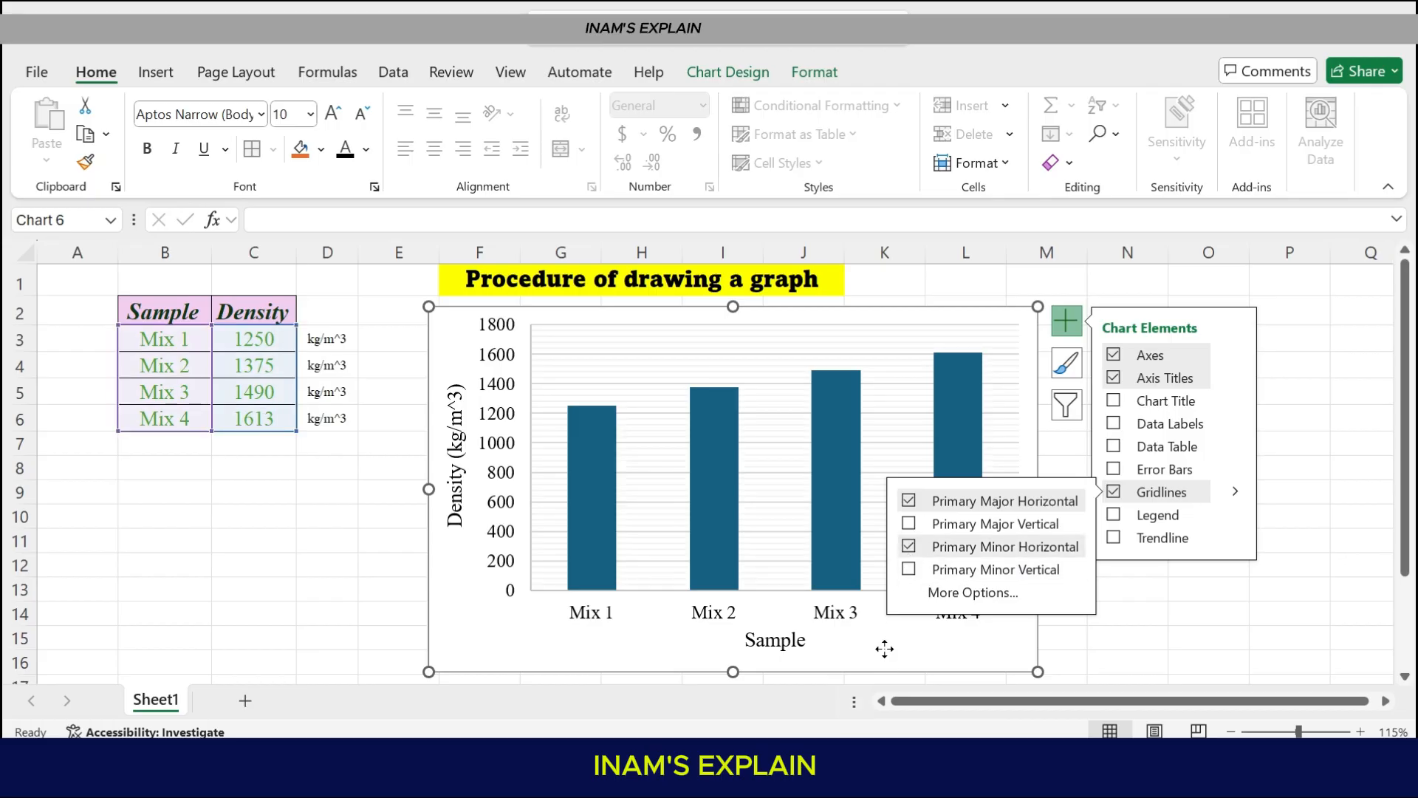
click(1288, 611)
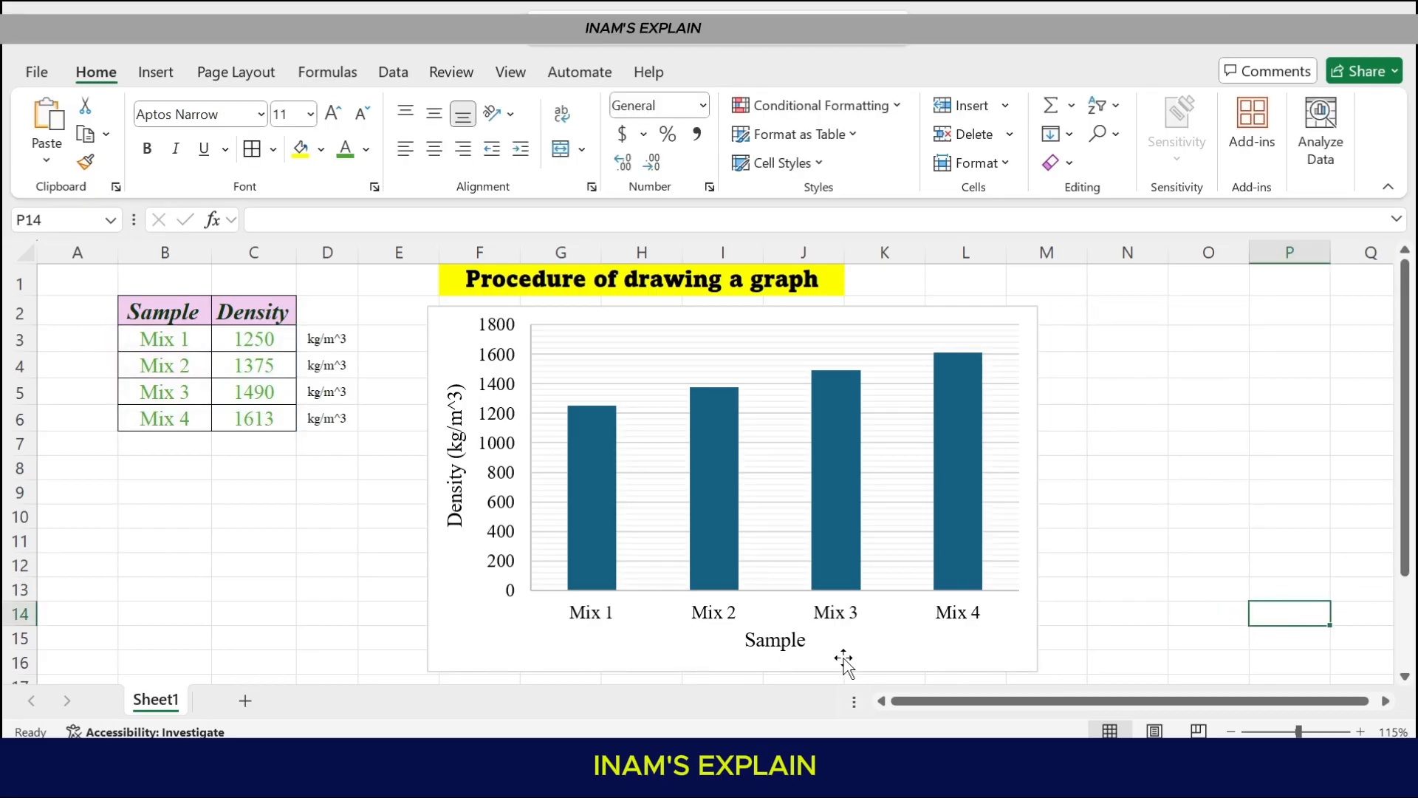
mouse_move(452, 629)
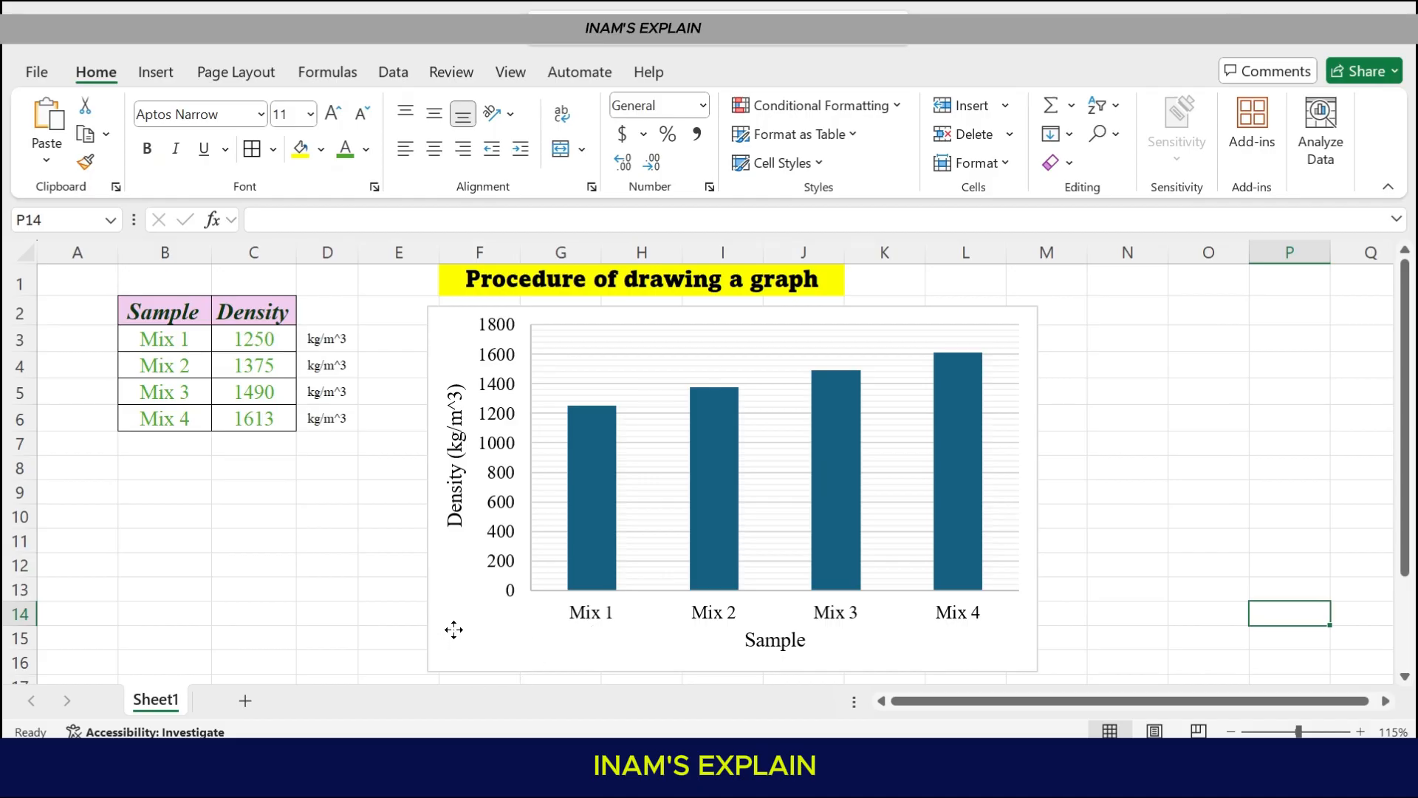
Give the chart's plot area a black outline from the mini toolbar Outline colours
click(733, 489)
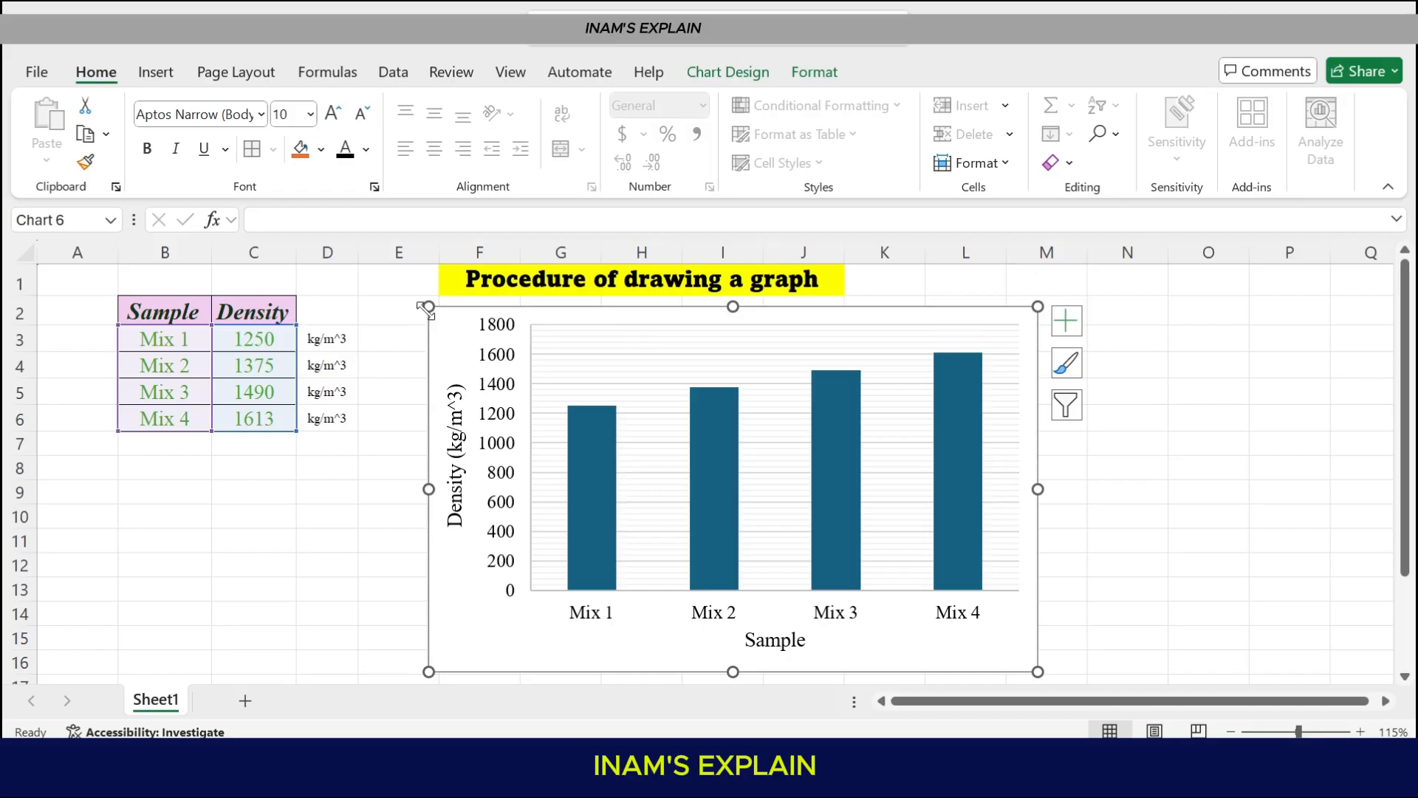
mouse_move(468, 634)
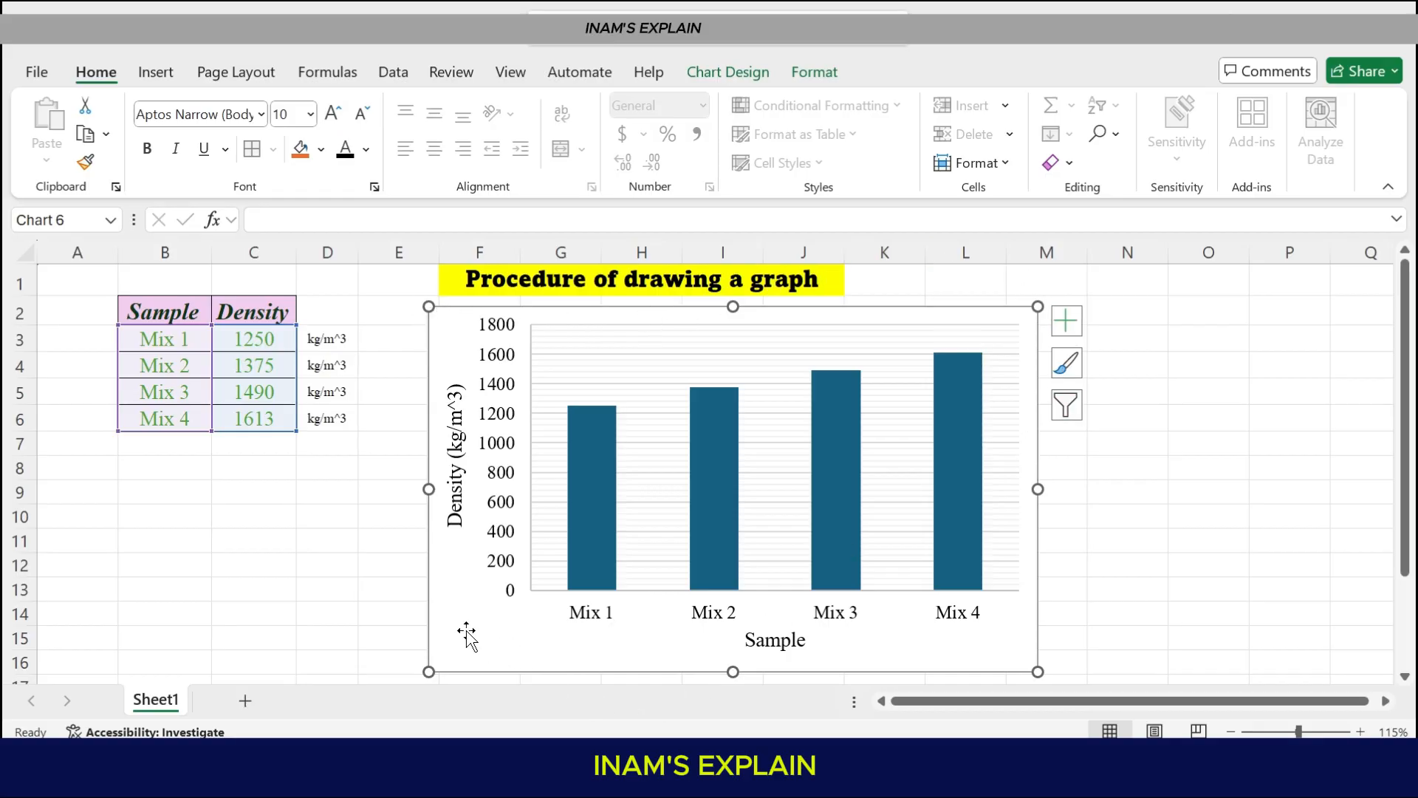
mouse_move(469, 634)
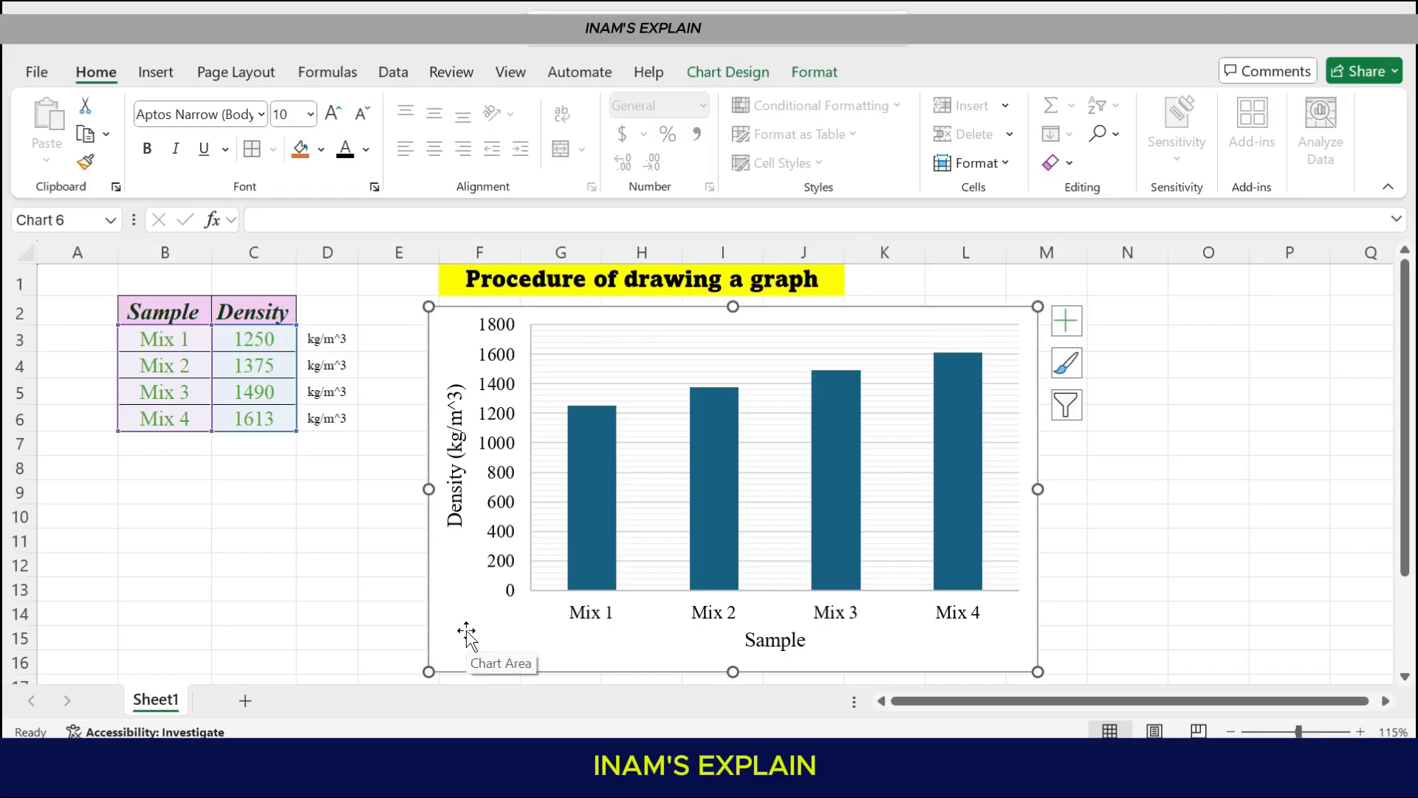
right_click(469, 634)
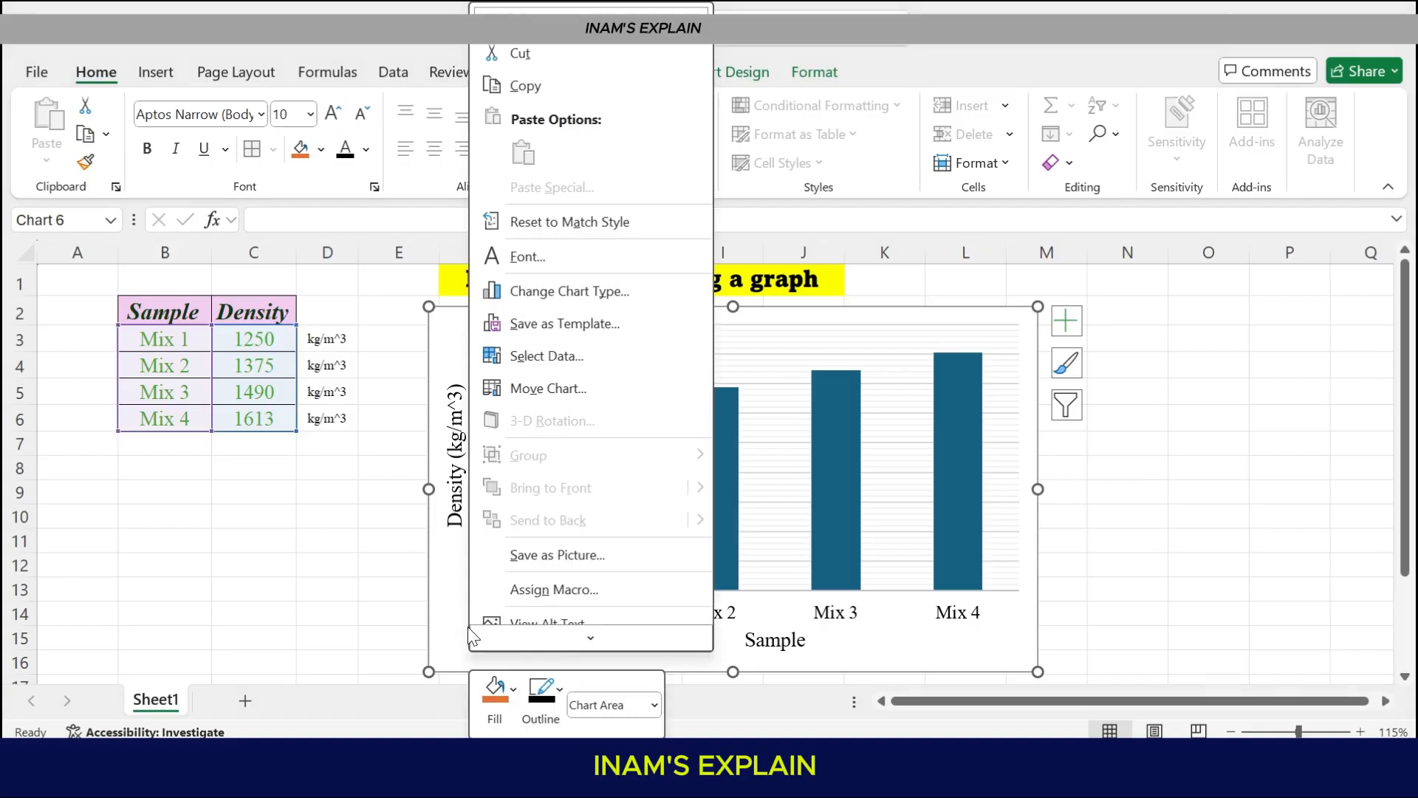
click(541, 690)
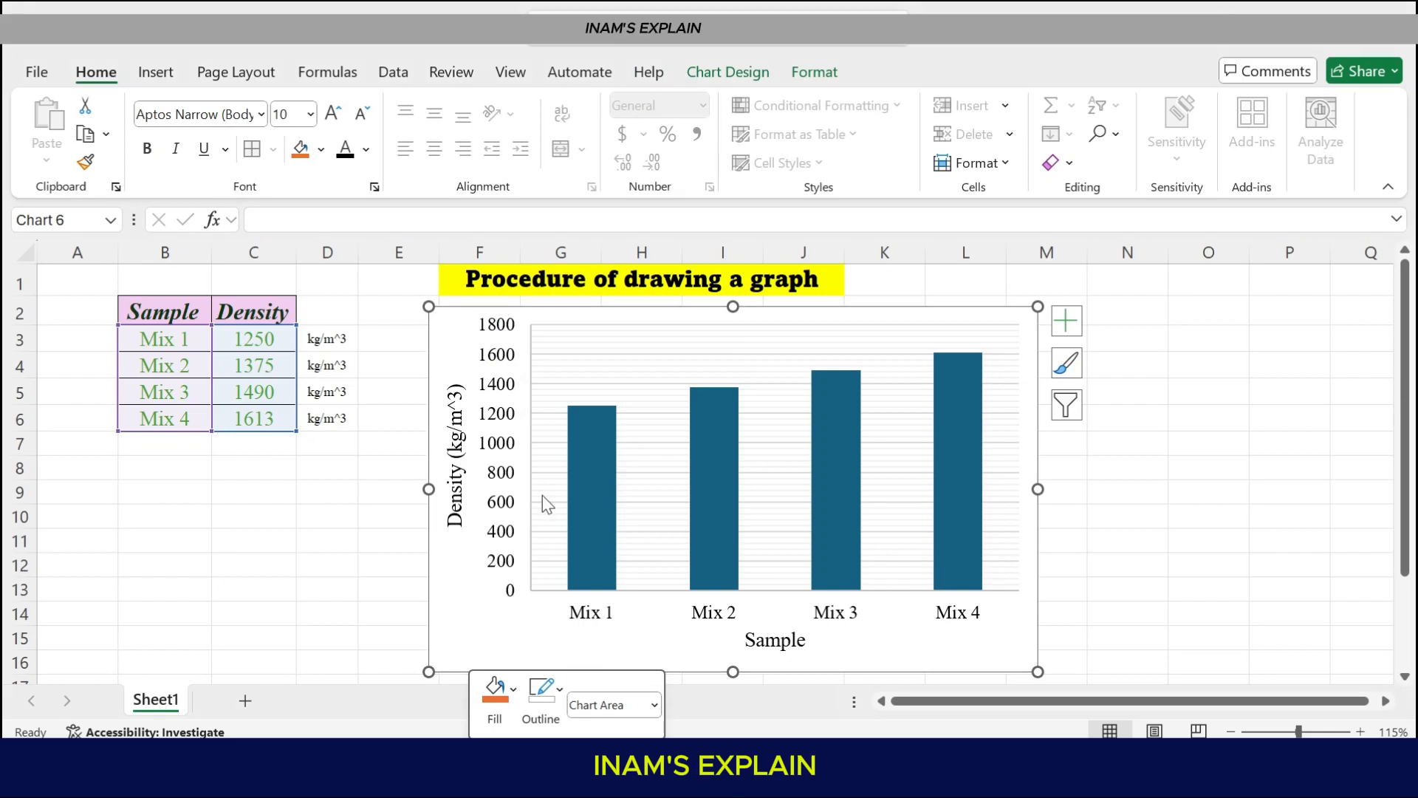
click(326, 590)
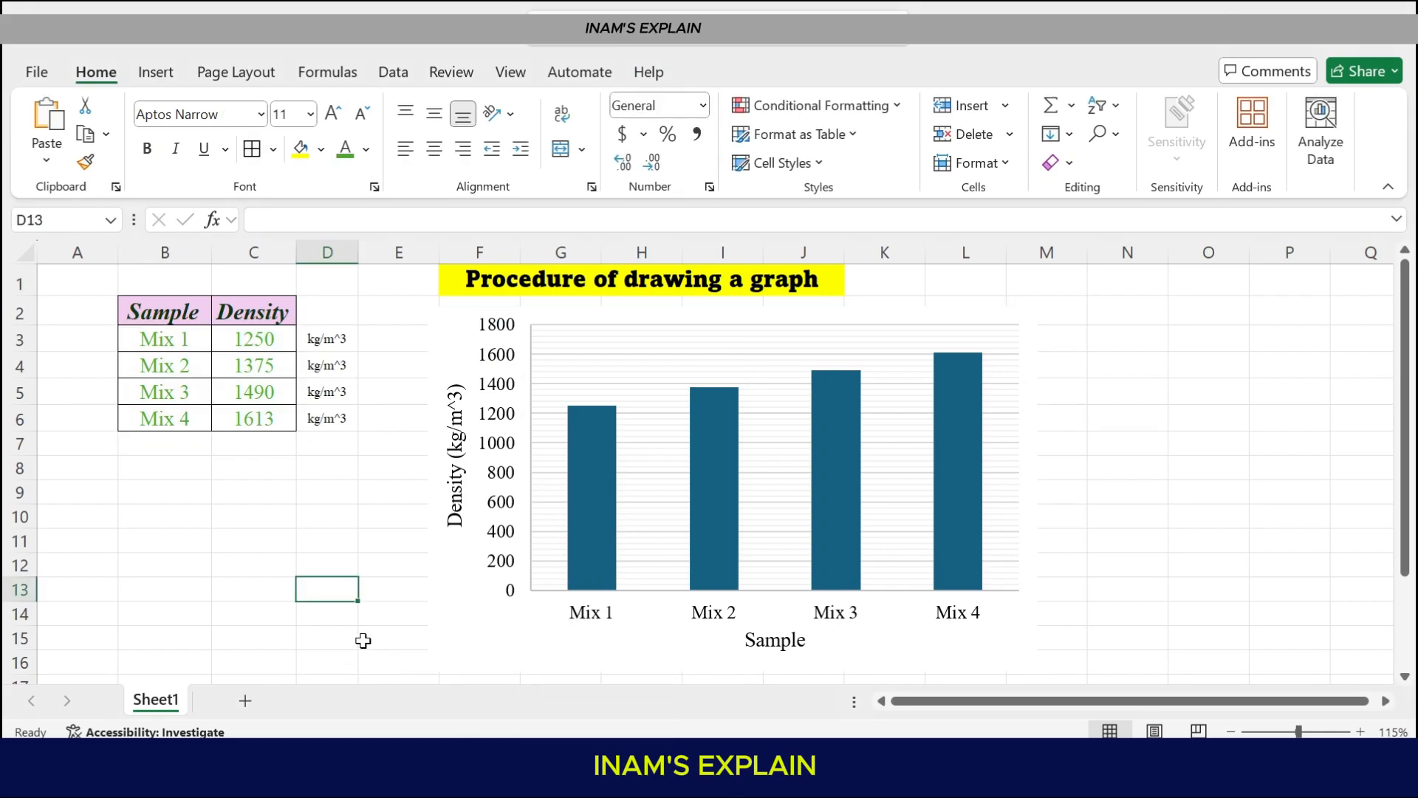
mouse_move(831, 380)
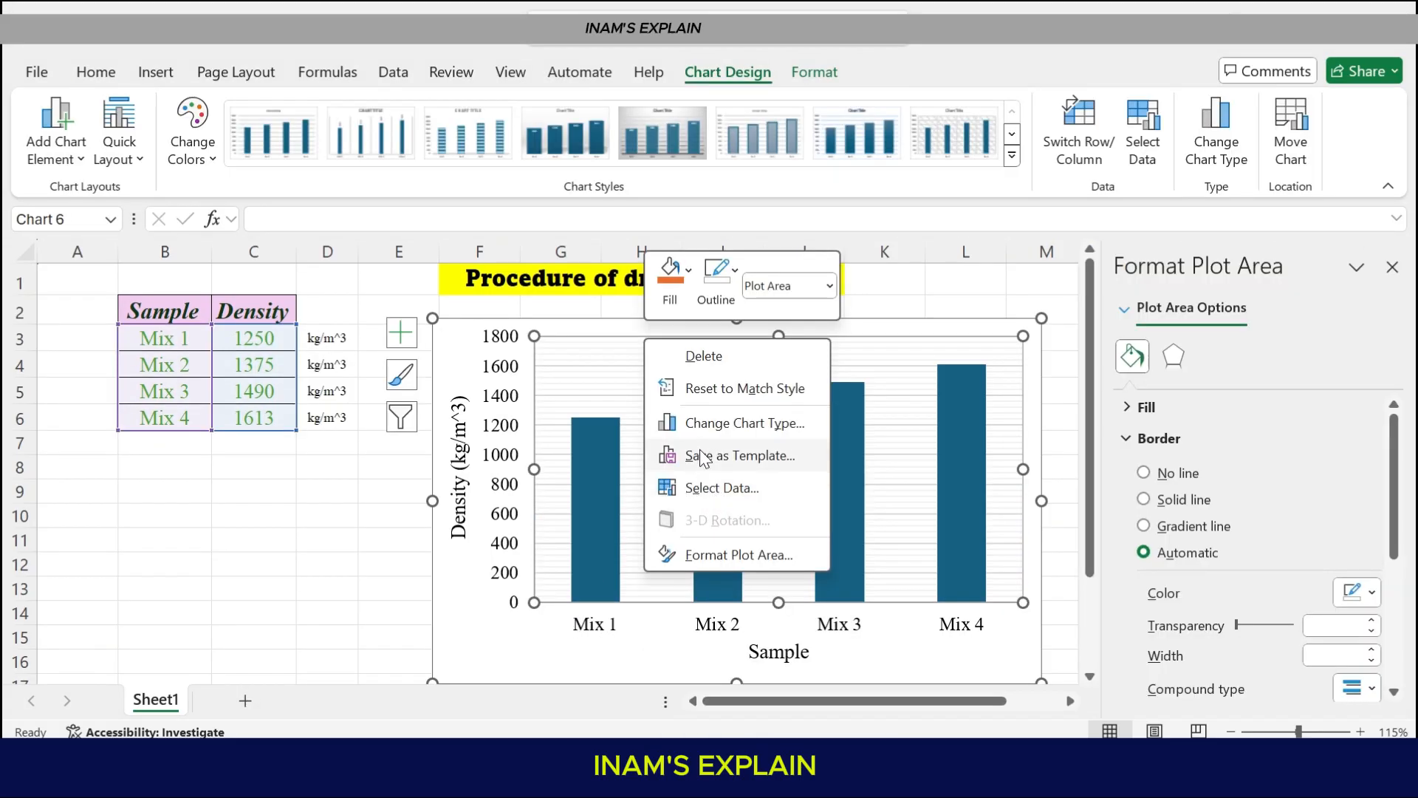
click(715, 272)
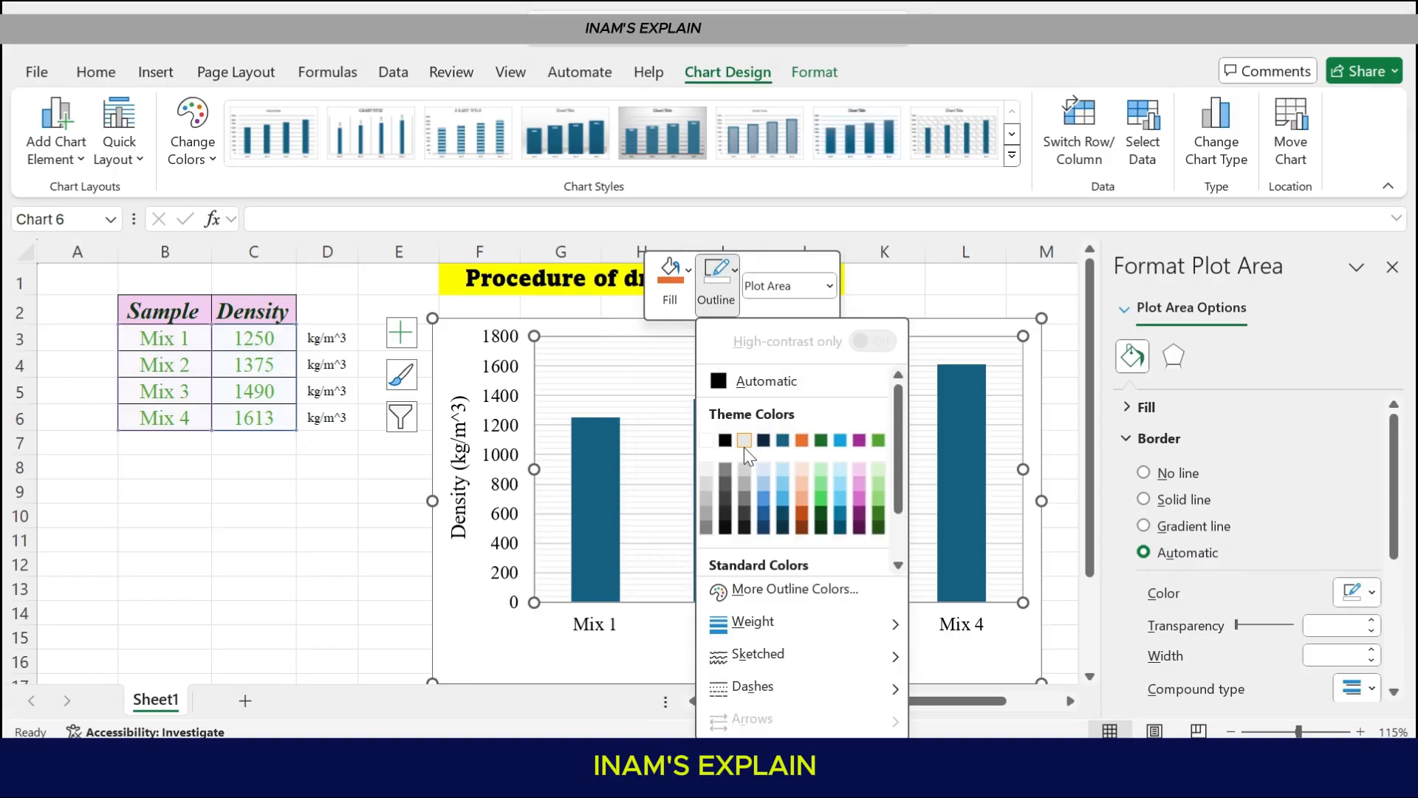
click(745, 440)
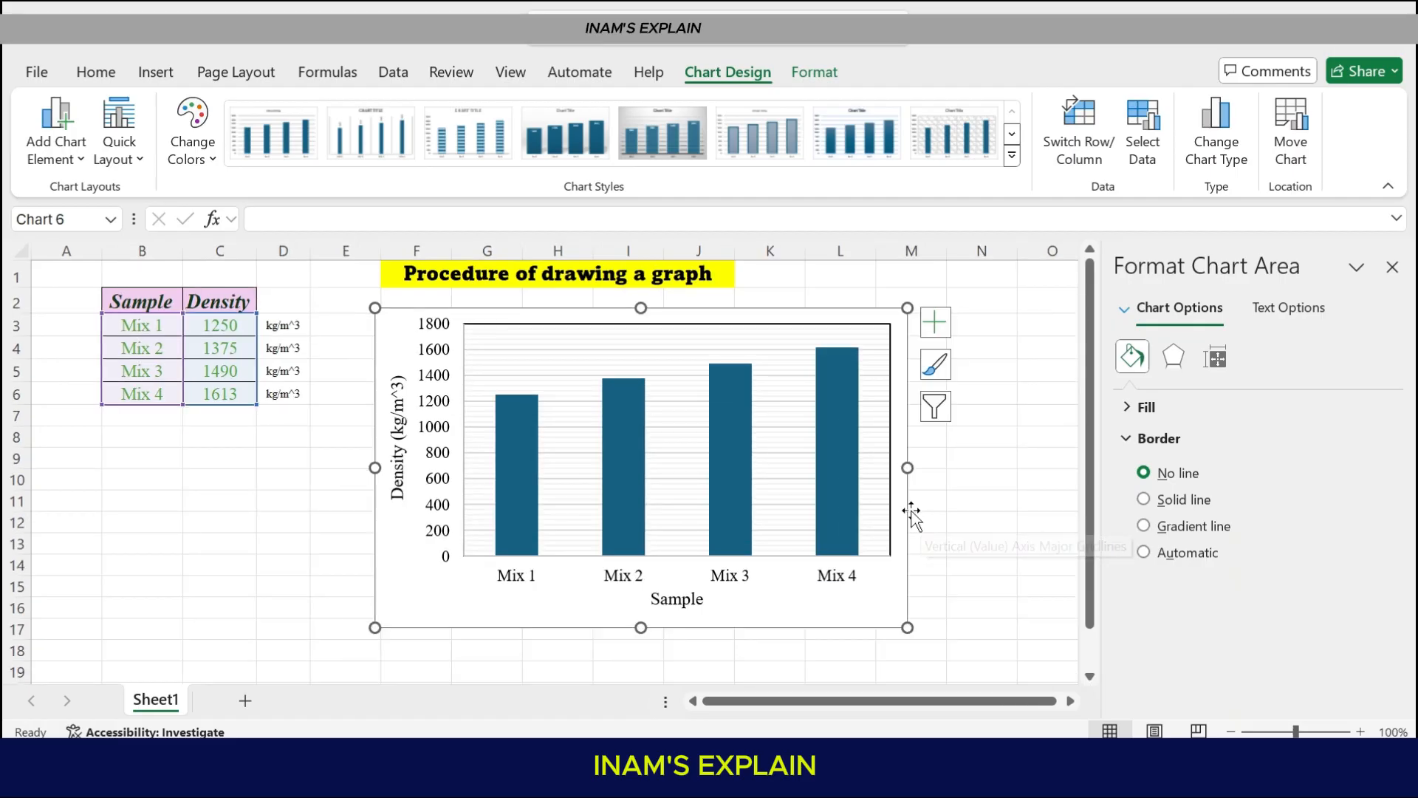
Set the whole chart area's outline to No Outline, removing the outer border
click(928, 523)
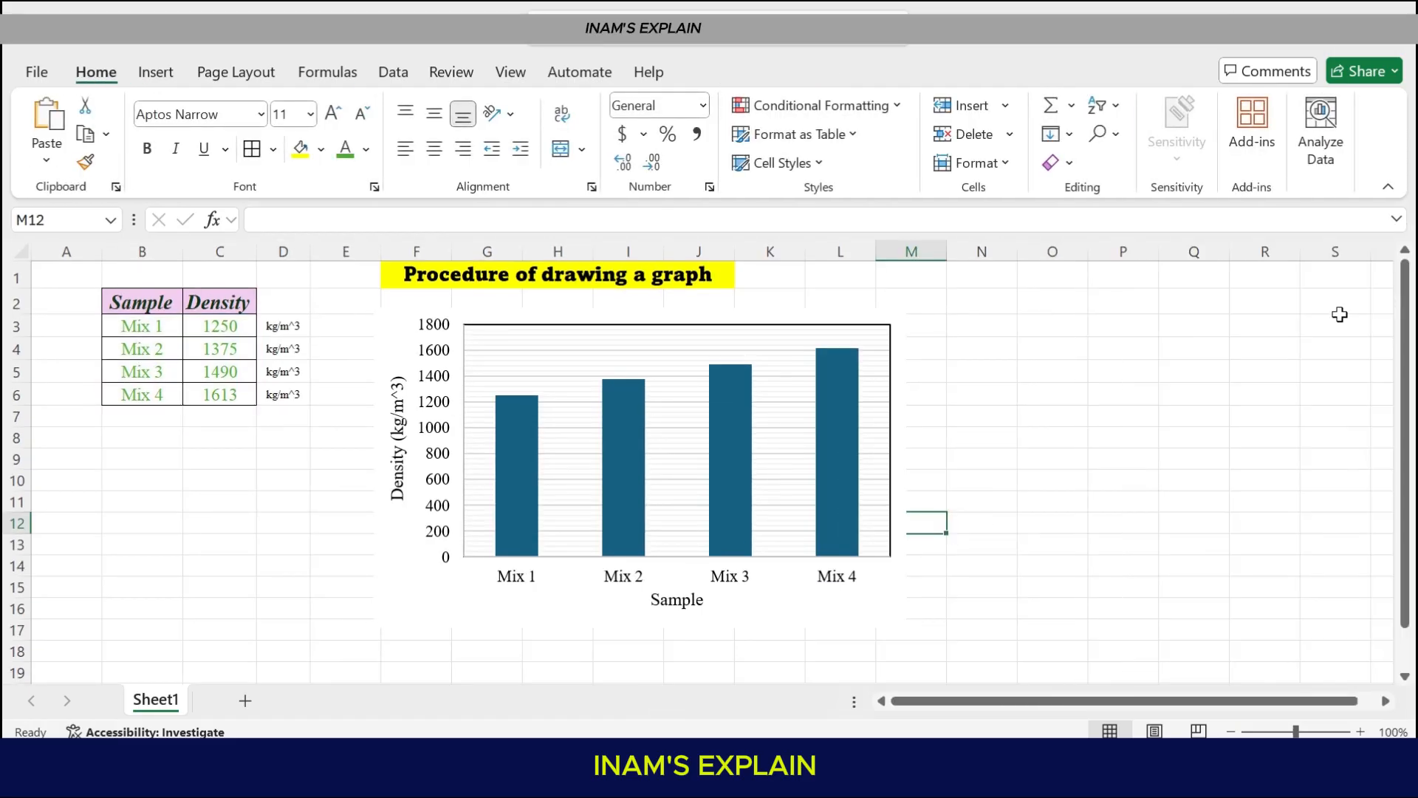
click(639, 468)
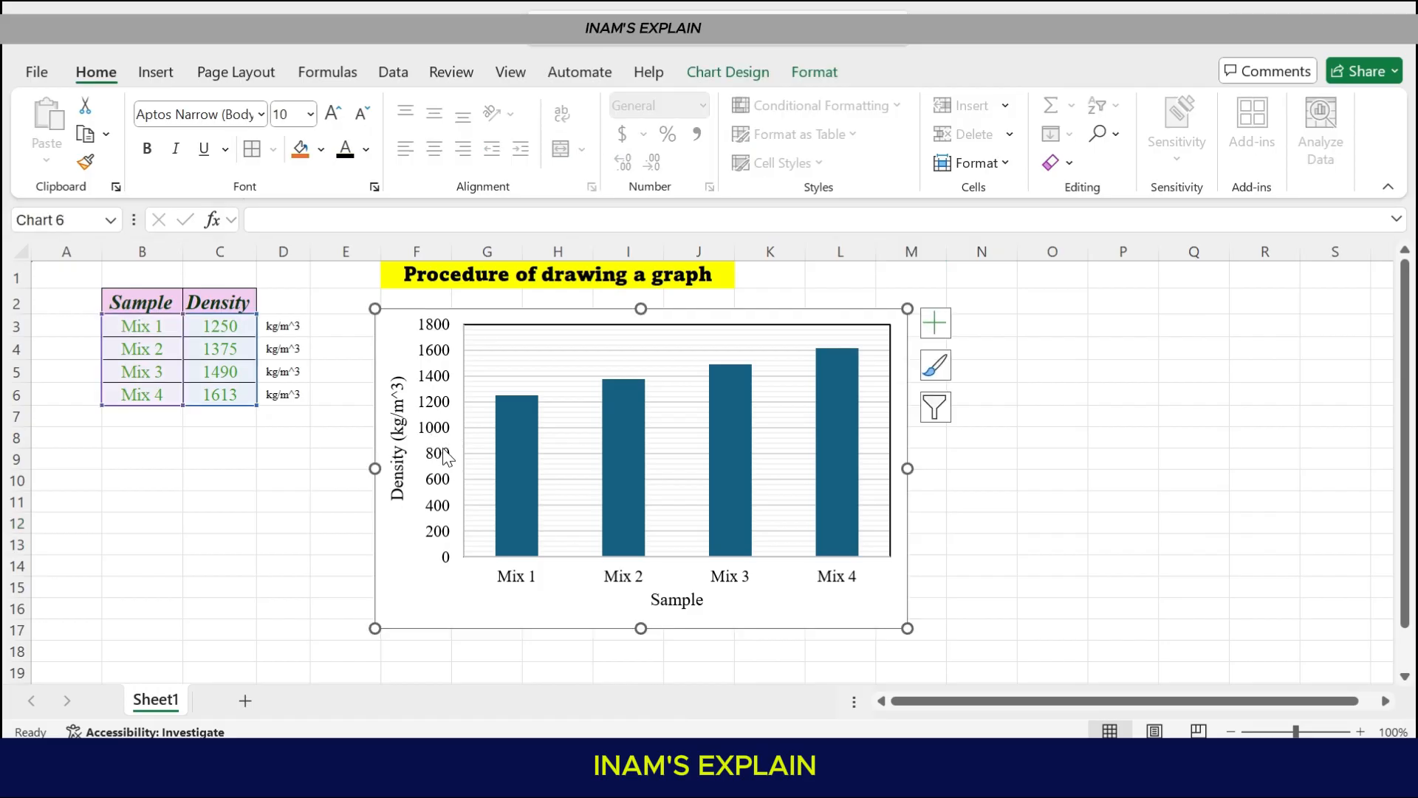
right_click(443, 452)
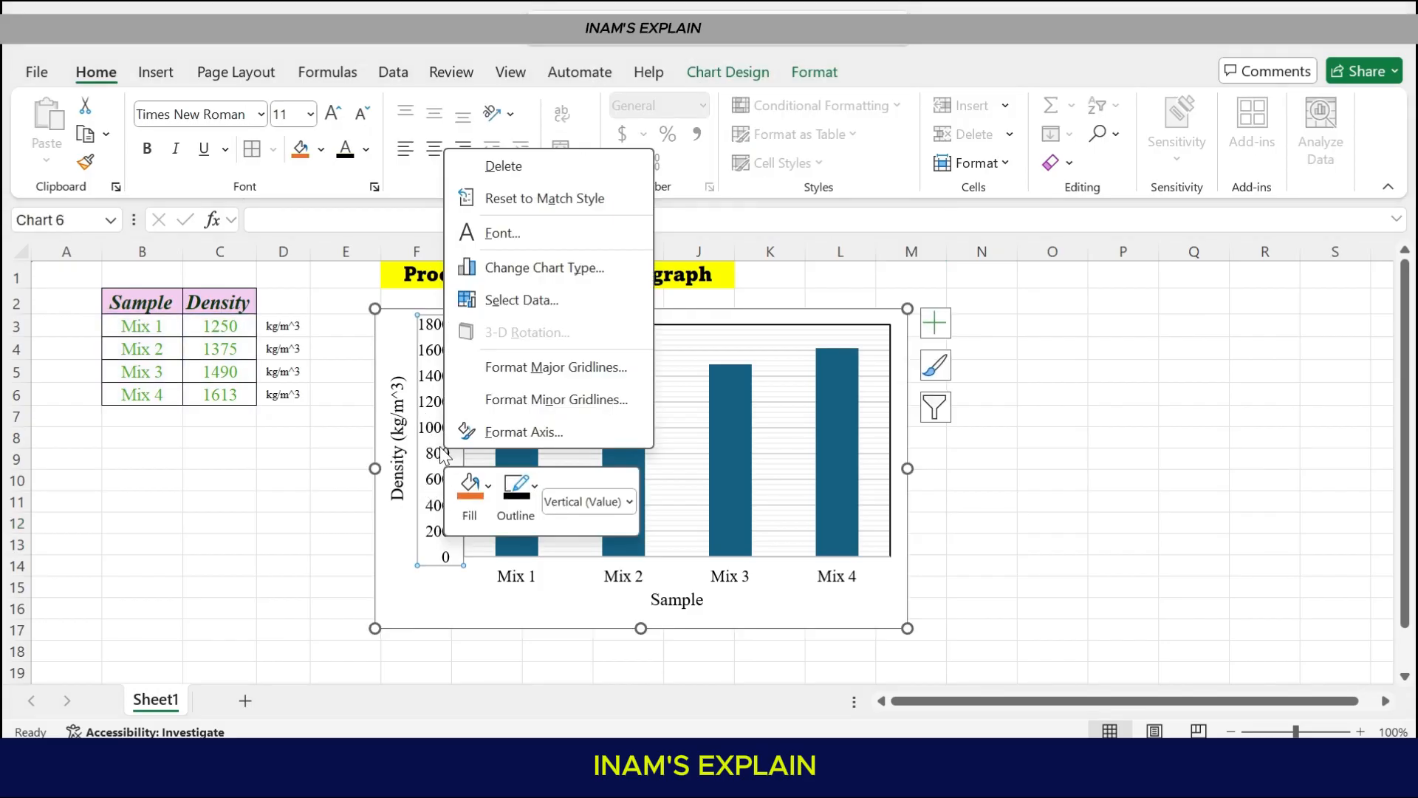
click(516, 501)
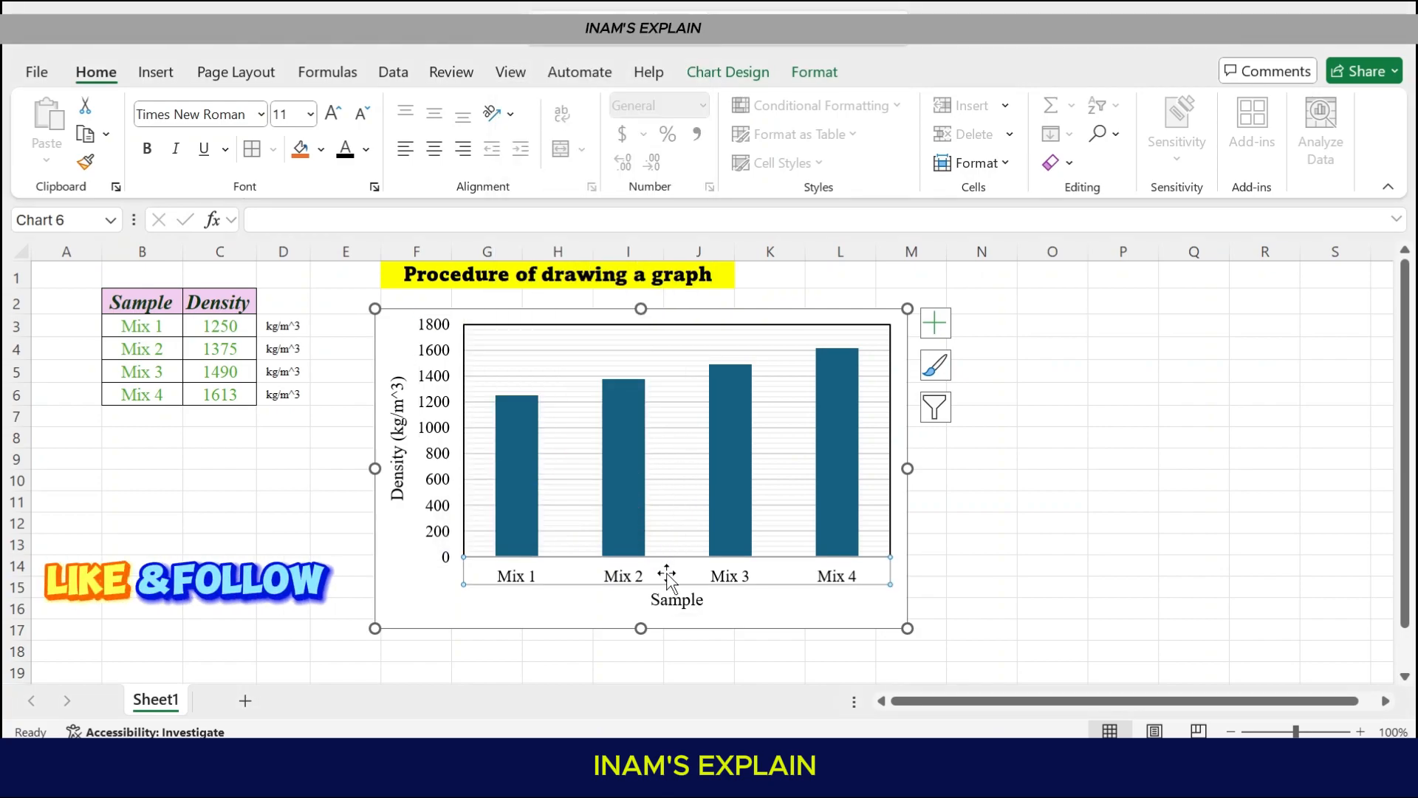
click(740, 688)
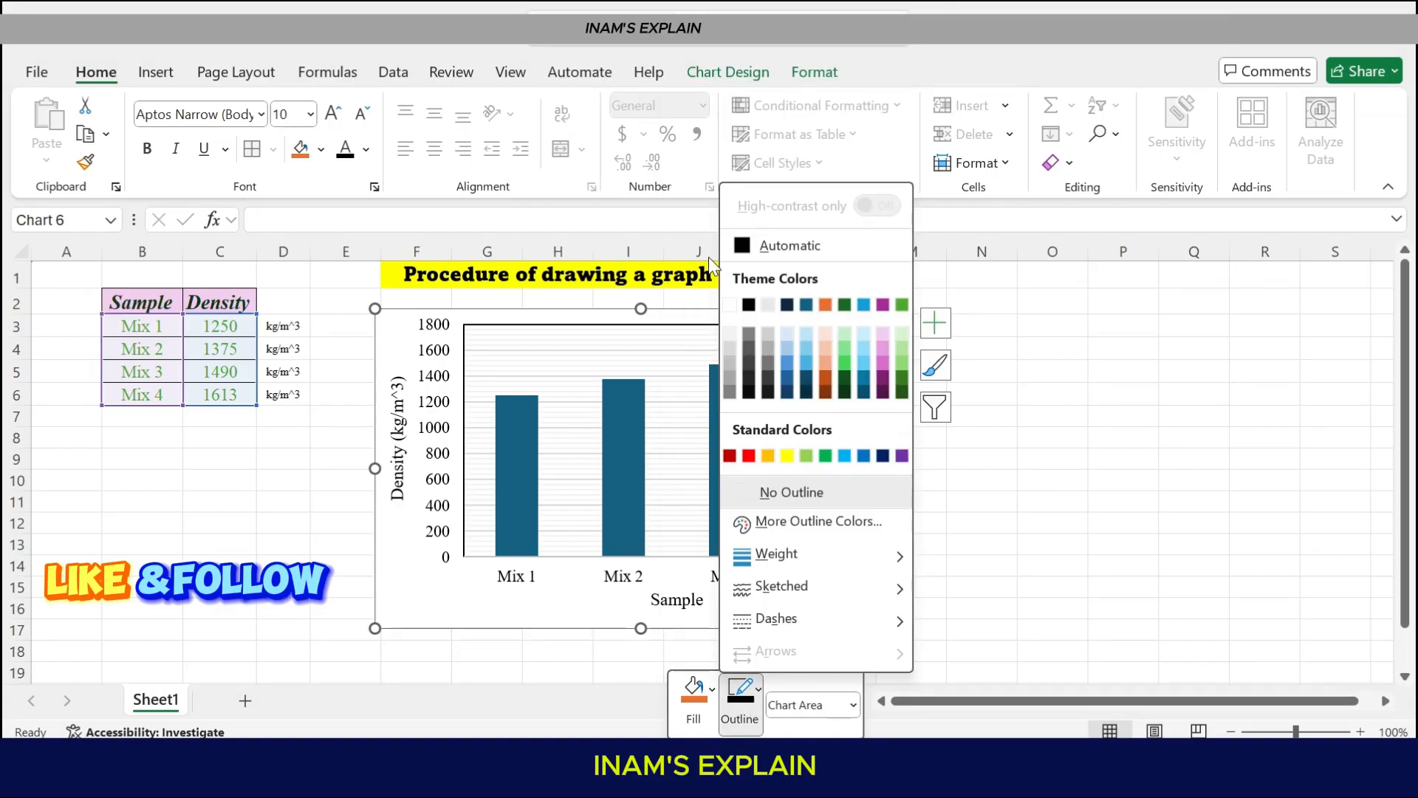
click(790, 492)
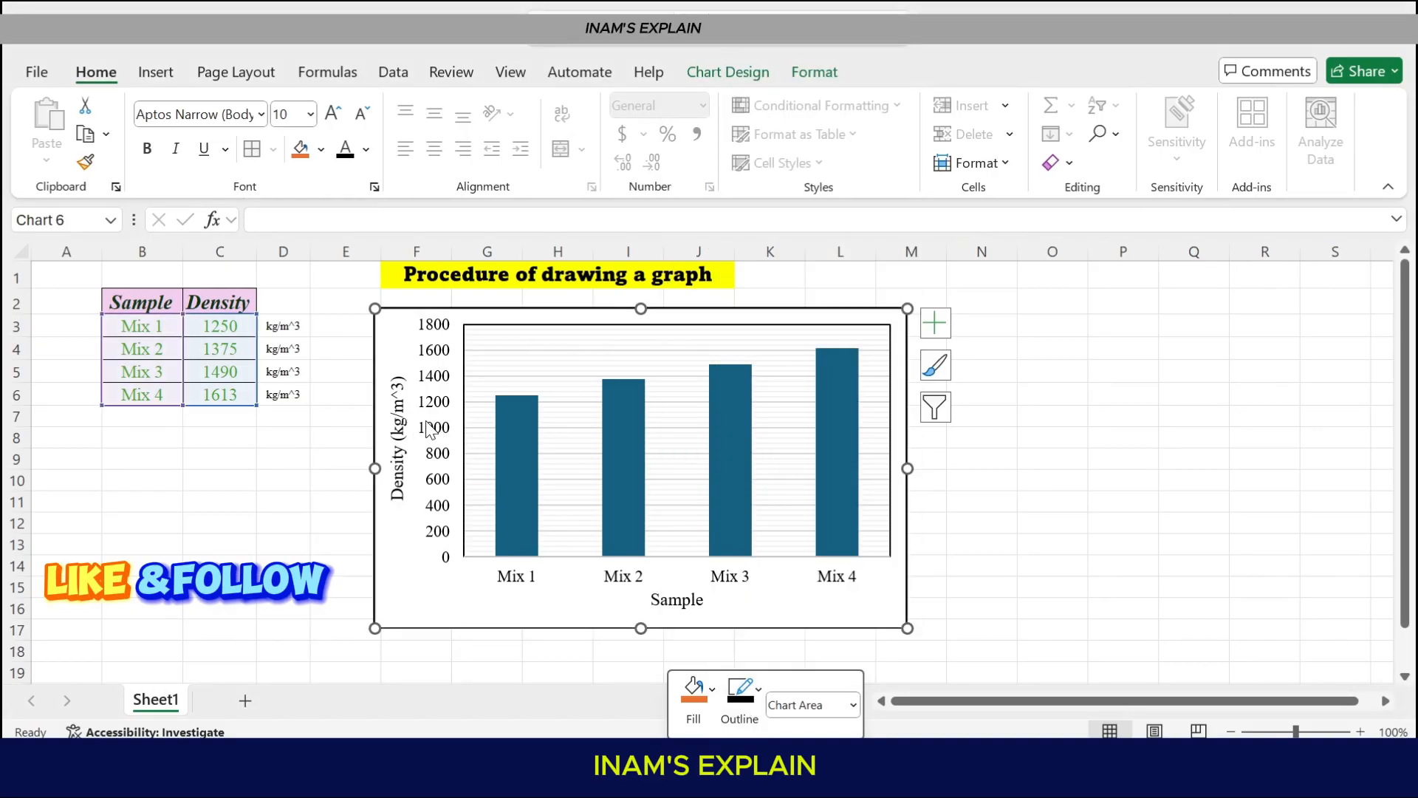
In Format Axis, set the Density axis Bounds Minimum to 0 so the scale starts at 0
right_click(434, 426)
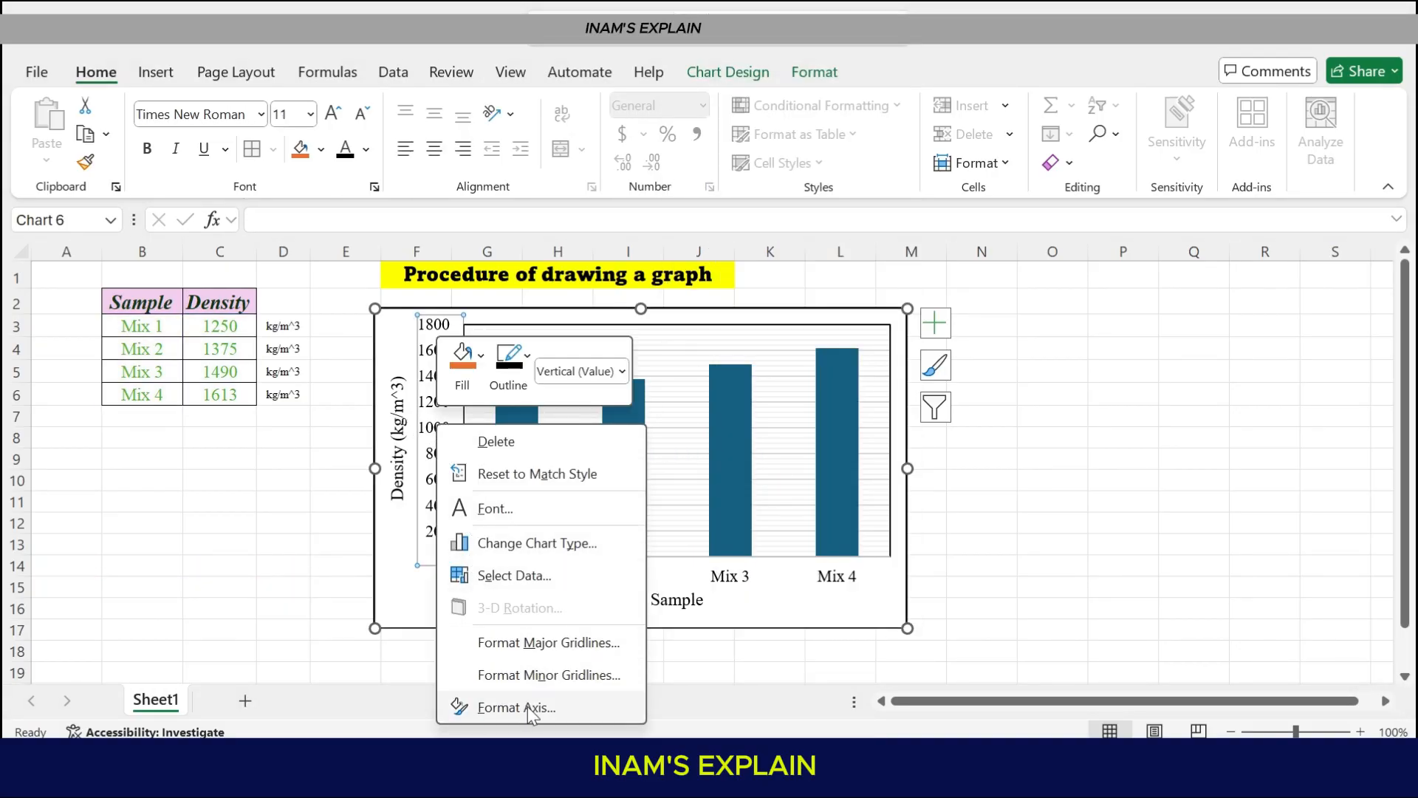
click(517, 708)
text(400)
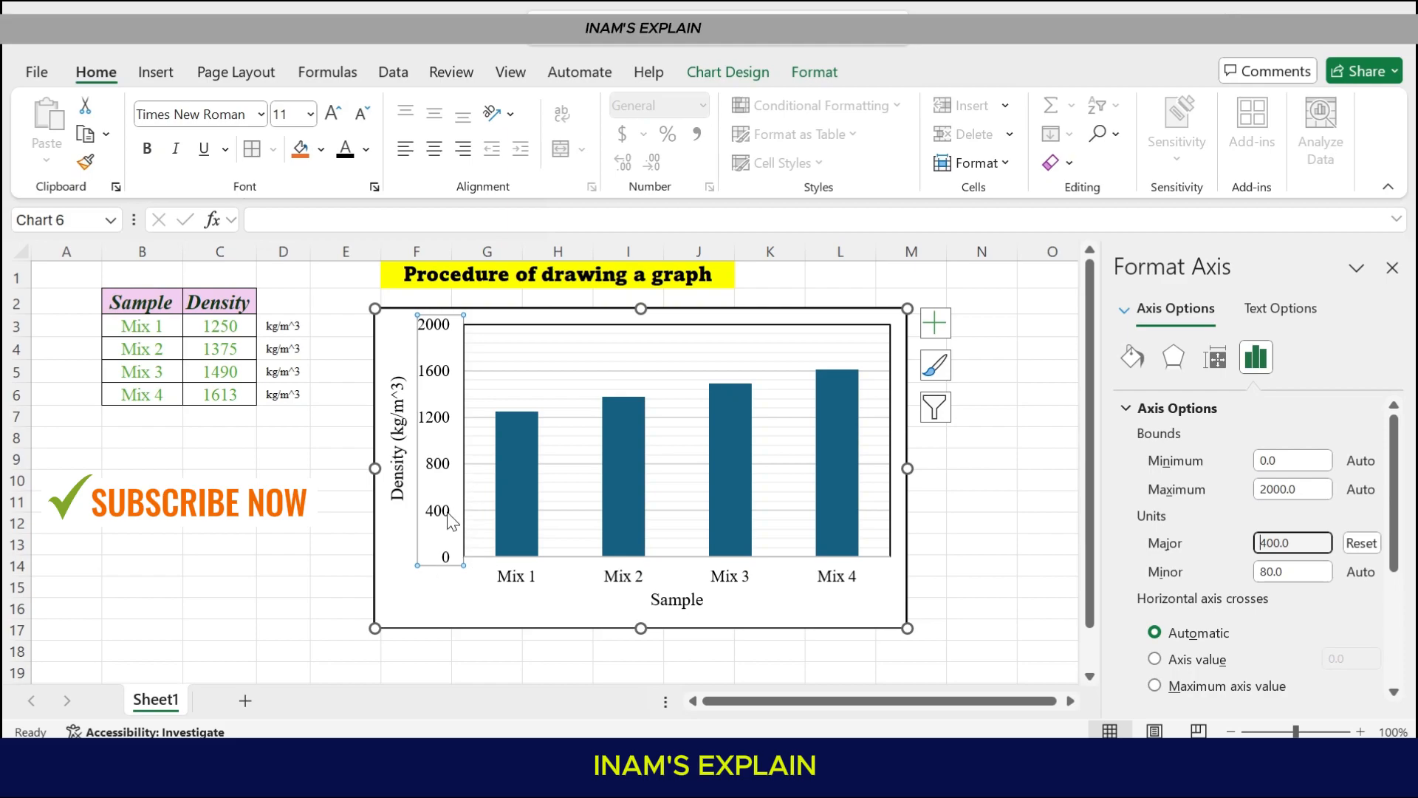
mouse_move(434, 341)
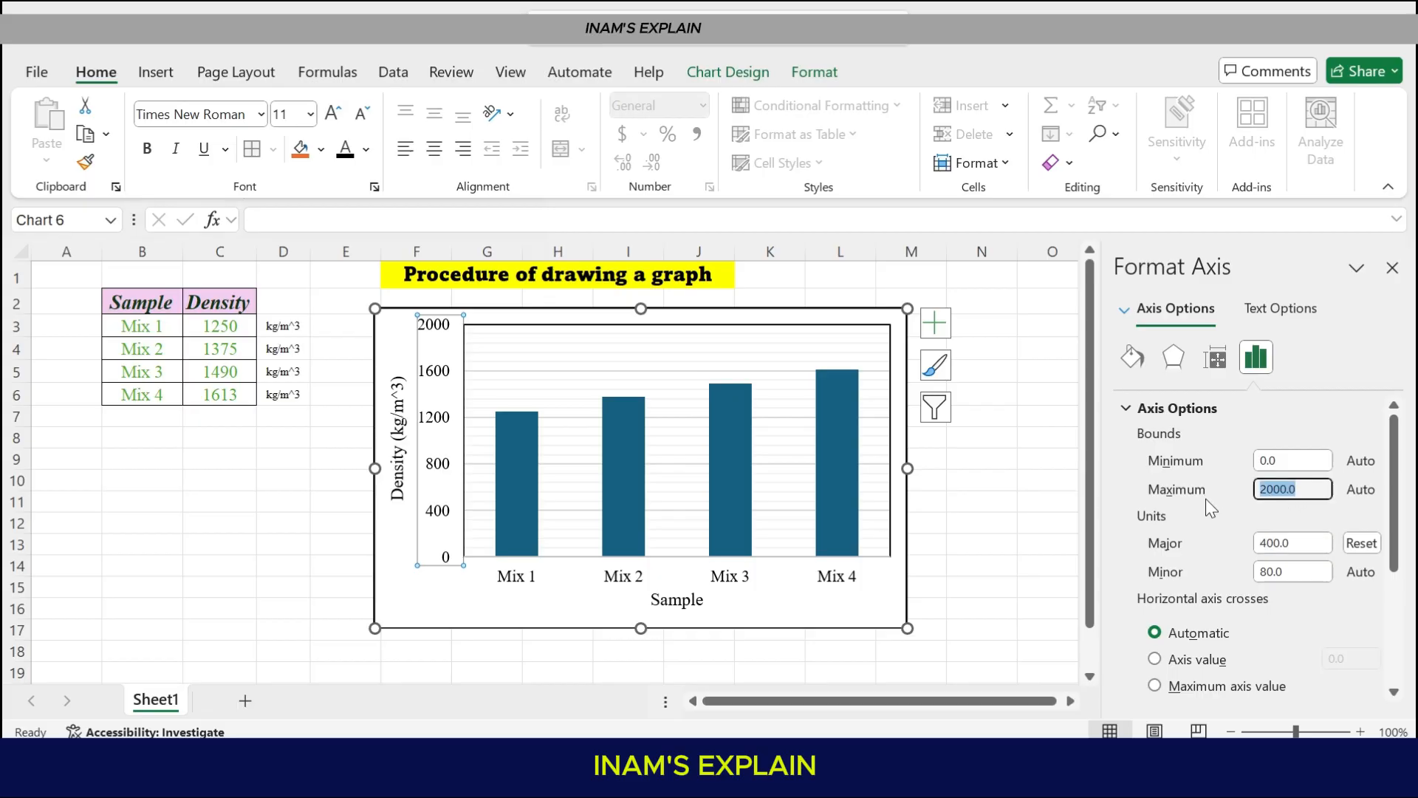
text(18000)
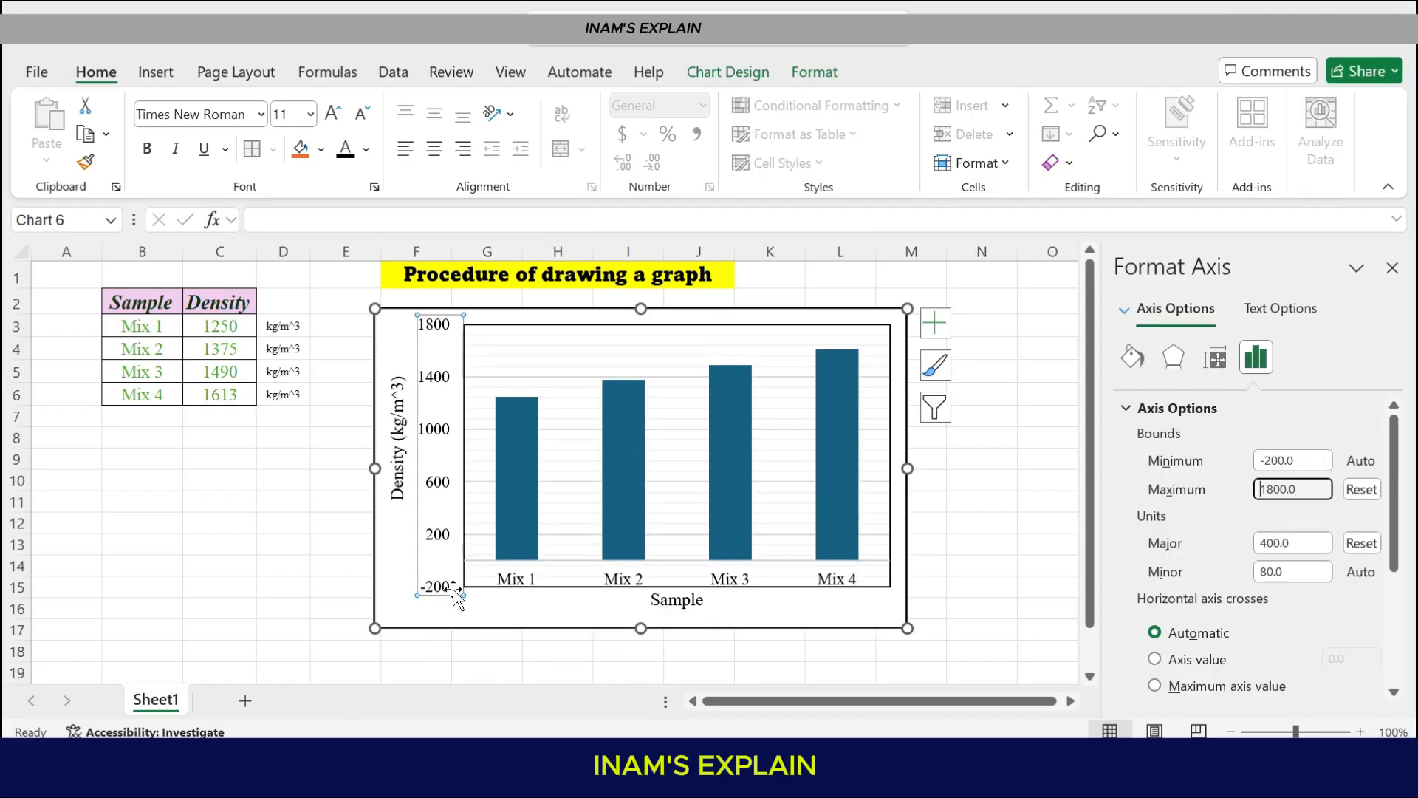
mouse_move(1407, 364)
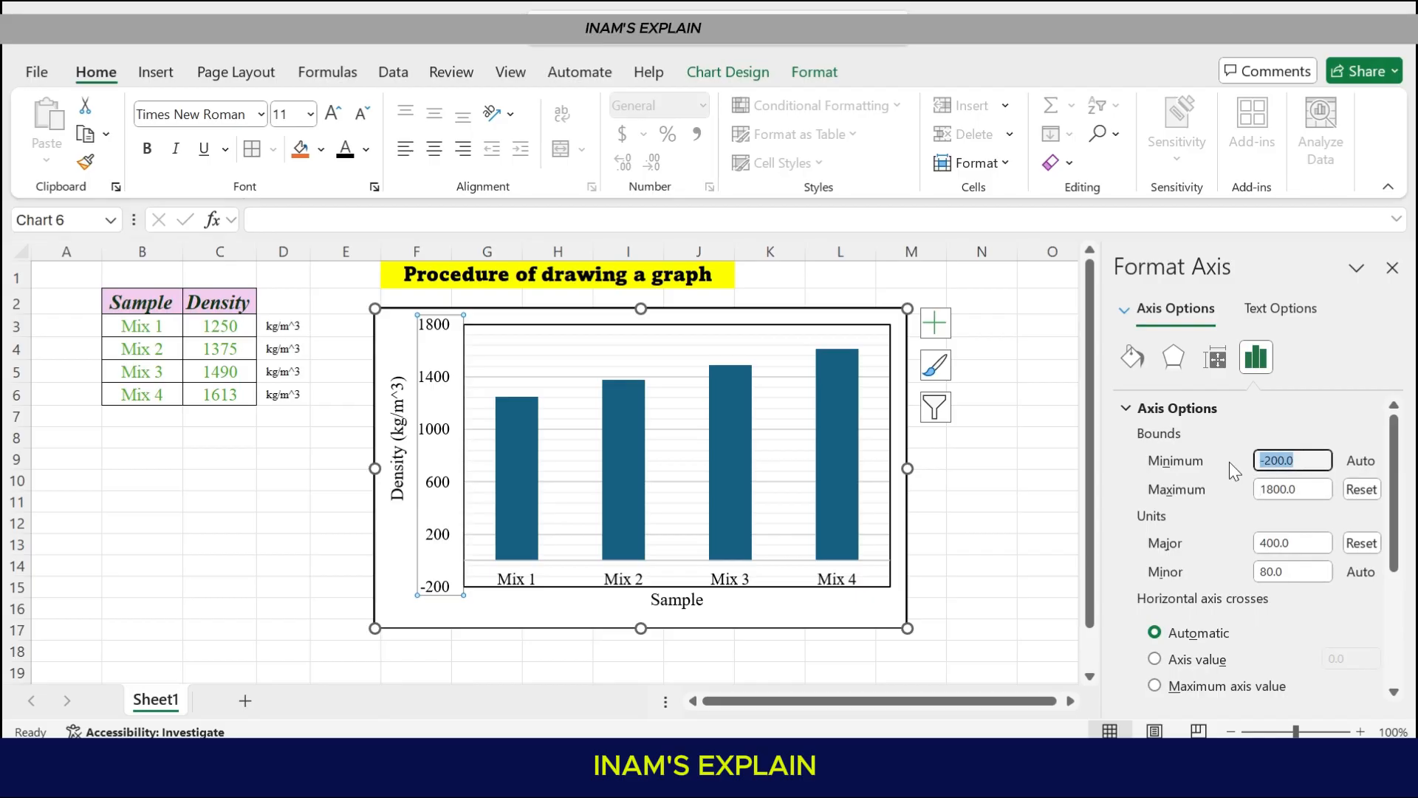
text(0)
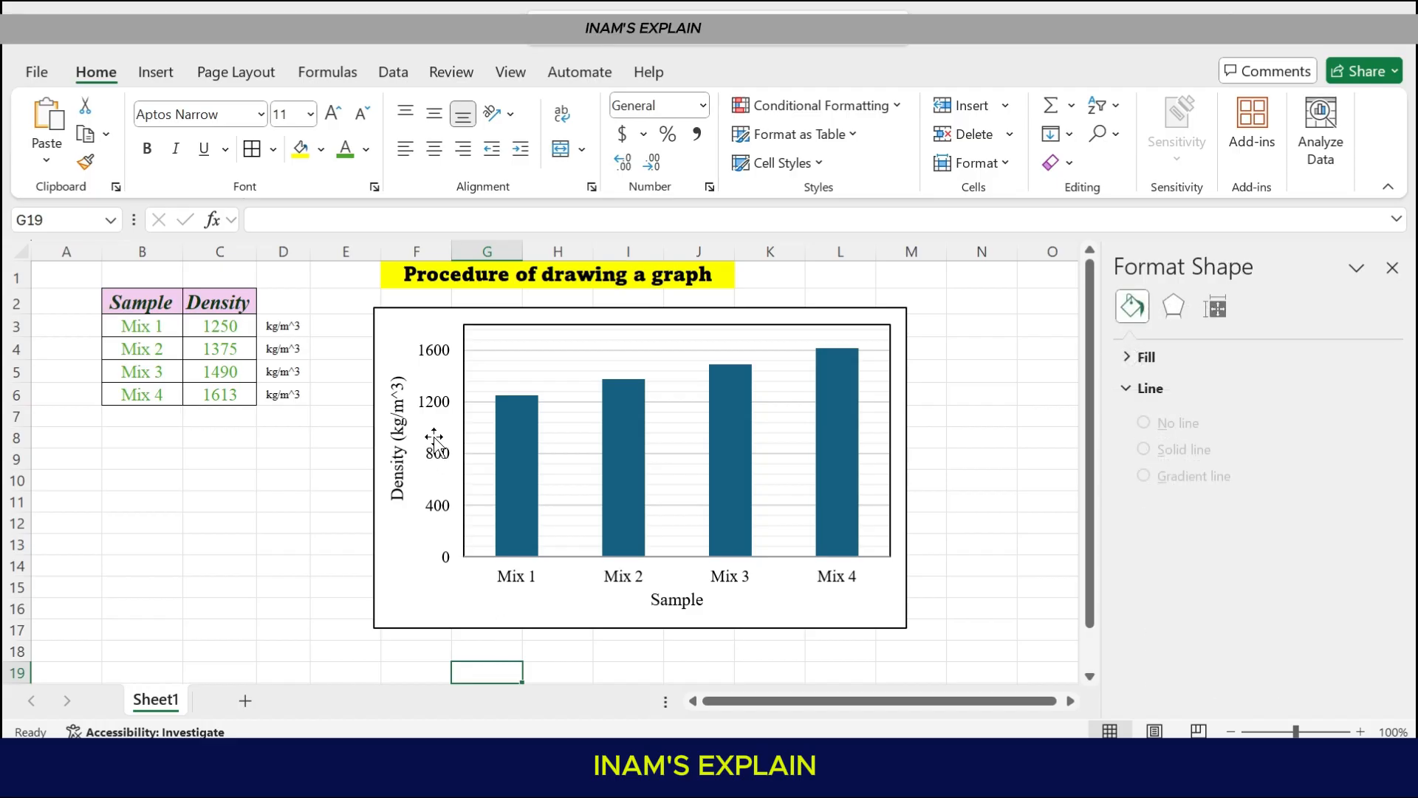
In Format Axis, set the vertical Density axis Major tick mark type to Outside
click(436, 452)
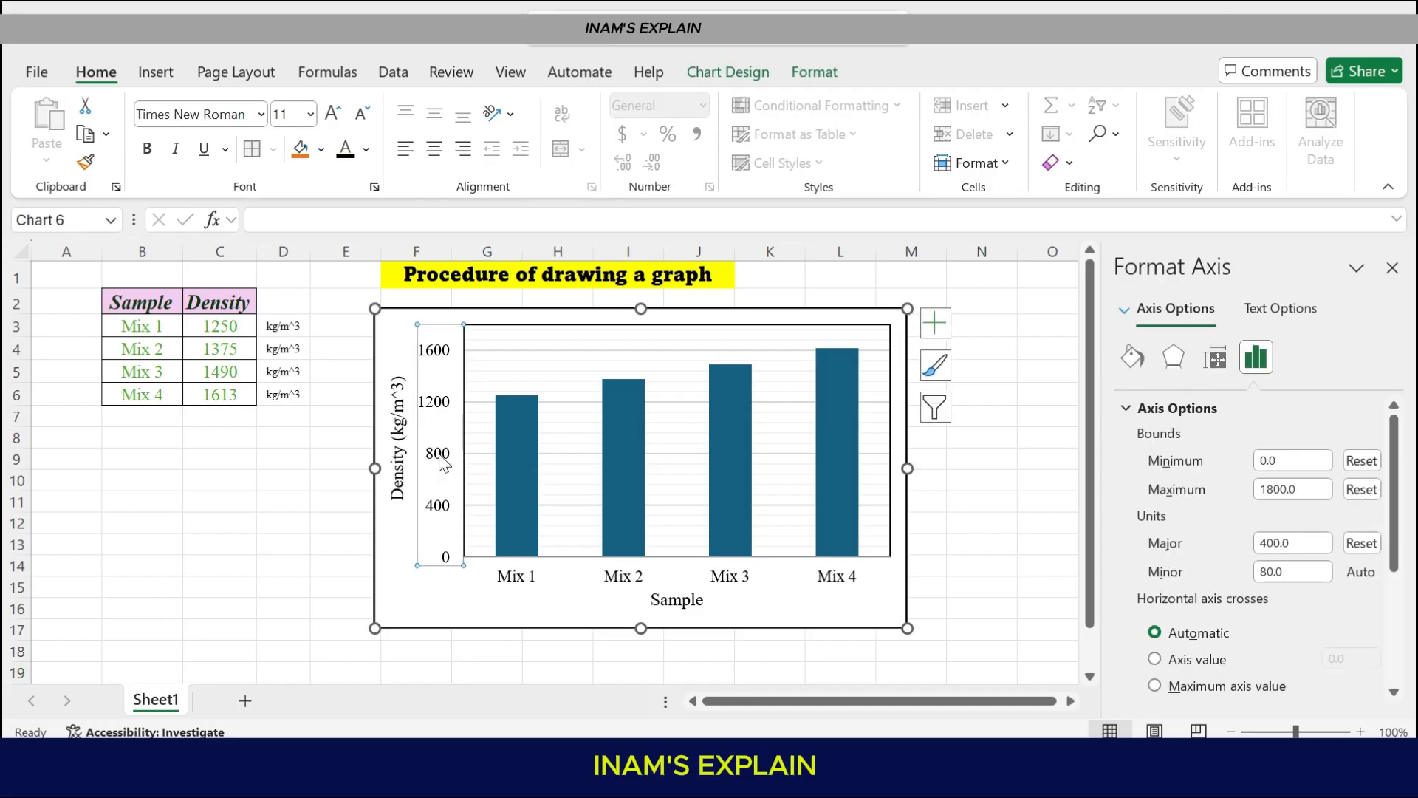
right_click(442, 461)
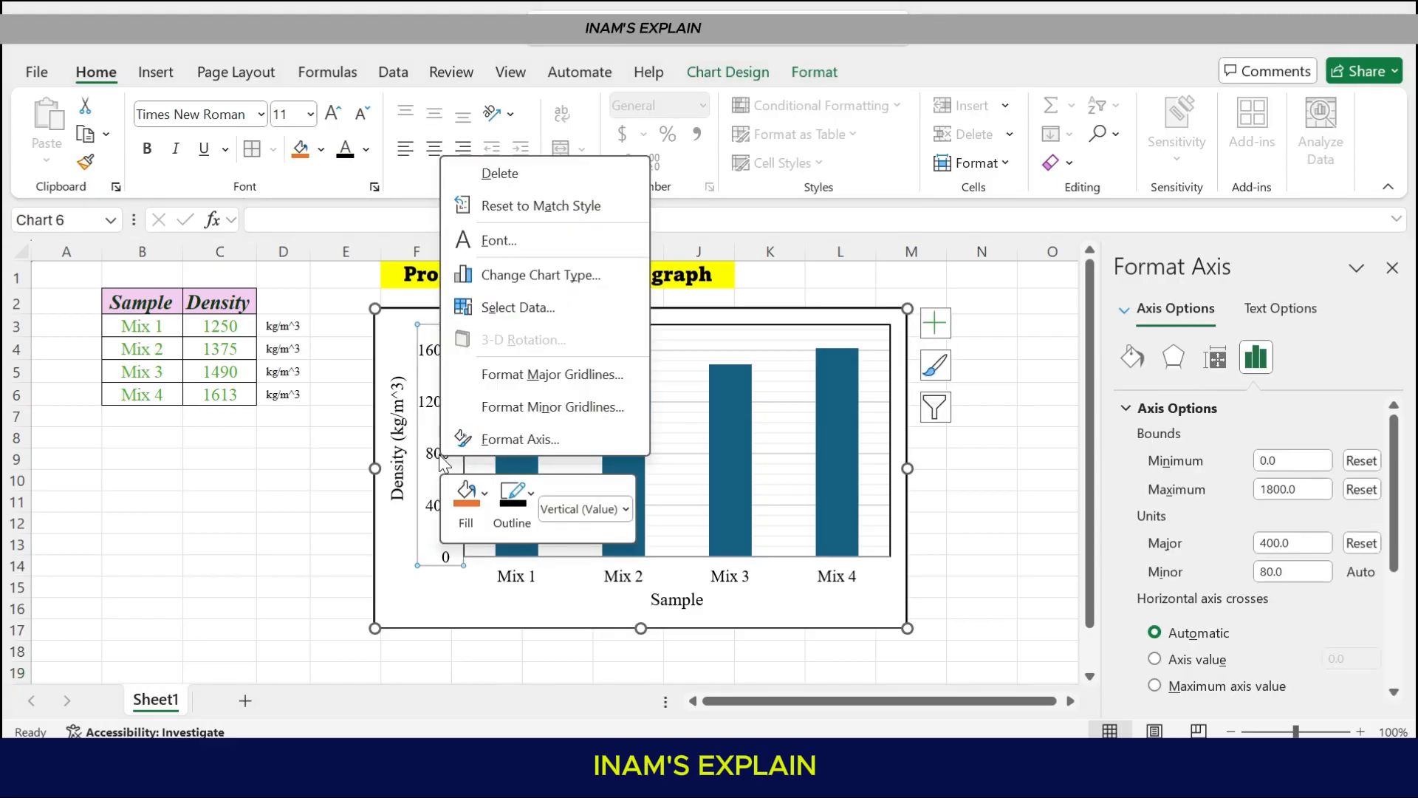
click(606, 549)
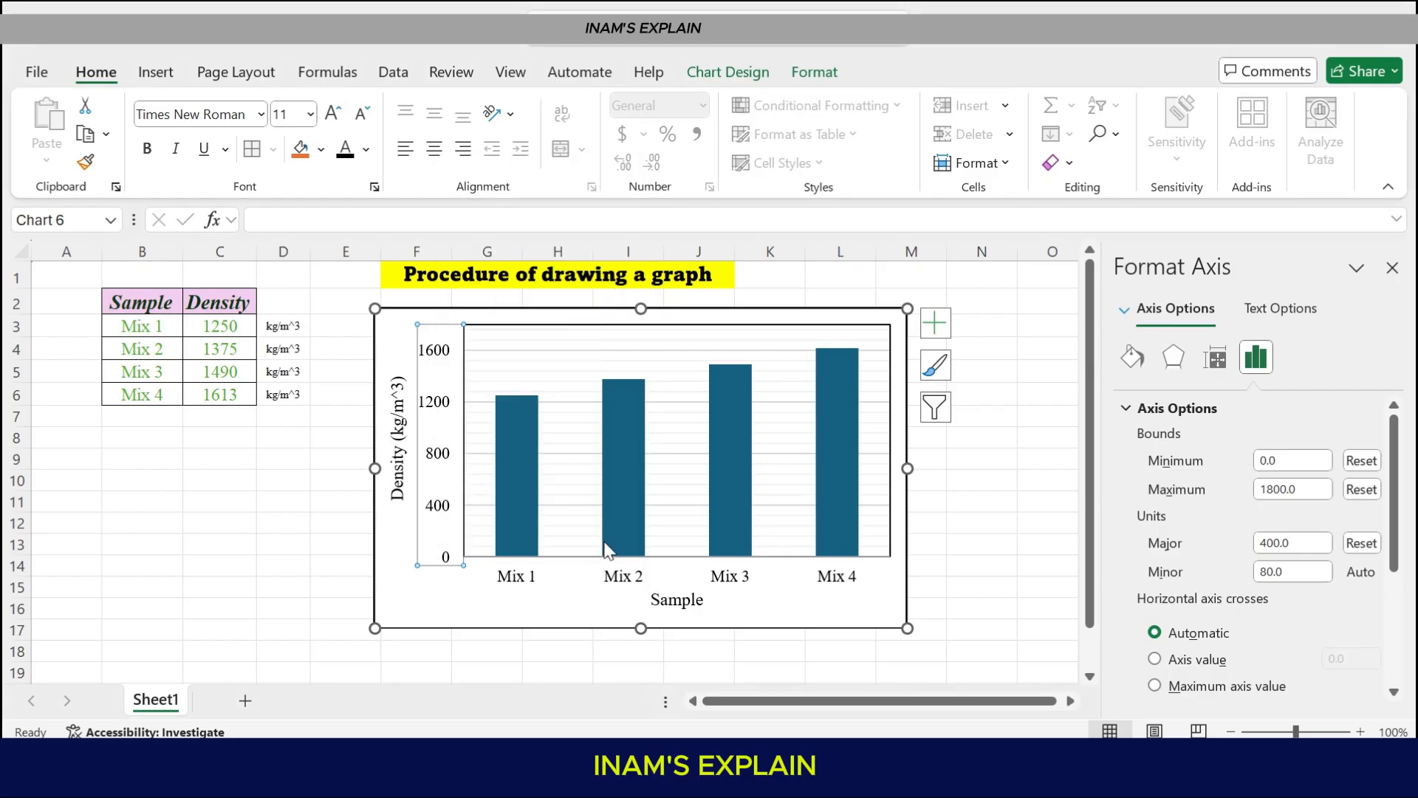
mouse_move(448, 461)
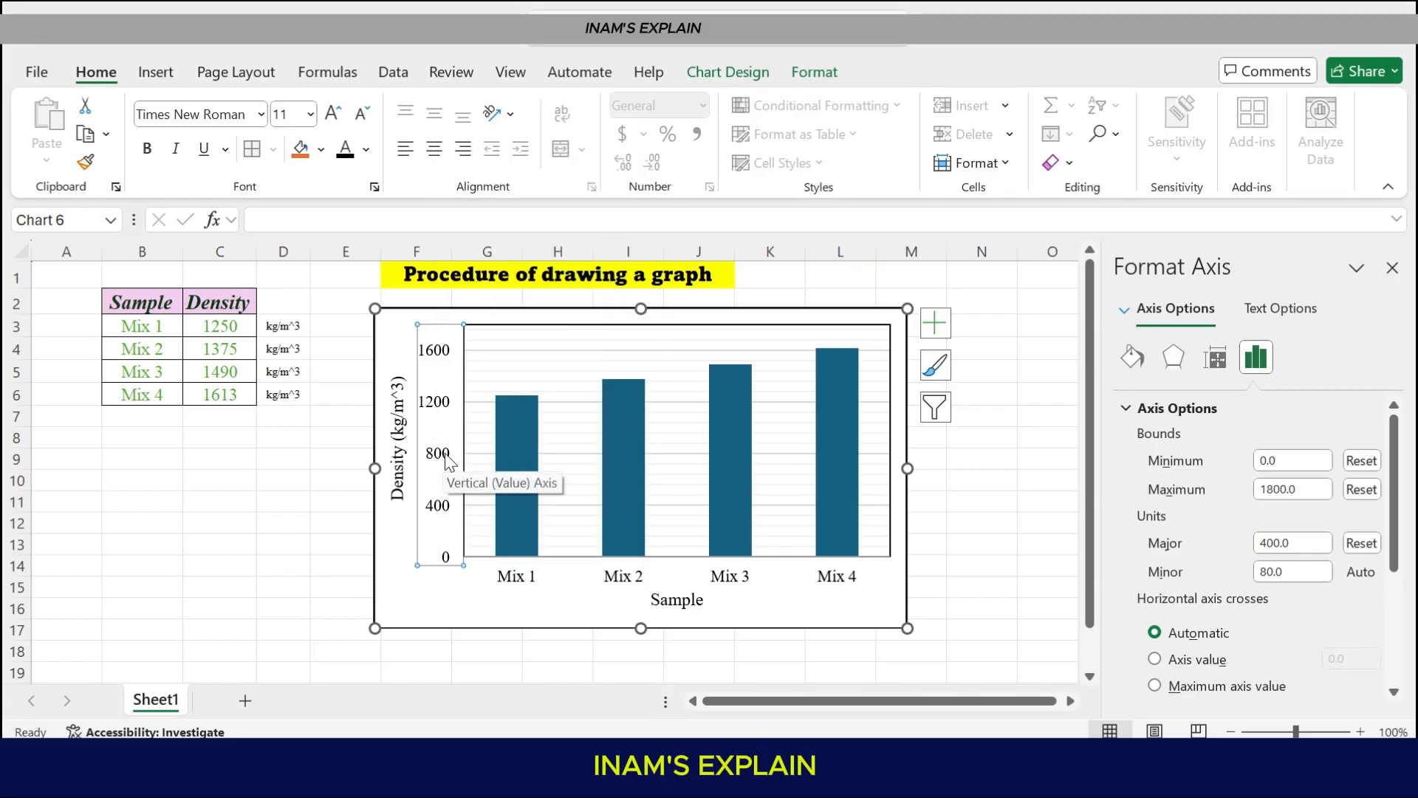
mouse_move(439, 453)
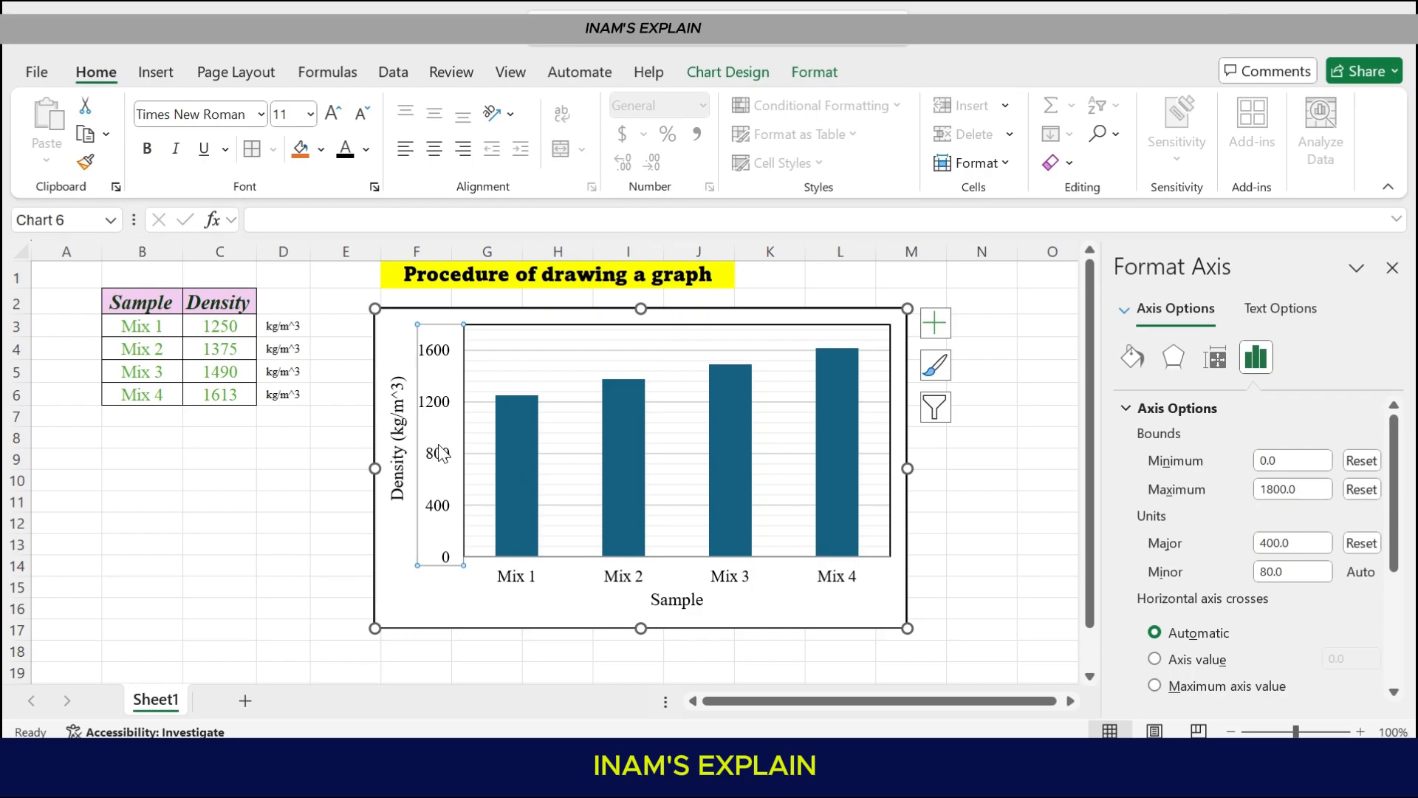
right_click(437, 454)
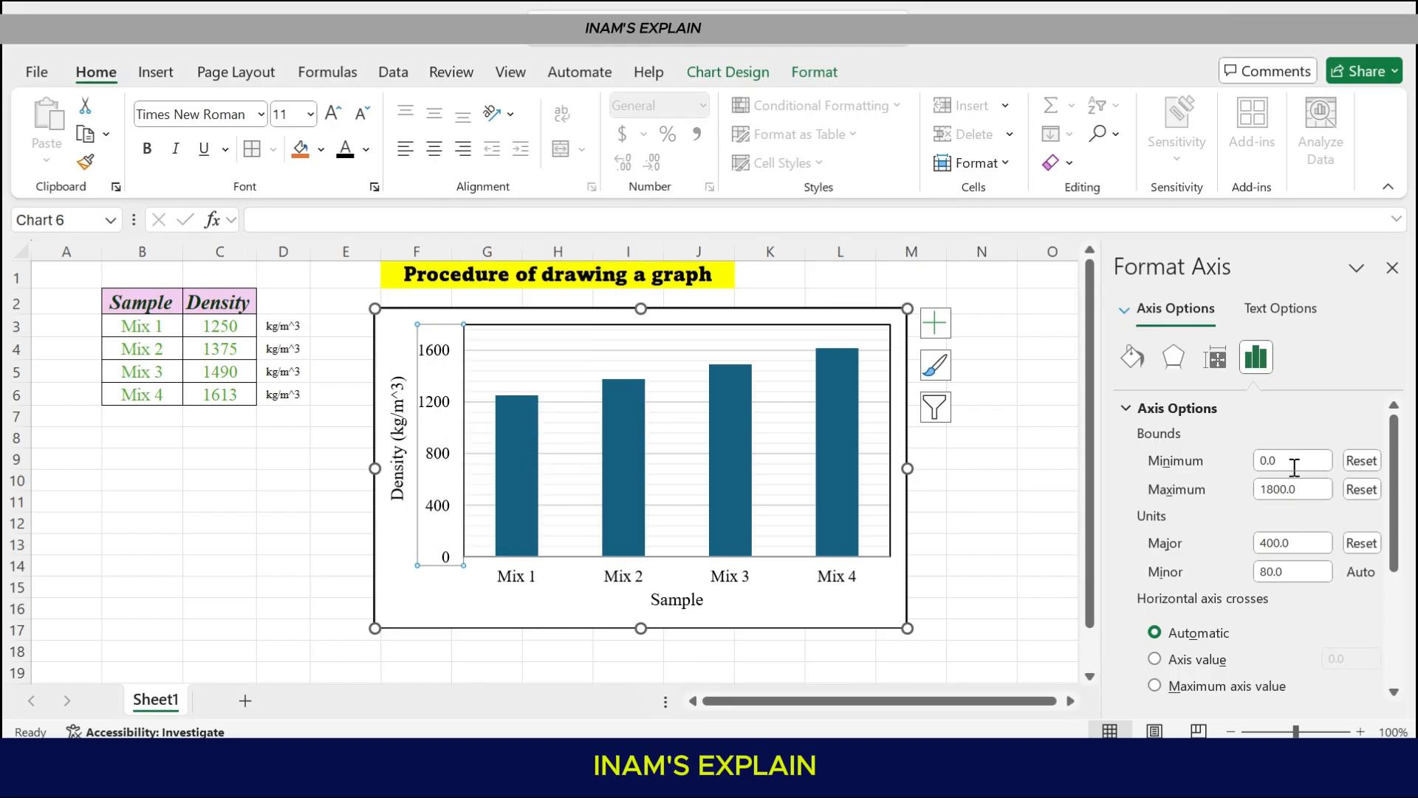
scroll(down, 3)
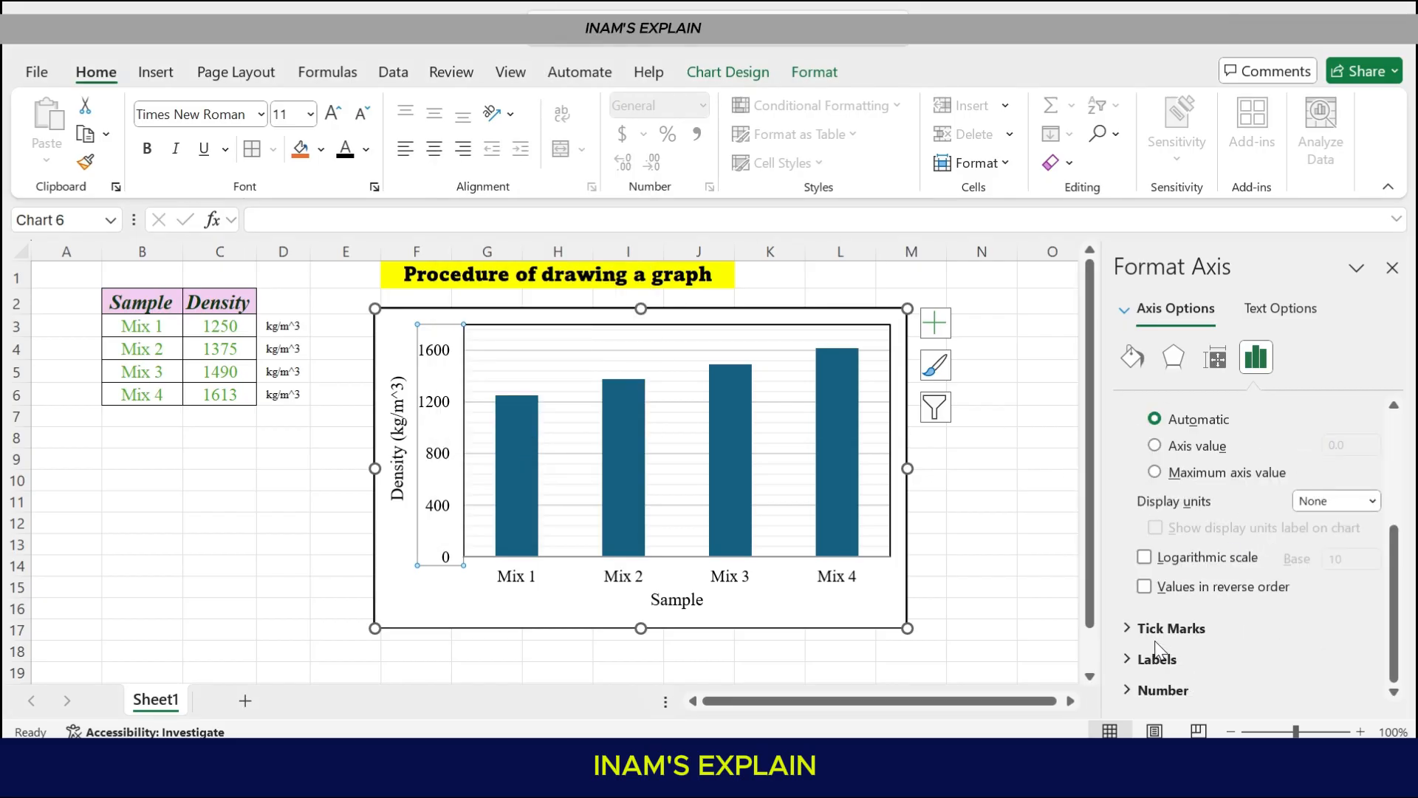
click(1172, 628)
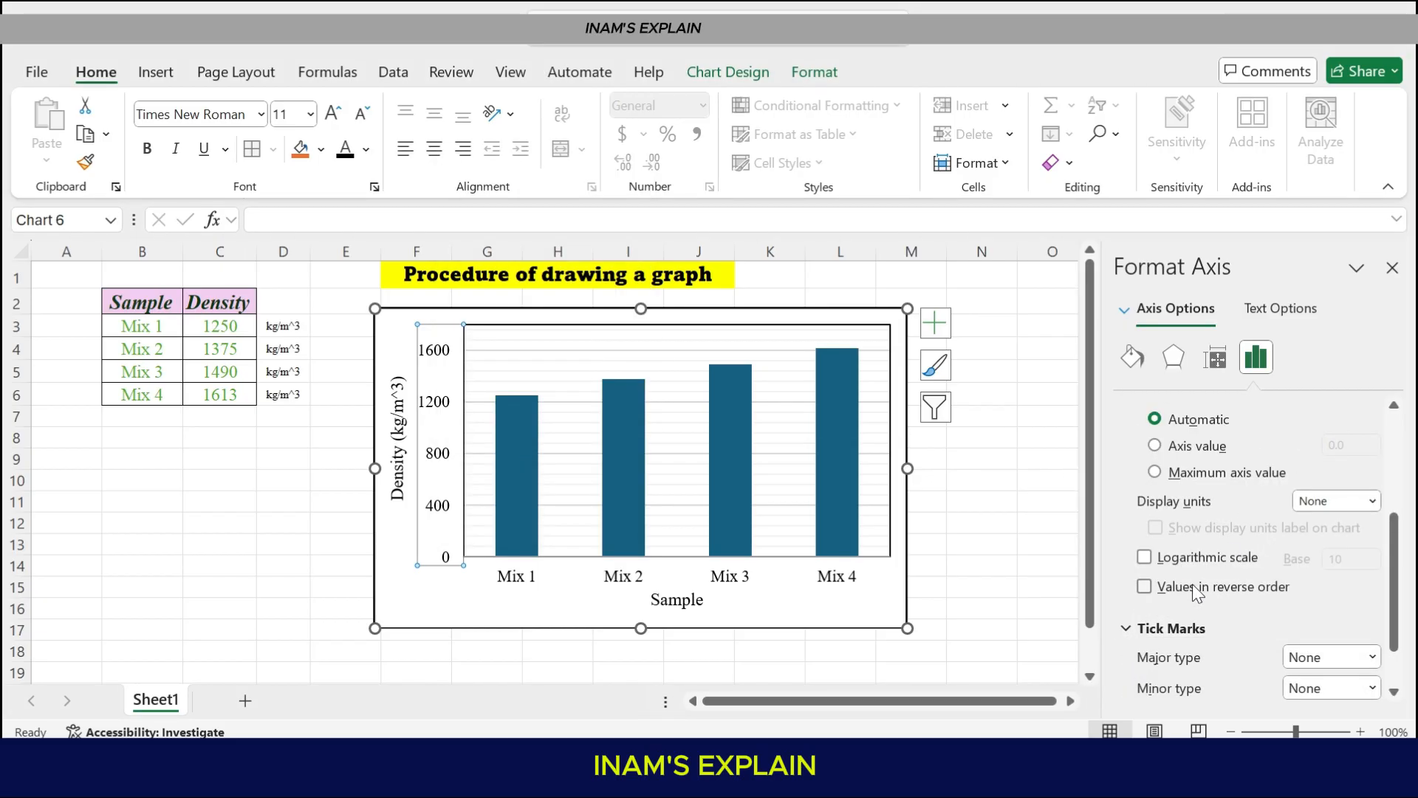
scroll(down, 3)
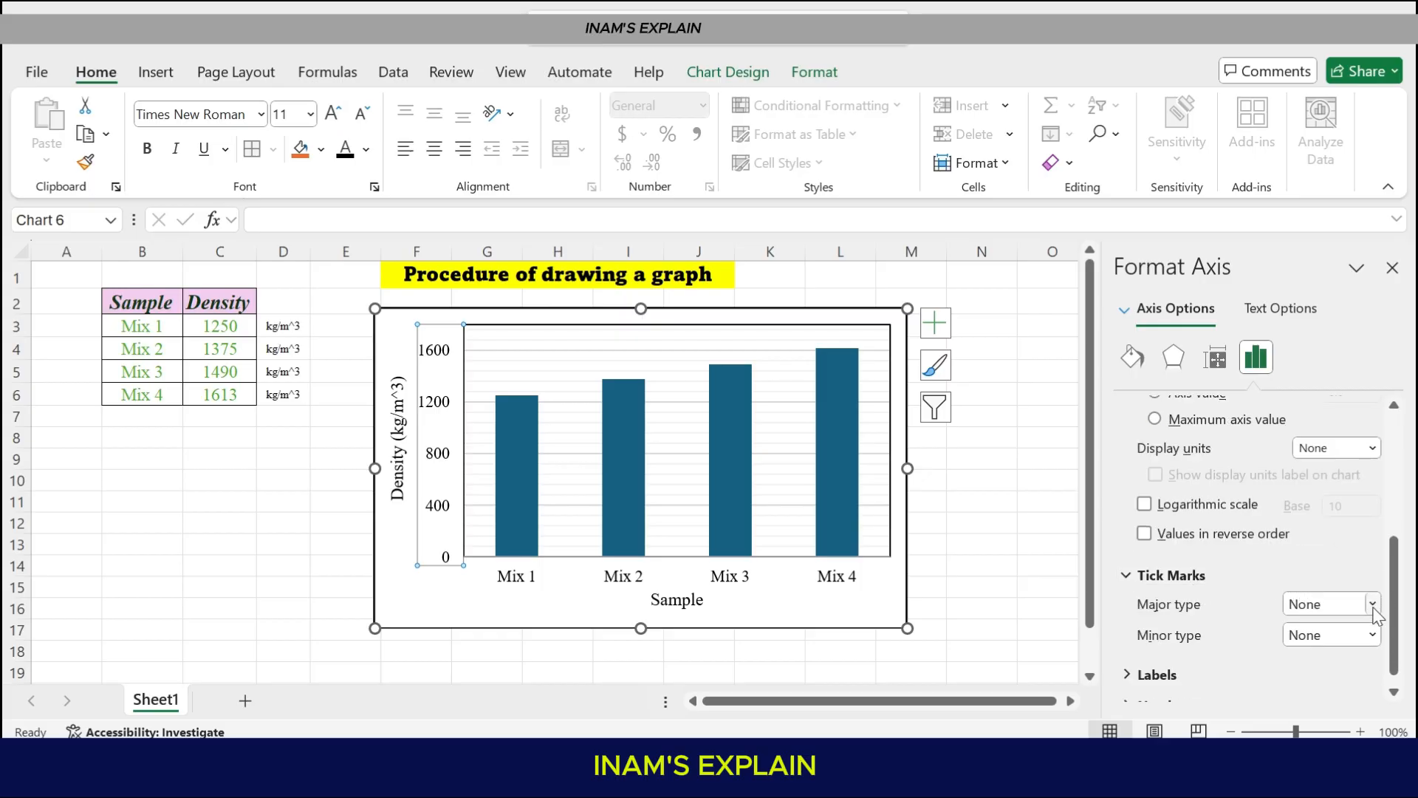
click(1372, 603)
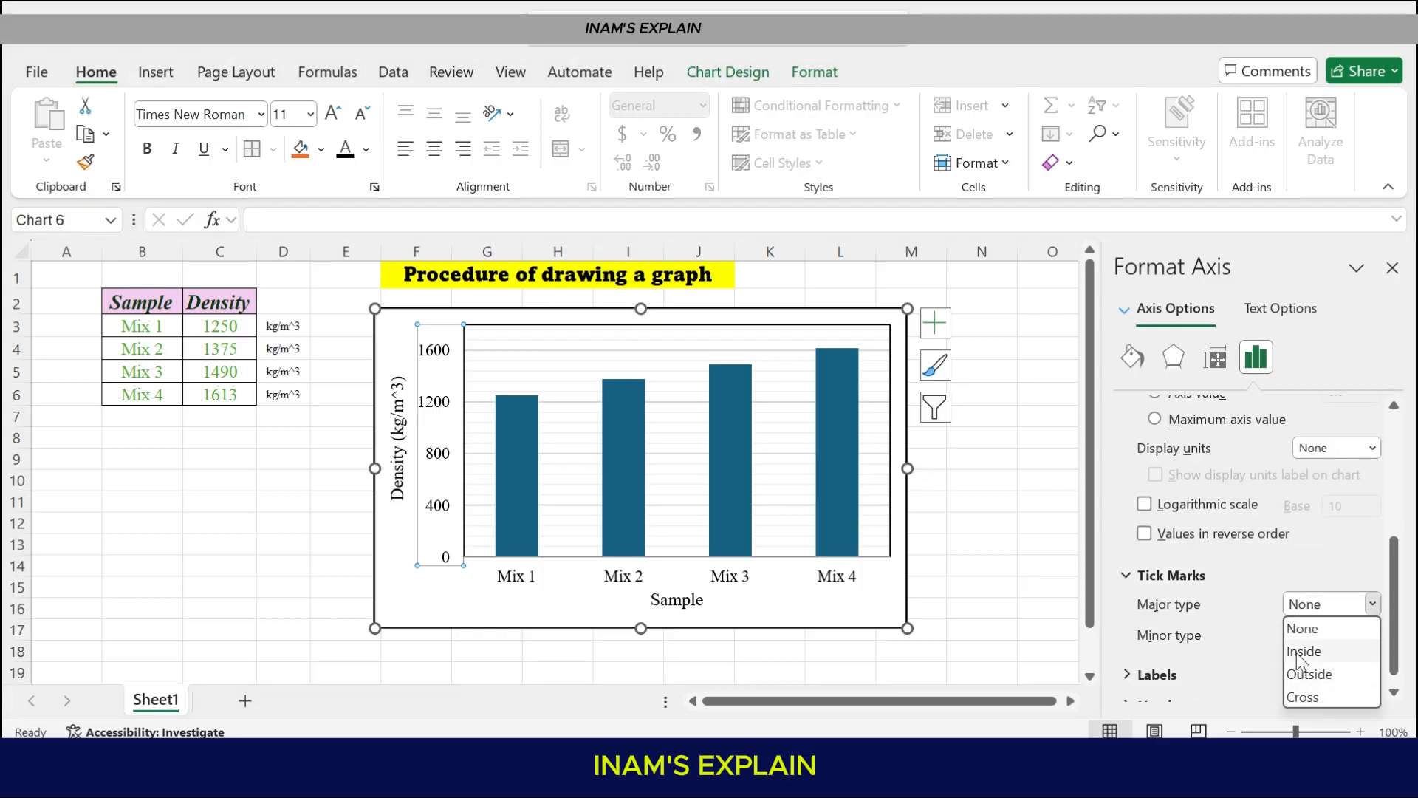
click(1310, 673)
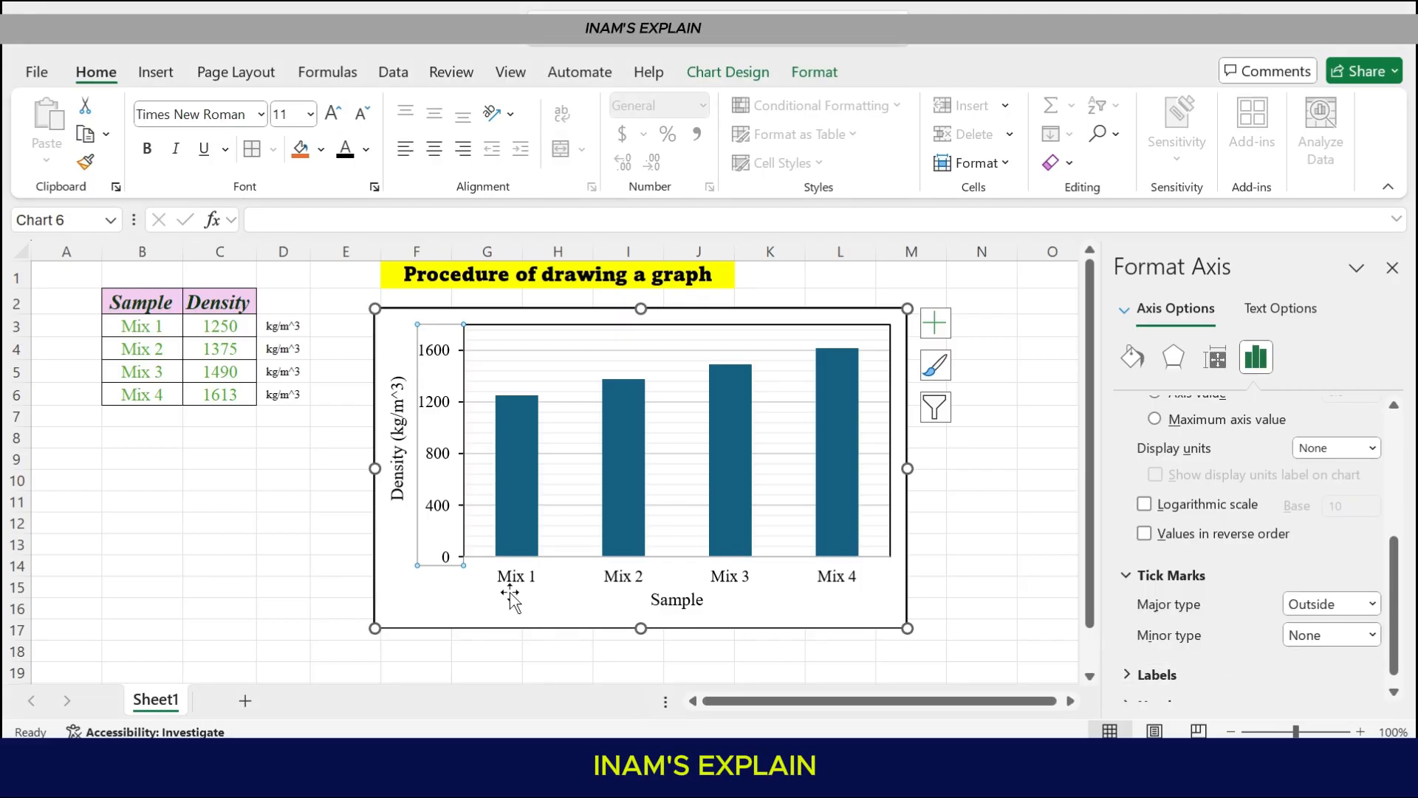
mouse_move(455, 477)
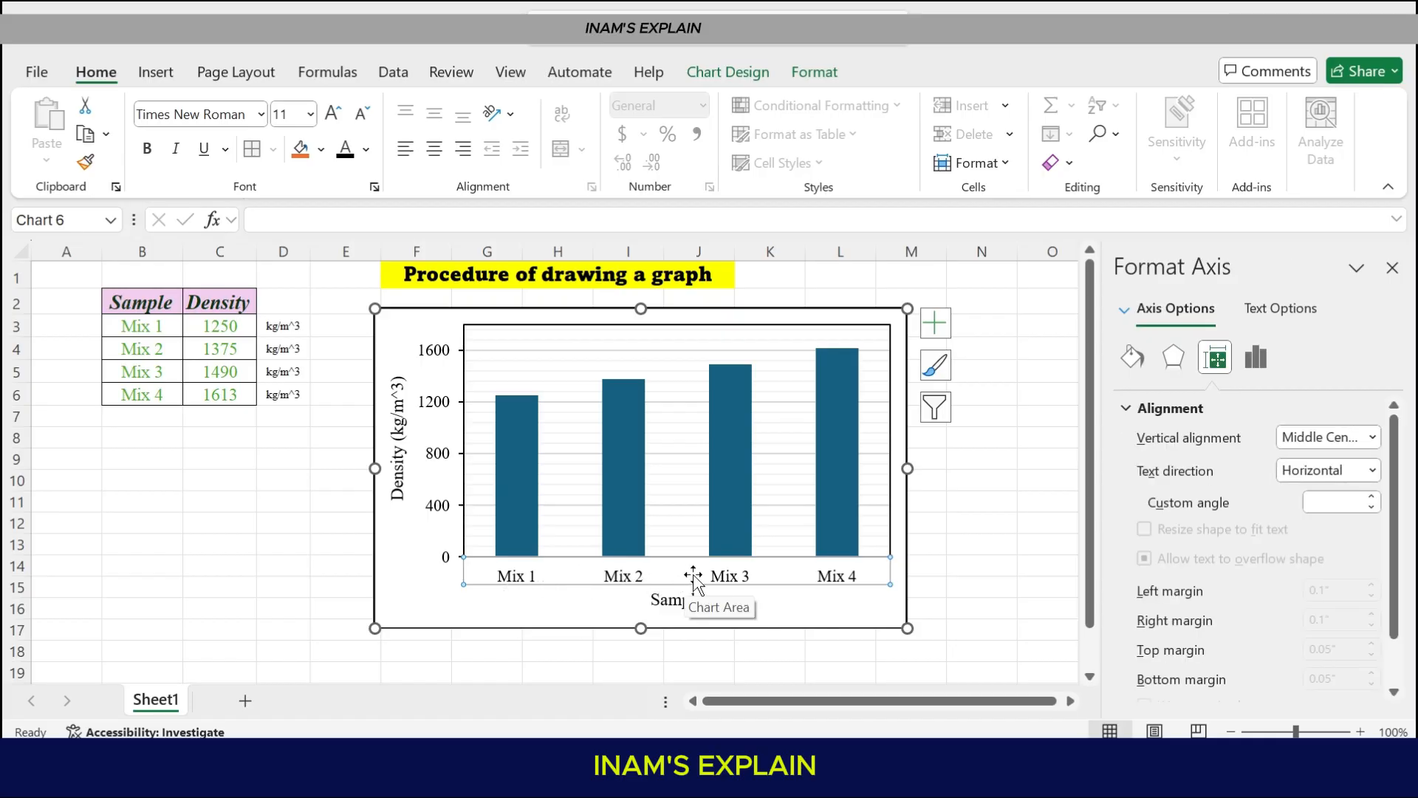
mouse_move(691, 575)
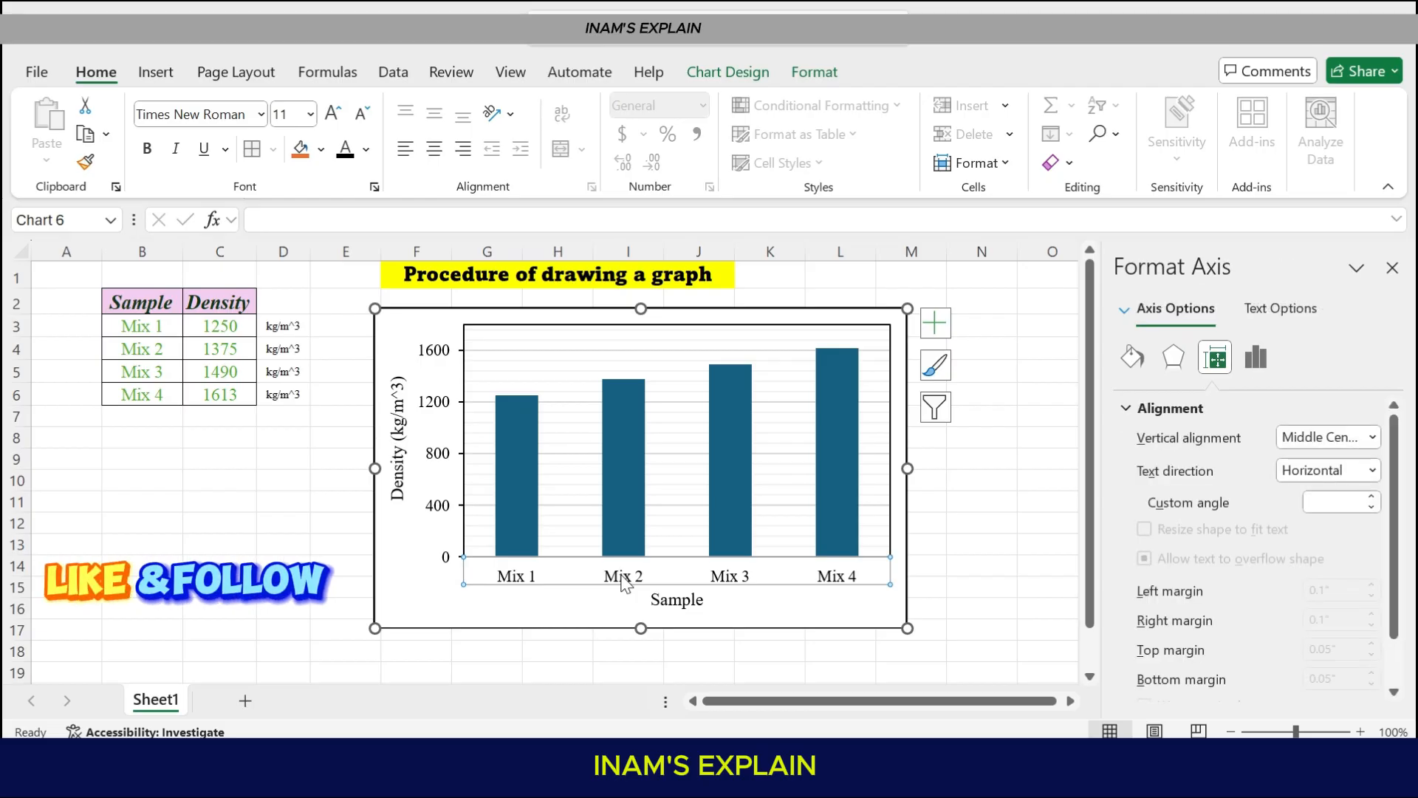
Set the horizontal Sample axis minor tick marks to Outside in Format Axis
right_click(622, 576)
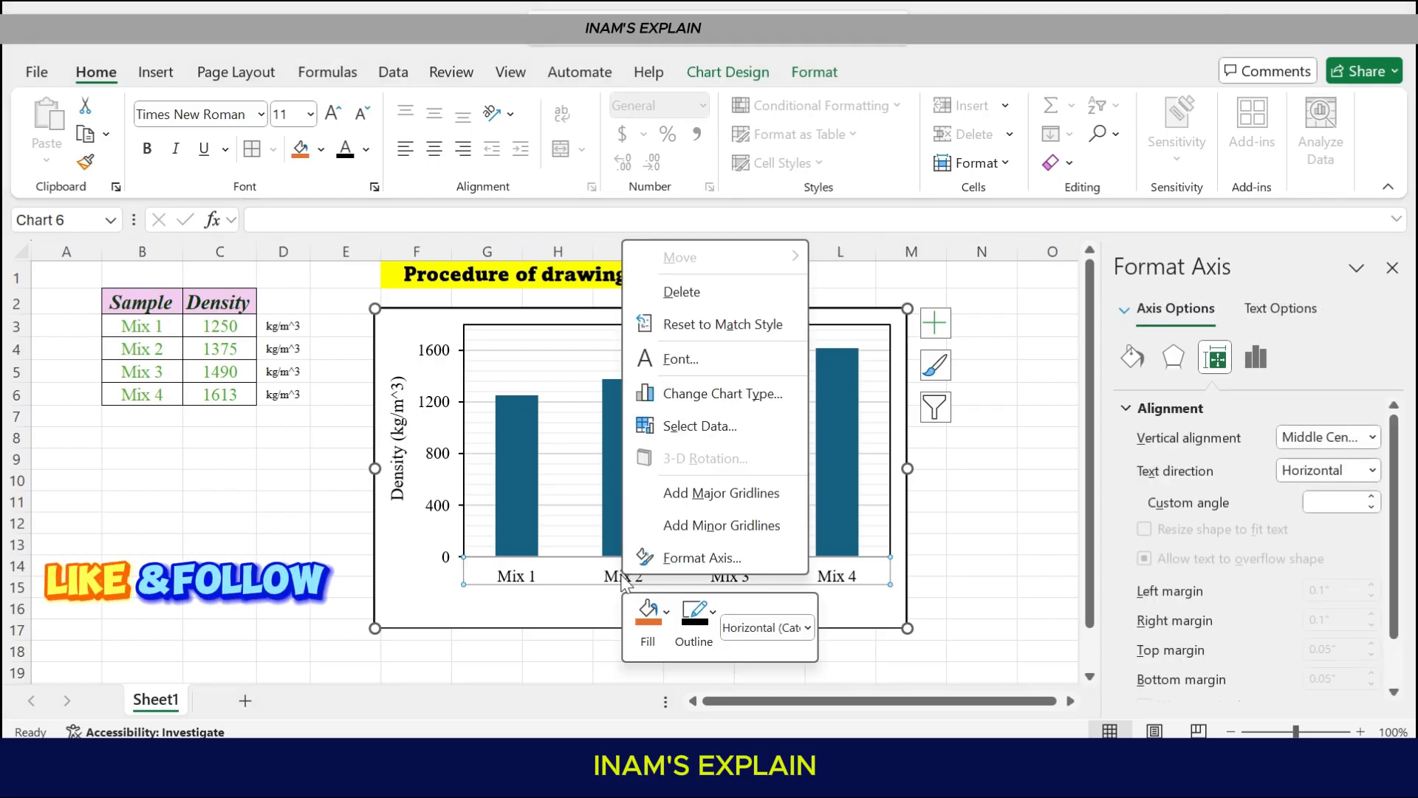
click(699, 557)
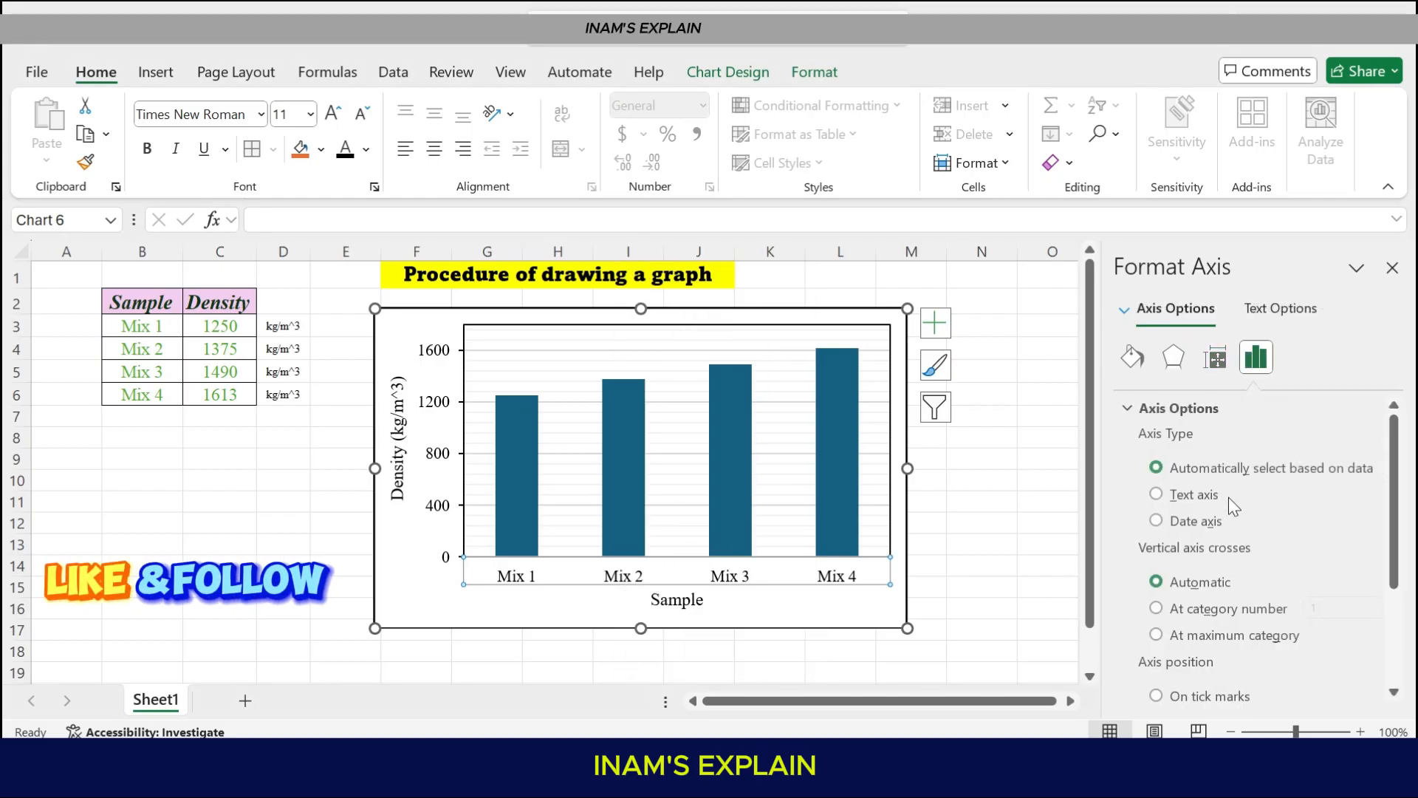
scroll(down, 3)
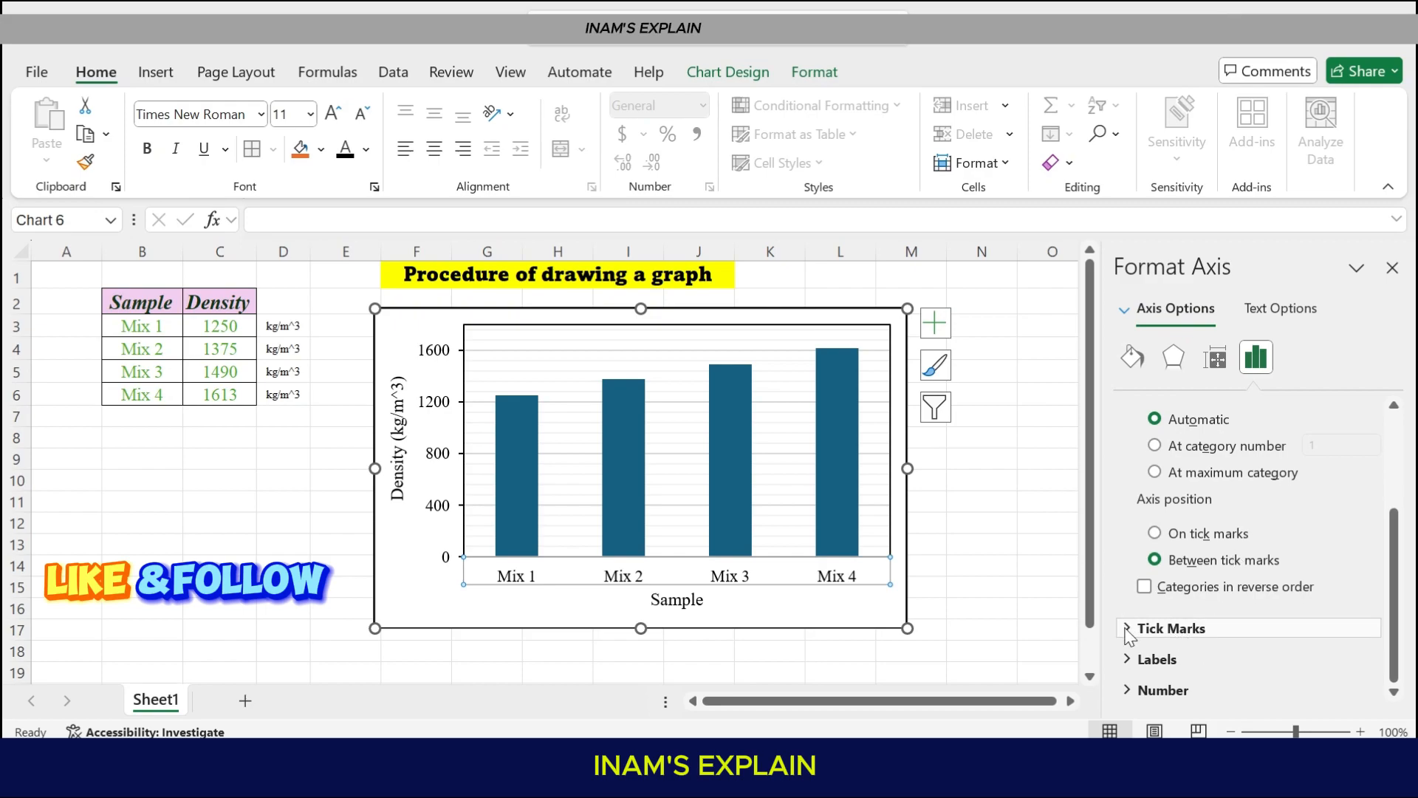
click(1170, 628)
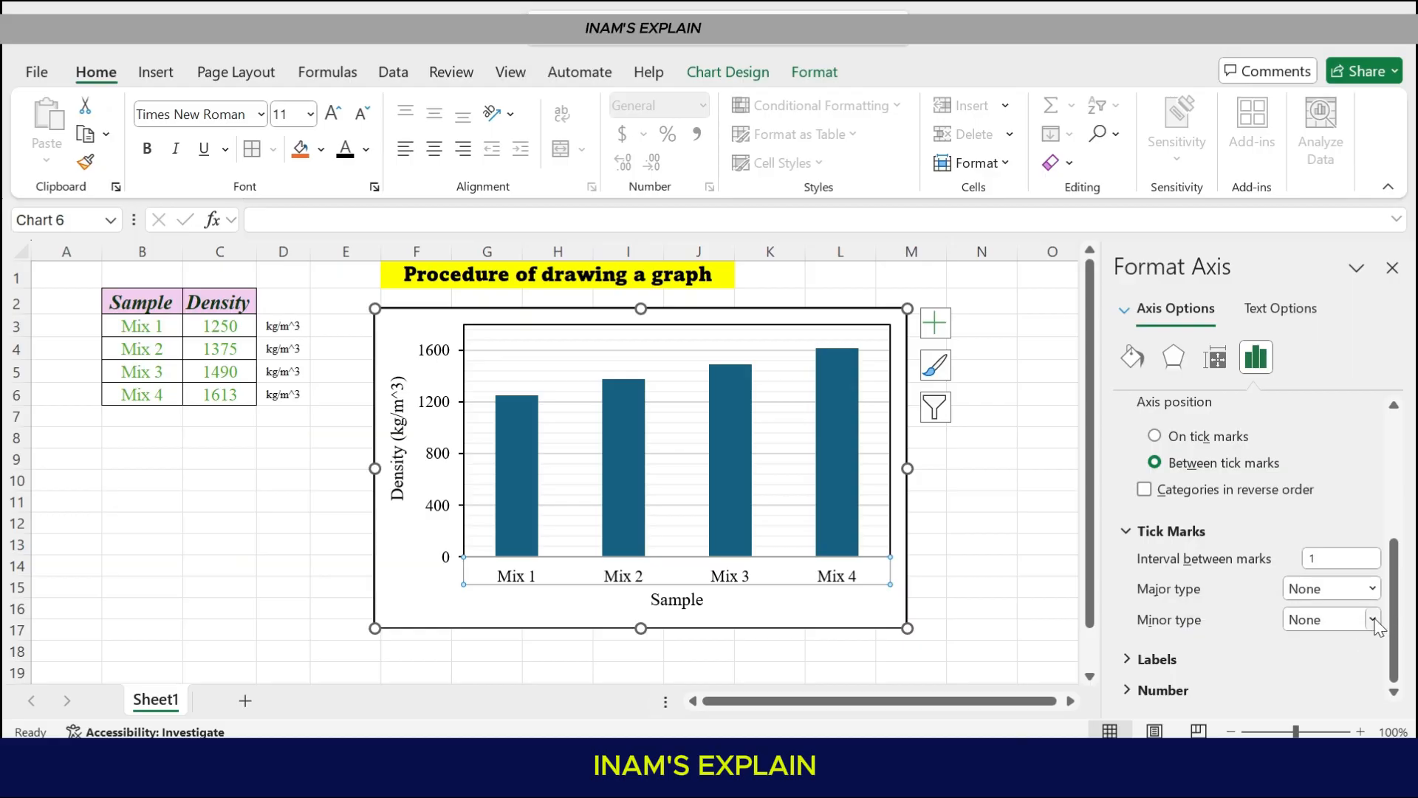
click(1372, 619)
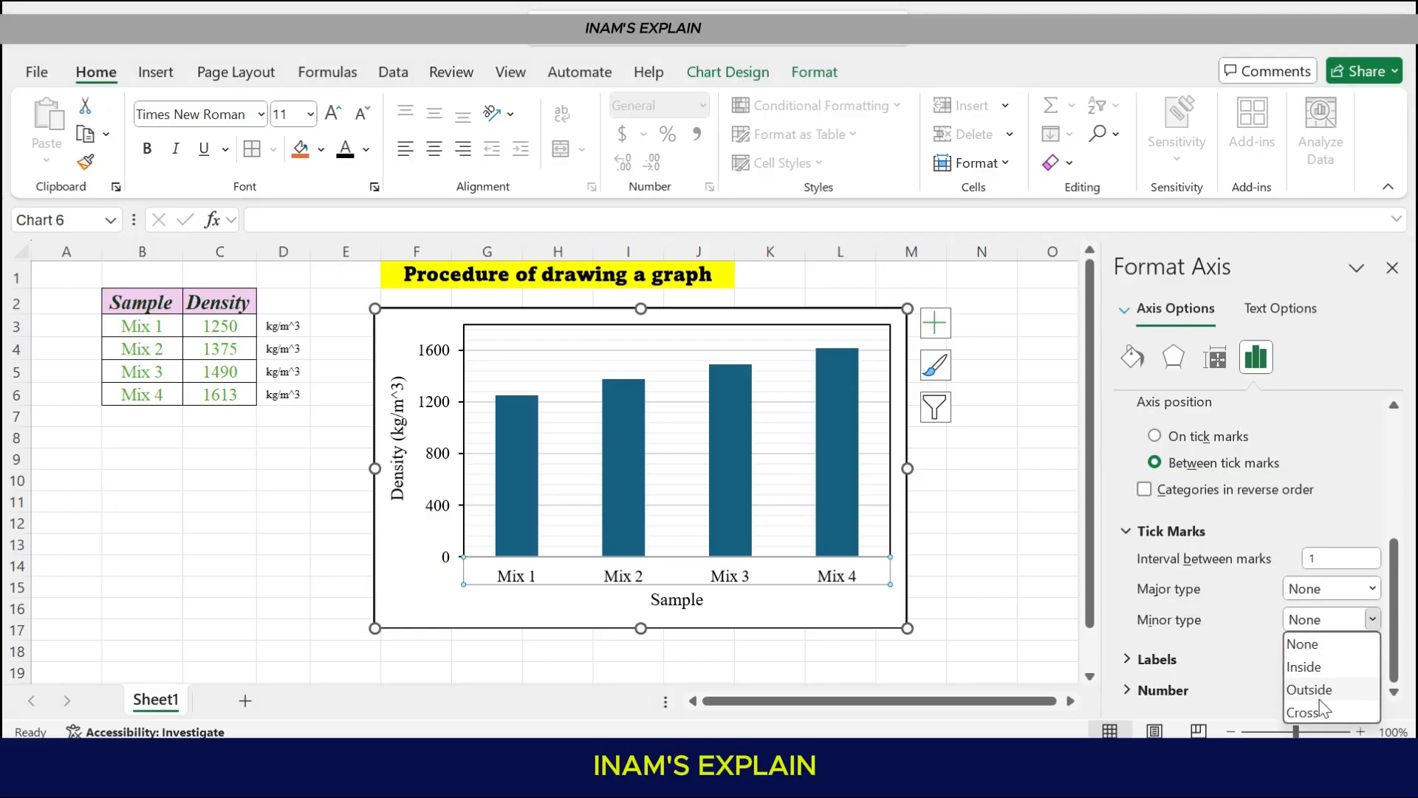
click(1309, 690)
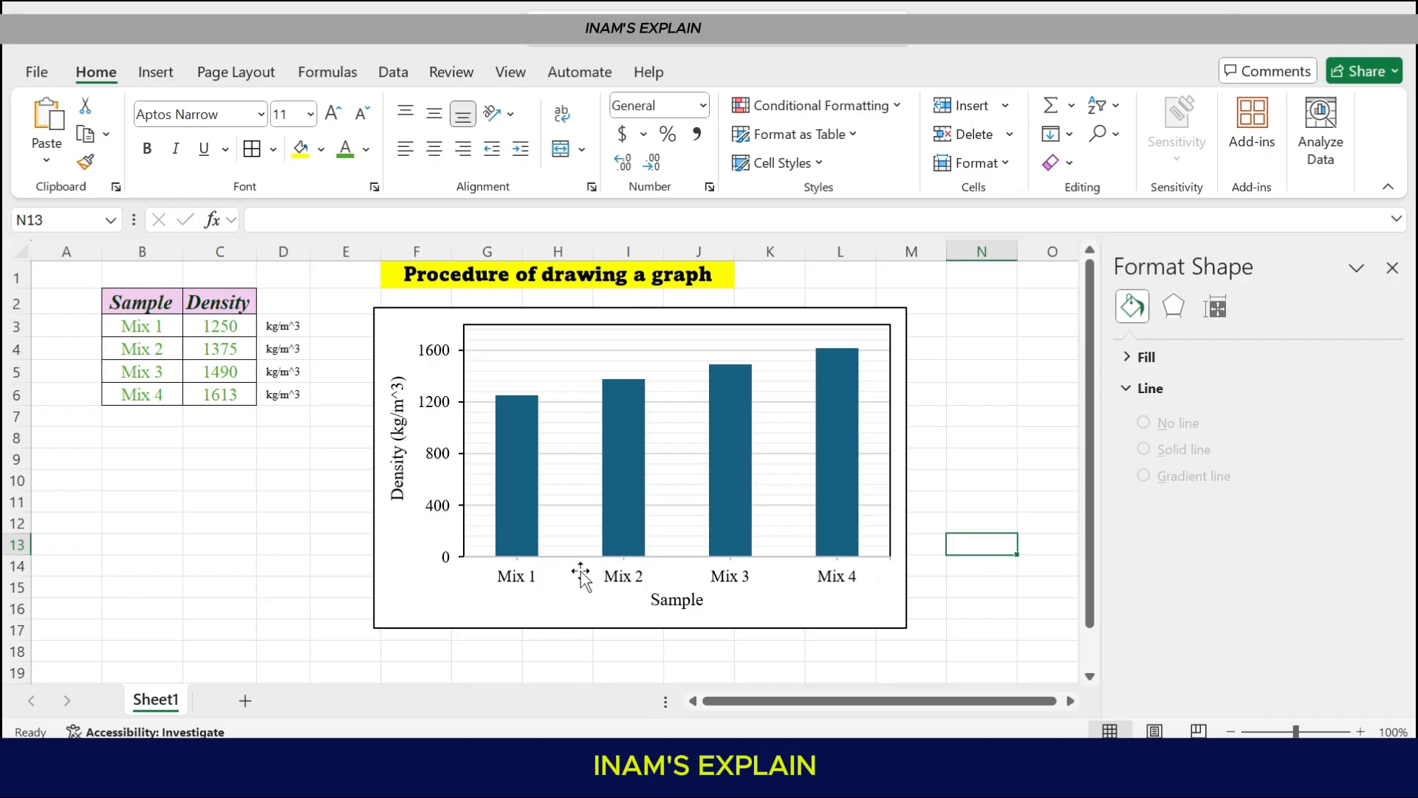
click(622, 573)
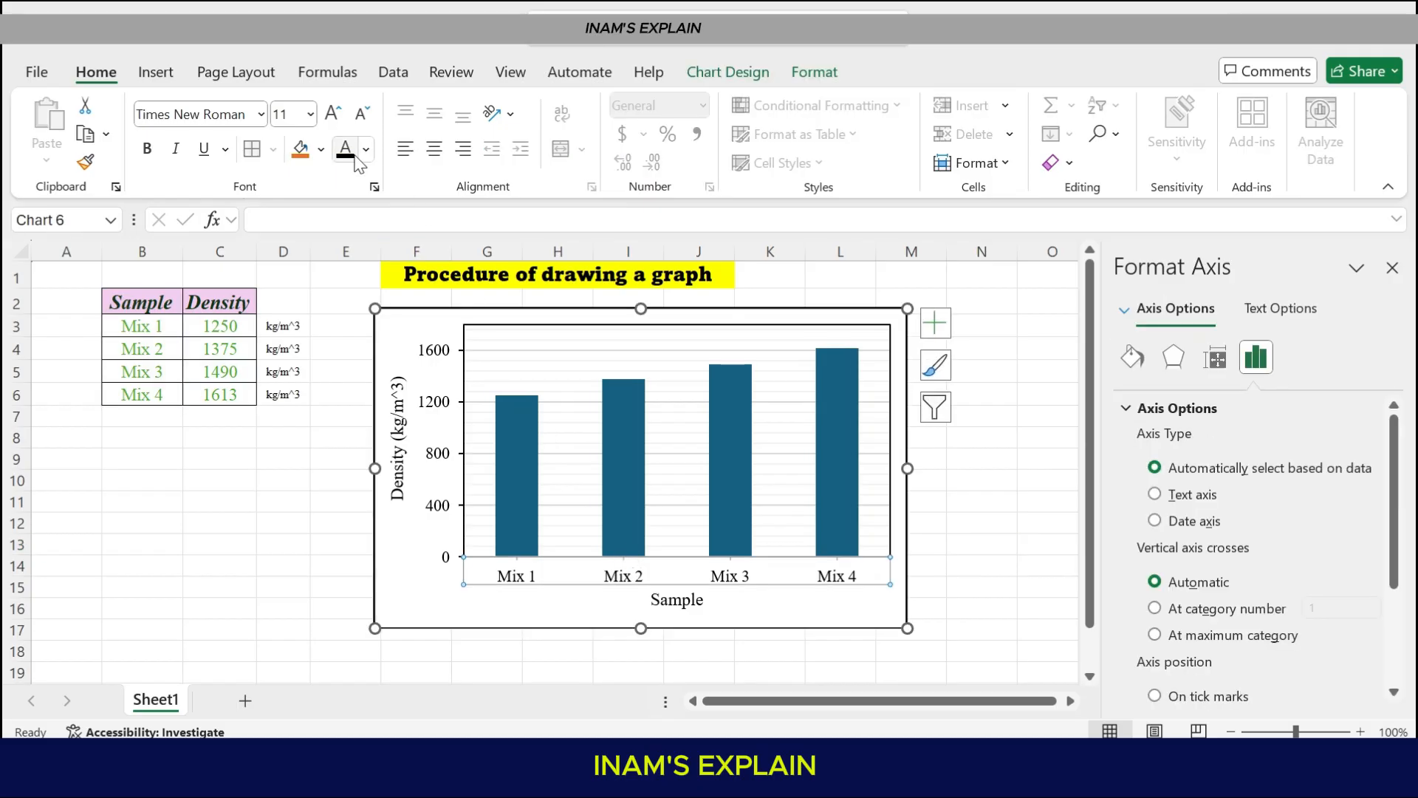
mouse_move(759, 597)
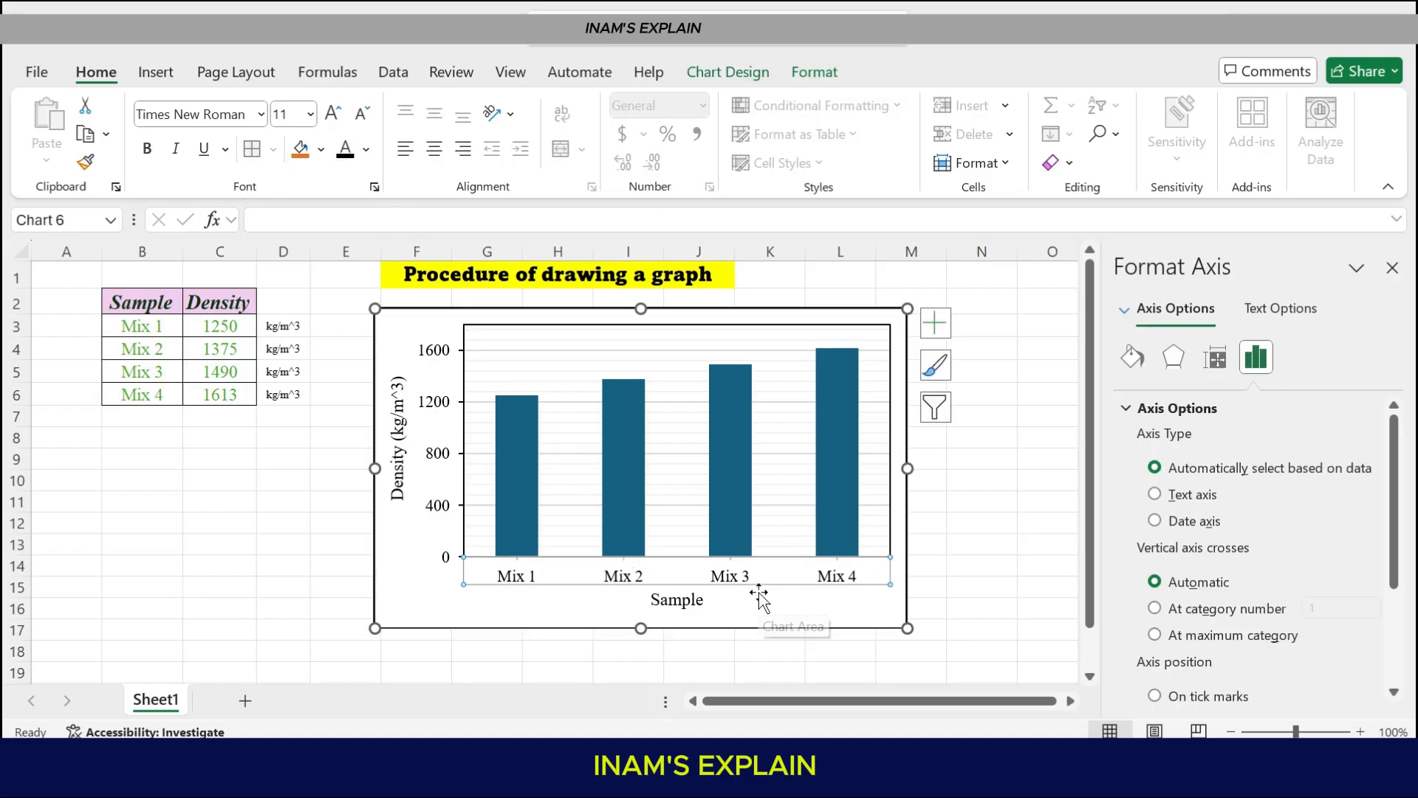
right_click(759, 597)
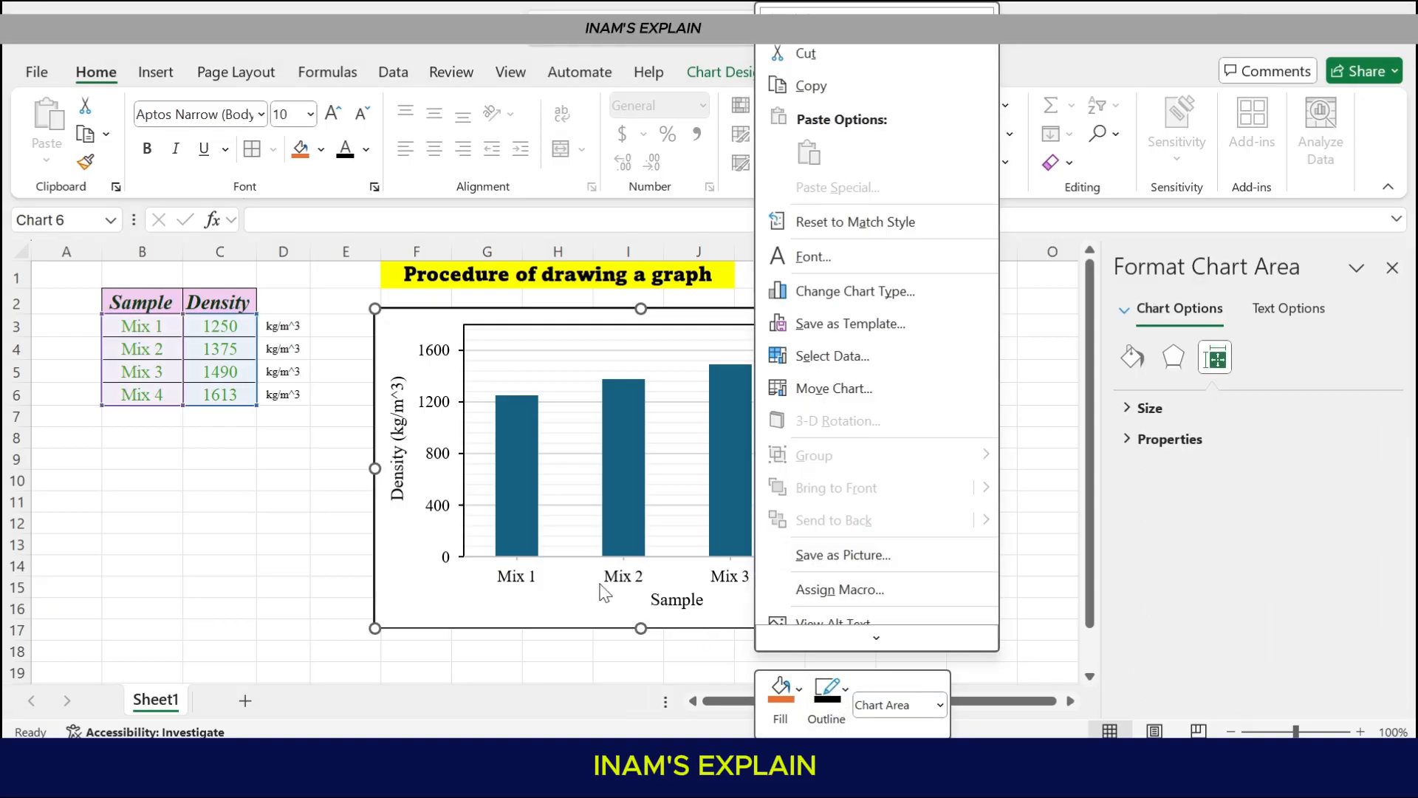
right_click(634, 577)
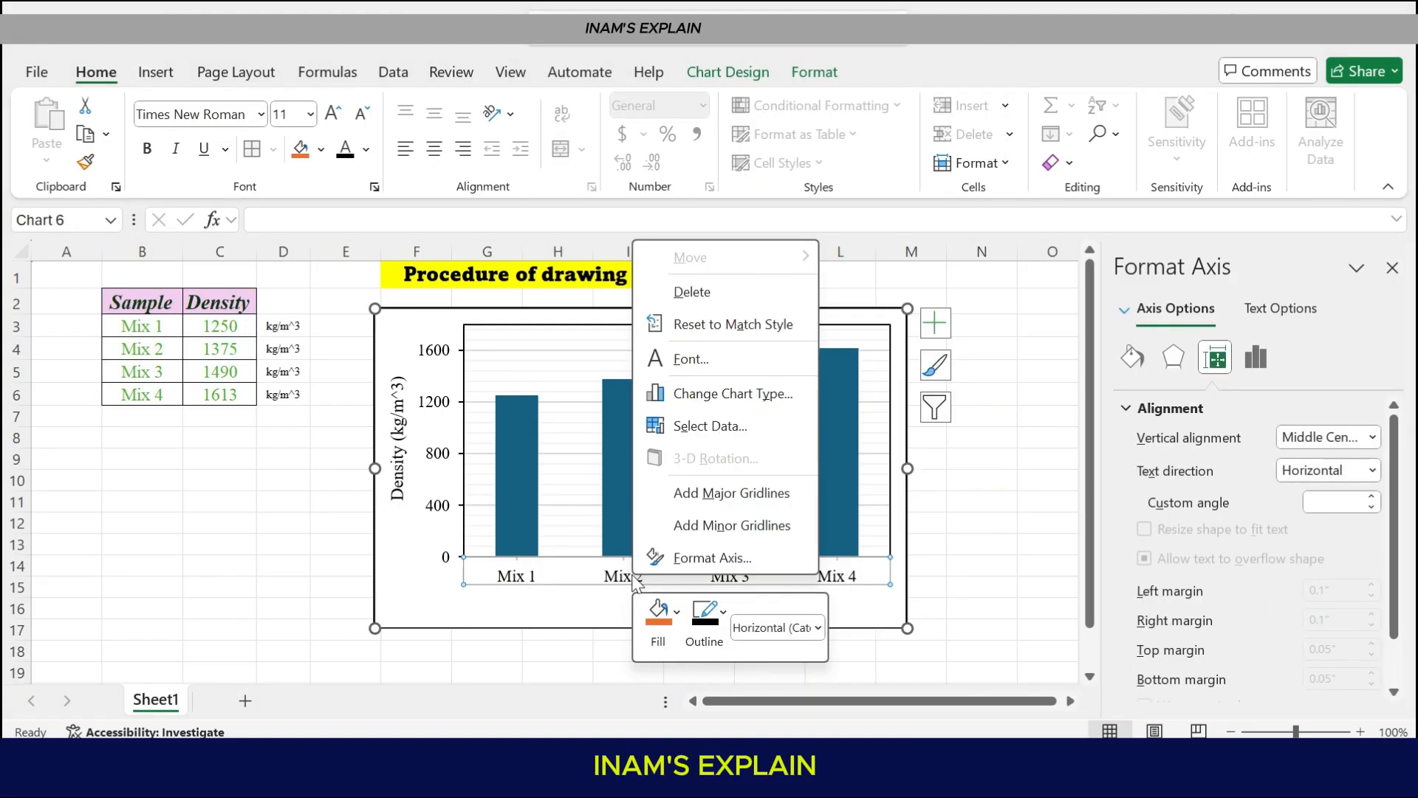
click(705, 619)
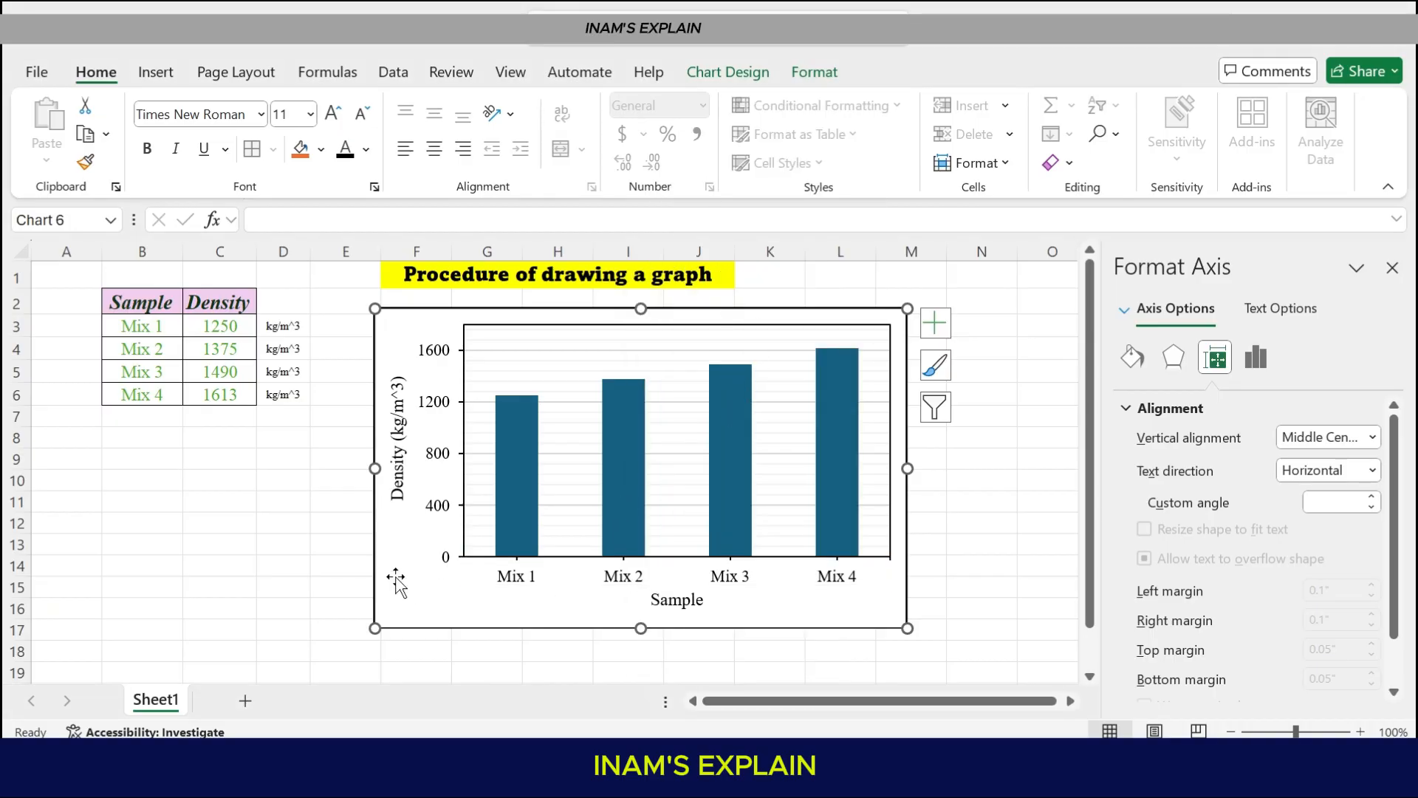
click(218, 544)
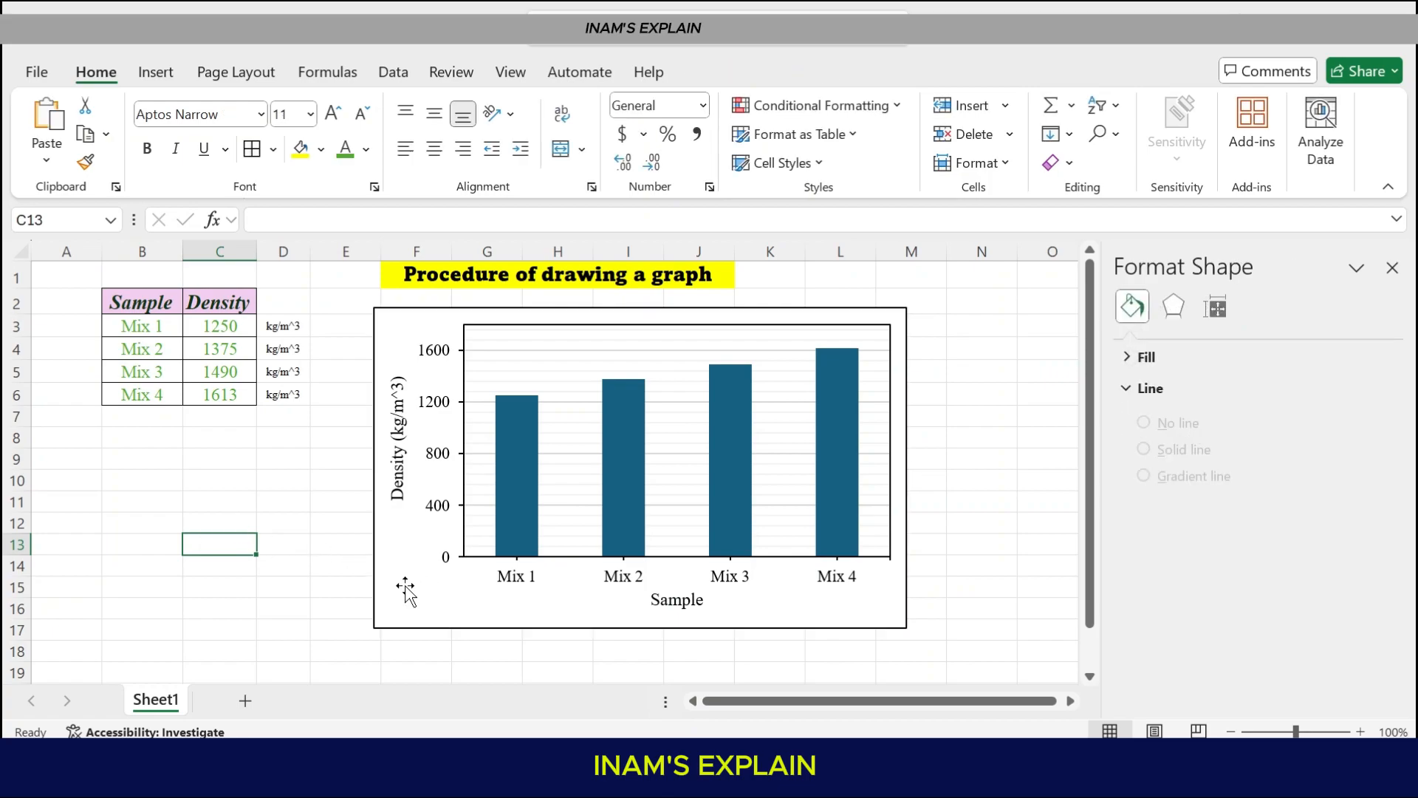
mouse_move(668, 307)
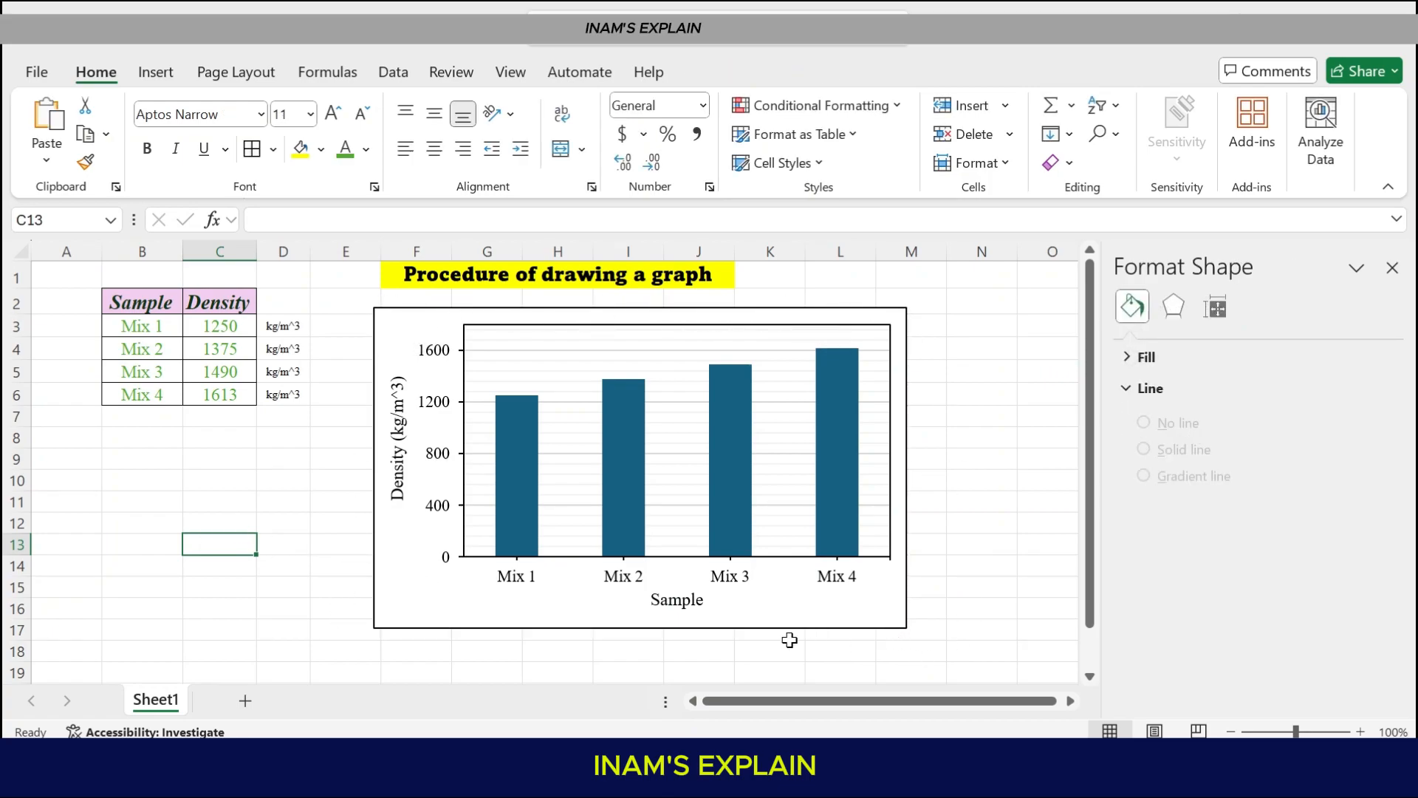
mouse_move(402, 575)
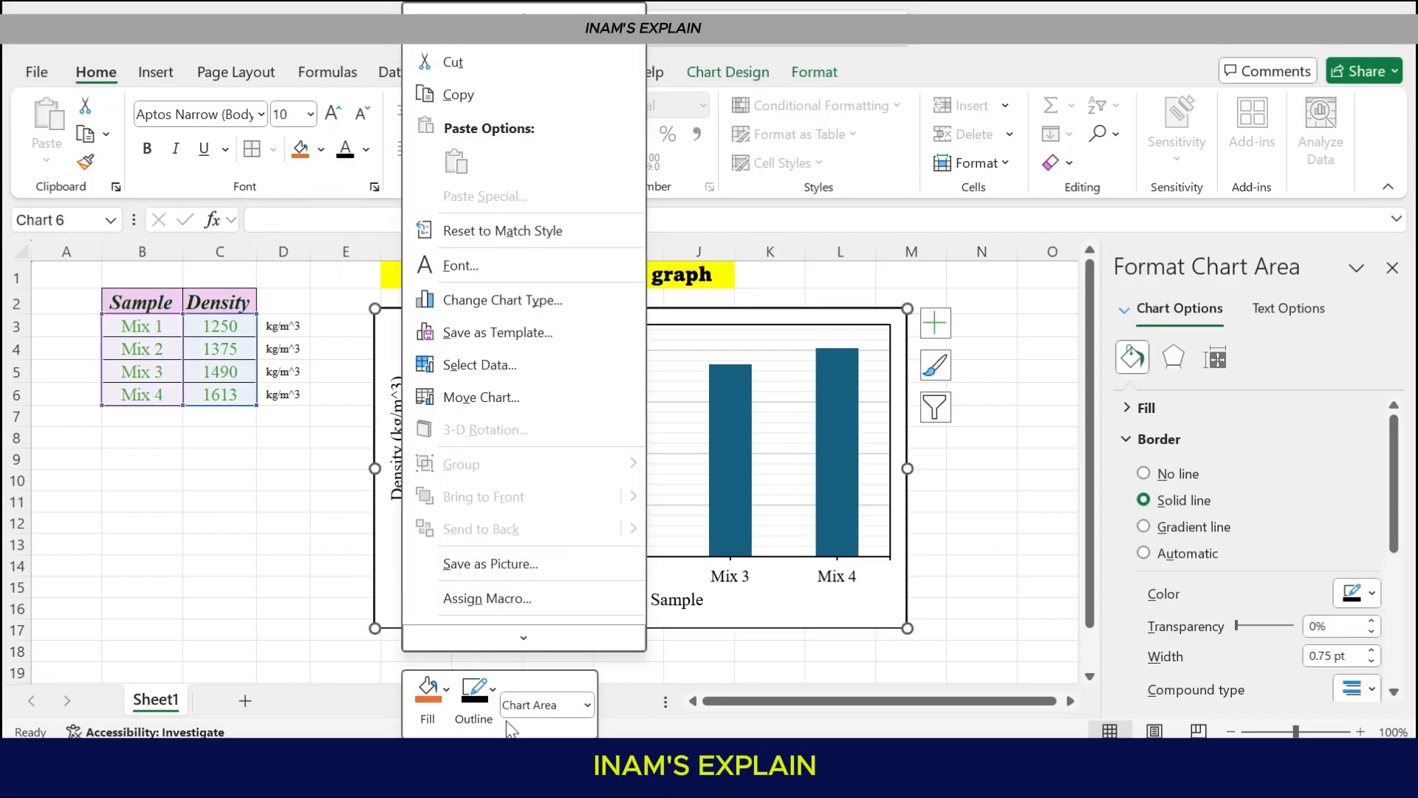
Enlarge the plot area leftward so bars and axis labels fill the chart frame, then deselect
click(474, 687)
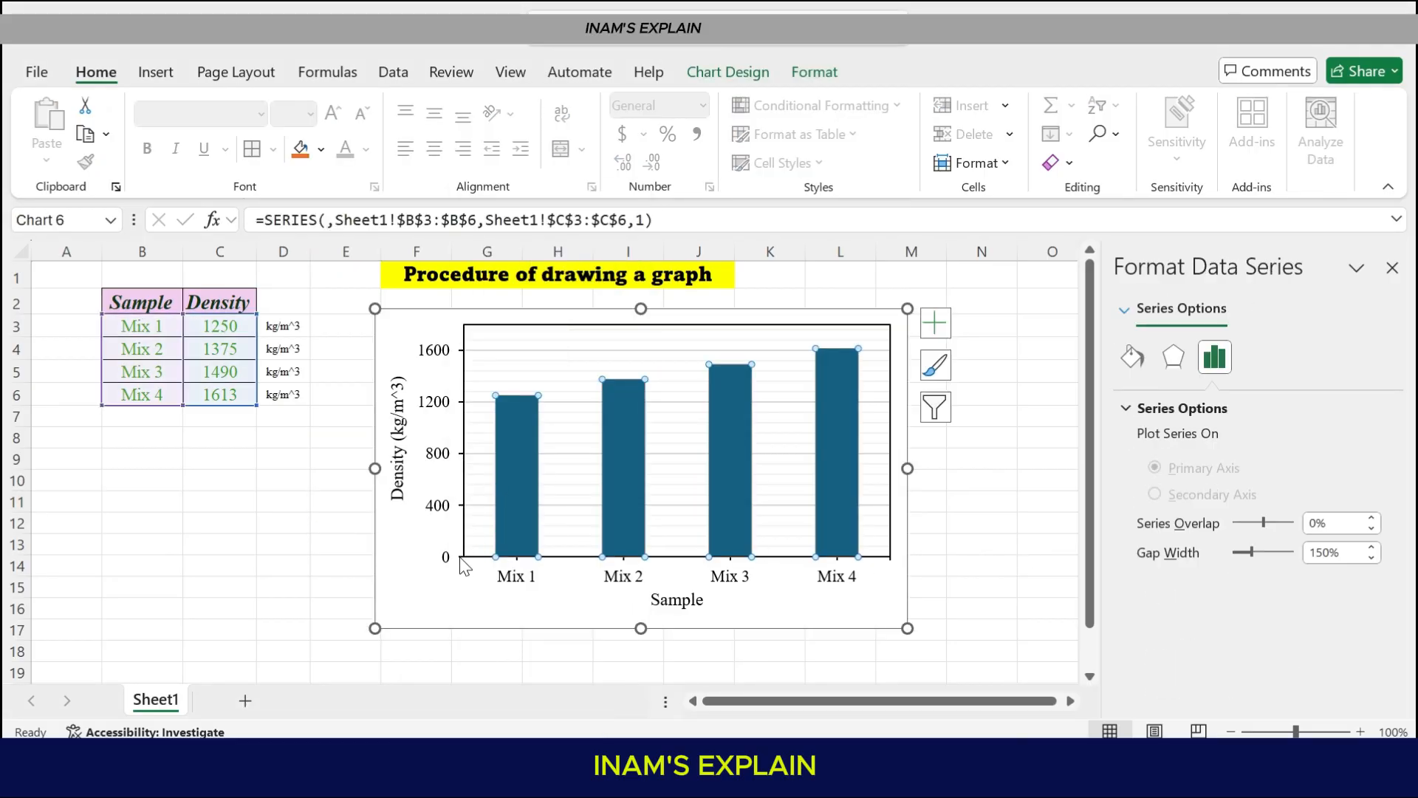
click(677, 452)
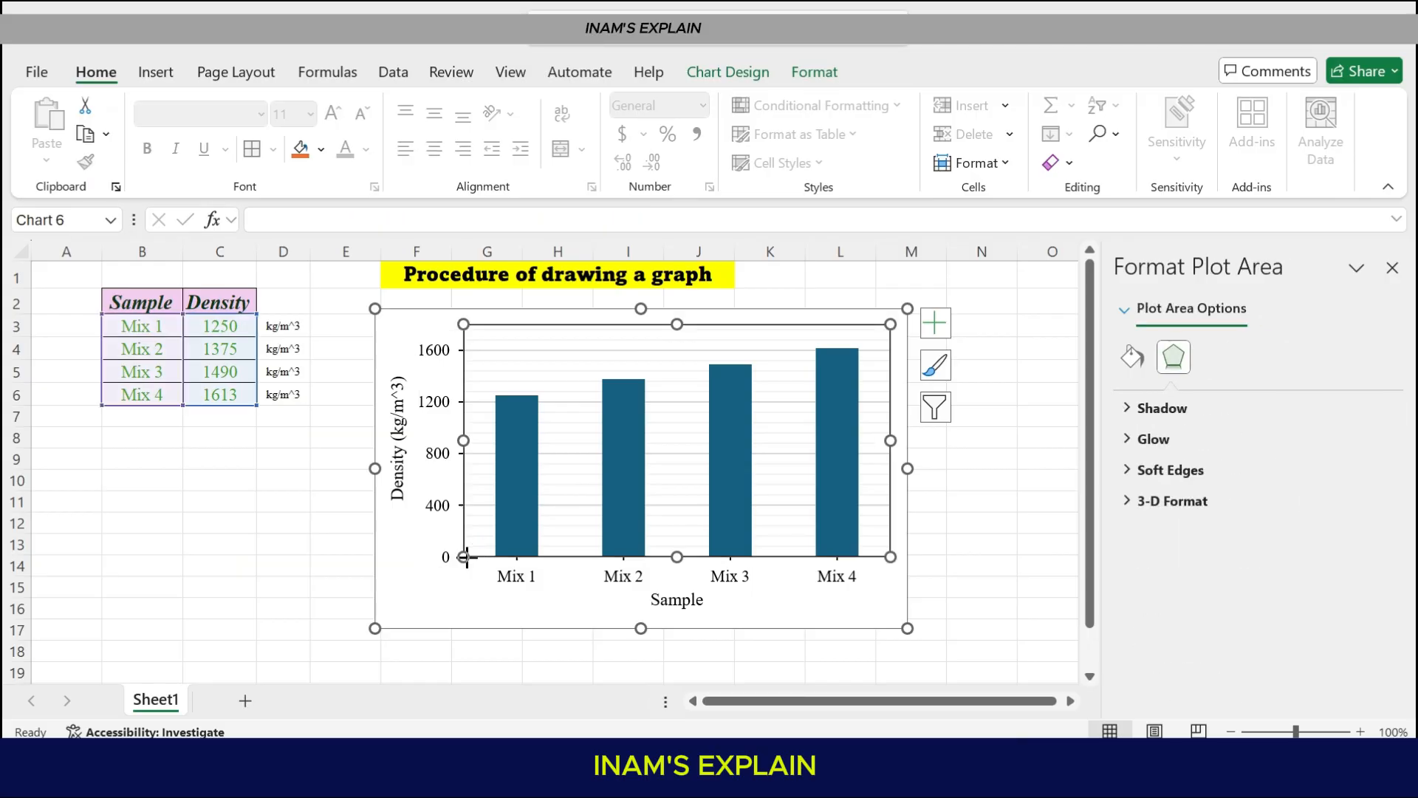
click(346, 566)
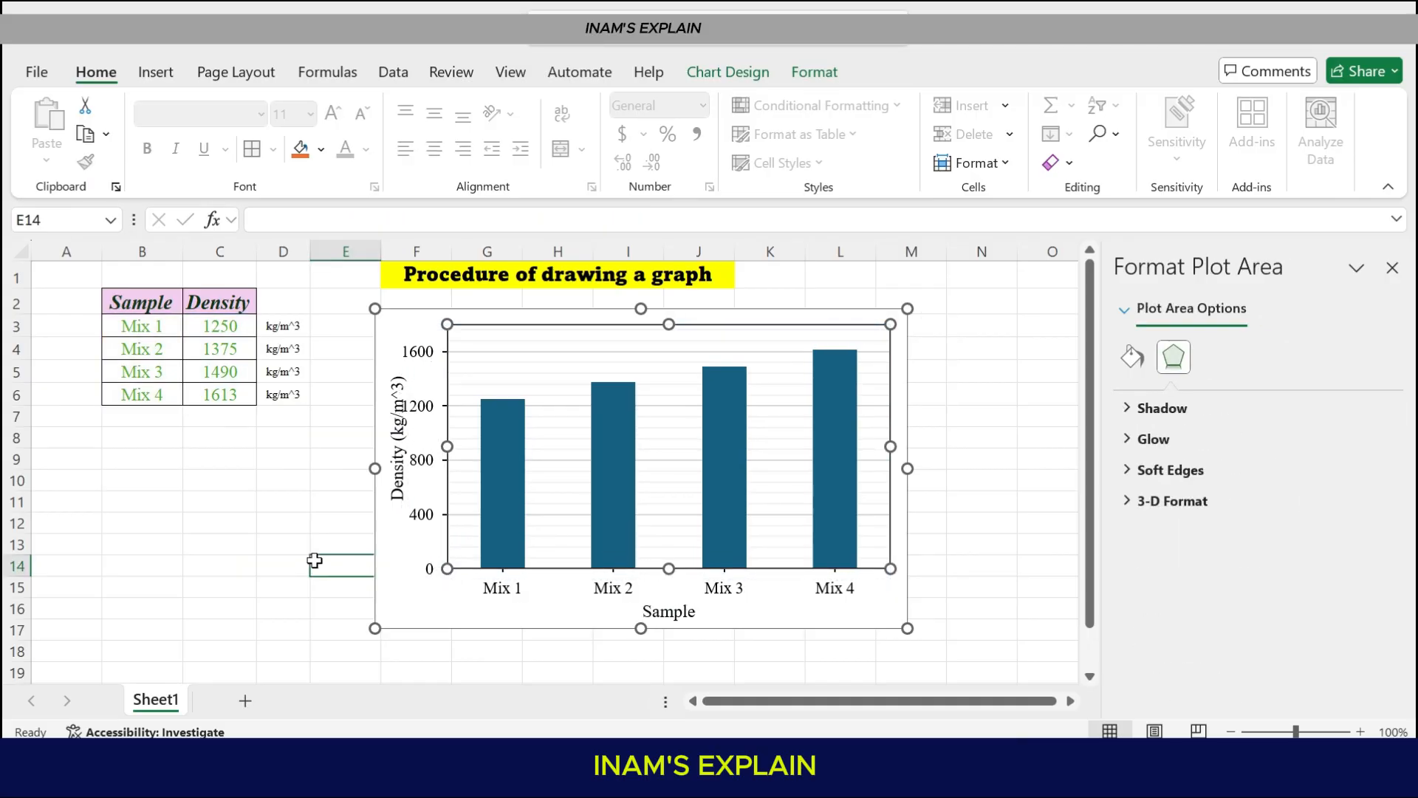
click(396, 435)
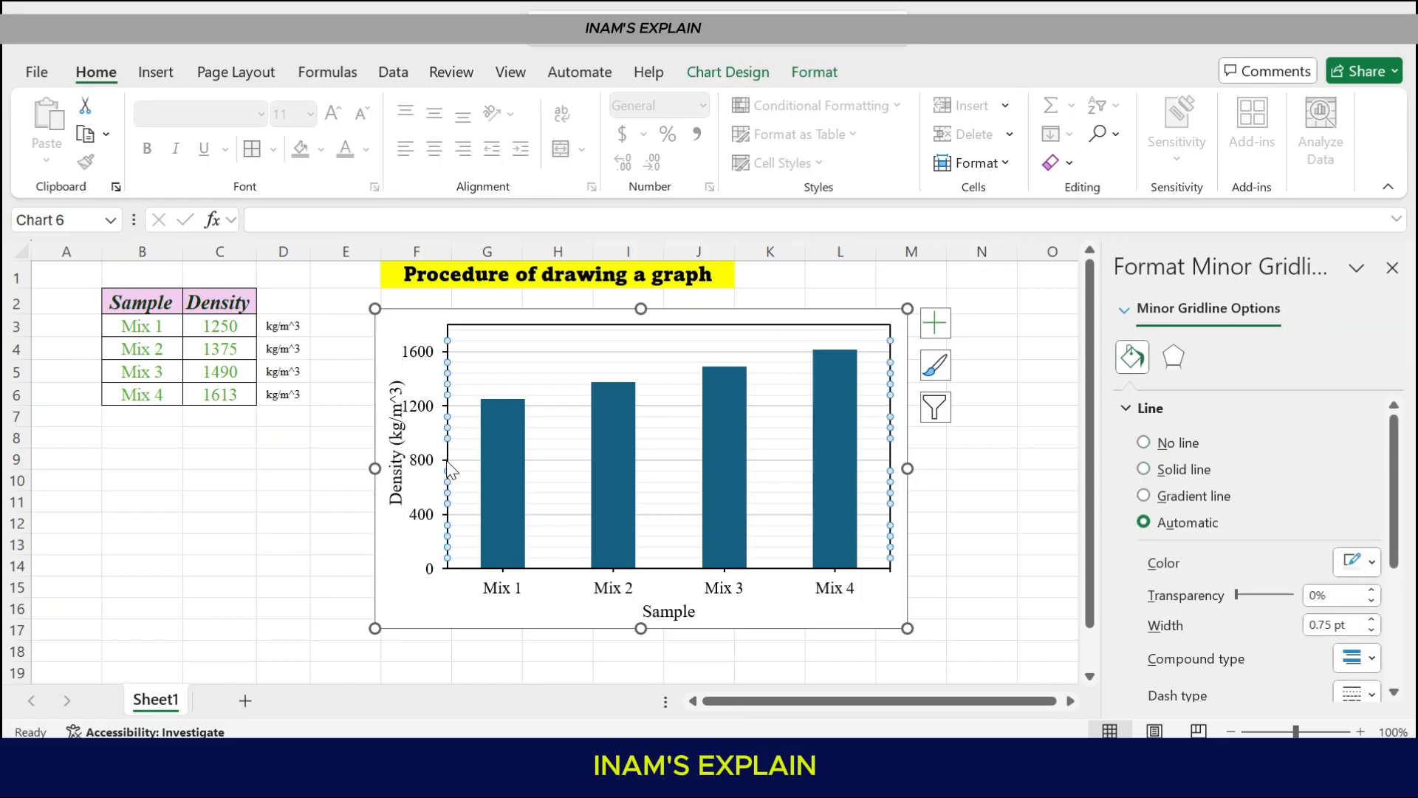
click(421, 452)
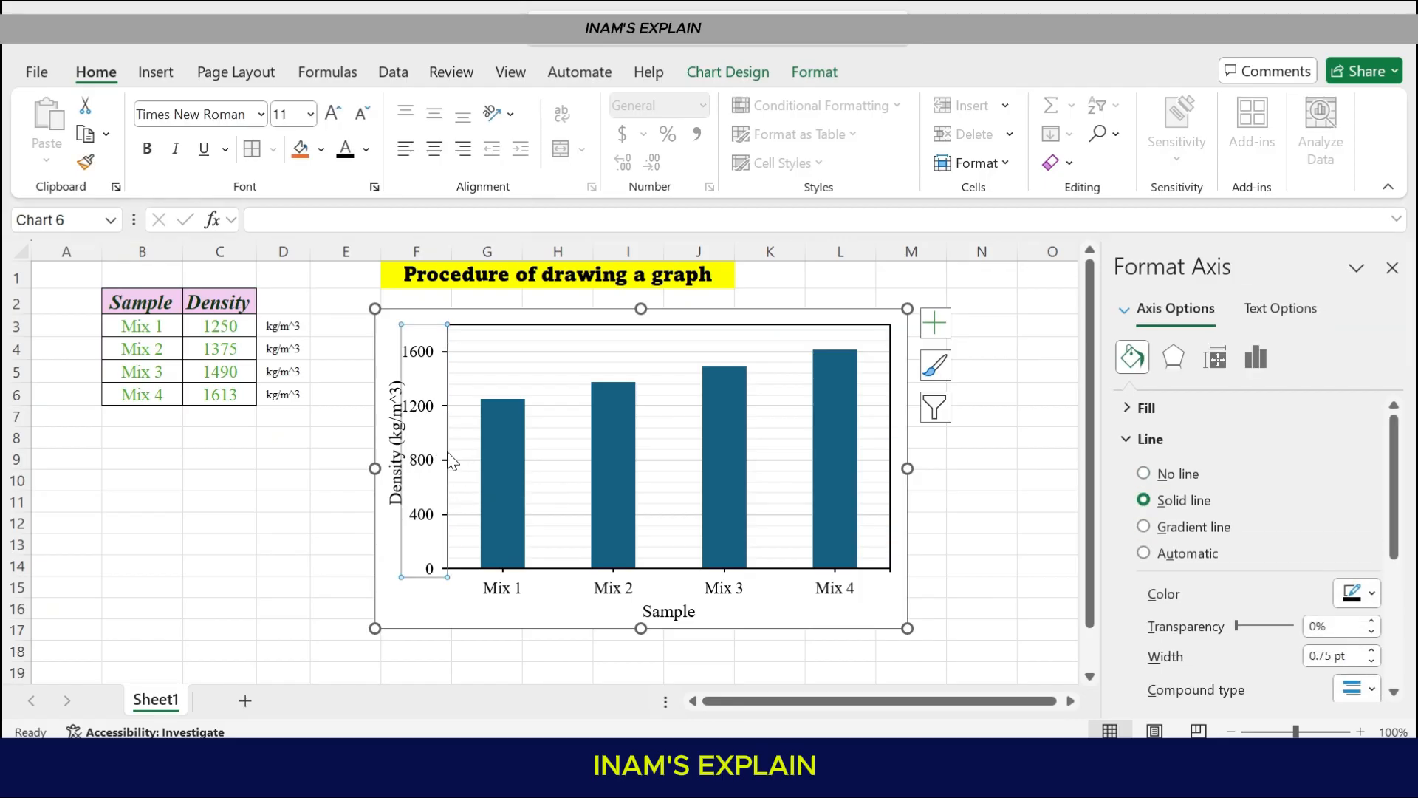
mouse_move(489, 557)
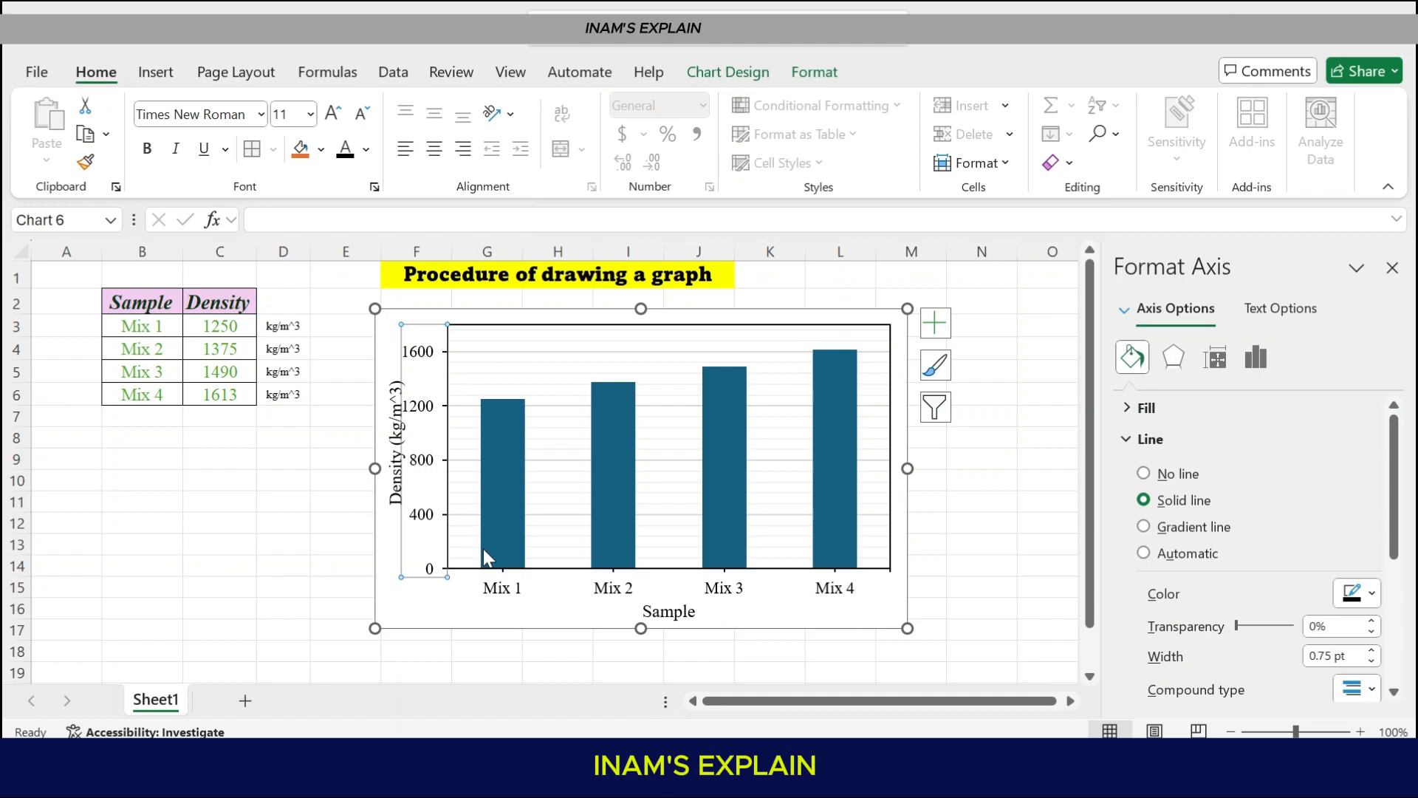
click(346, 480)
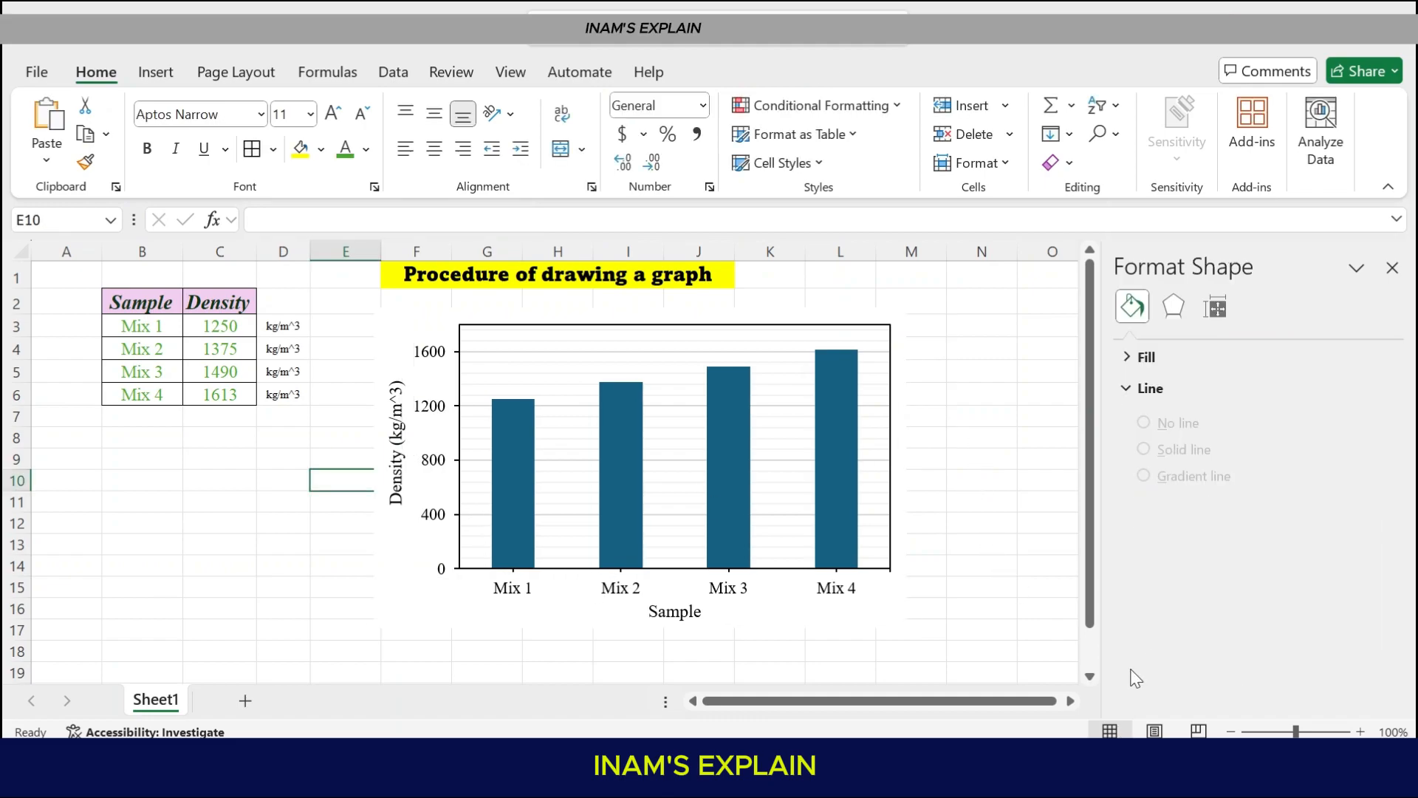
Close the Format pane and leave the chart unselected on the sheet
click(1392, 267)
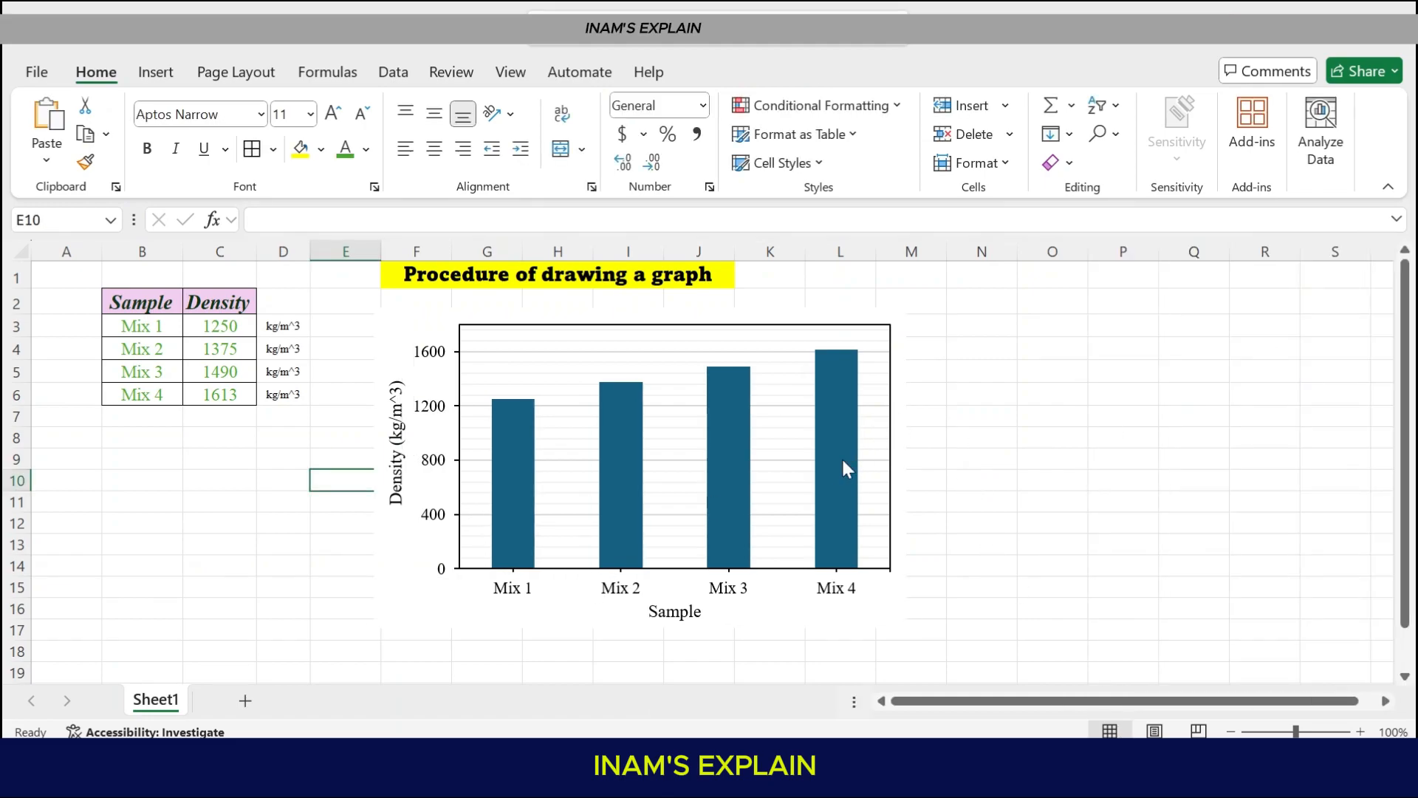
click(845, 469)
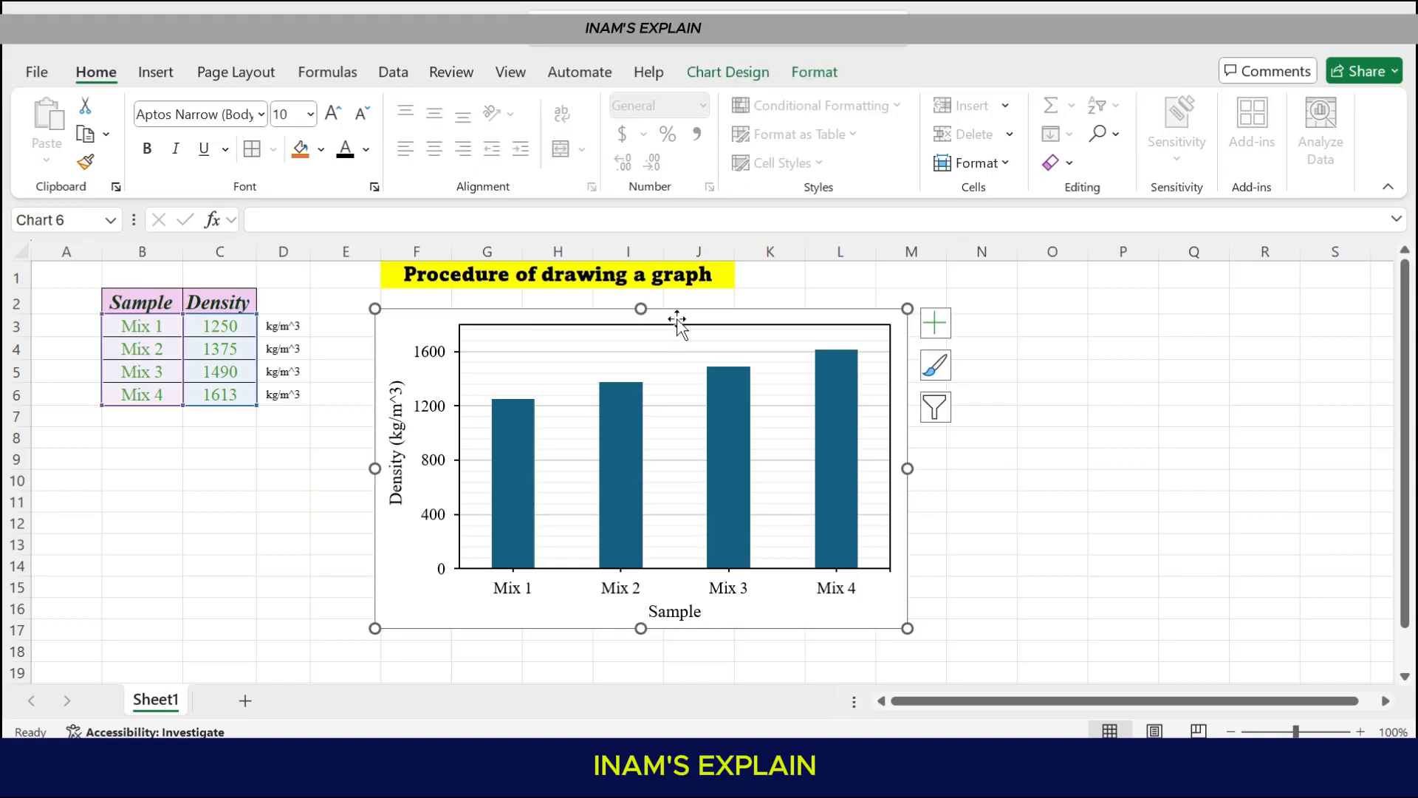
mouse_move(1126, 422)
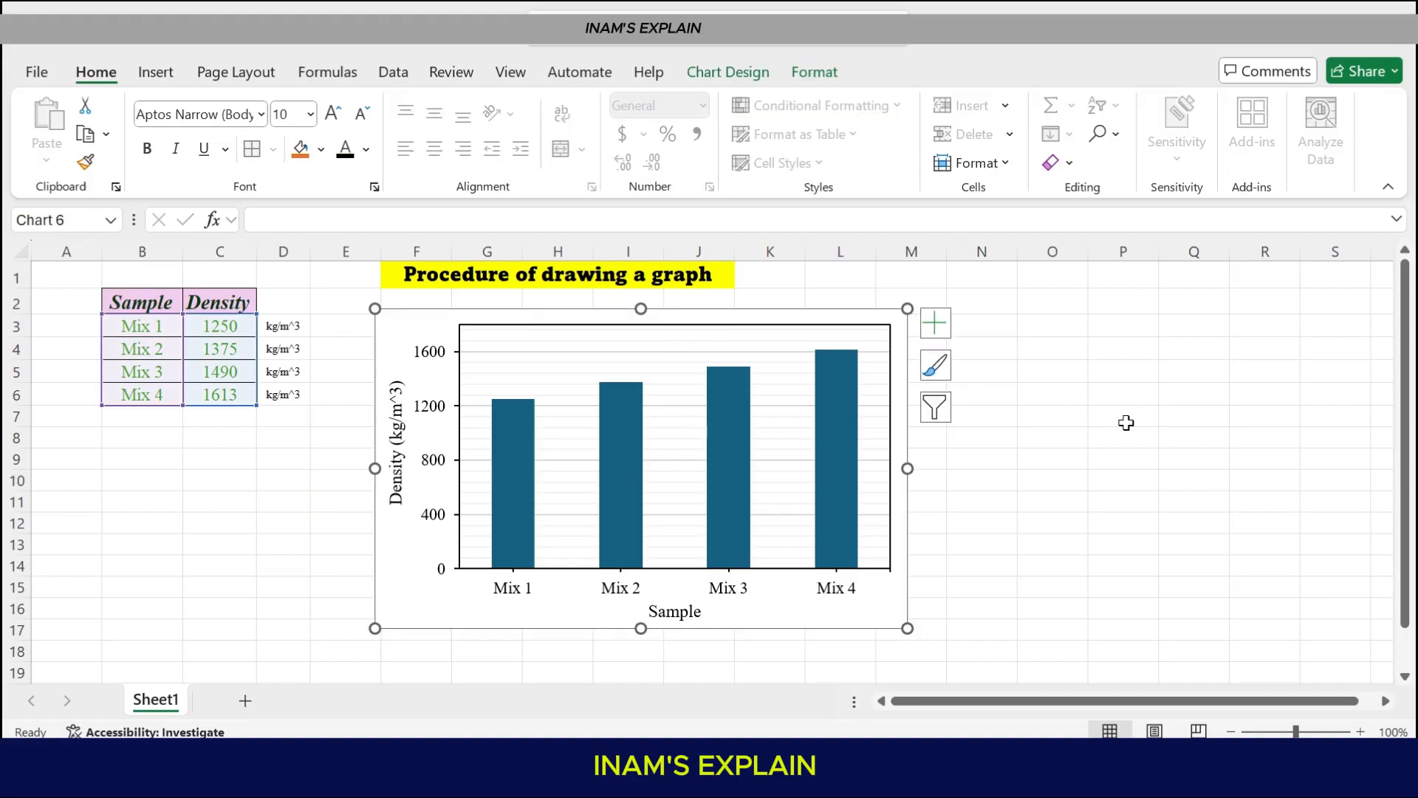
mouse_move(1208, 342)
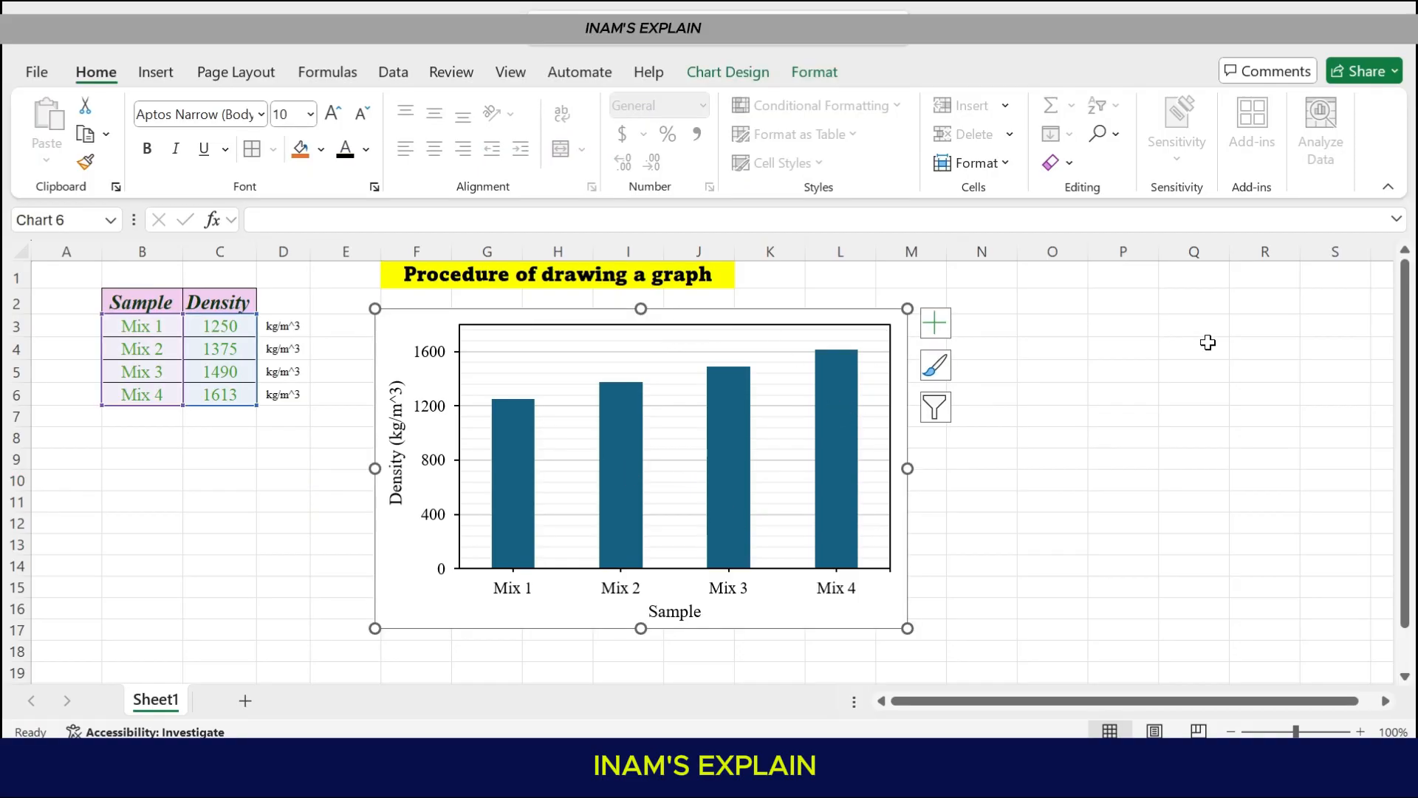
click(1194, 347)
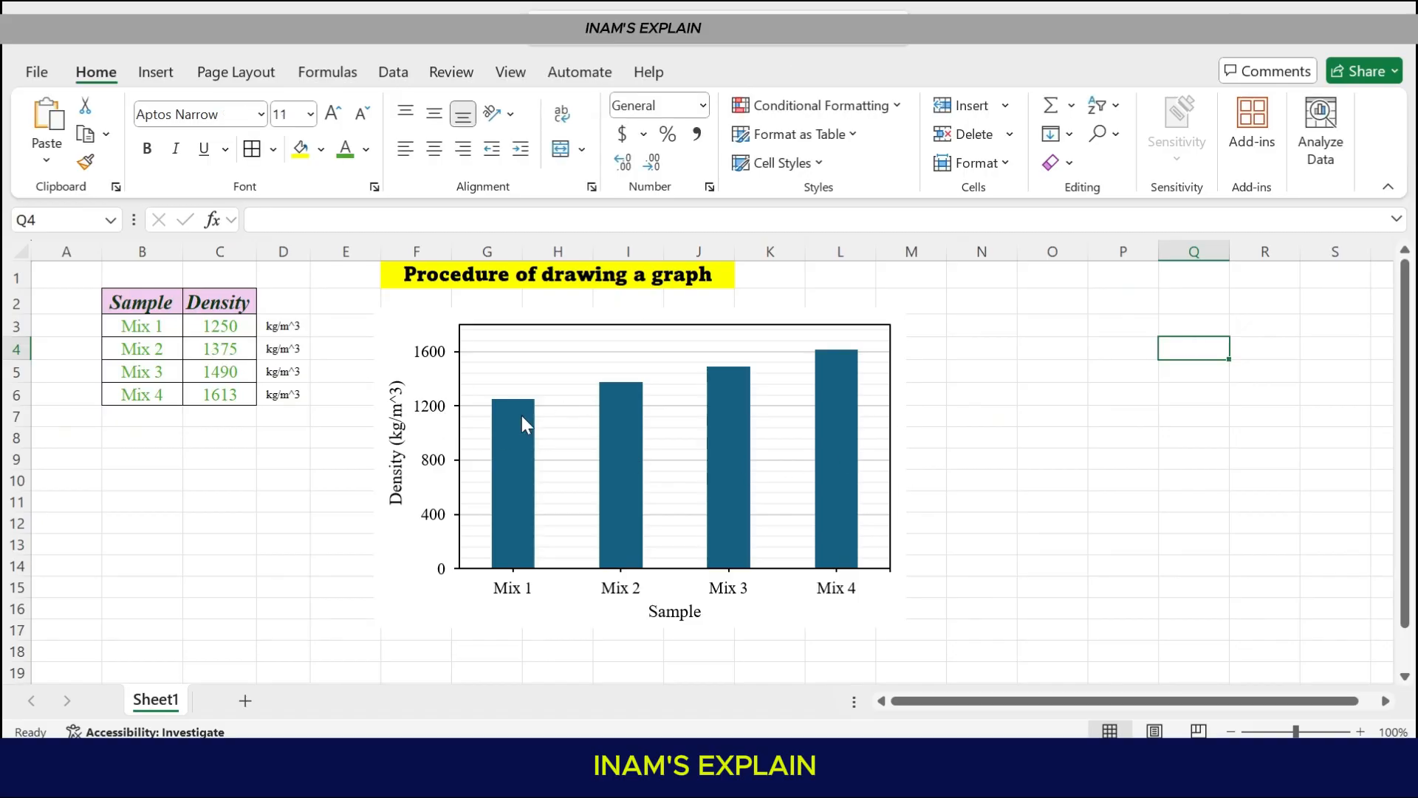
mouse_move(735, 567)
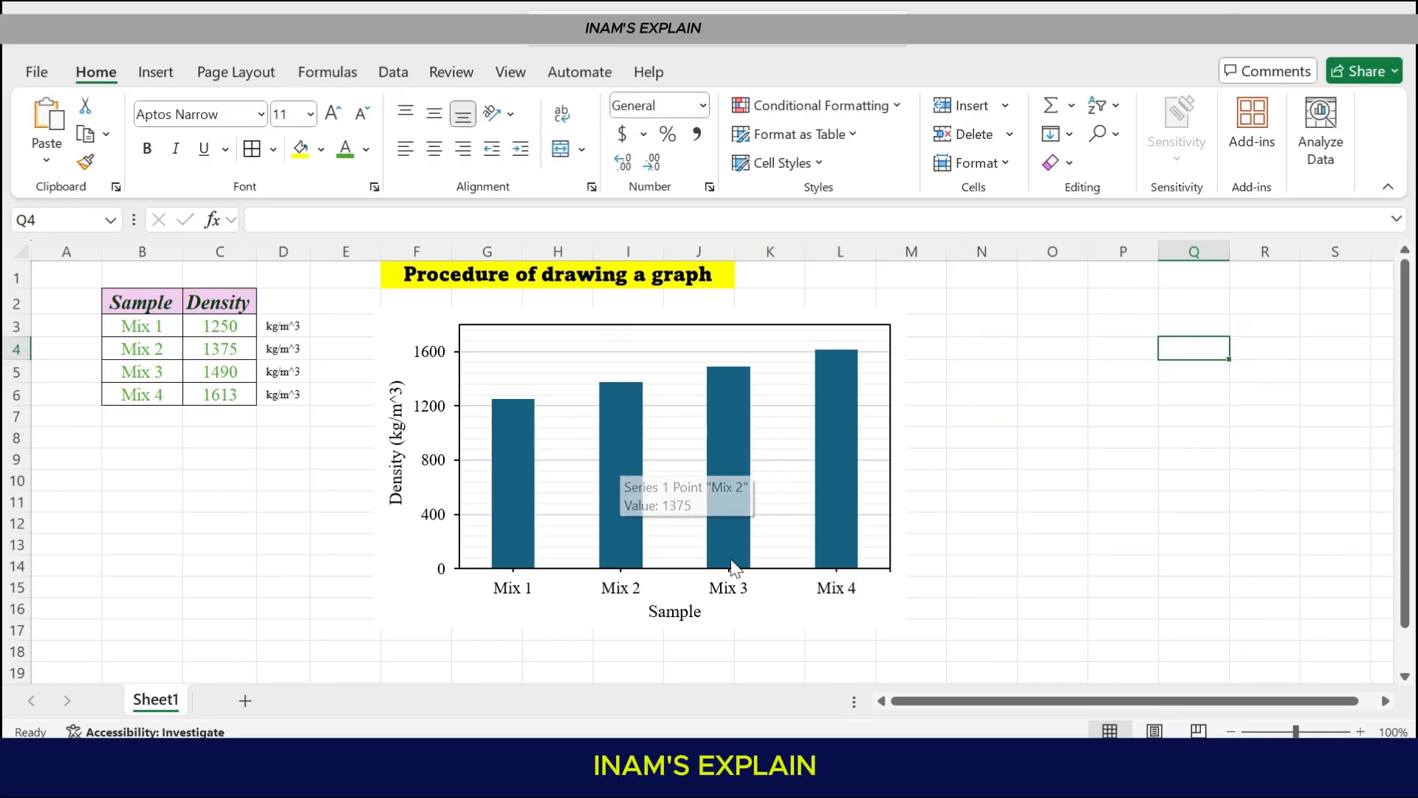
mouse_move(767, 308)
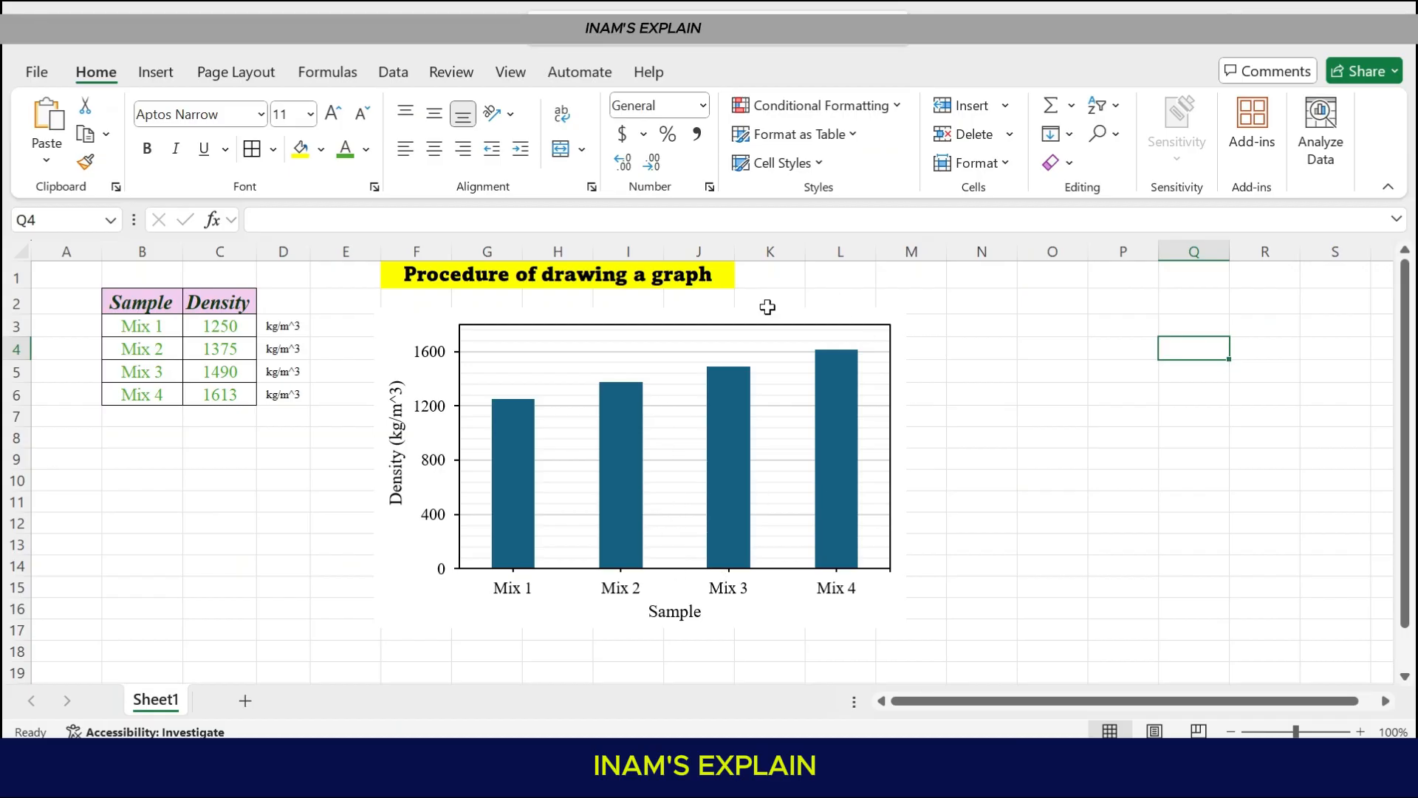
mouse_move(586, 406)
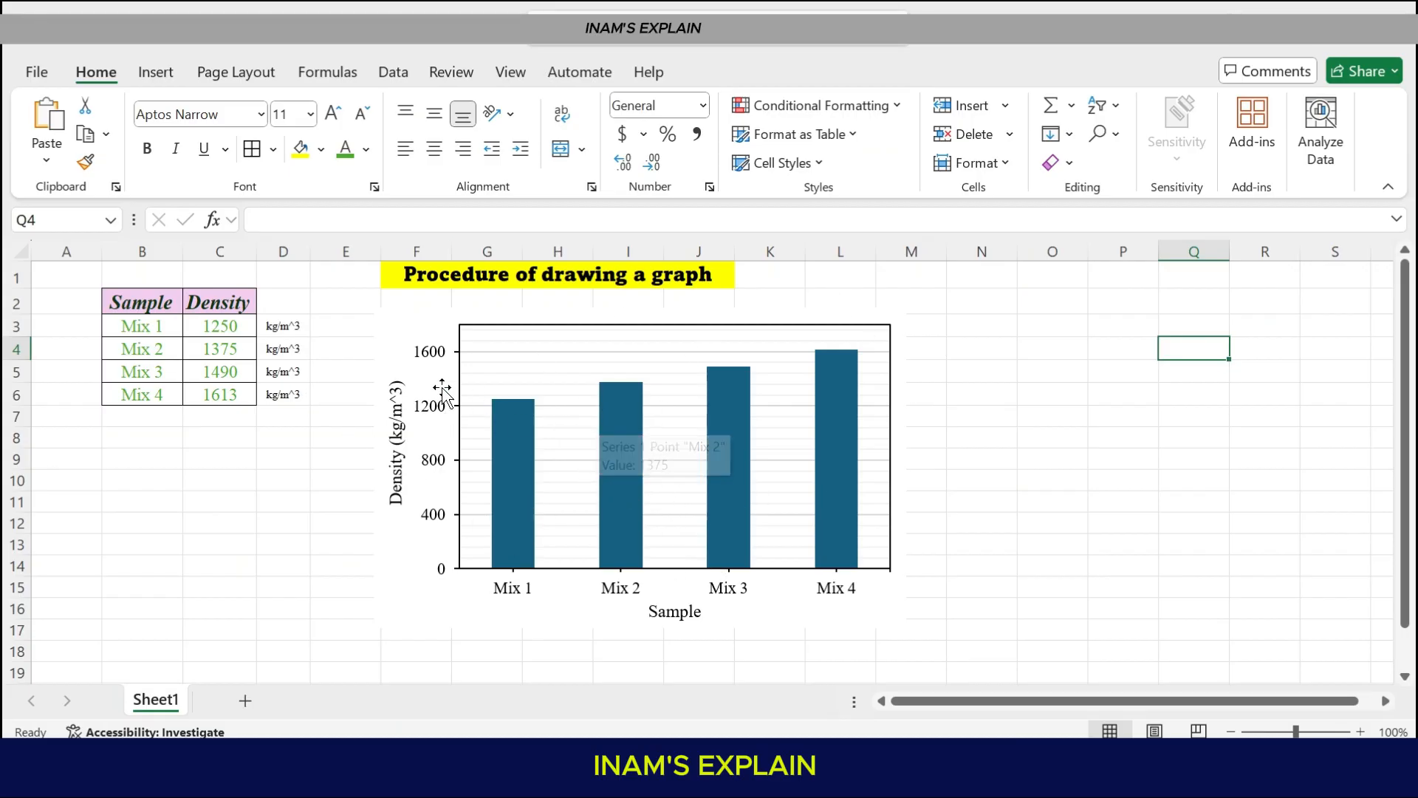
mouse_move(460, 417)
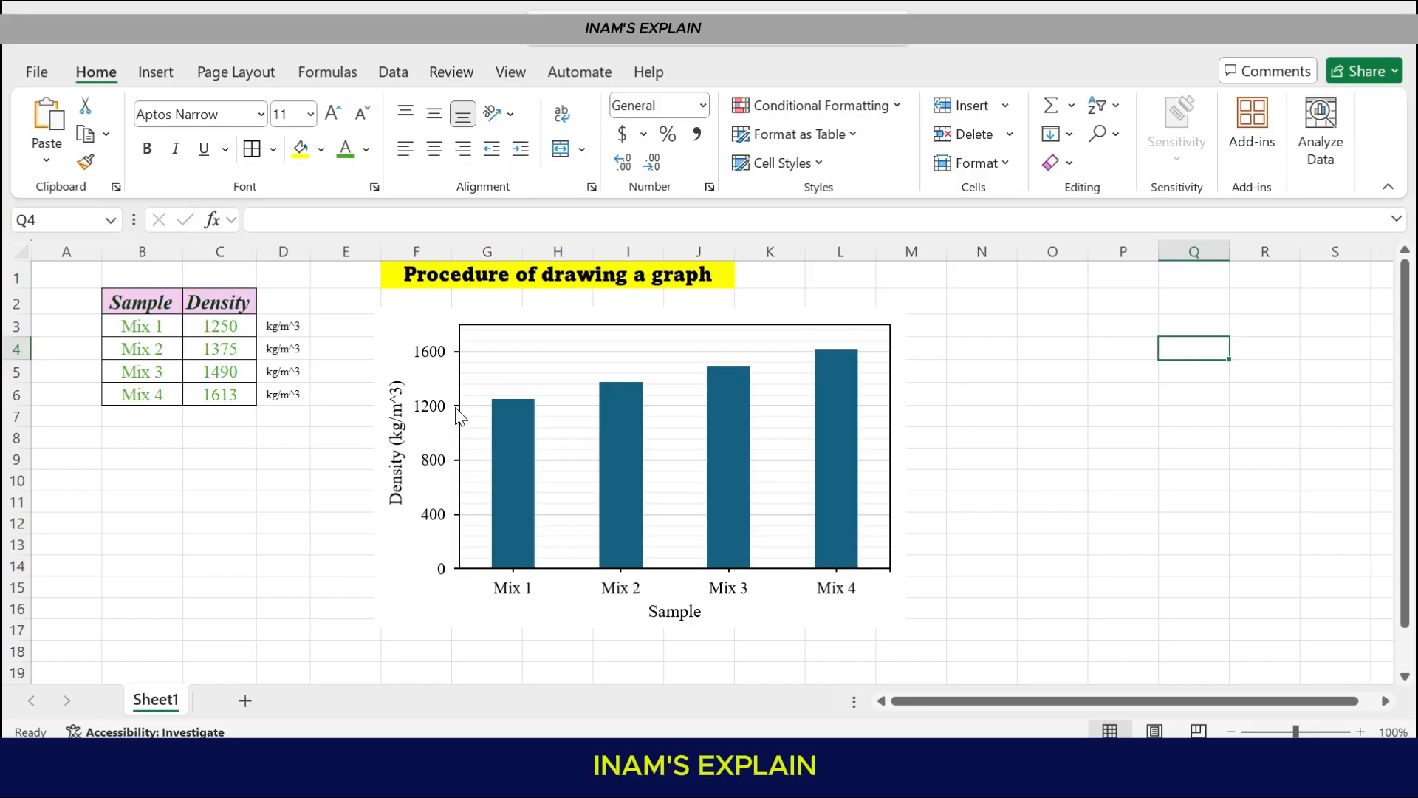
mouse_move(415, 561)
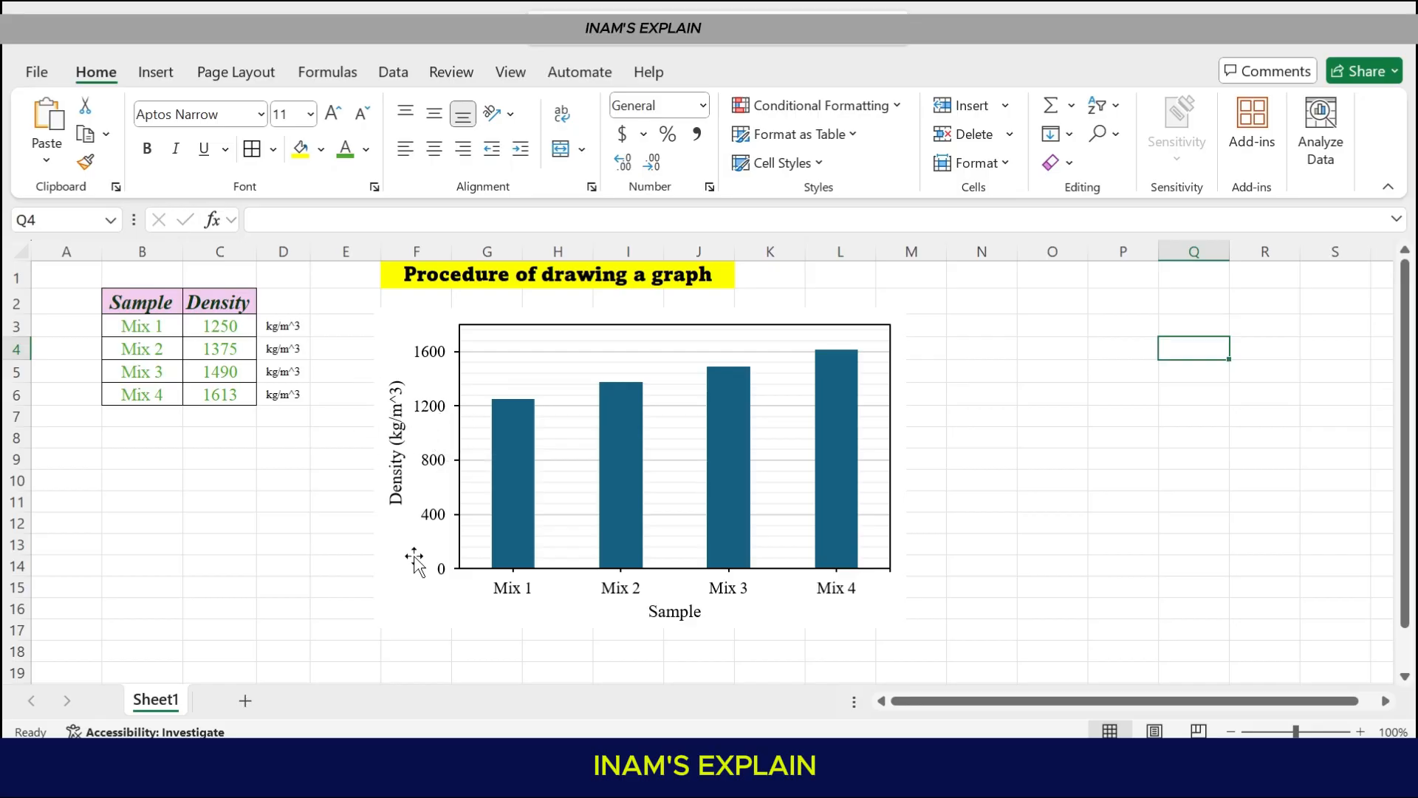
mouse_move(611, 610)
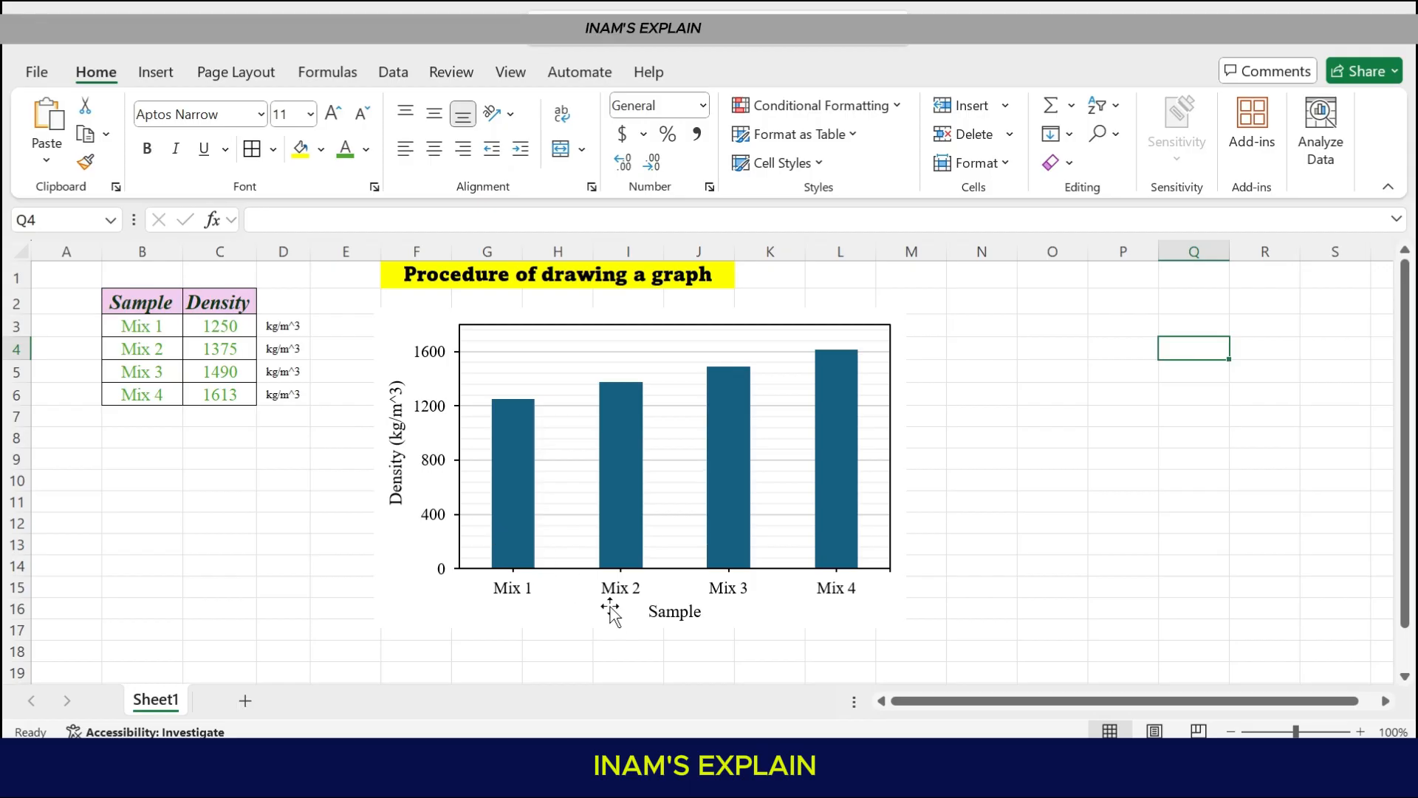
mouse_move(369, 443)
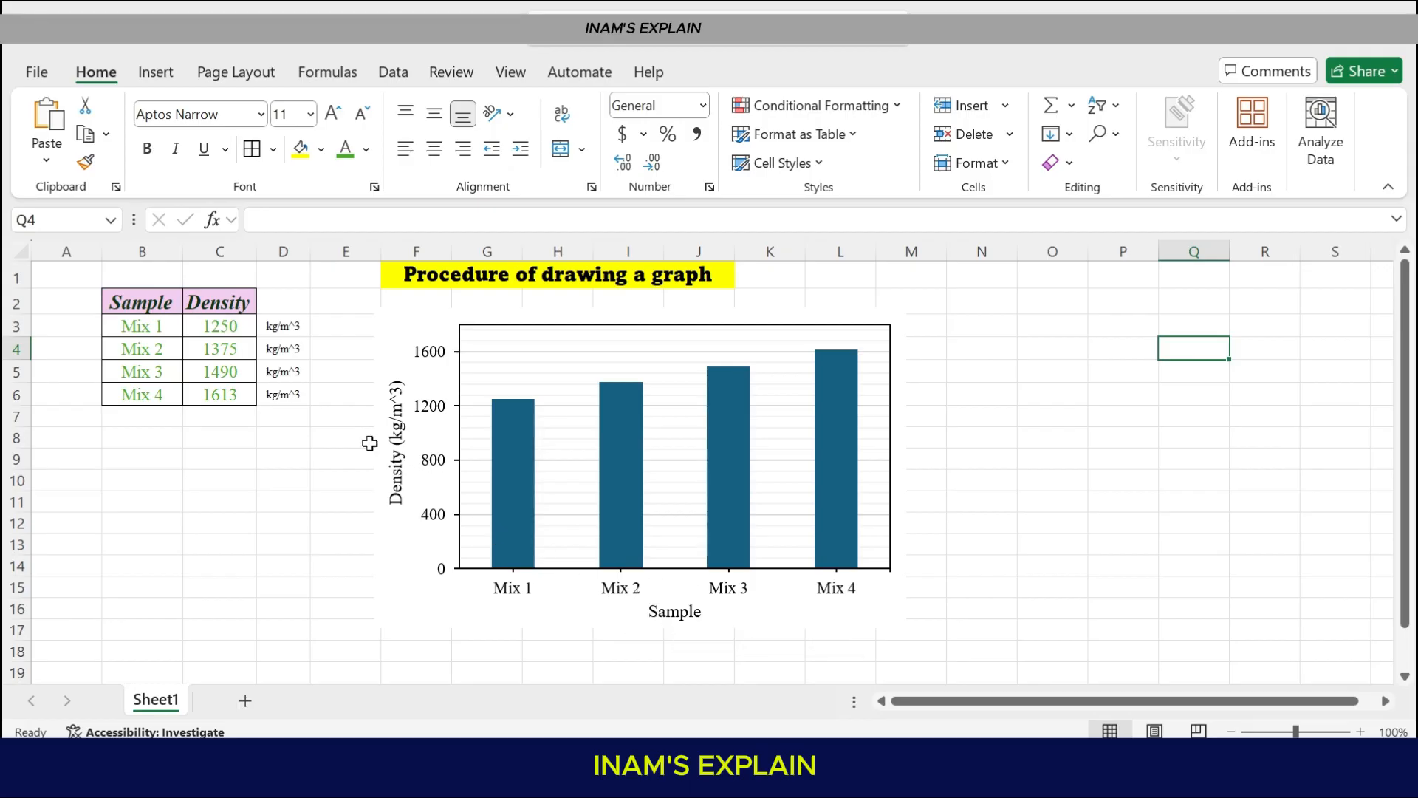
mouse_move(665, 368)
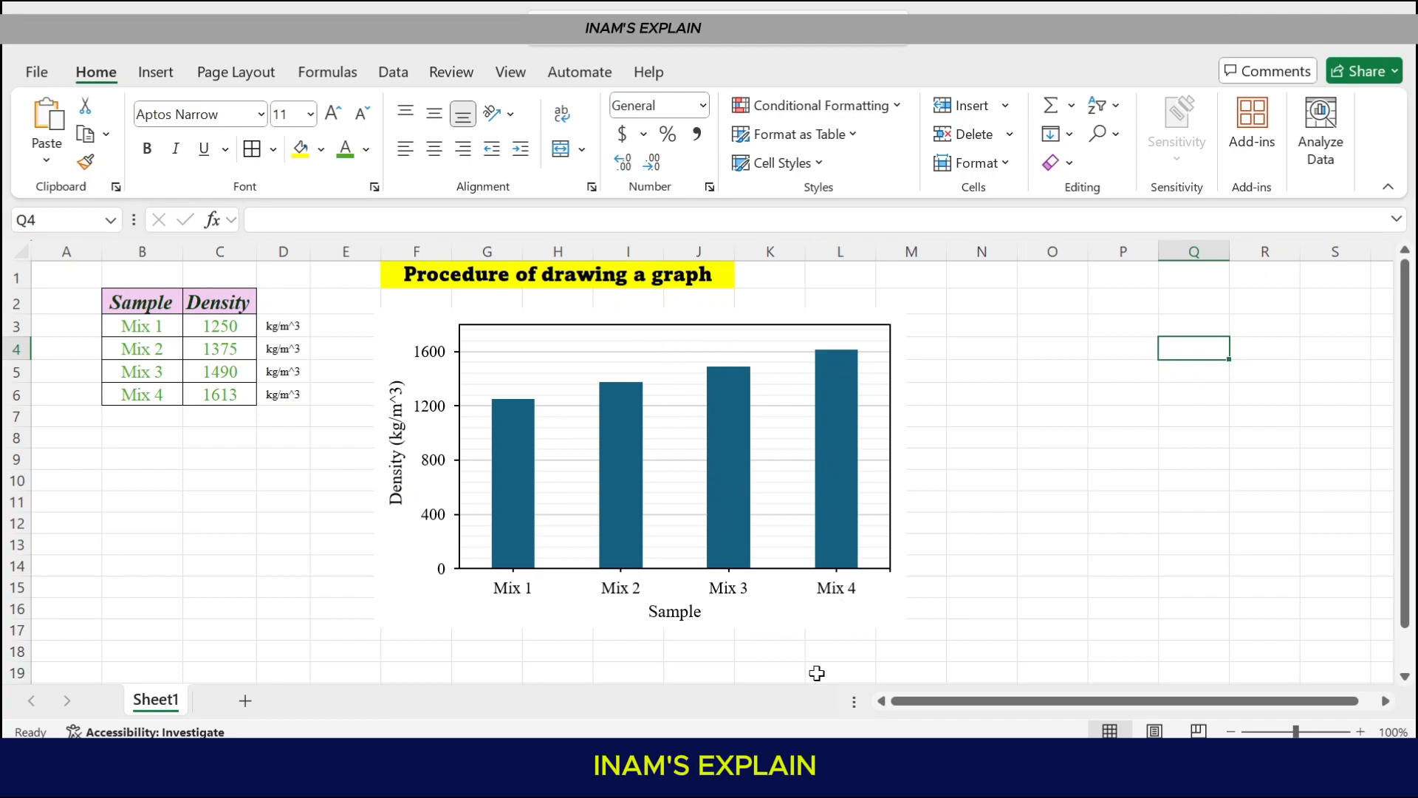
mouse_move(872, 568)
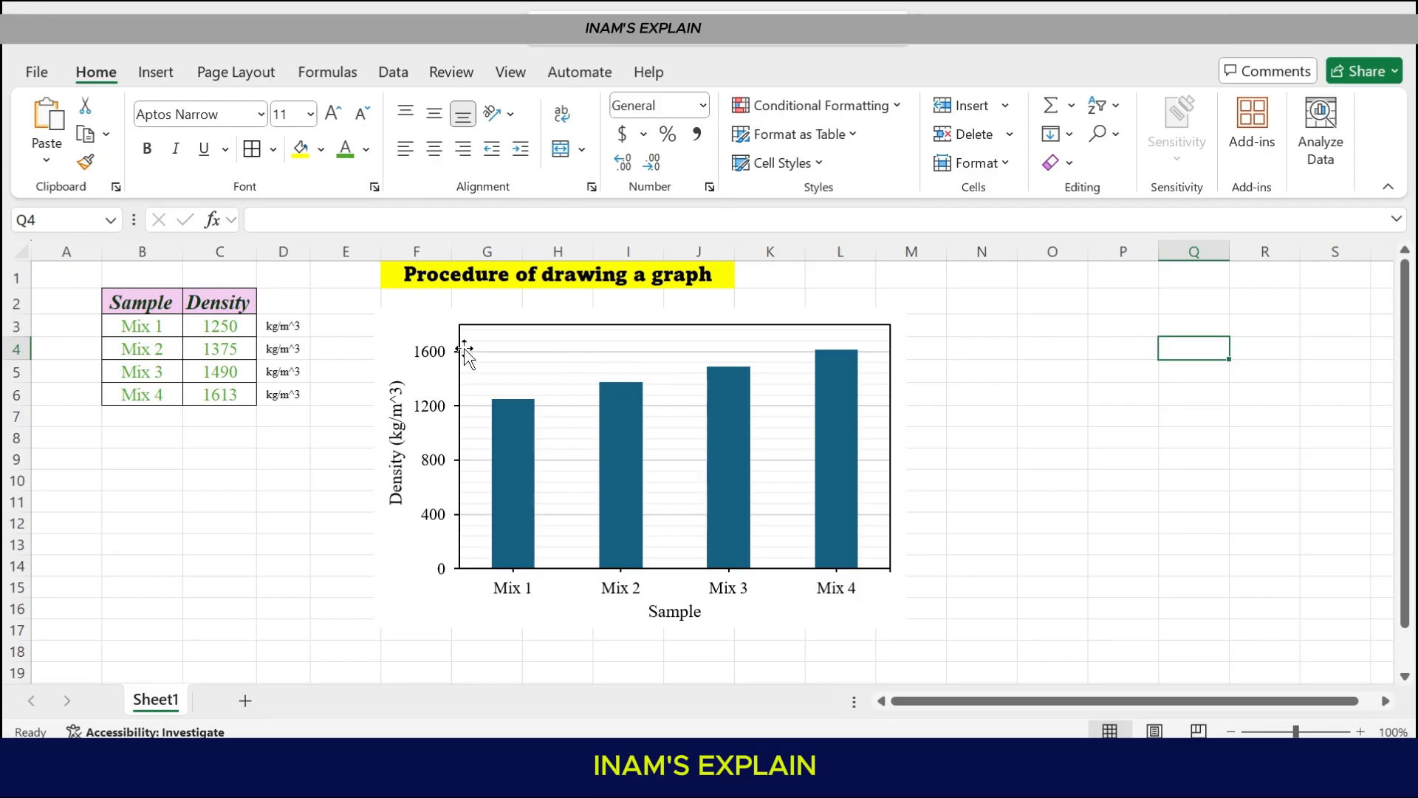
mouse_move(529, 380)
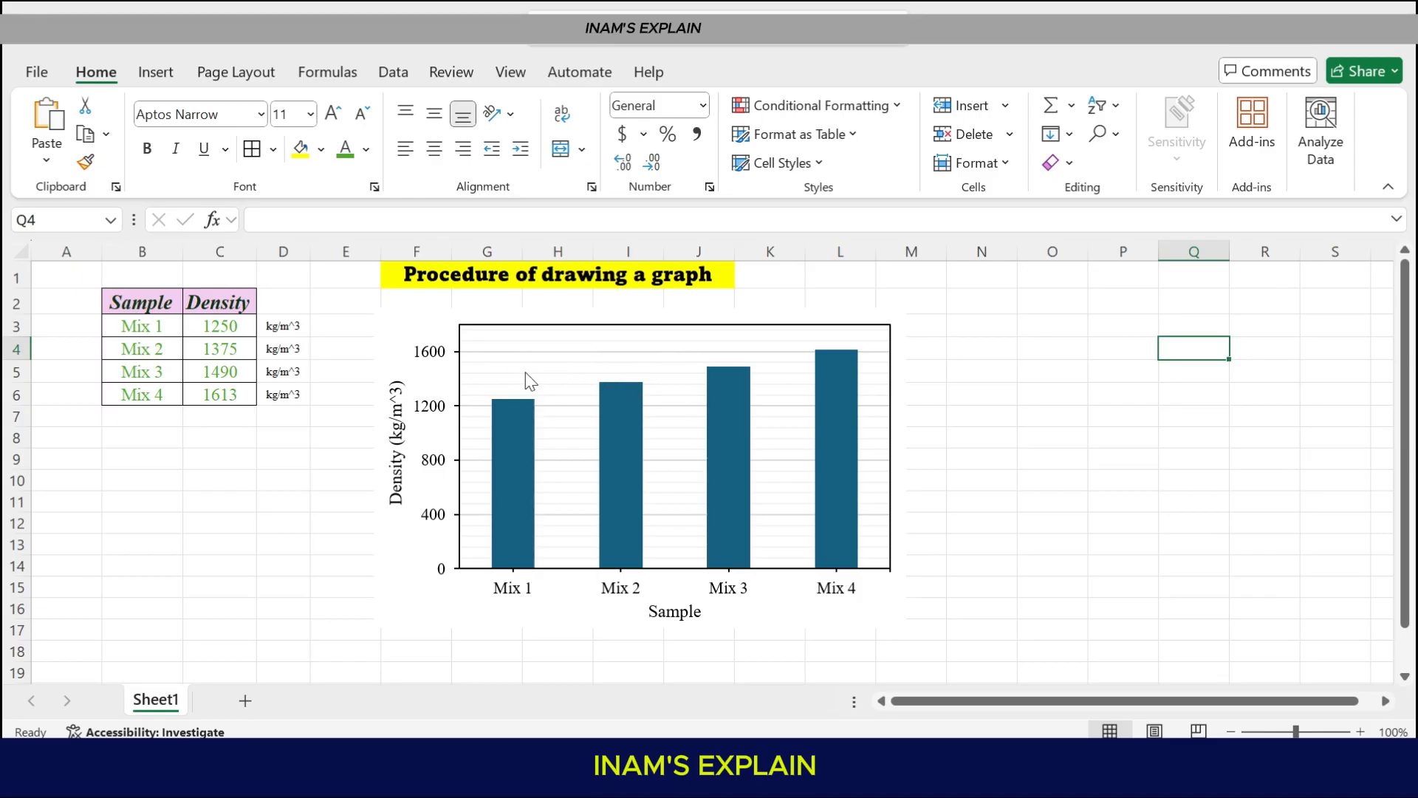
mouse_move(598, 413)
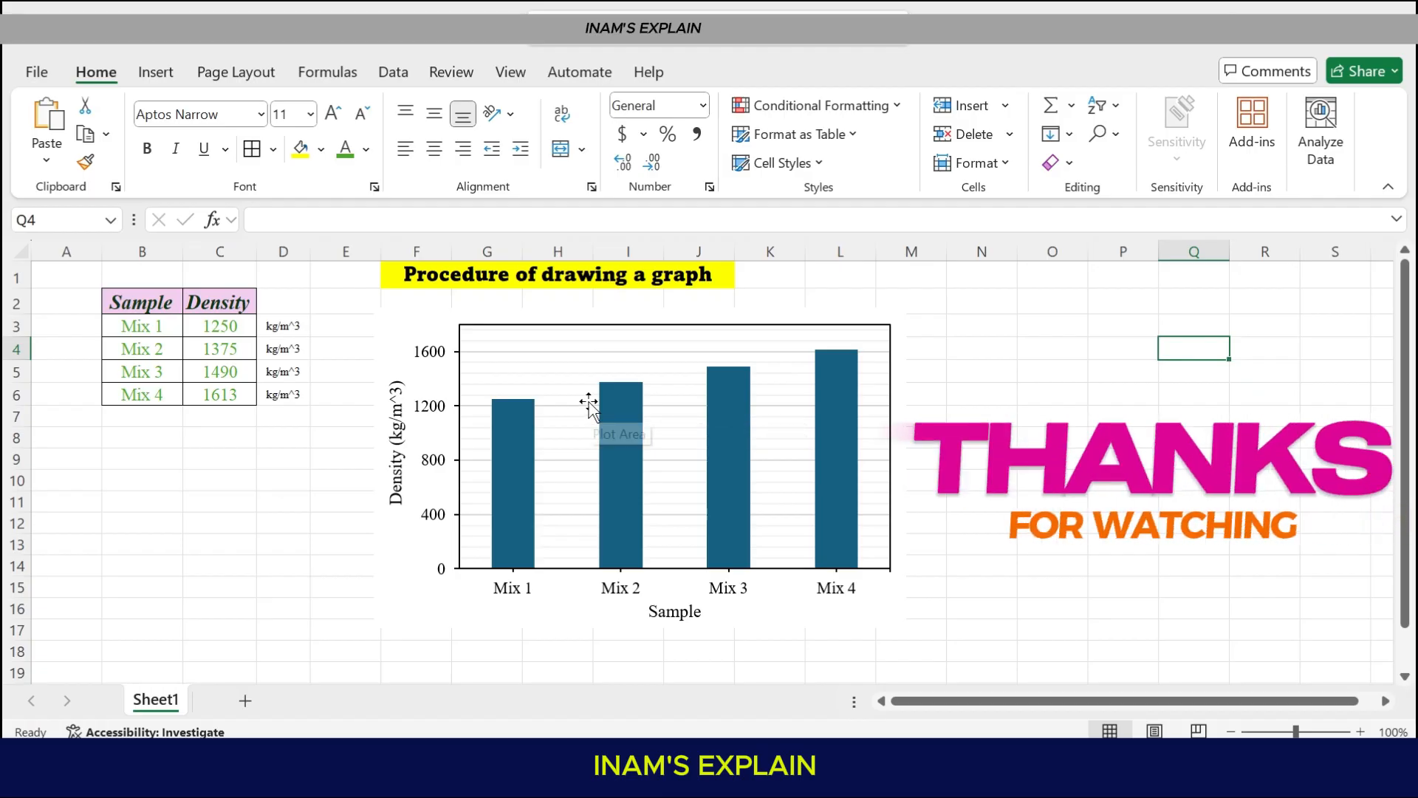
mouse_move(532, 373)
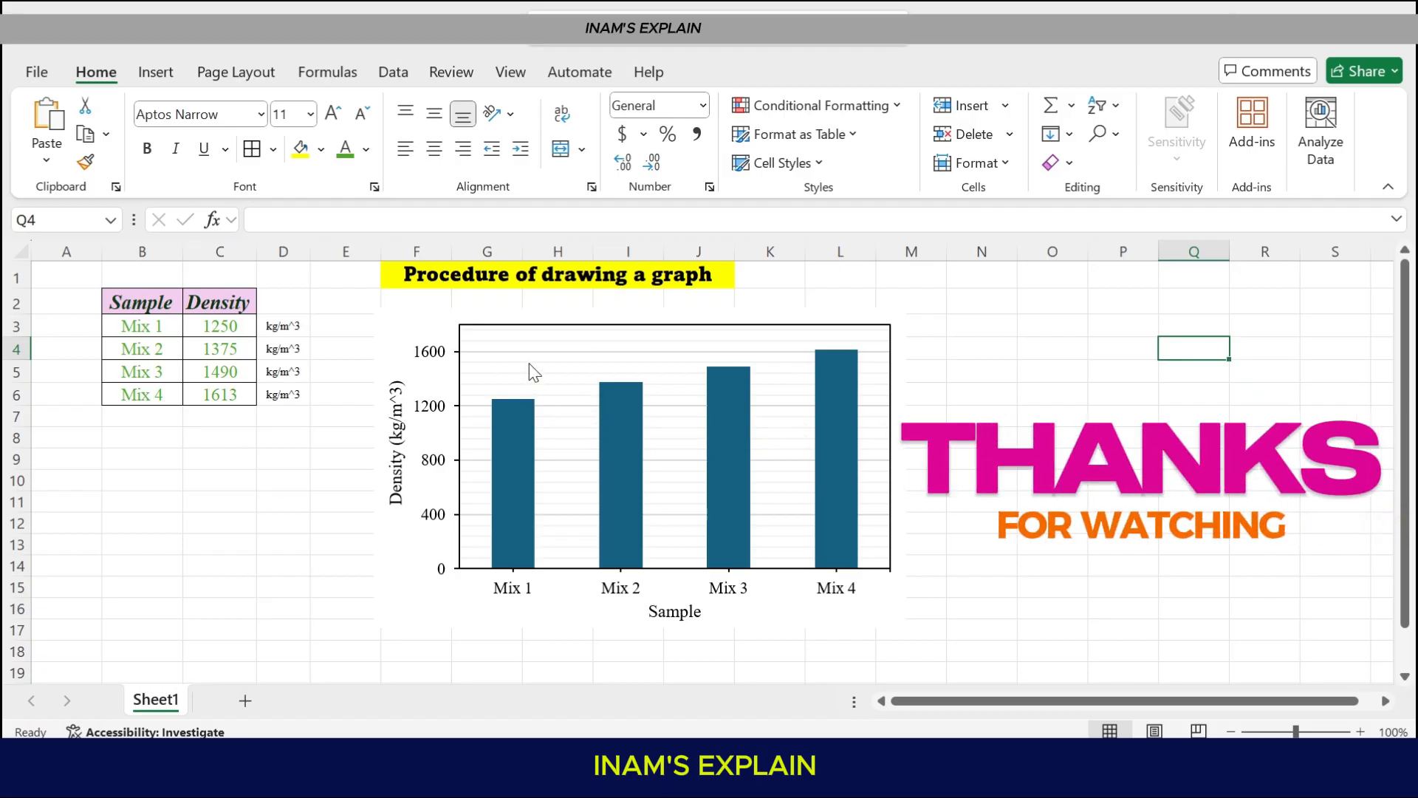
mouse_move(358, 371)
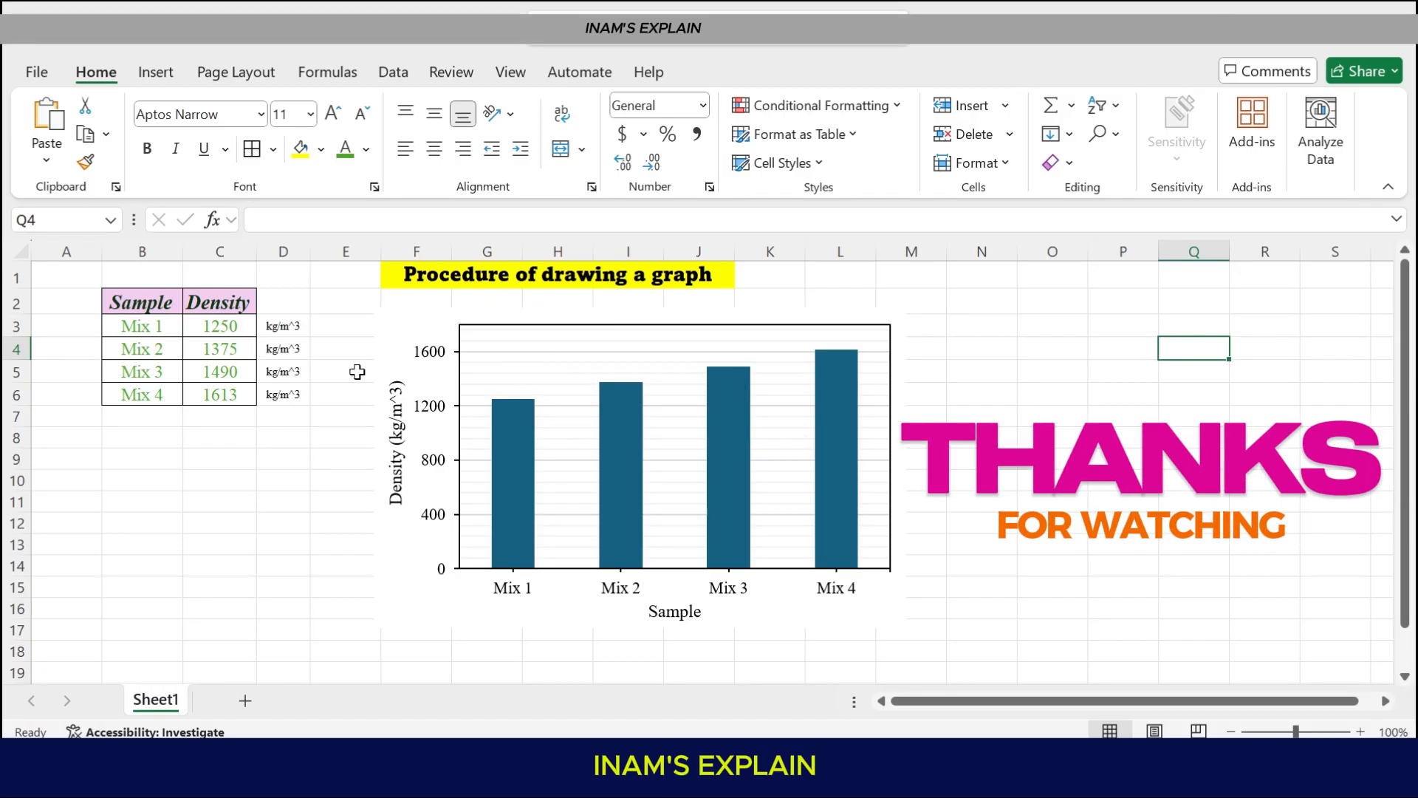
mouse_move(434, 292)
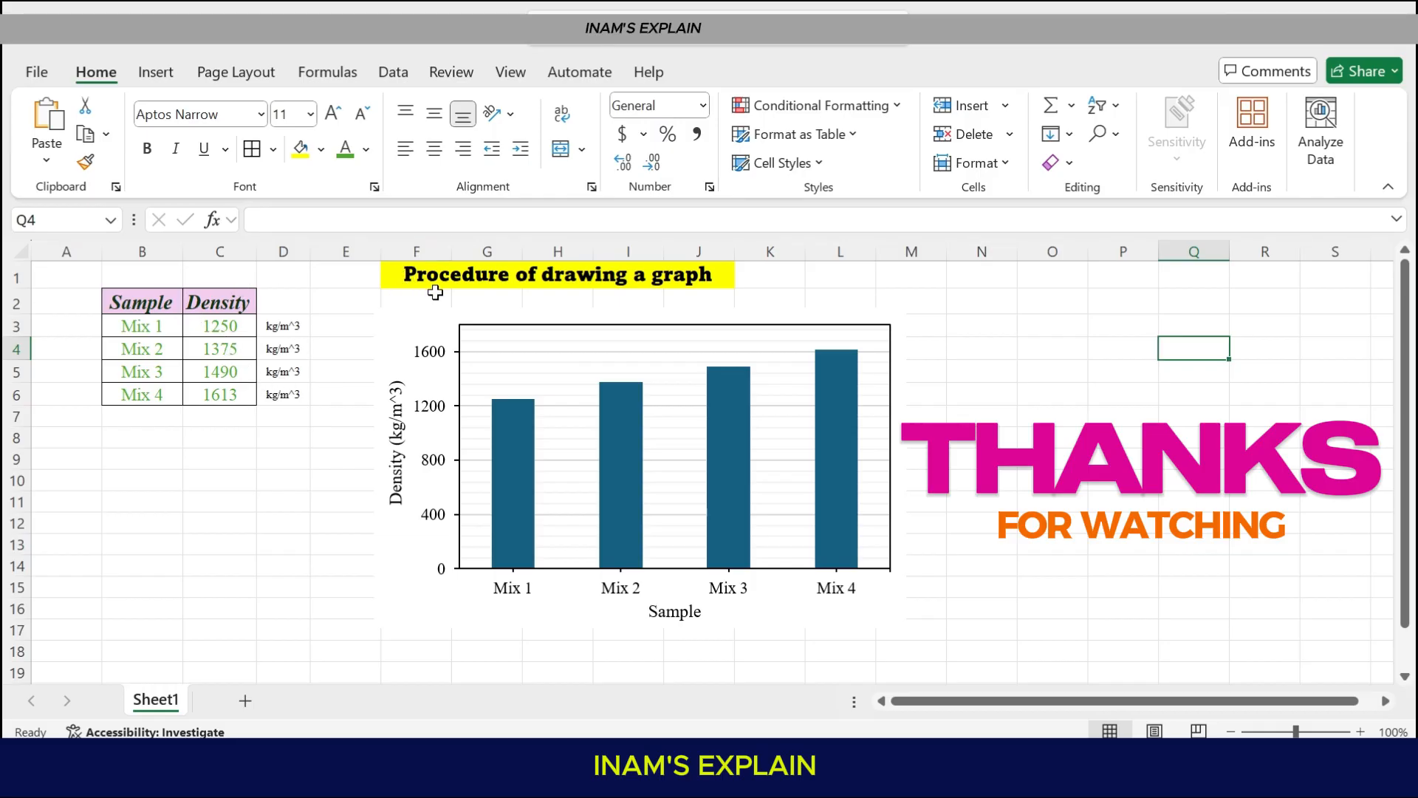
mouse_move(684, 350)
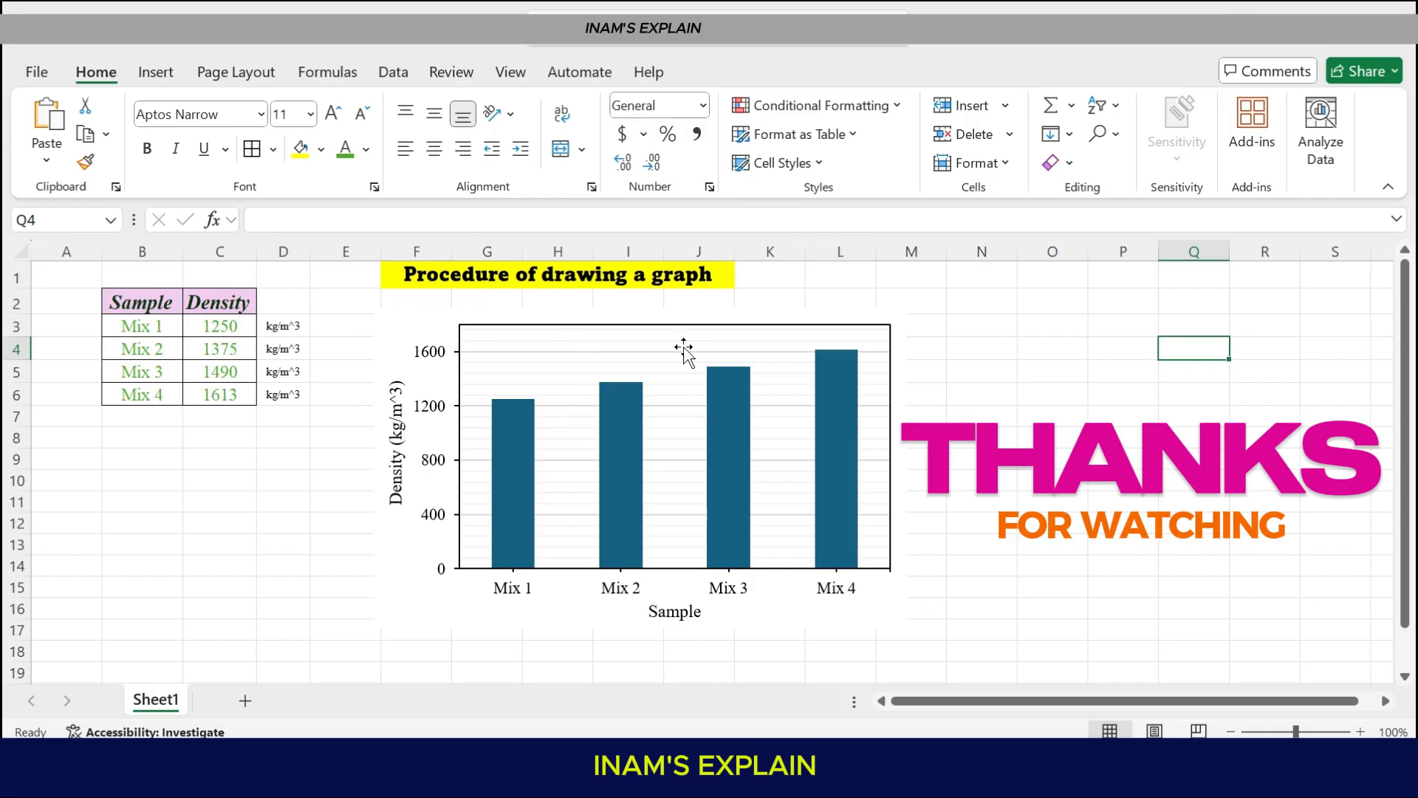